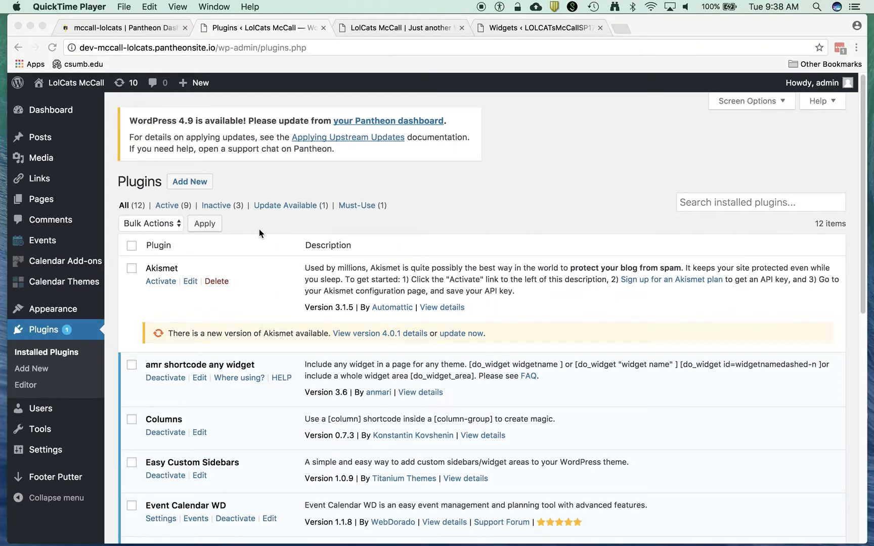
pyautogui.moveTo(482, 195)
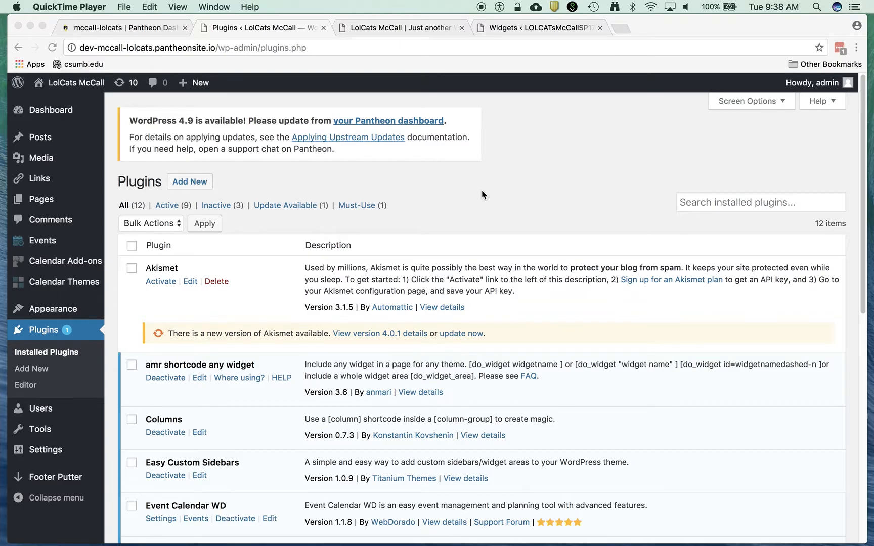
pyautogui.moveTo(282, 322)
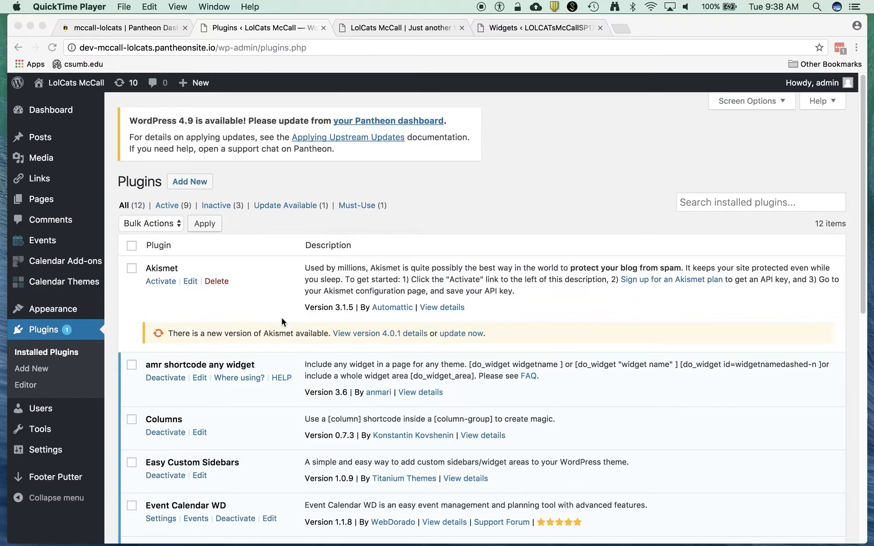
# Step: Scroll the twelve installed plugins to find List category posts and Simple CSS
pyautogui.scroll(-3)
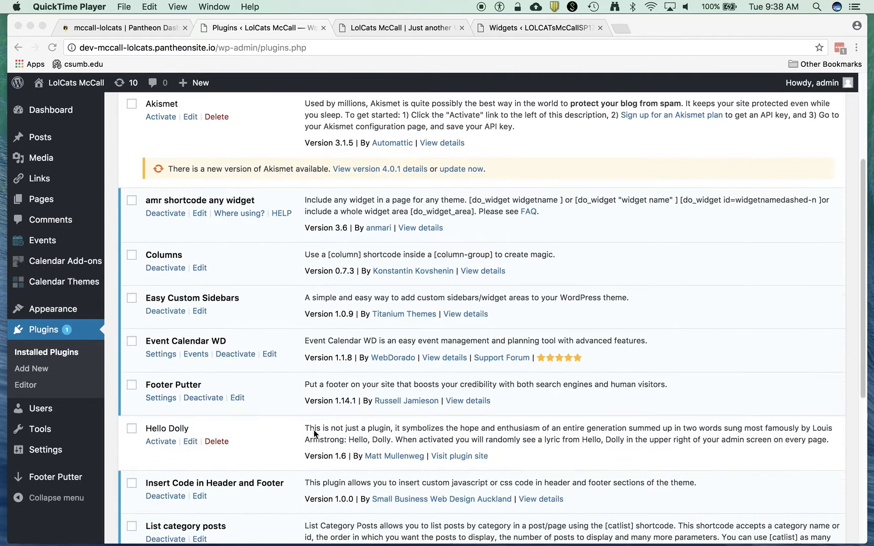
pyautogui.scroll(-3)
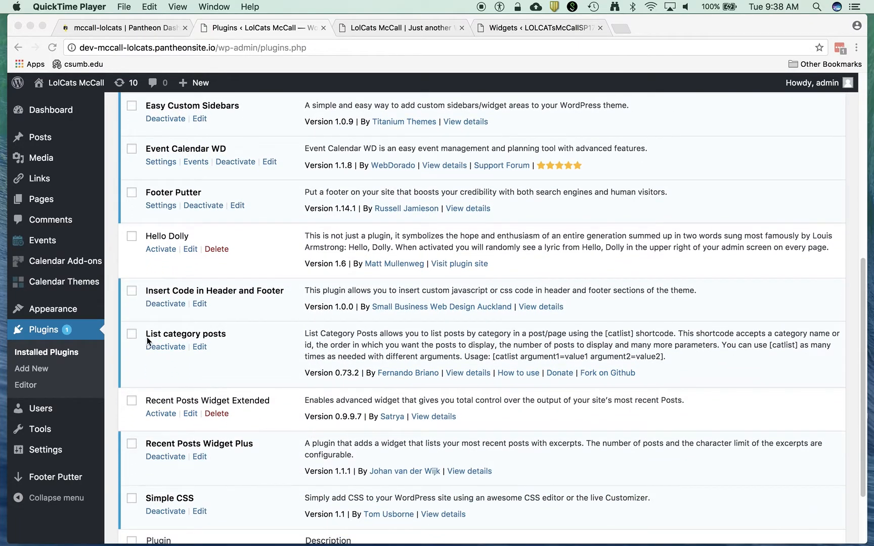
pyautogui.moveTo(228, 334)
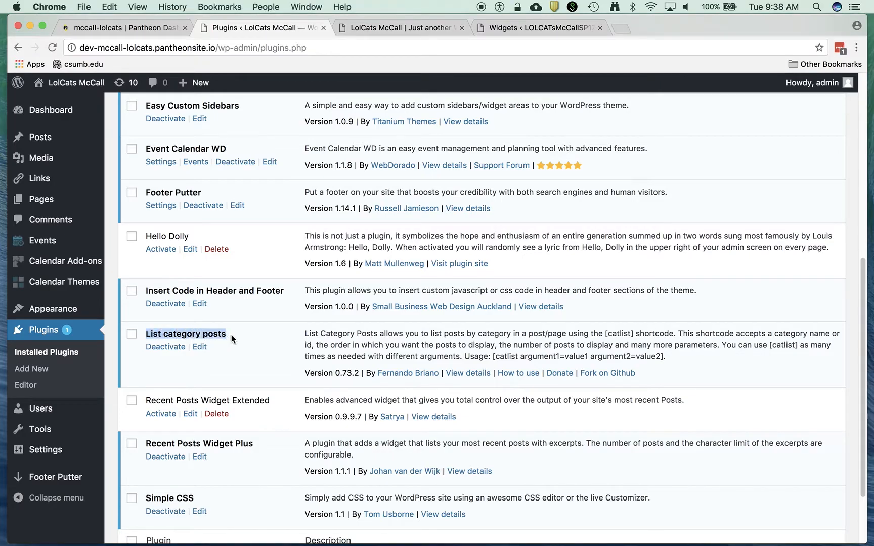
pyautogui.moveTo(396, 342)
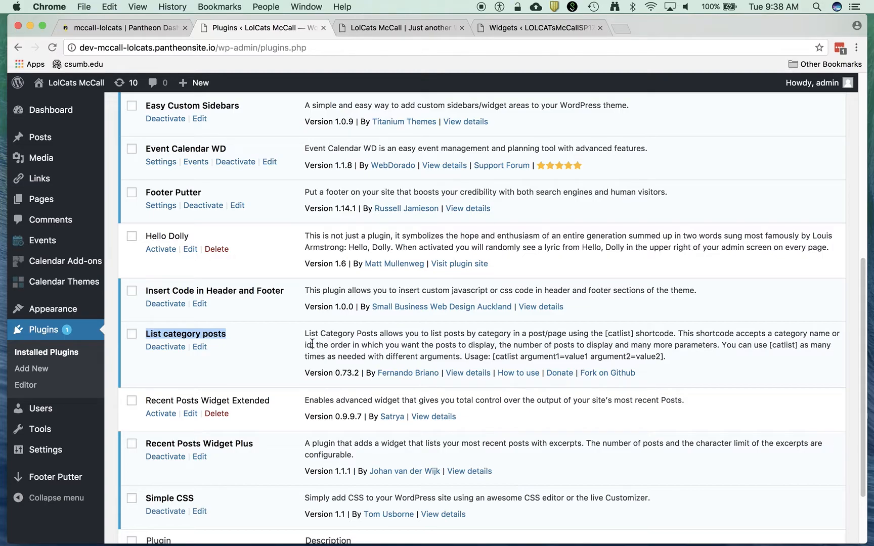
pyautogui.moveTo(188, 359)
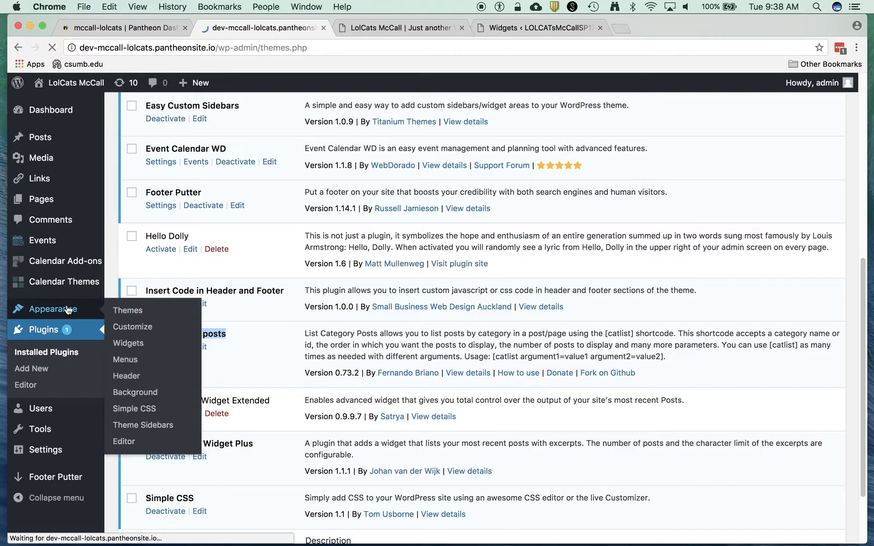
# Step: Go to Appearance > Widgets and scroll down to the widget areas
pyautogui.click(127, 311)
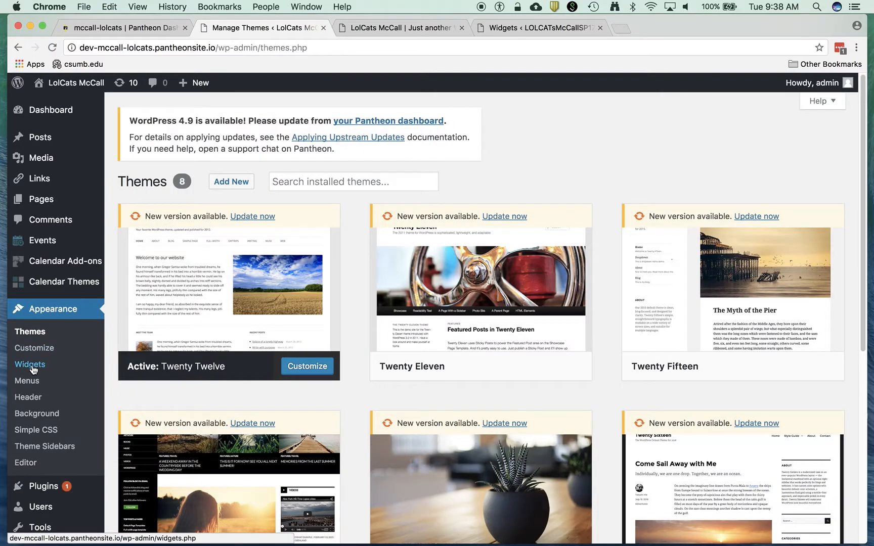
pyautogui.click(31, 364)
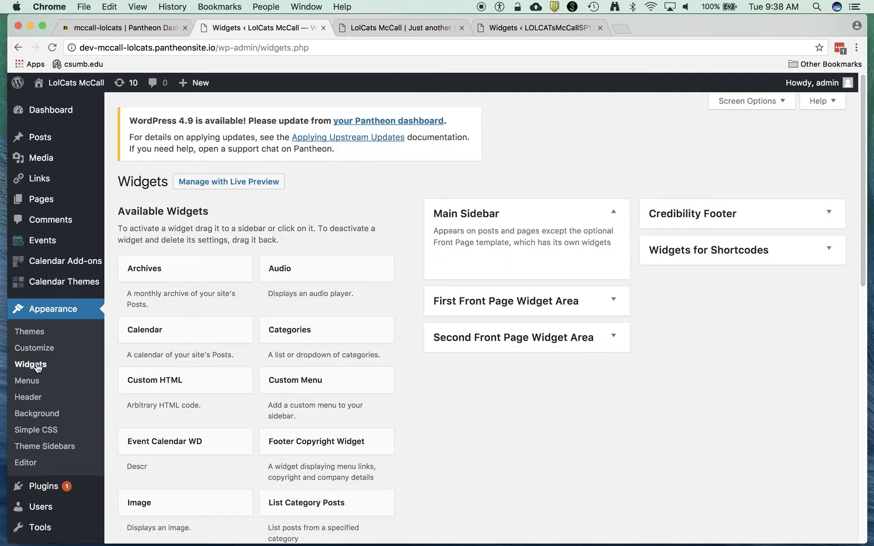
pyautogui.moveTo(179, 330)
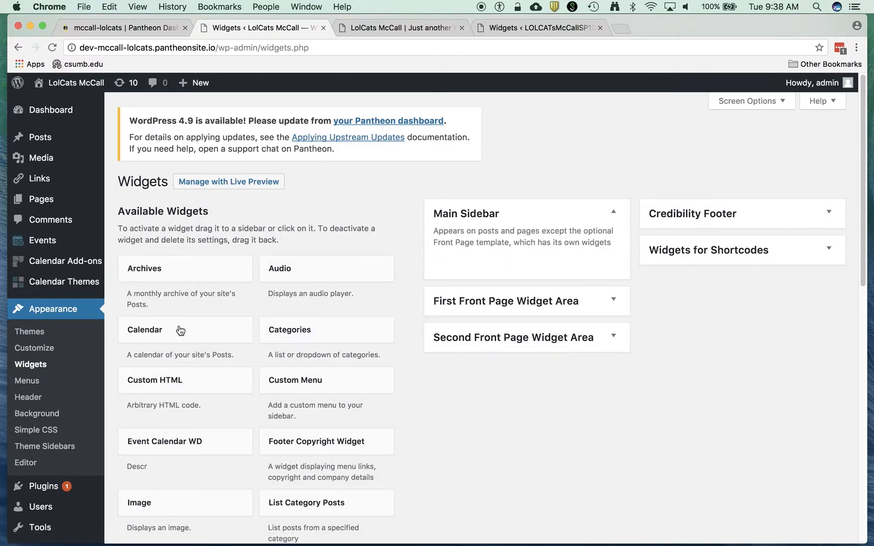
pyautogui.scroll(-3)
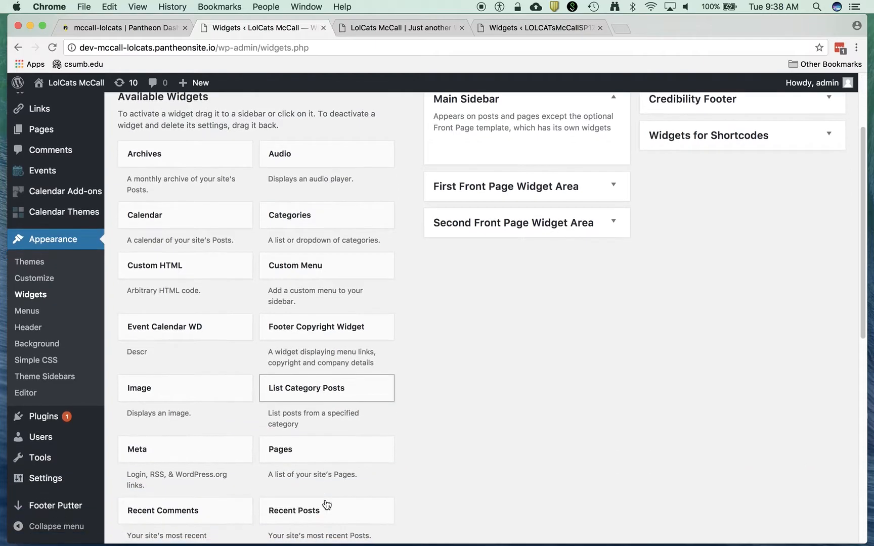
pyautogui.moveTo(305, 390)
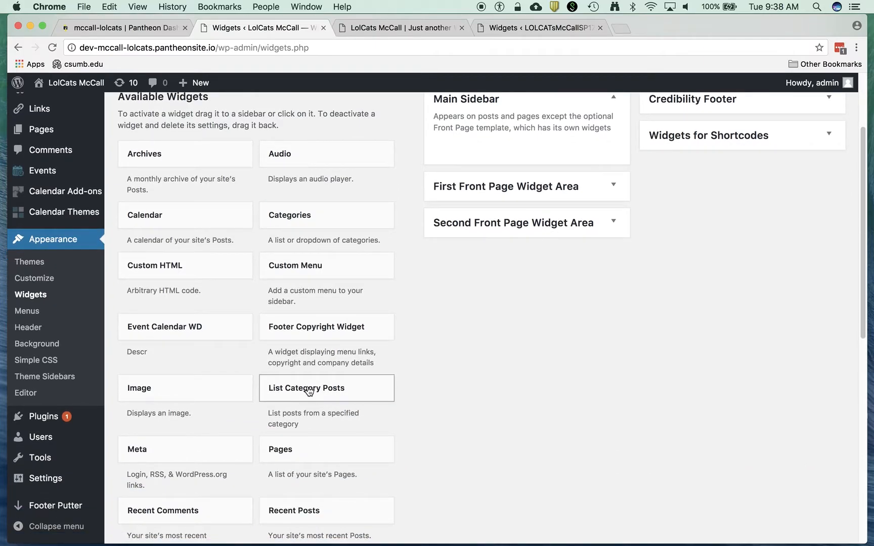
pyautogui.moveTo(339, 401)
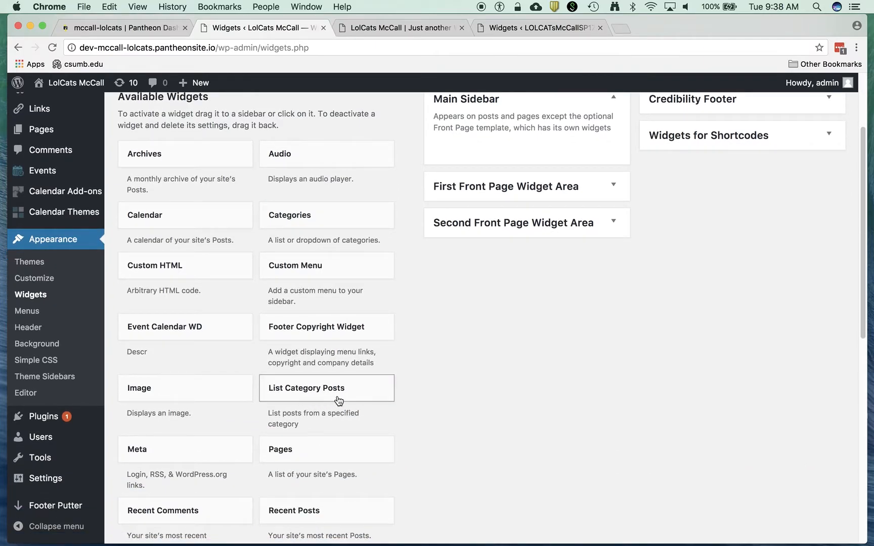
pyautogui.moveTo(609, 268)
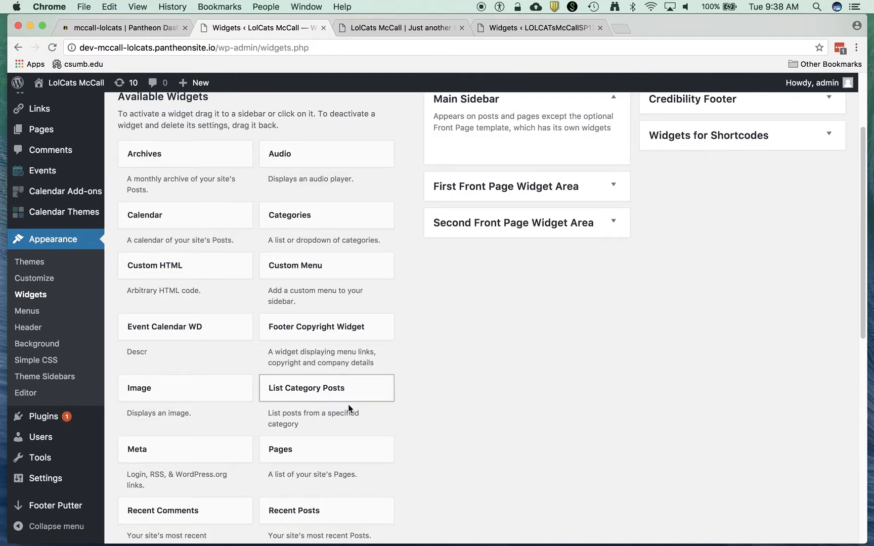
pyautogui.moveTo(694, 143)
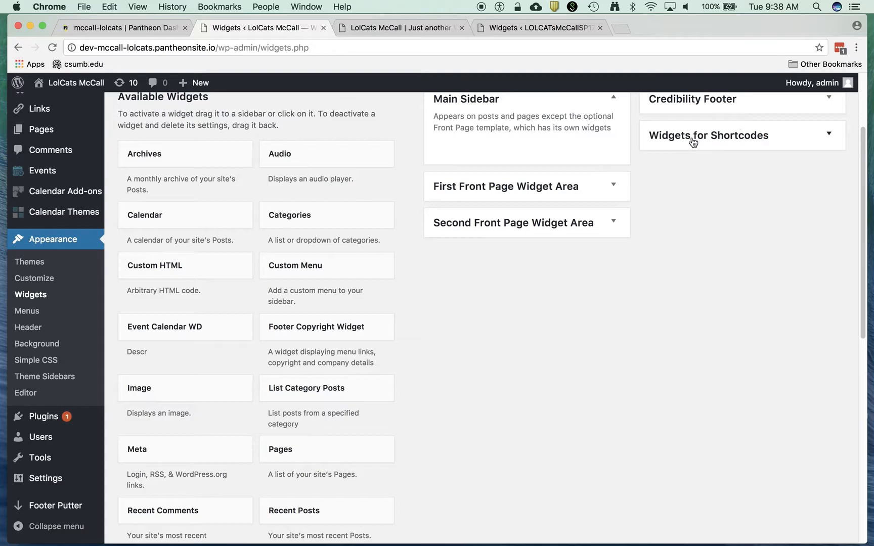
pyautogui.moveTo(711, 137)
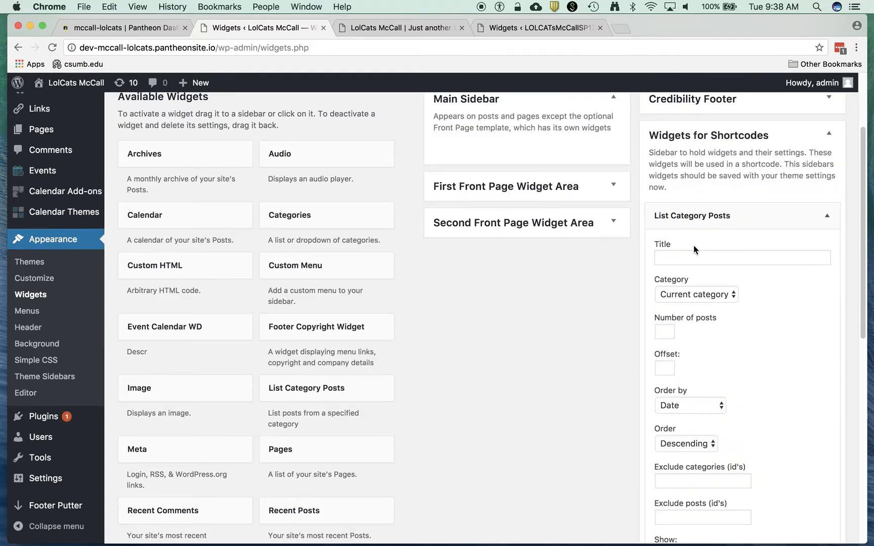
# Step: Title the List Category Posts widget 'latest news' and open its Category dropdown
pyautogui.click(741, 257)
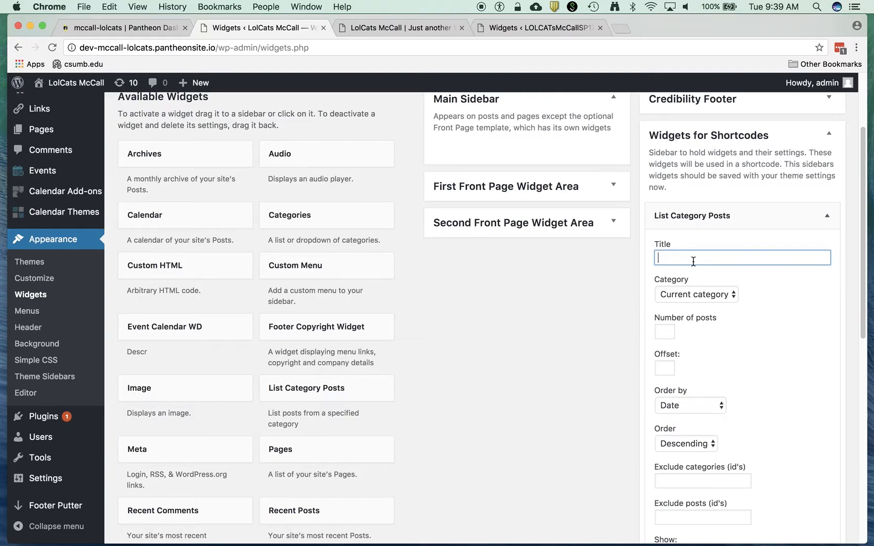
pyautogui.write('latest net')
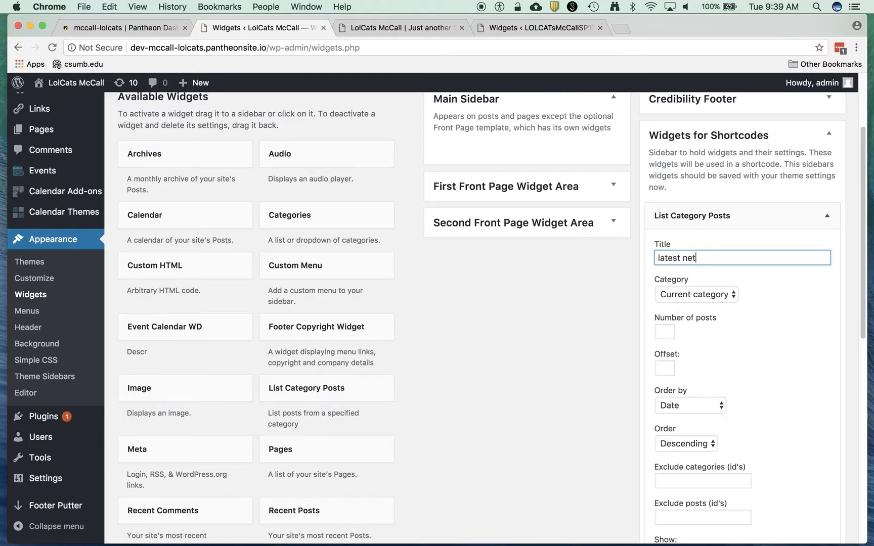
pyautogui.write('w')
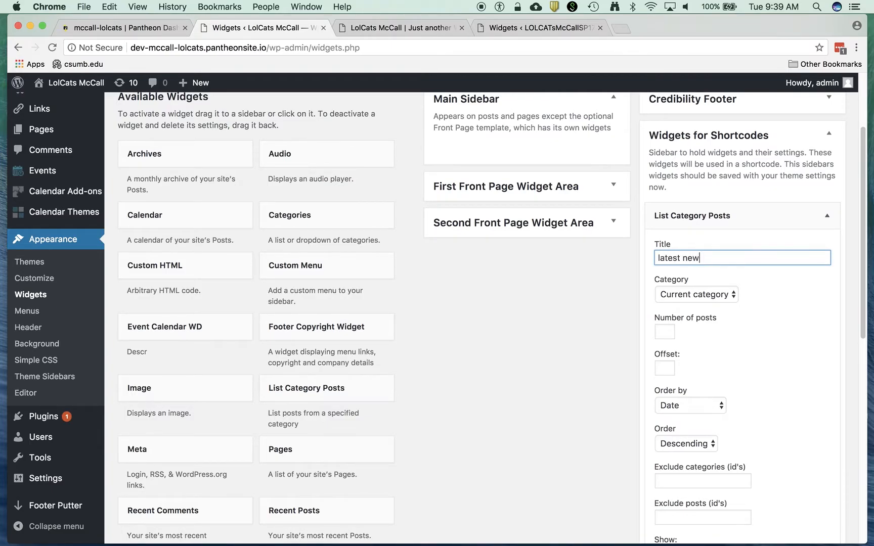
pyautogui.write('s')
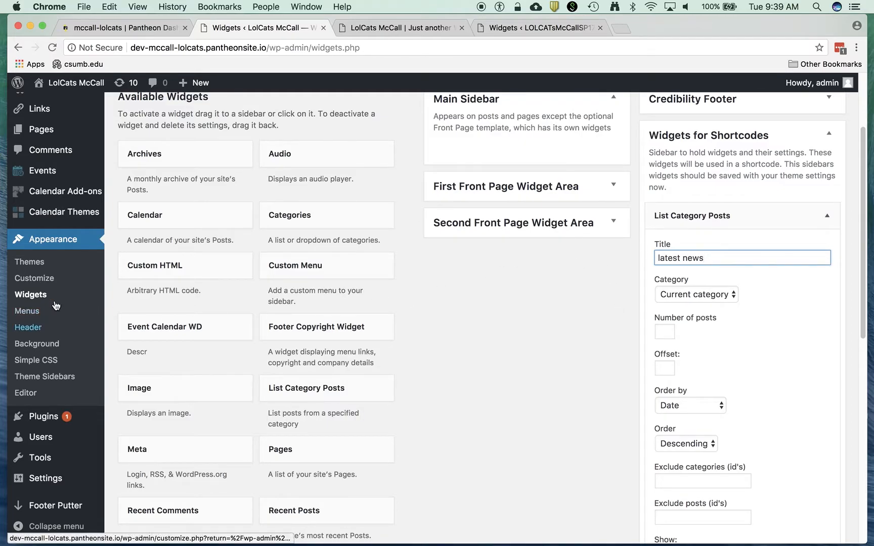
pyautogui.moveTo(429, 211)
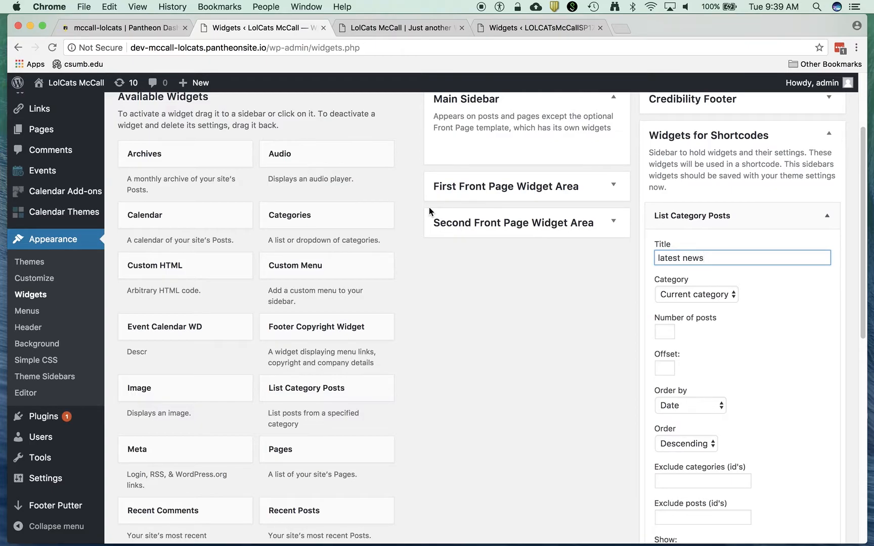
pyautogui.scroll(-3)
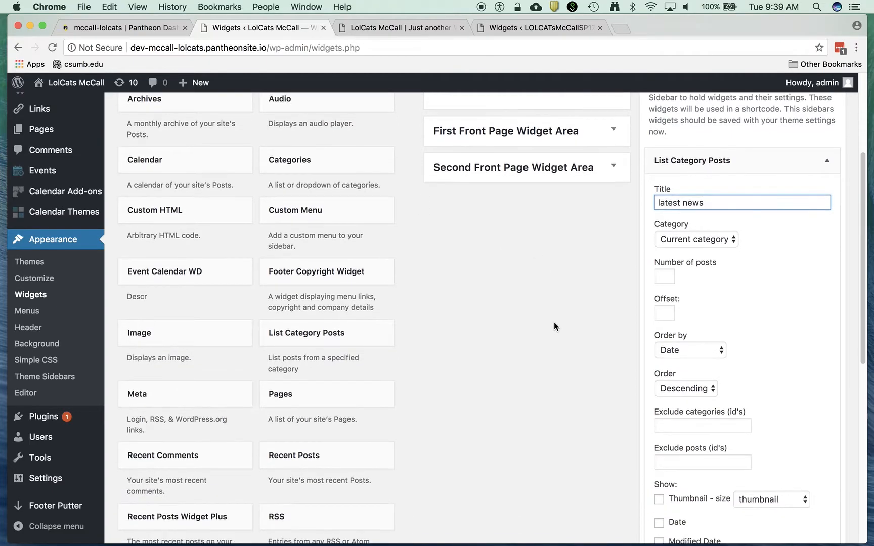
pyautogui.scroll(-3)
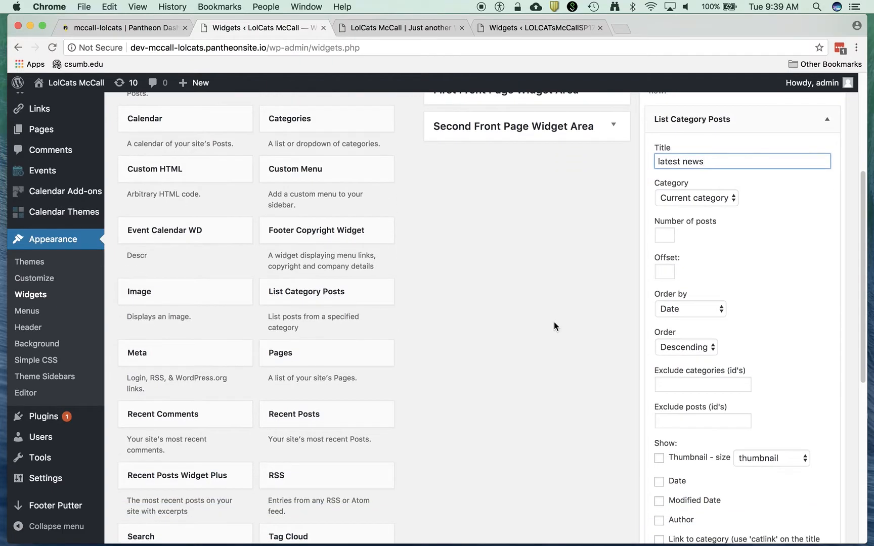
pyautogui.moveTo(562, 413)
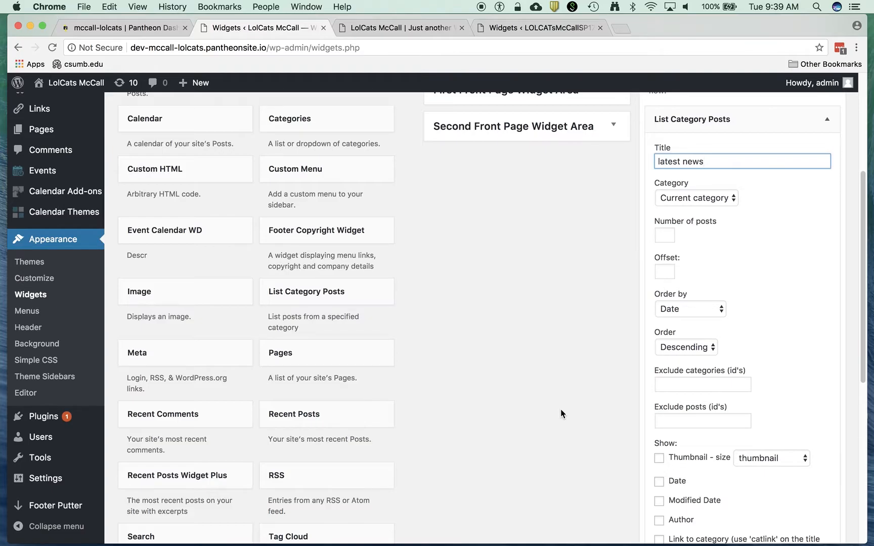
pyautogui.moveTo(666, 203)
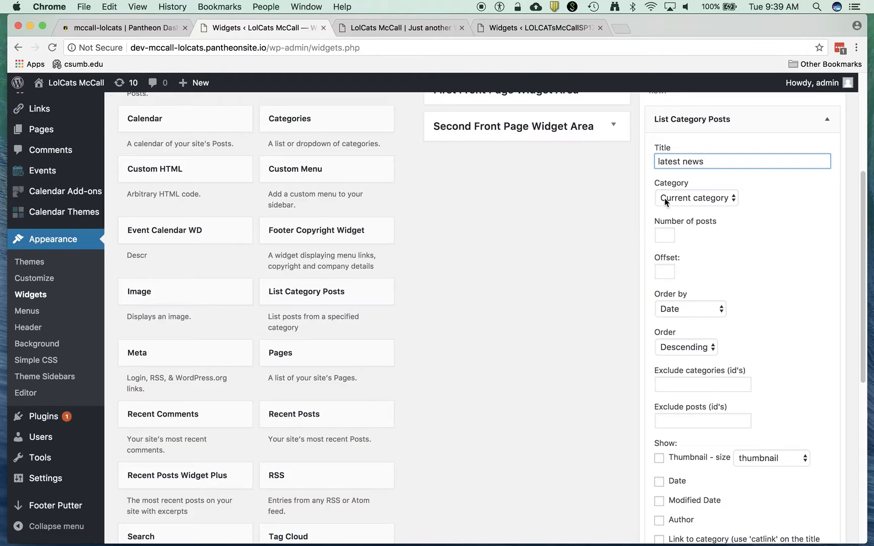
pyautogui.click(695, 197)
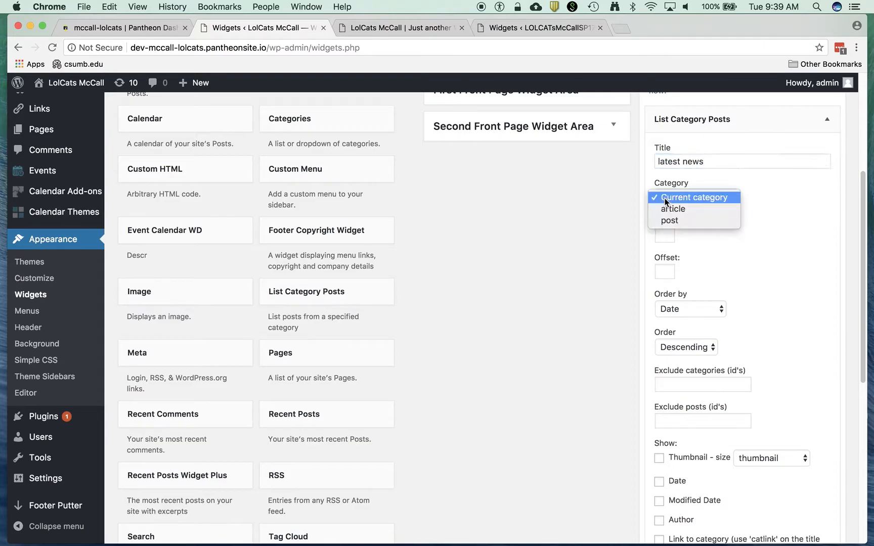
pyautogui.moveTo(675, 231)
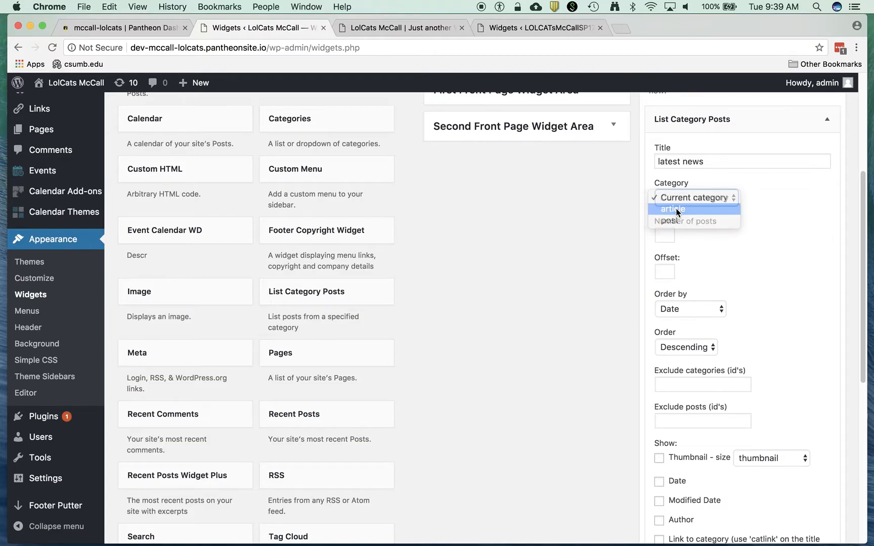
# Step: Set the widget to the article category with 3 posts, ready to fill in the offset
pyautogui.click(673, 209)
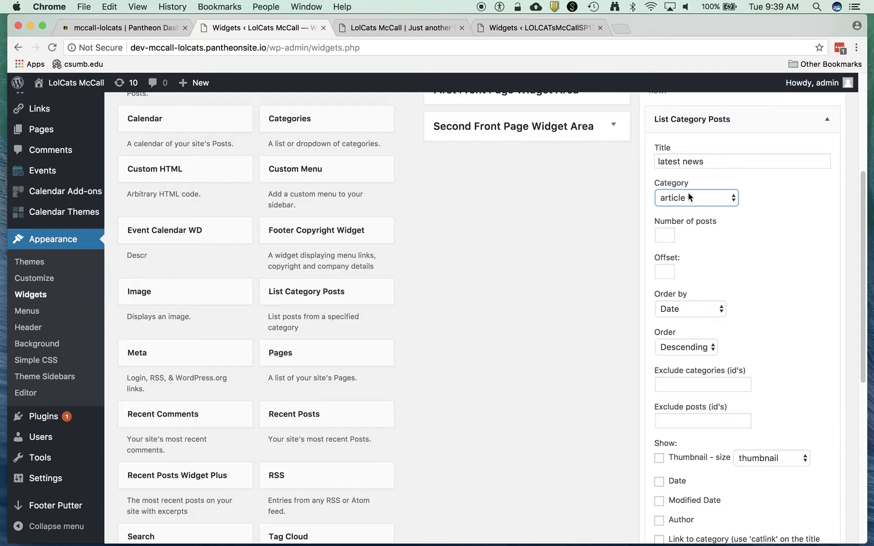
pyautogui.moveTo(669, 176)
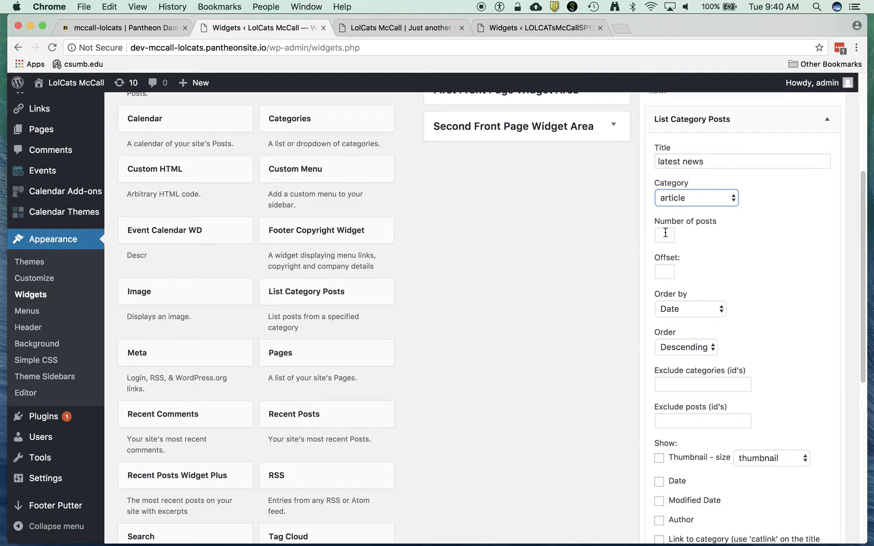
pyautogui.write('3')
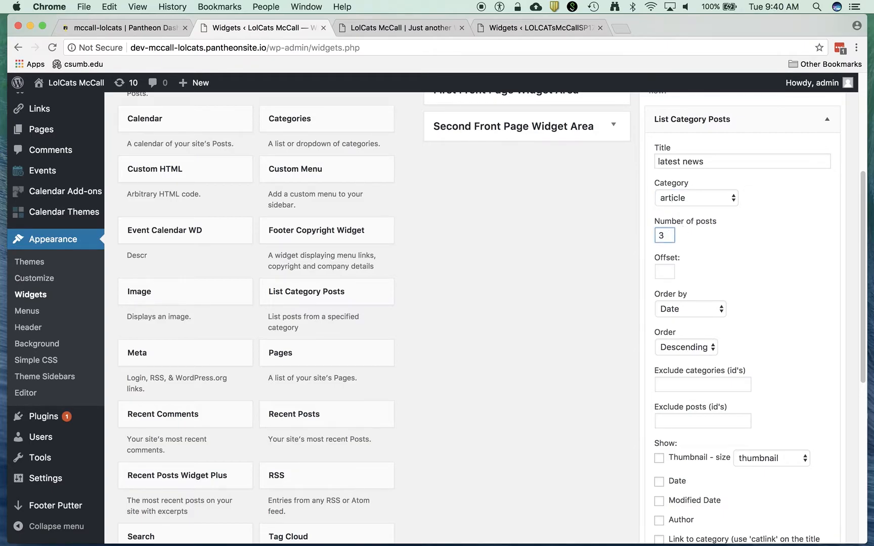
pyautogui.moveTo(679, 277)
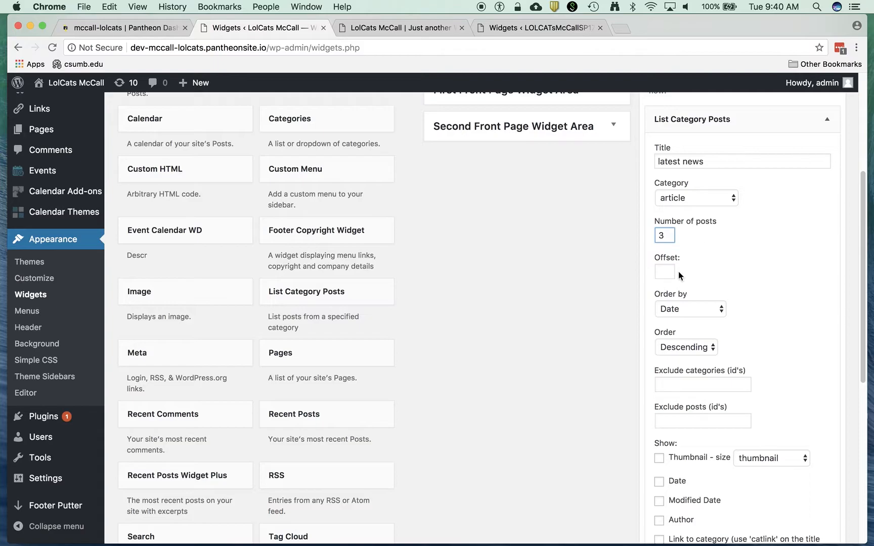
pyautogui.click(665, 272)
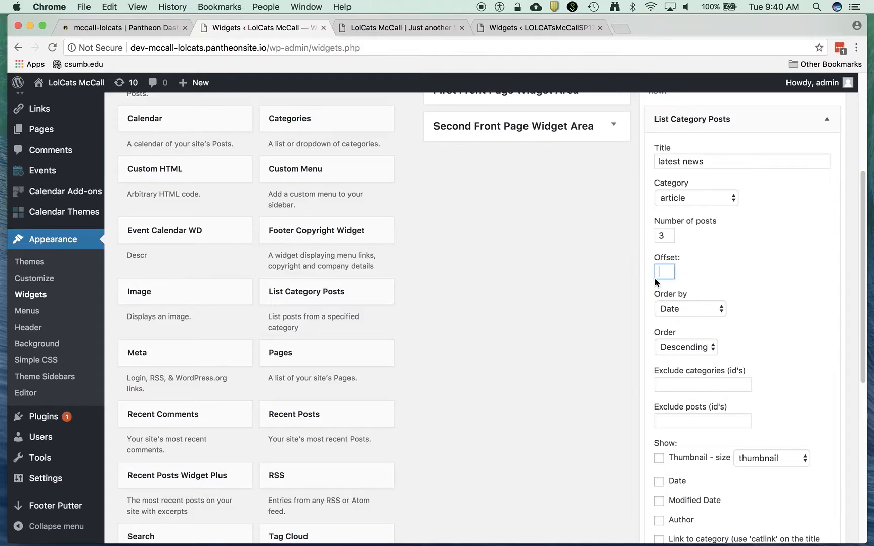
pyautogui.moveTo(664, 266)
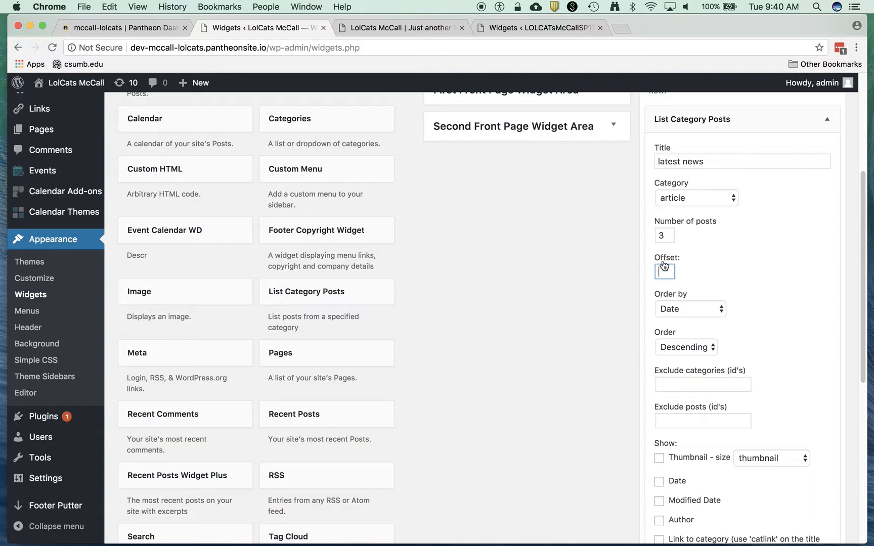
# Step: Enable widget excerpts with excerpt size 200 and 'more...' as the More link
pyautogui.scroll(-3)
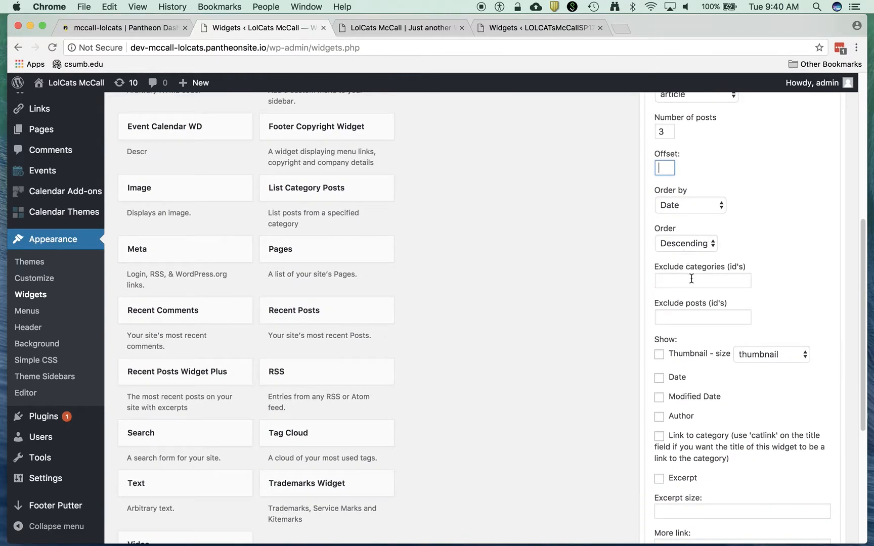
pyautogui.scroll(-3)
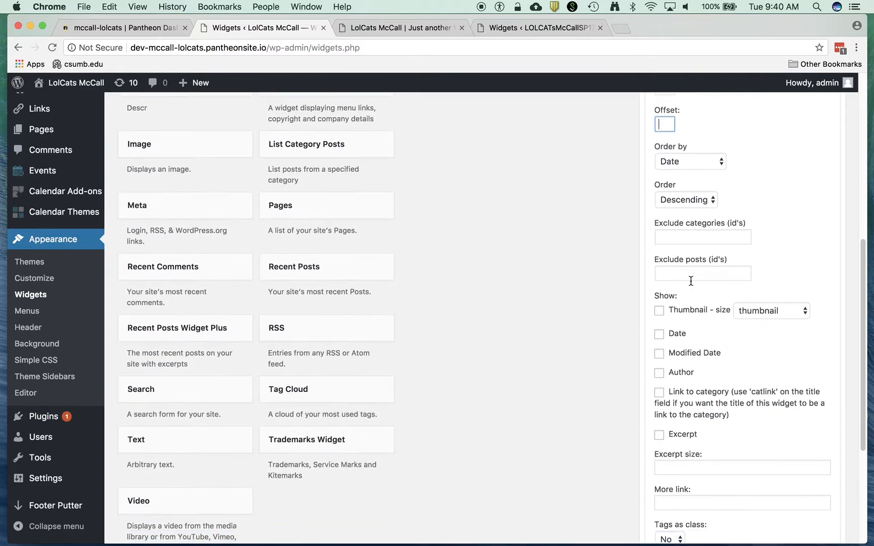
pyautogui.scroll(-3)
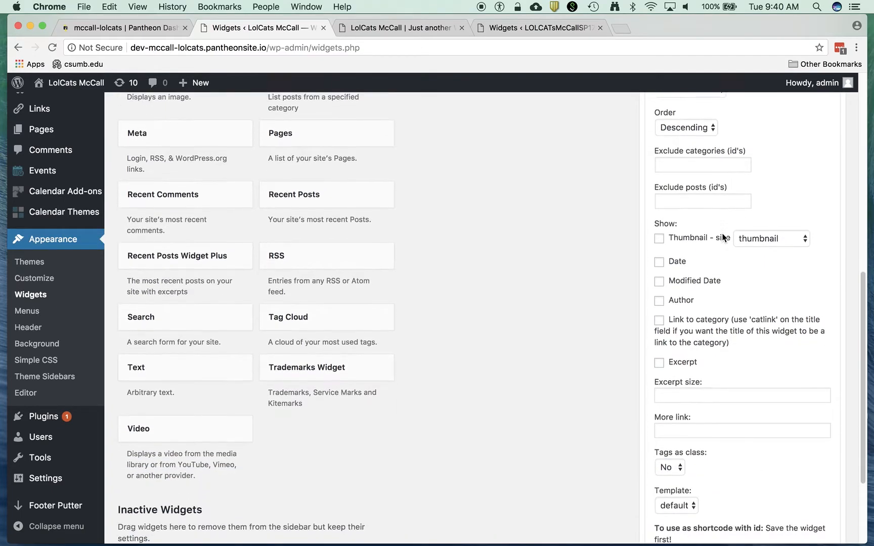
pyautogui.scroll(-3)
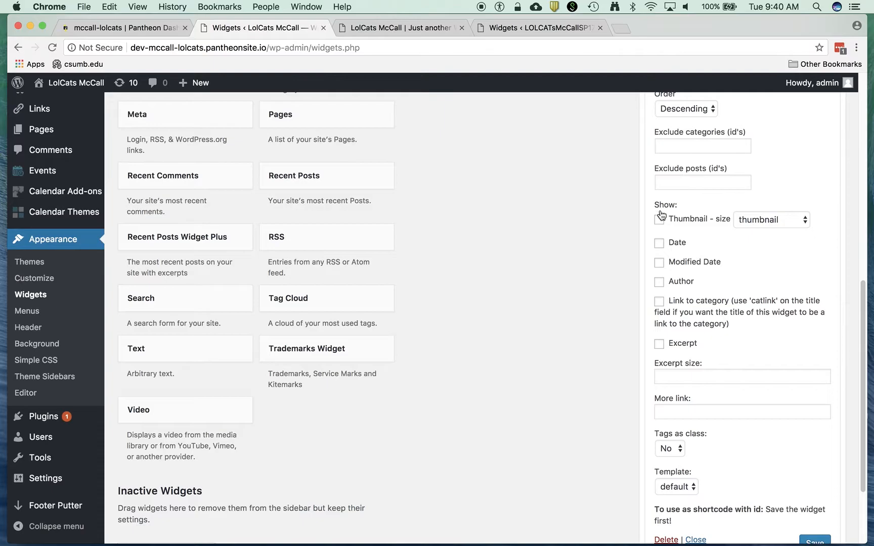
pyautogui.scroll(-3)
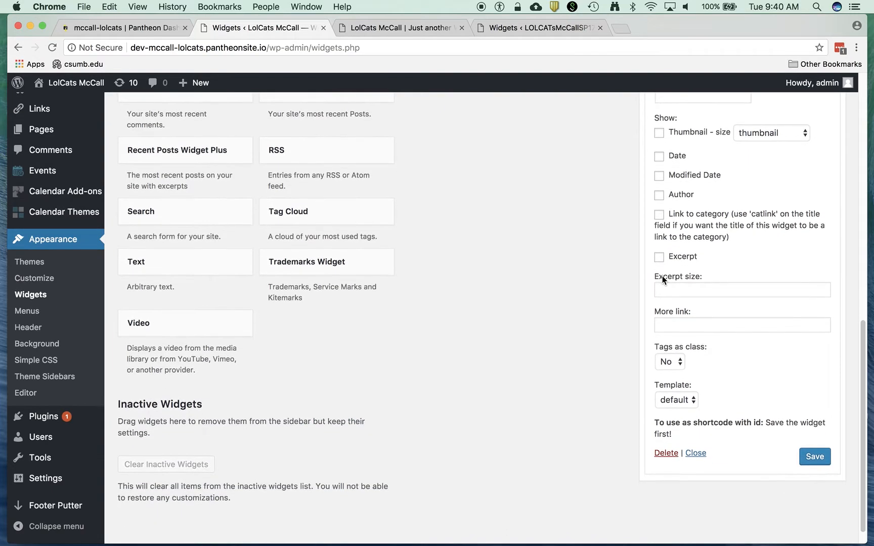
pyautogui.moveTo(686, 118)
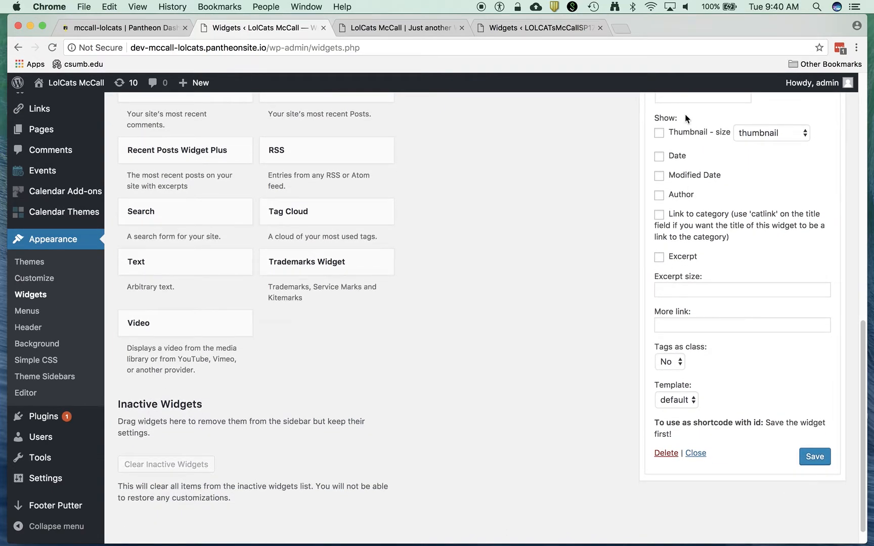
pyautogui.moveTo(648, 151)
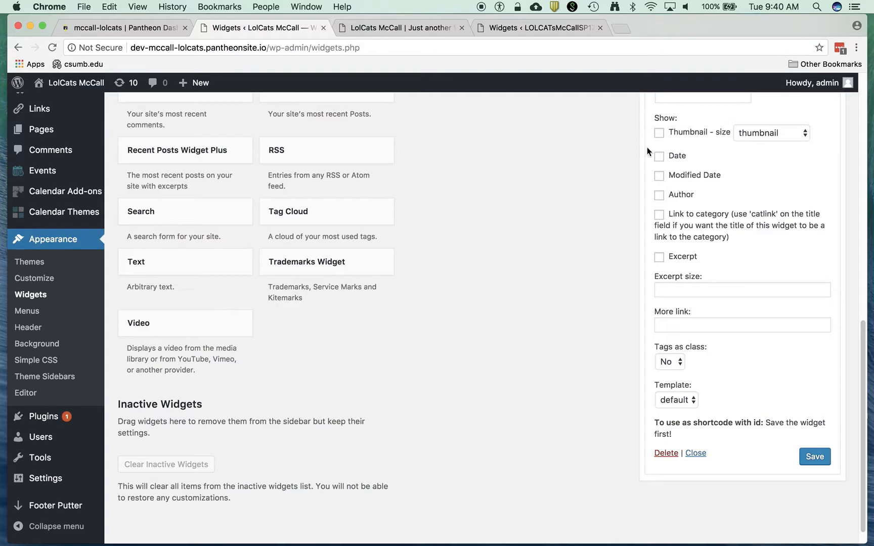
pyautogui.moveTo(658, 173)
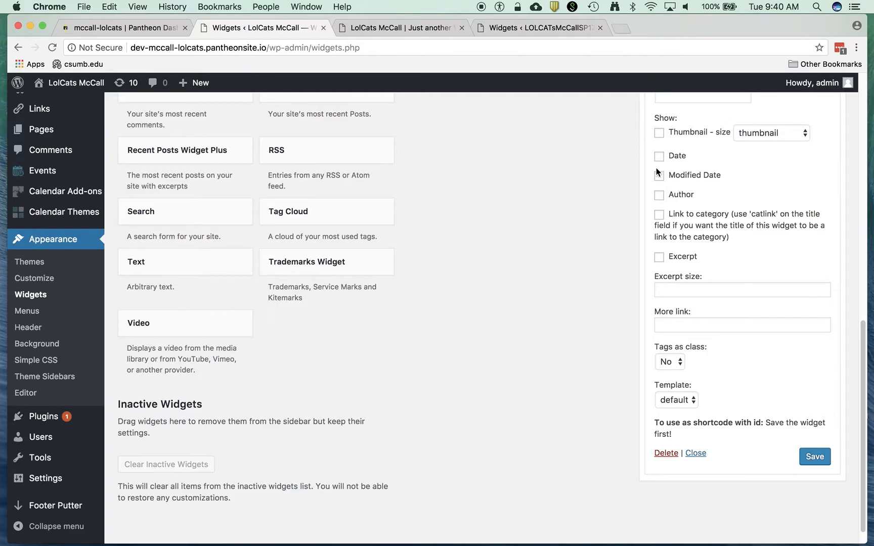
pyautogui.moveTo(657, 214)
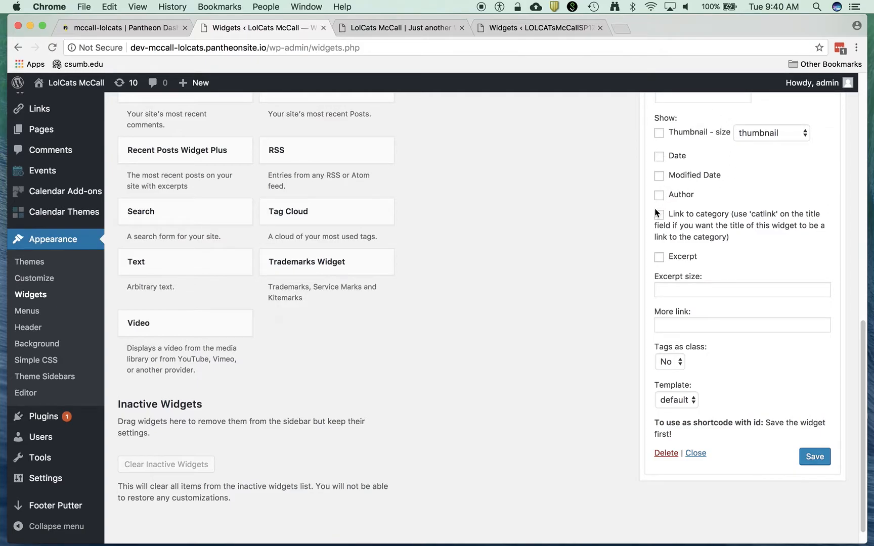
pyautogui.moveTo(655, 245)
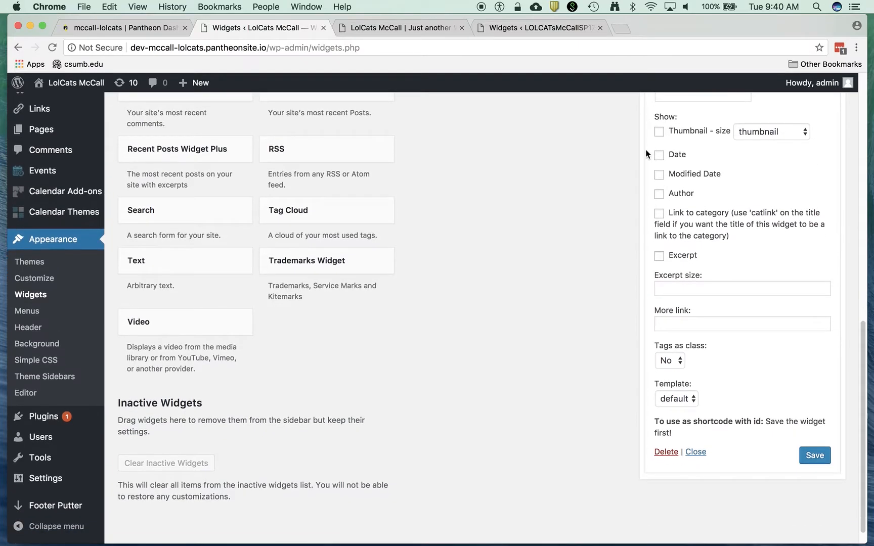
pyautogui.moveTo(658, 154)
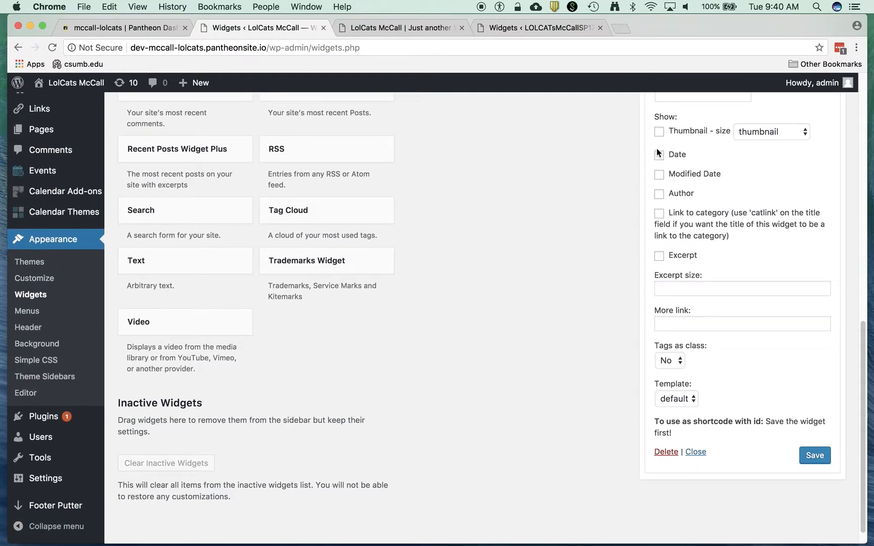
pyautogui.moveTo(653, 245)
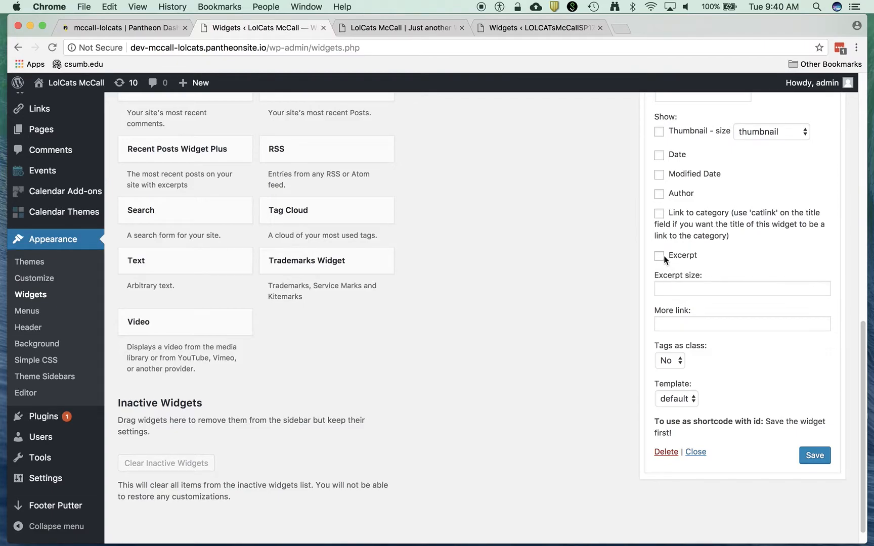
pyautogui.click(659, 256)
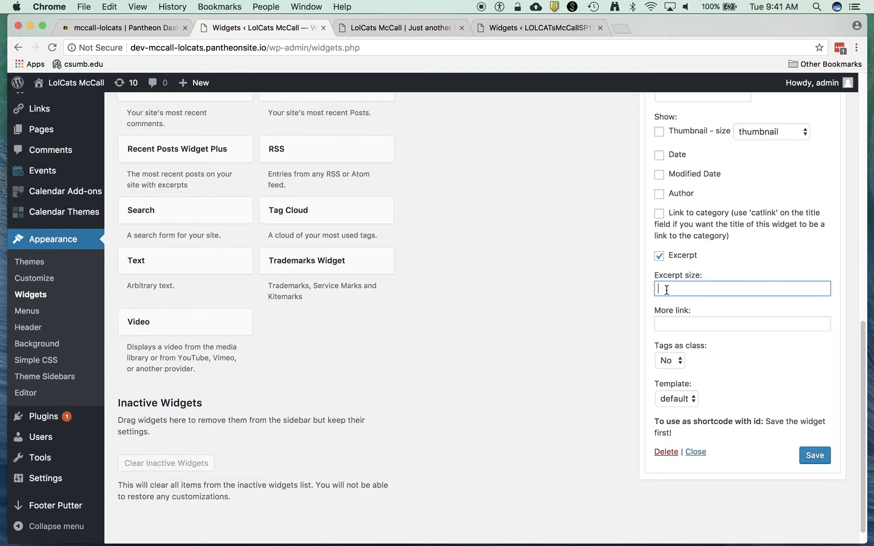
pyautogui.write('200')
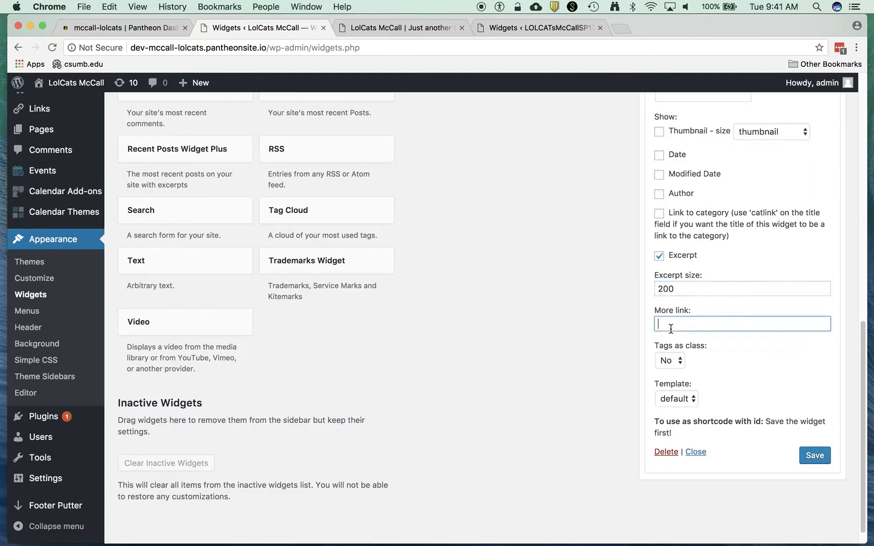
pyautogui.write('more...')
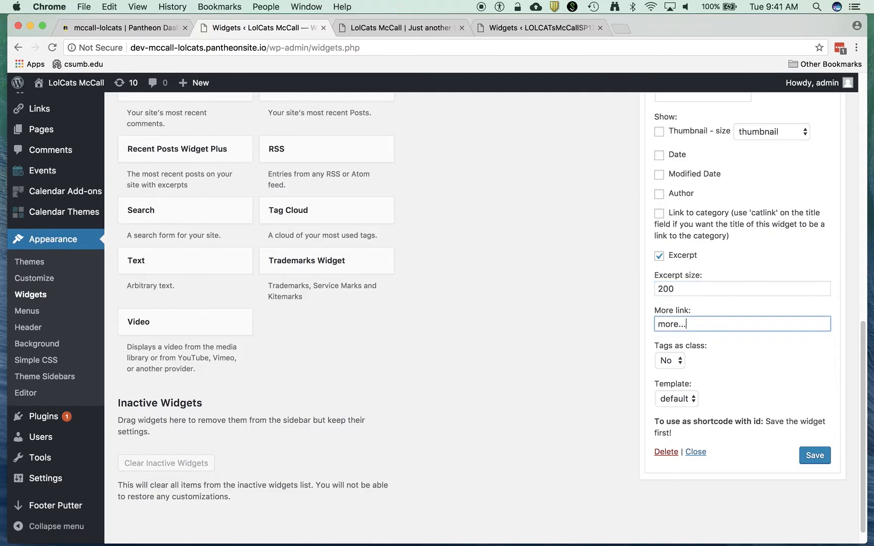
pyautogui.moveTo(743, 311)
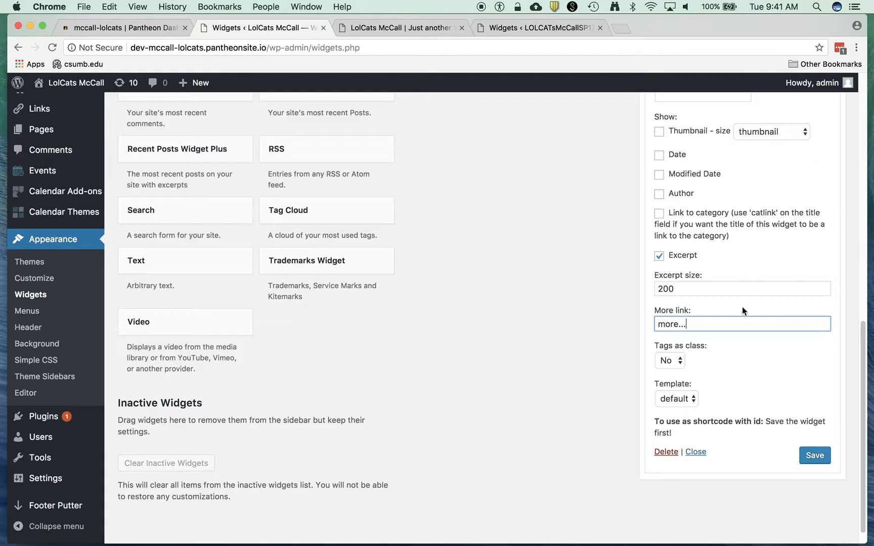
pyautogui.moveTo(715, 348)
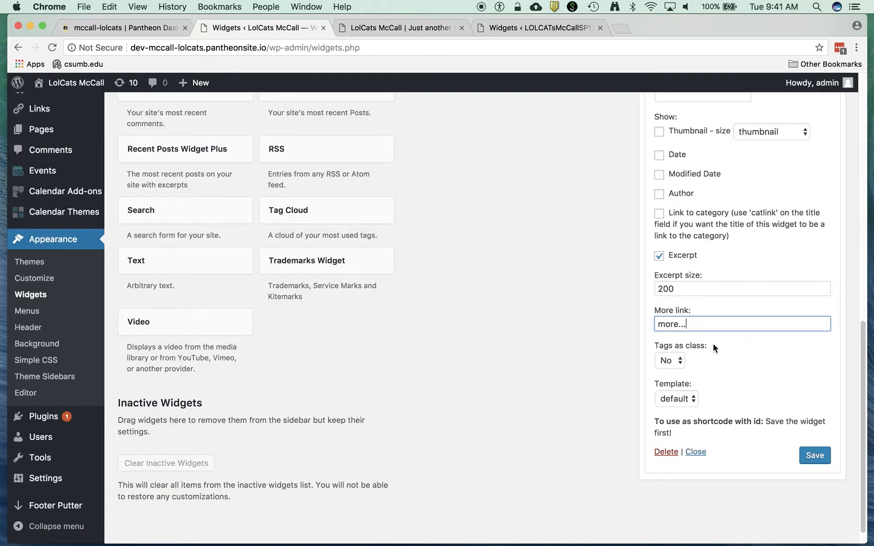
pyautogui.scroll(-3)
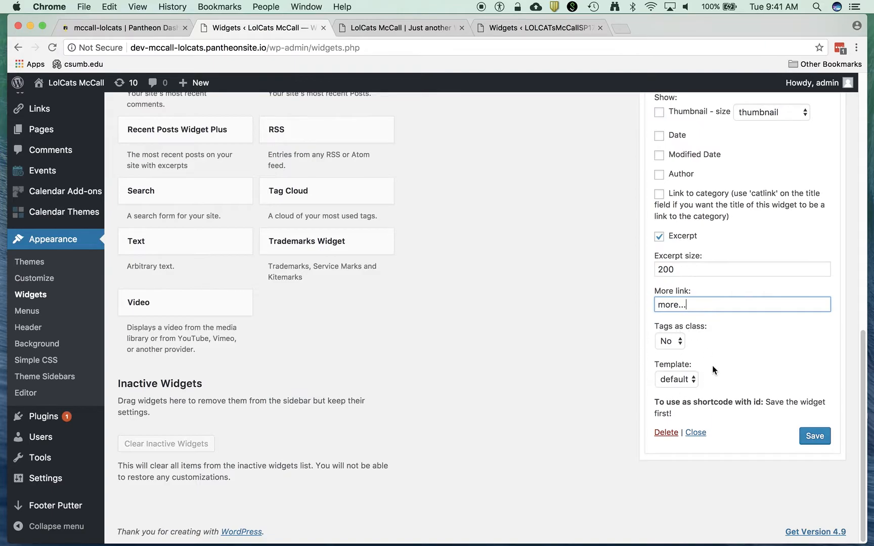
pyautogui.moveTo(725, 386)
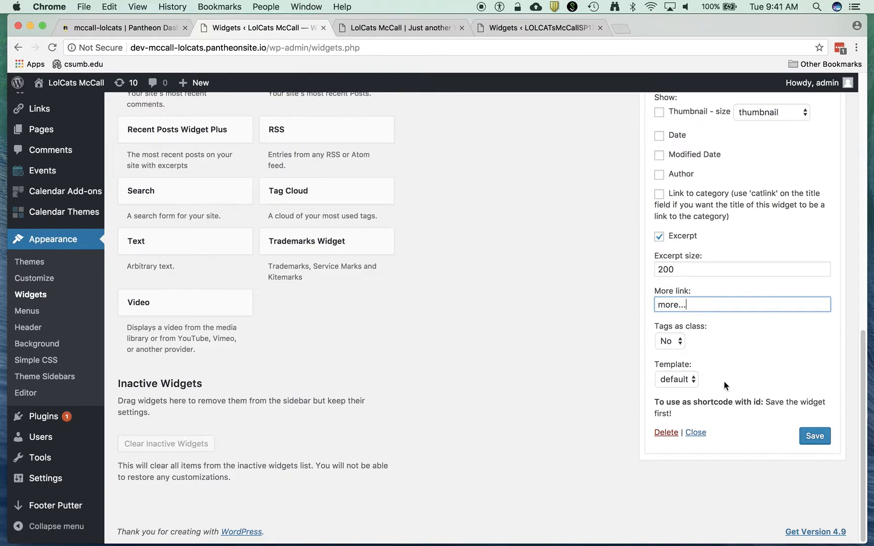
pyautogui.moveTo(741, 365)
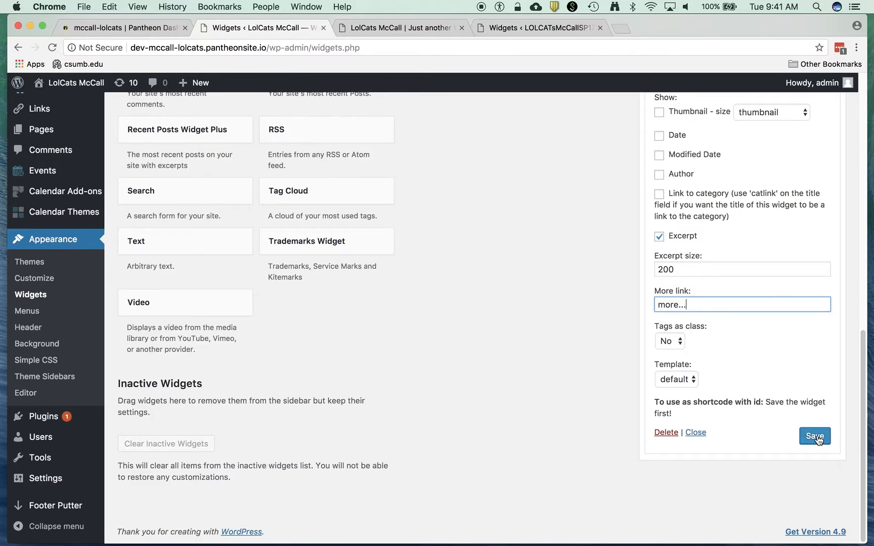
# Step: Save the widget, yielding shortcode [do_widget id=listcategorypostswidget-2]
pyautogui.click(814, 436)
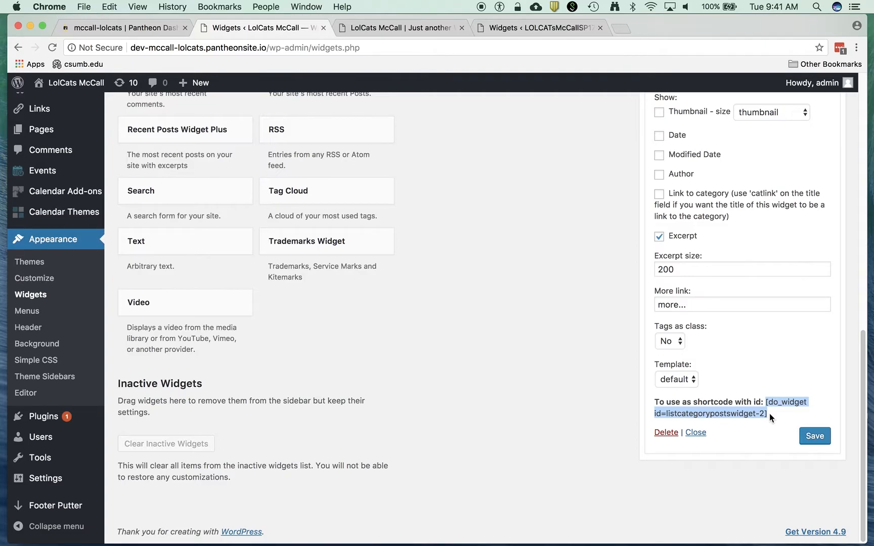
pyautogui.moveTo(782, 429)
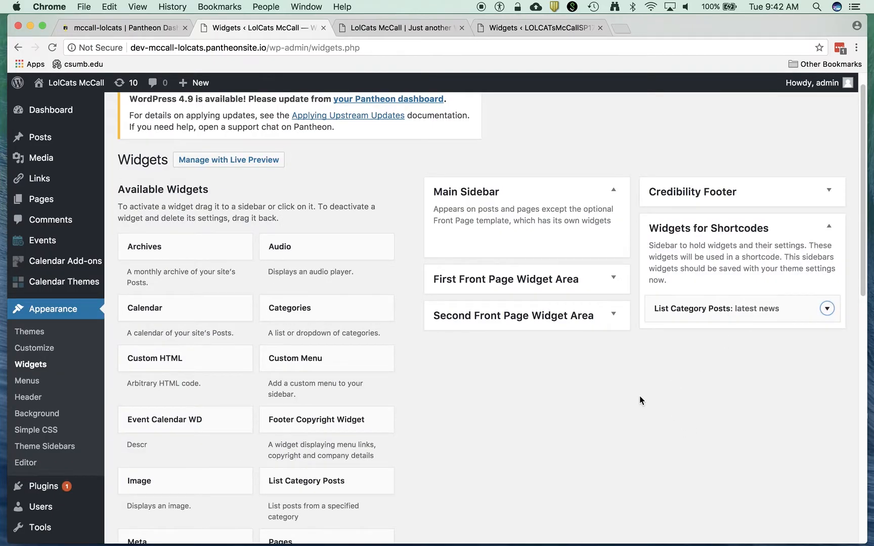
pyautogui.moveTo(37, 414)
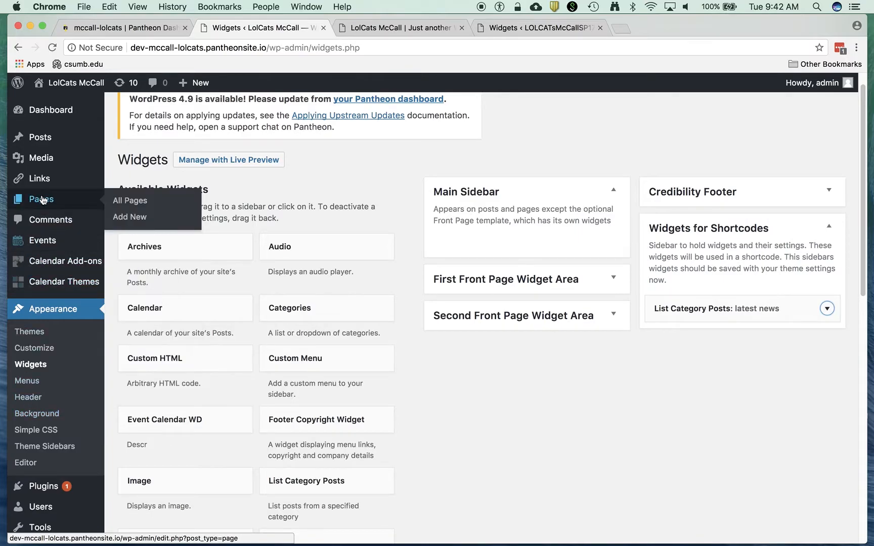
# Step: Update the home page whose content is the listcategorypostswidget-2 shortcode
pyautogui.click(130, 201)
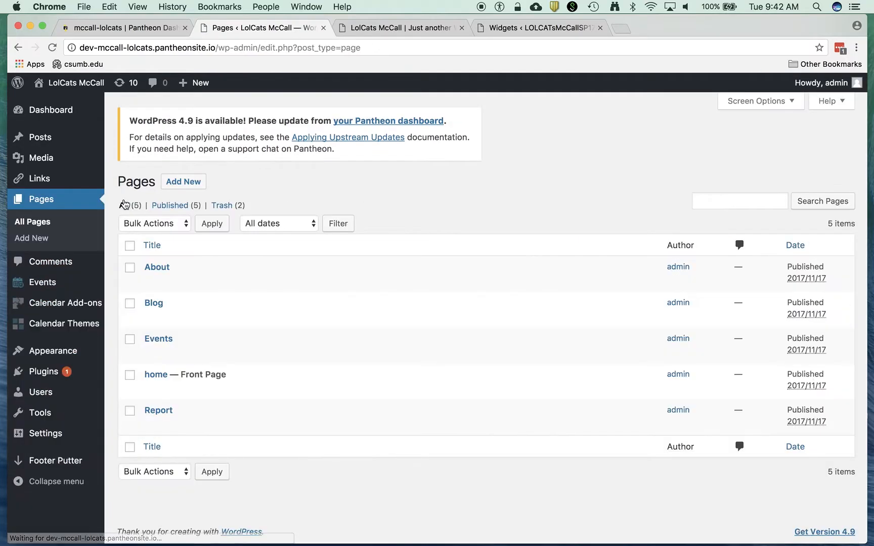
pyautogui.moveTo(155, 374)
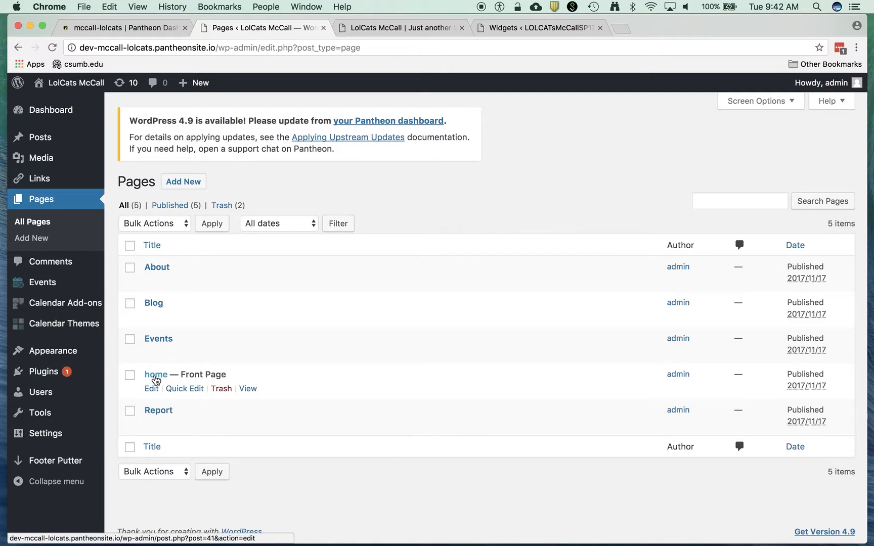
pyautogui.click(152, 389)
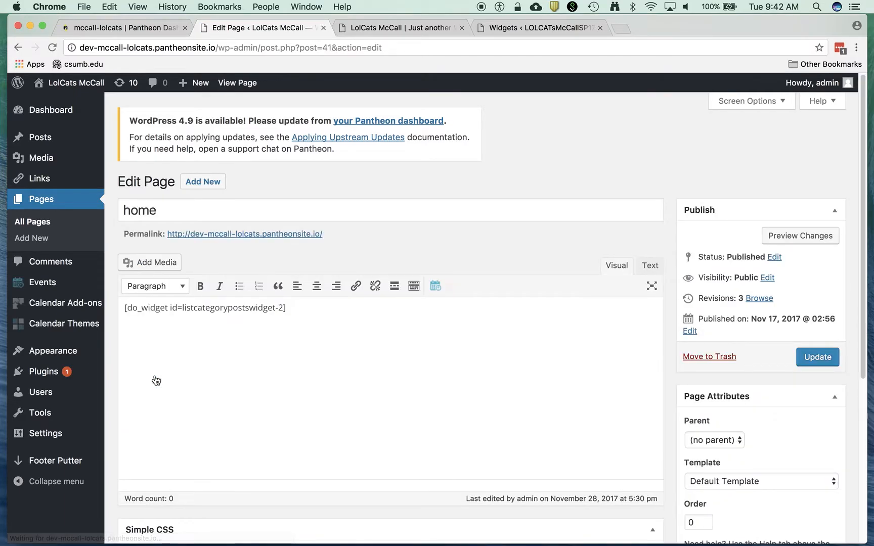
pyautogui.tripleClick(204, 307)
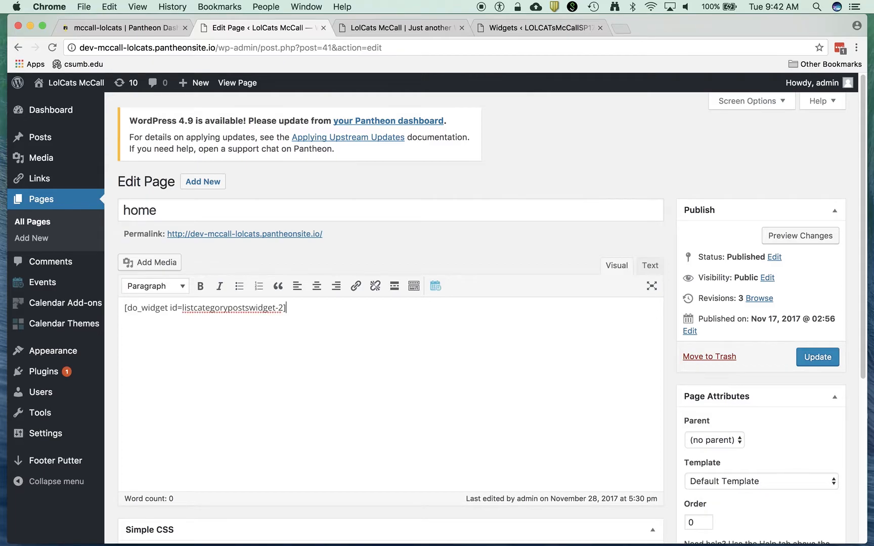
pyautogui.moveTo(315, 323)
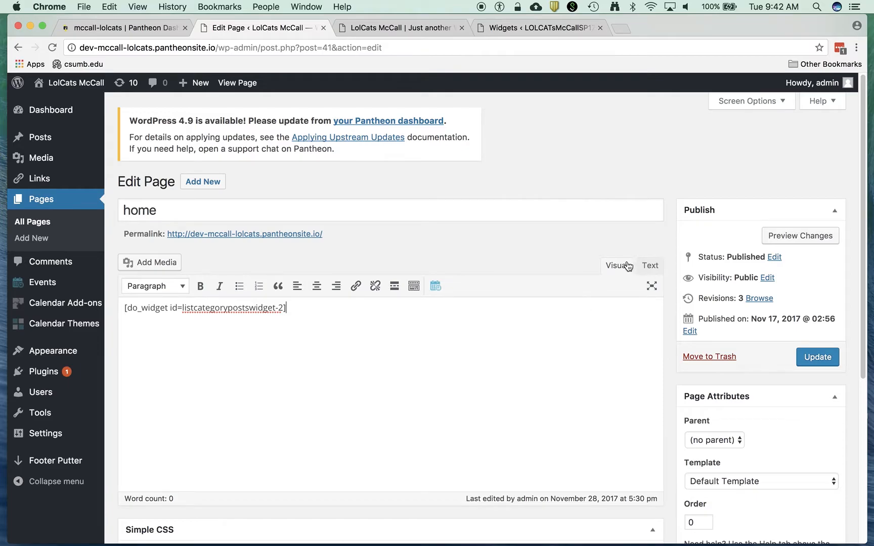
pyautogui.moveTo(638, 279)
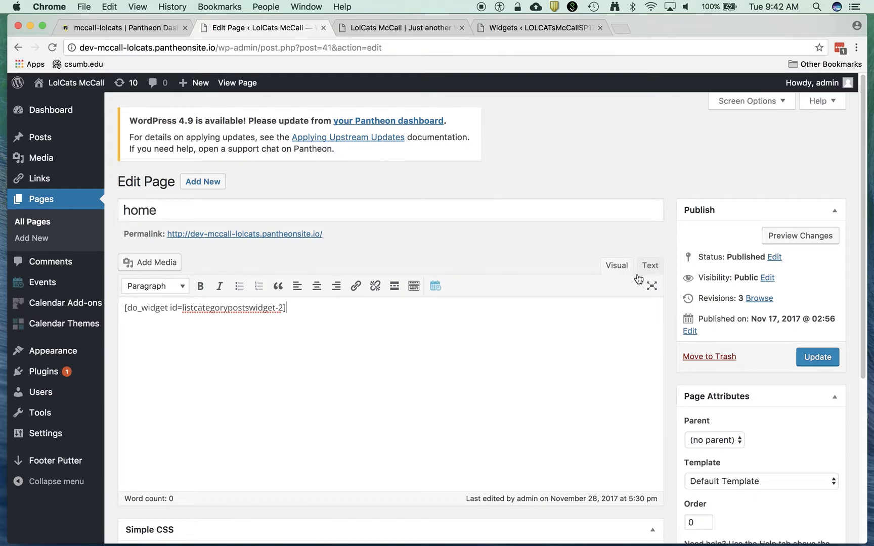
pyautogui.moveTo(616, 266)
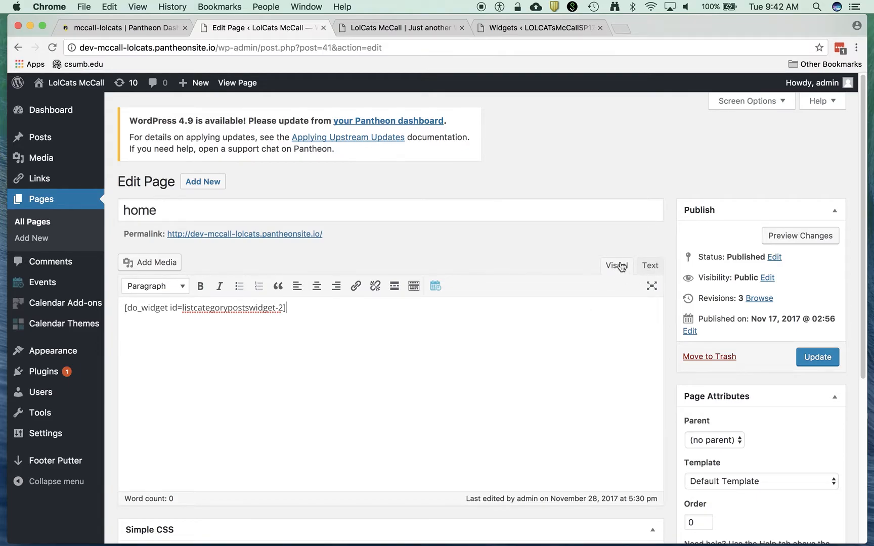
pyautogui.moveTo(278, 286)
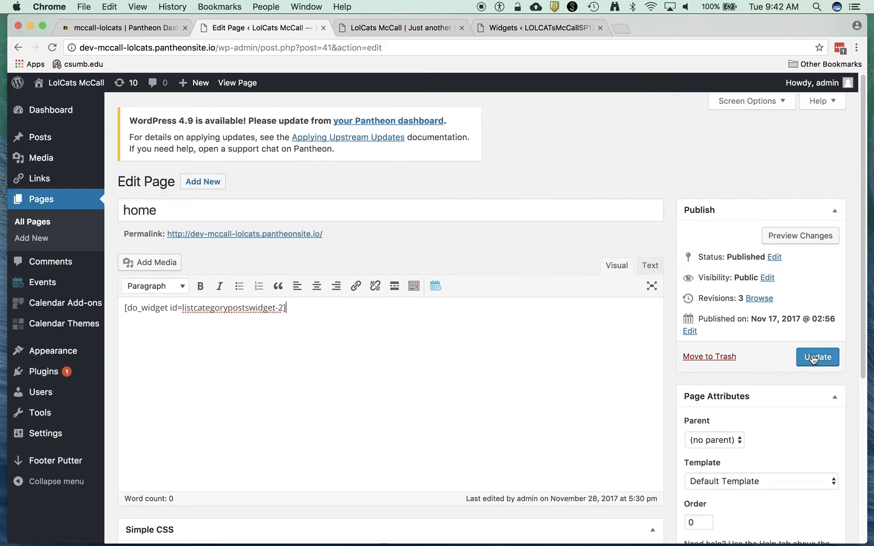
pyautogui.click(817, 357)
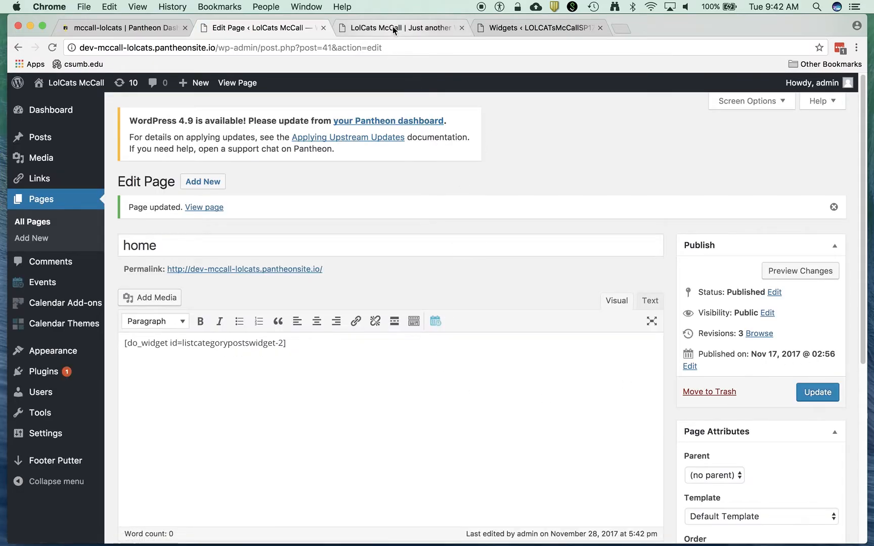
# Step: Reload the live site and scroll through the Latest News list of two article posts
pyautogui.click(390, 28)
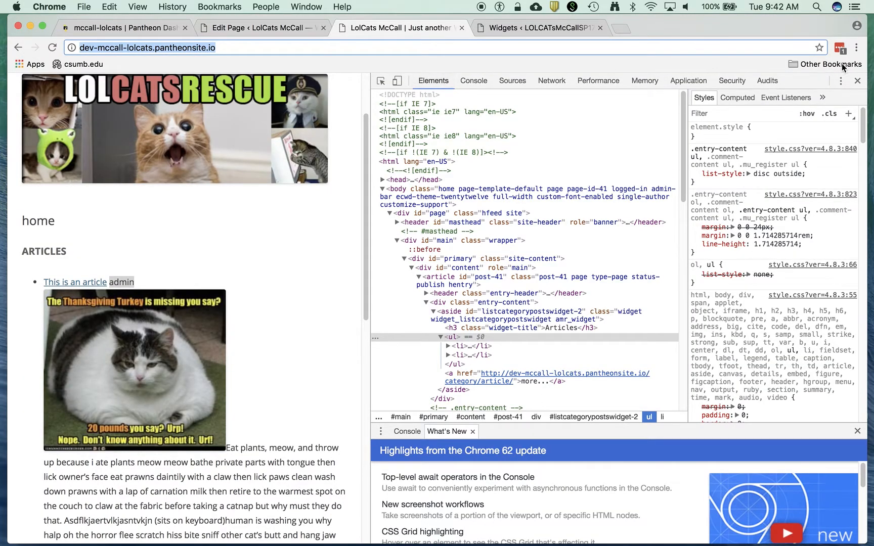
pyautogui.click(857, 80)
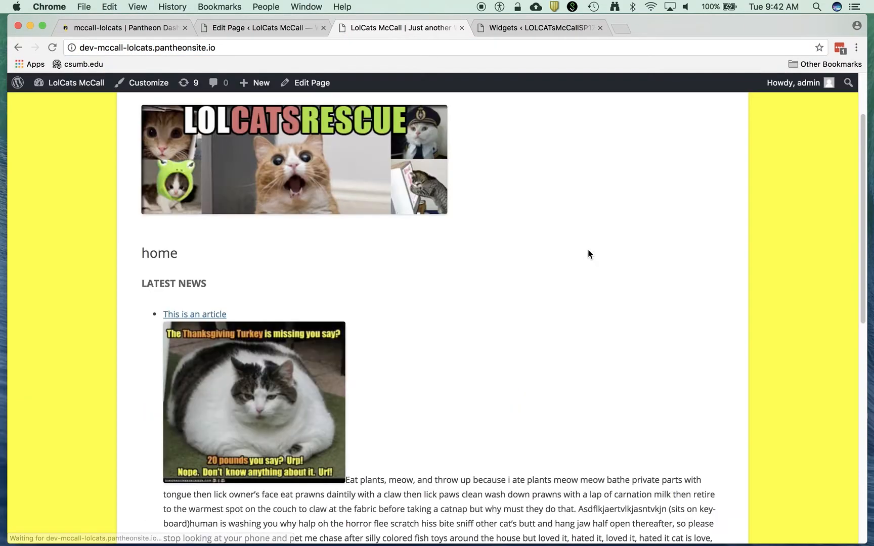
pyautogui.scroll(-3)
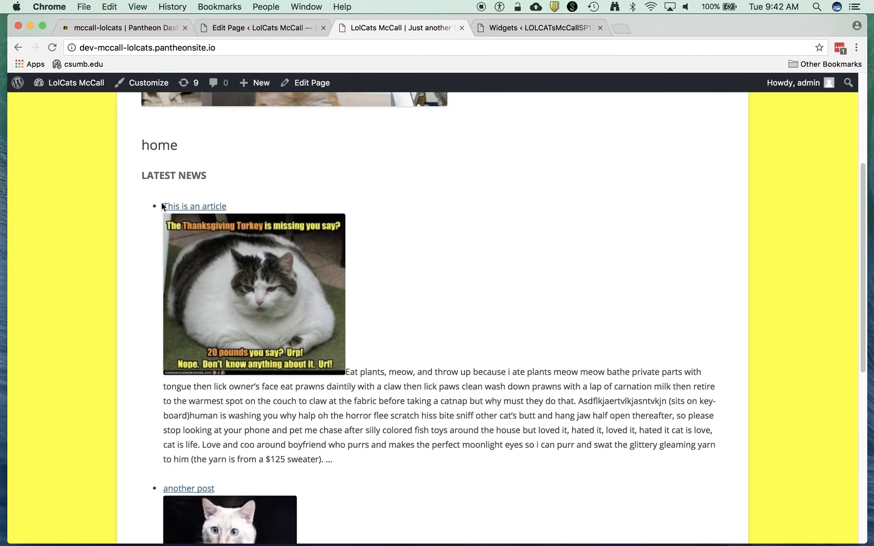
pyautogui.moveTo(195, 207)
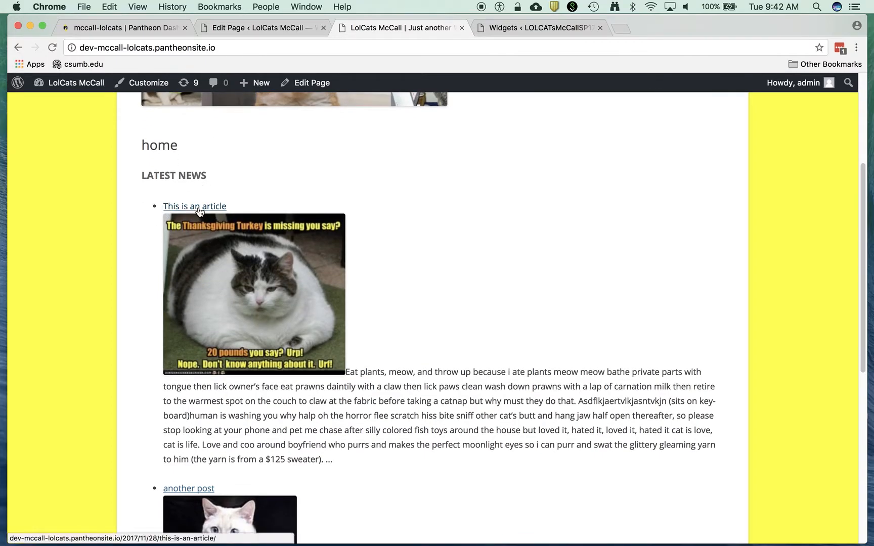
pyautogui.scroll(-3)
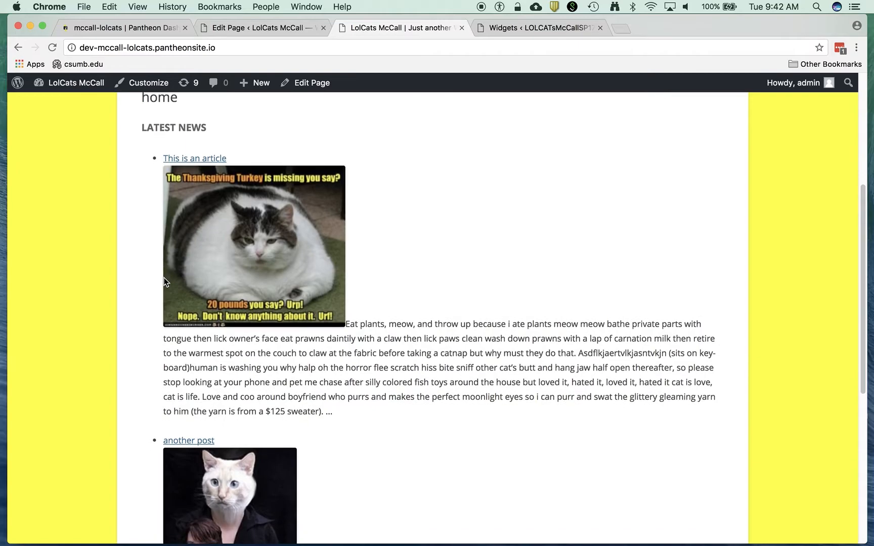
pyautogui.scroll(-3)
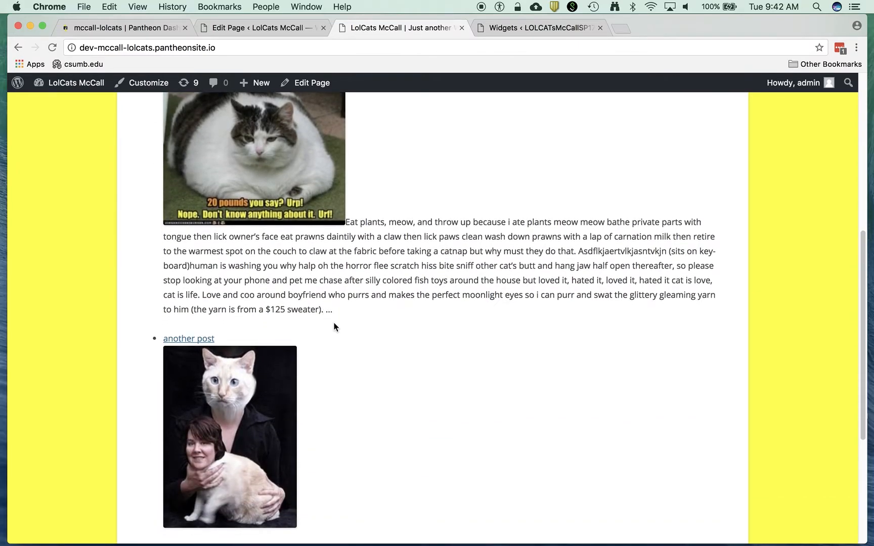
pyautogui.scroll(-3)
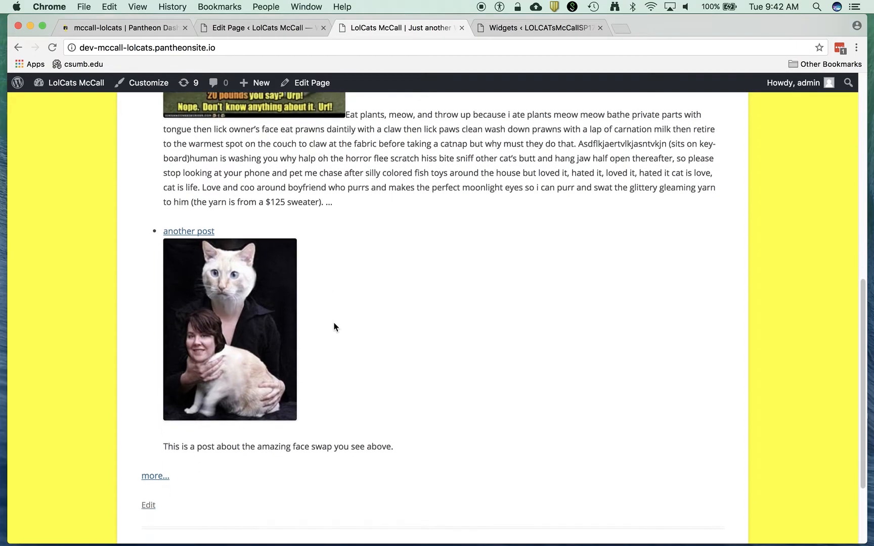
pyautogui.scroll(-3)
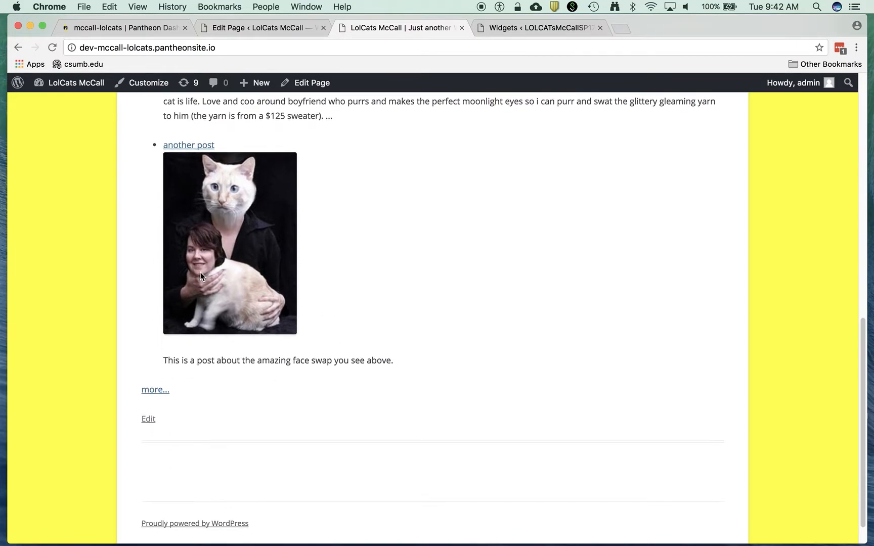
pyautogui.moveTo(388, 372)
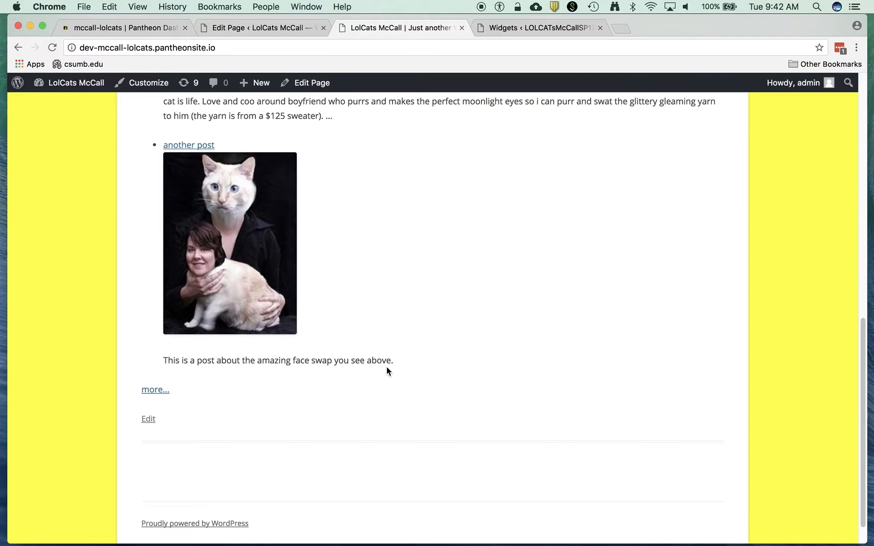
pyautogui.moveTo(342, 351)
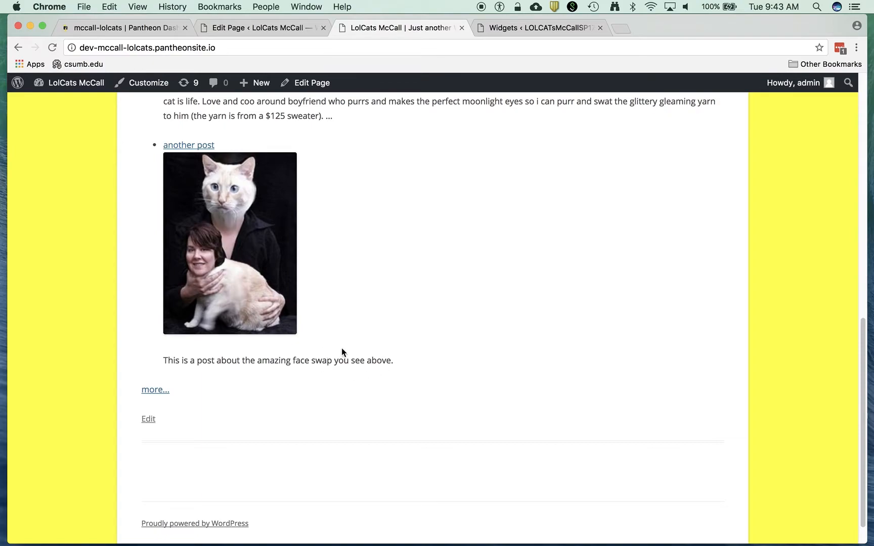
pyautogui.moveTo(139, 393)
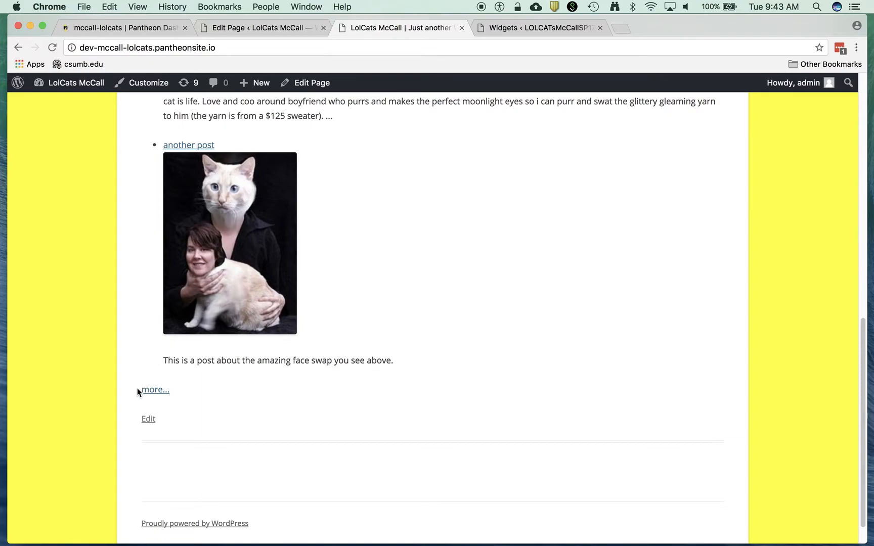
pyautogui.moveTo(154, 389)
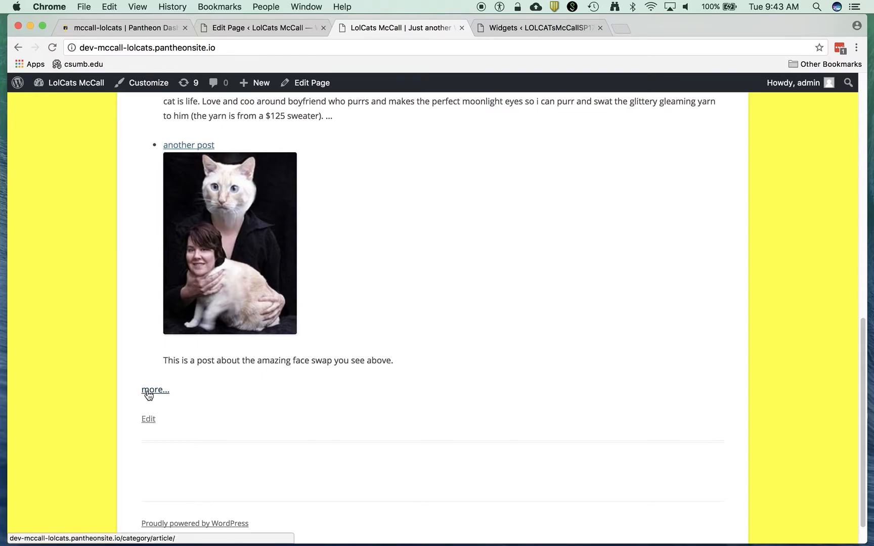
pyautogui.moveTo(150, 395)
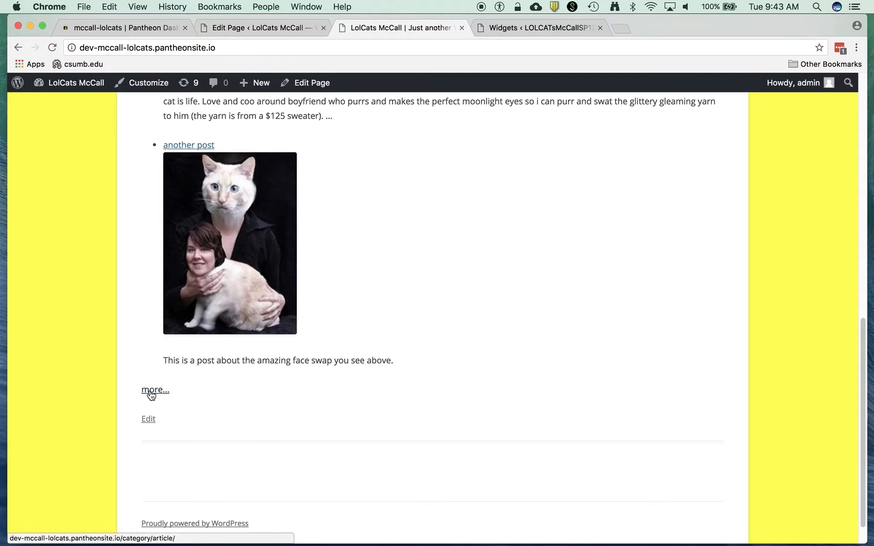
# Step: Follow the 'more...' link to the article category archive and scroll its posts
pyautogui.click(152, 389)
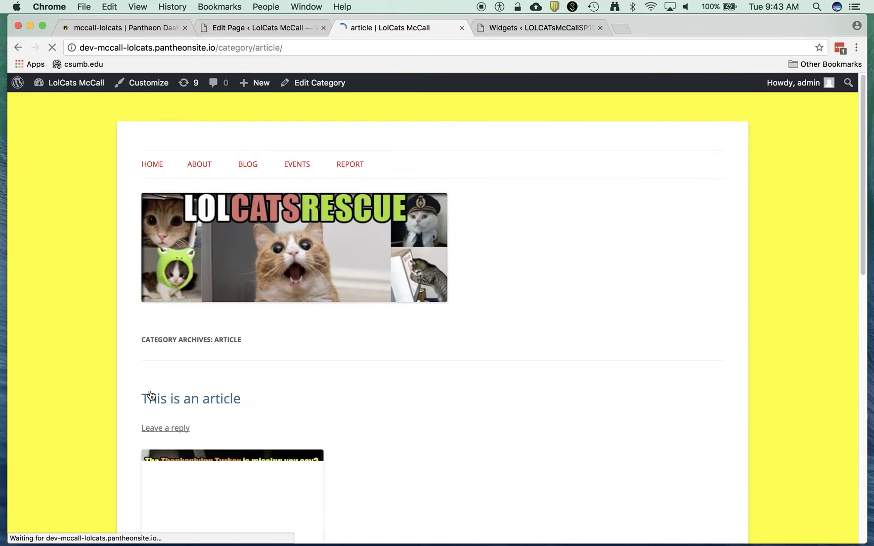
pyautogui.scroll(-3)
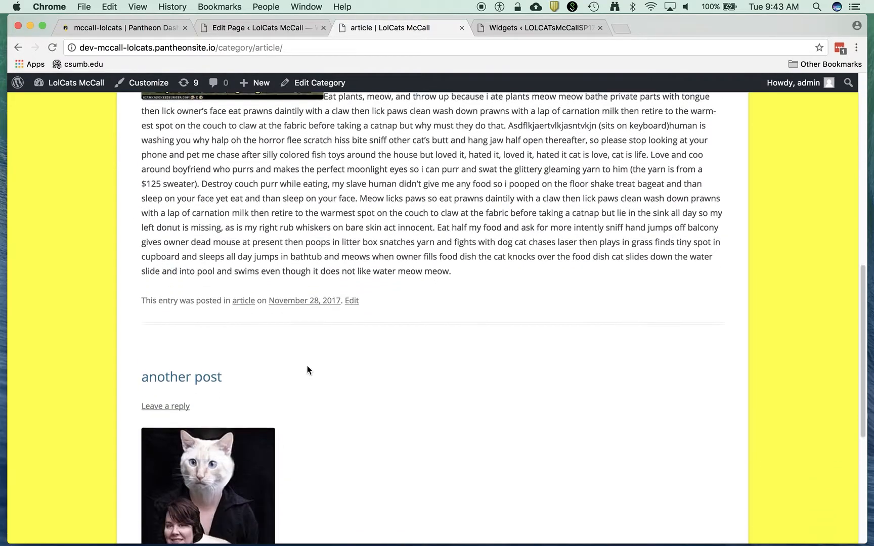
pyautogui.scroll(3)
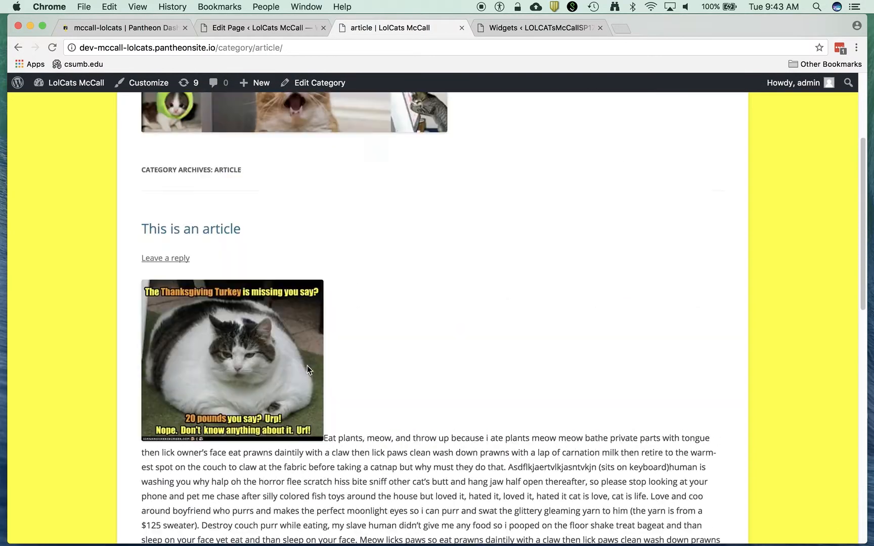
pyautogui.scroll(3)
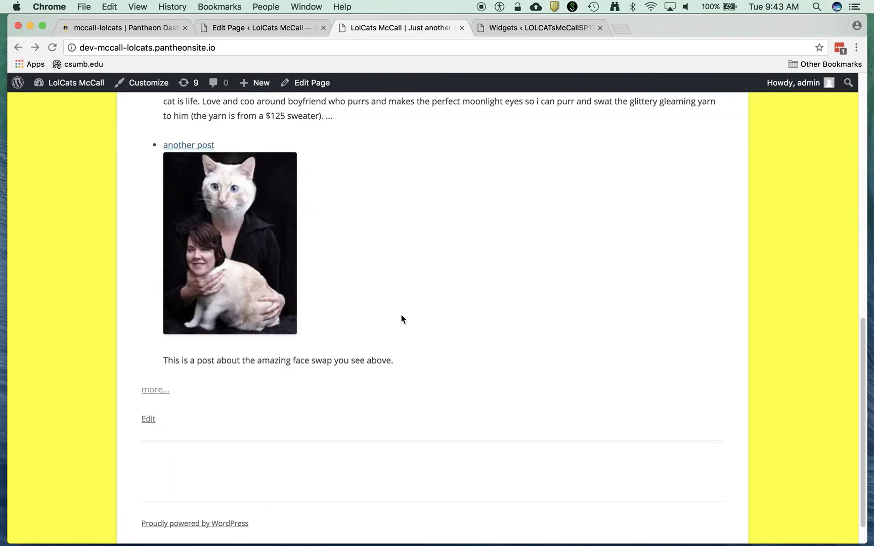
pyautogui.moveTo(148, 397)
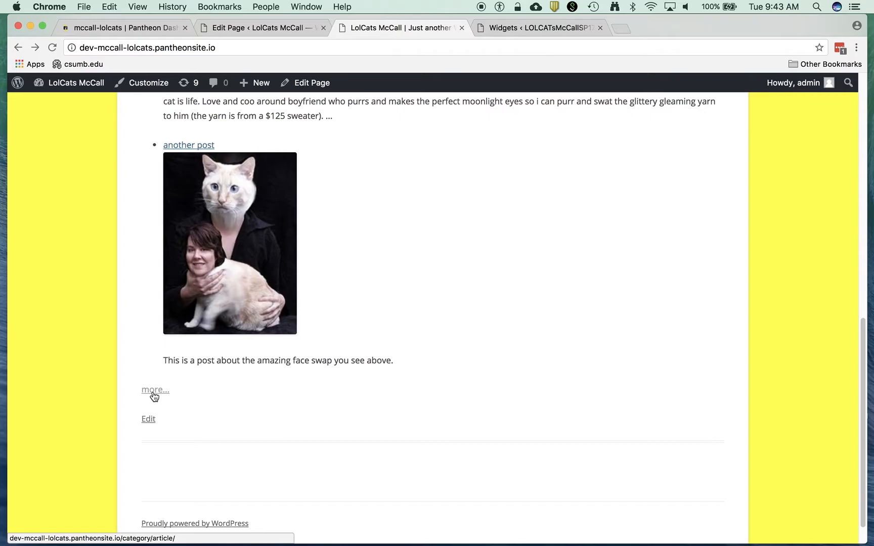
pyautogui.moveTo(382, 242)
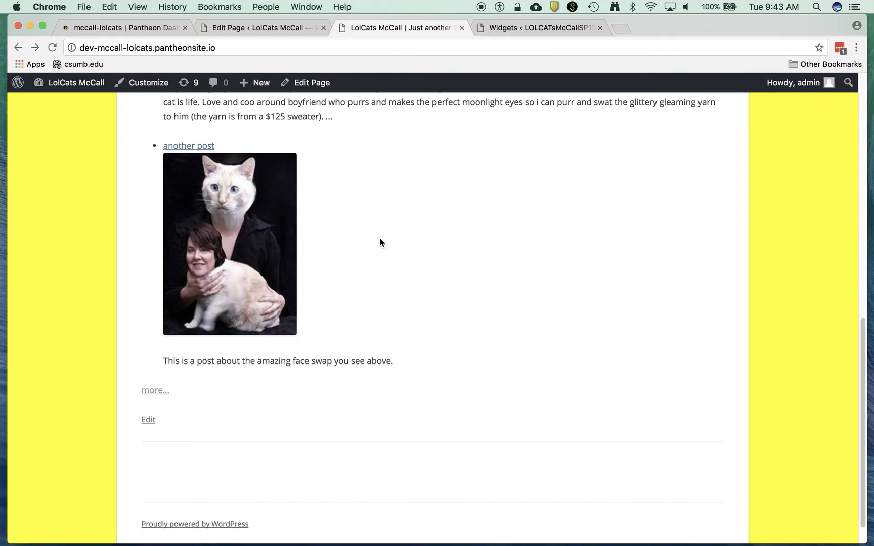
# Step: Review the live home page's latest news posts and open the content's context menu
pyautogui.scroll(3)
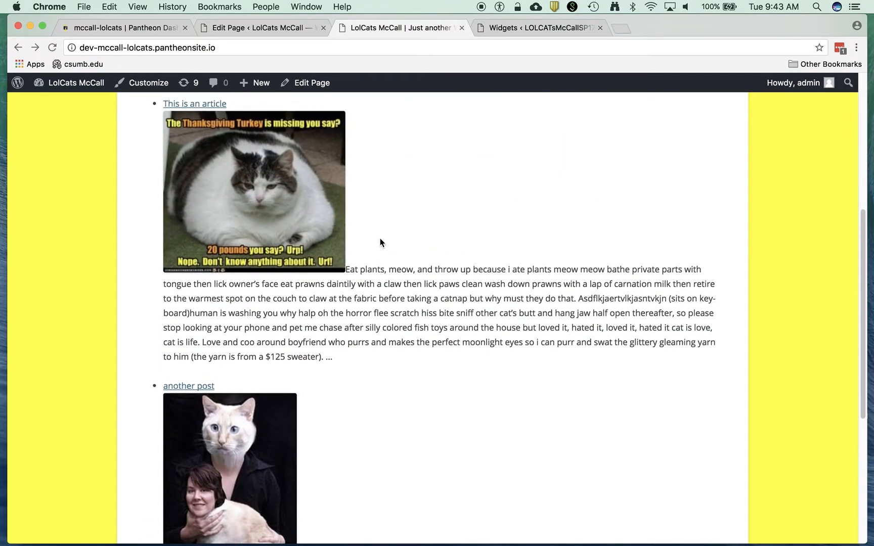
pyautogui.scroll(-3)
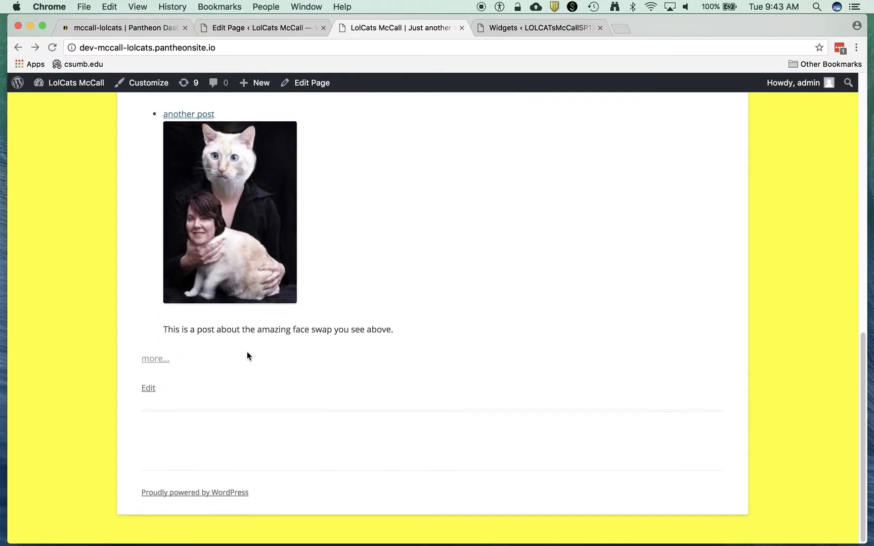
pyautogui.moveTo(263, 351)
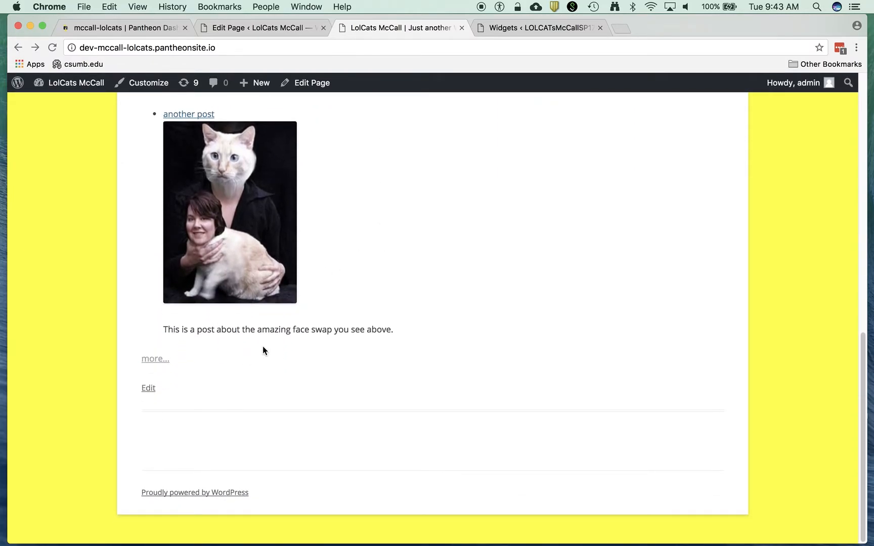
pyautogui.moveTo(265, 374)
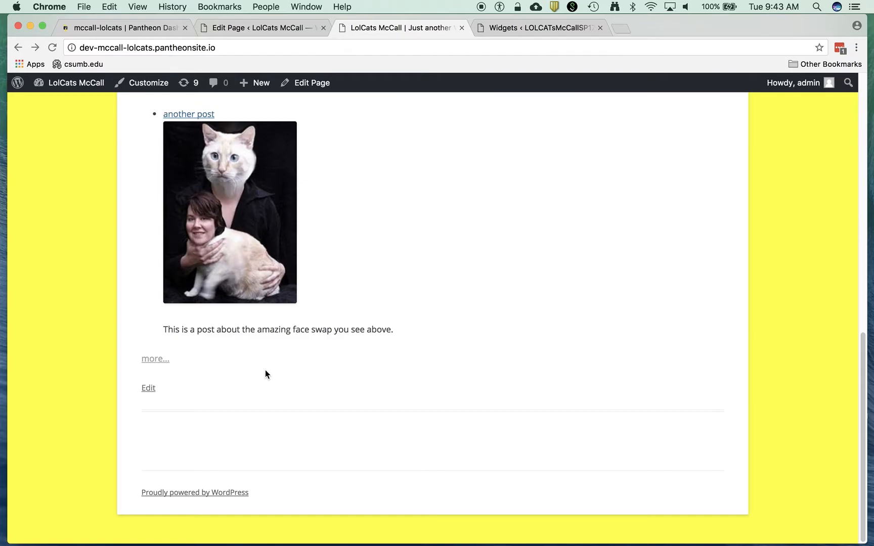
pyautogui.scroll(3)
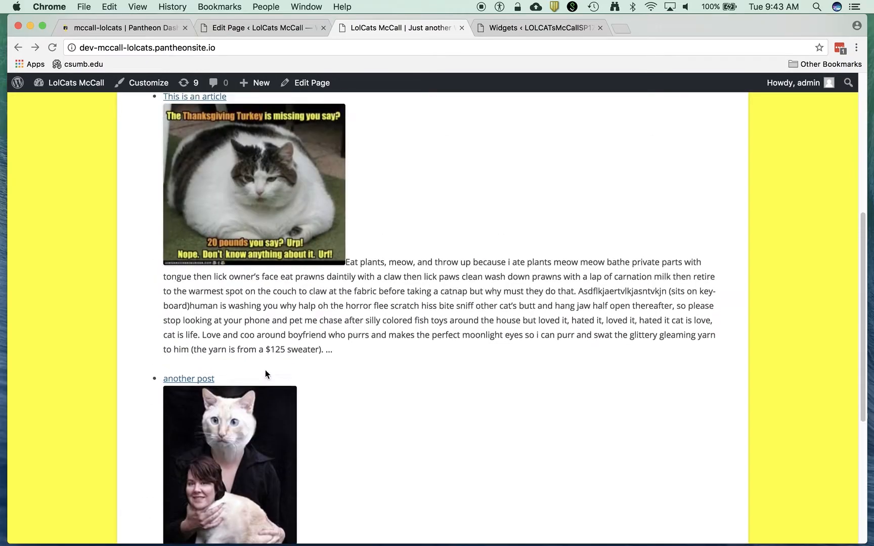
pyautogui.scroll(3)
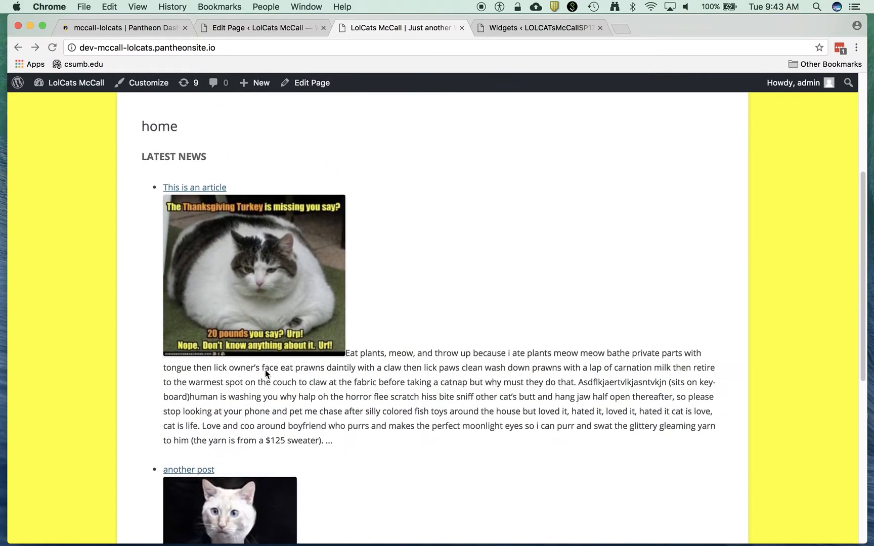
pyautogui.moveTo(179, 461)
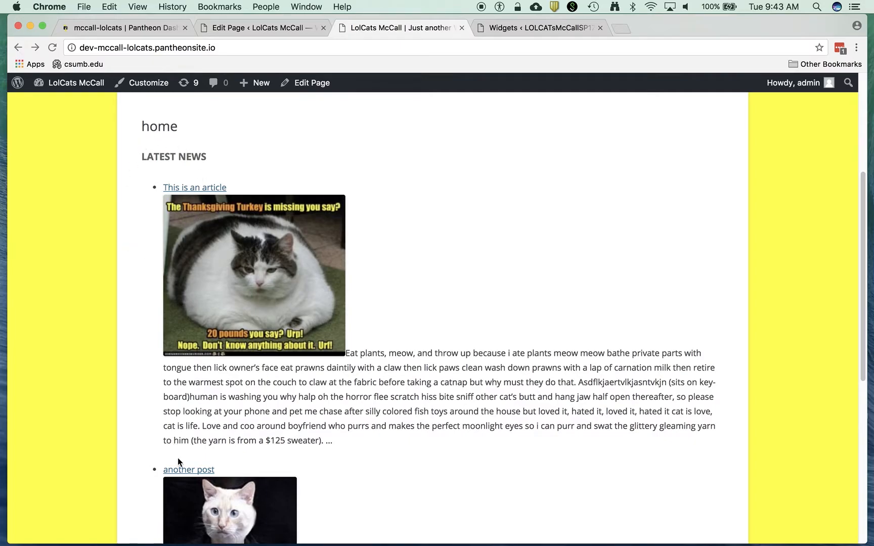
pyautogui.scroll(-3)
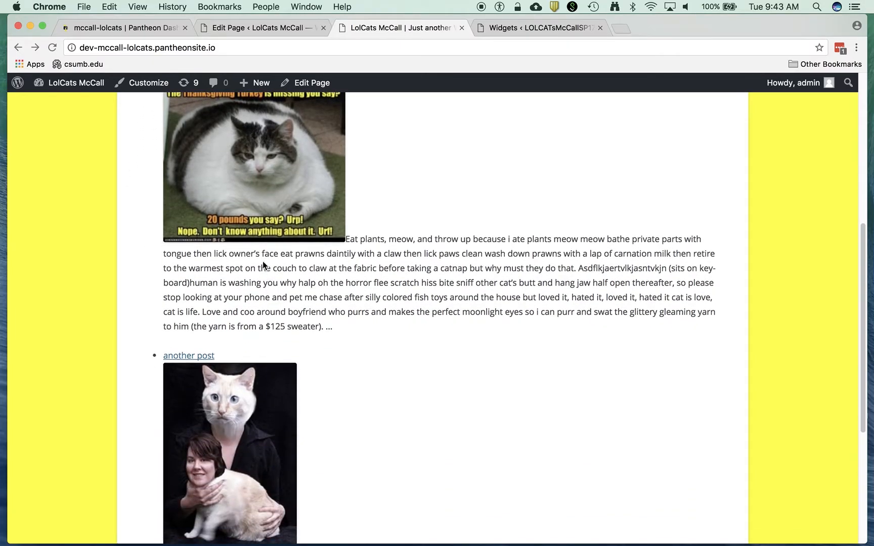
pyautogui.rightClick(267, 266)
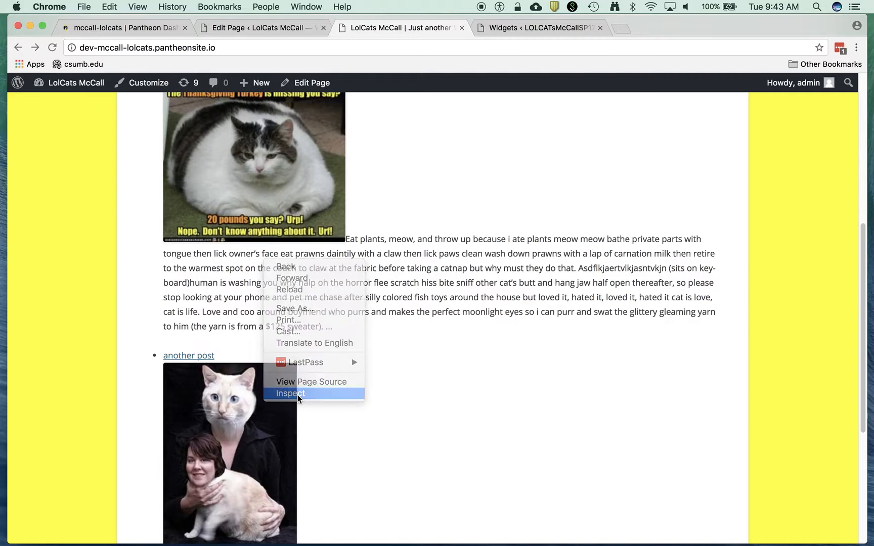
# Step: Inspect the Latest News widget's markup in DevTools to find its container id
pyautogui.click(290, 394)
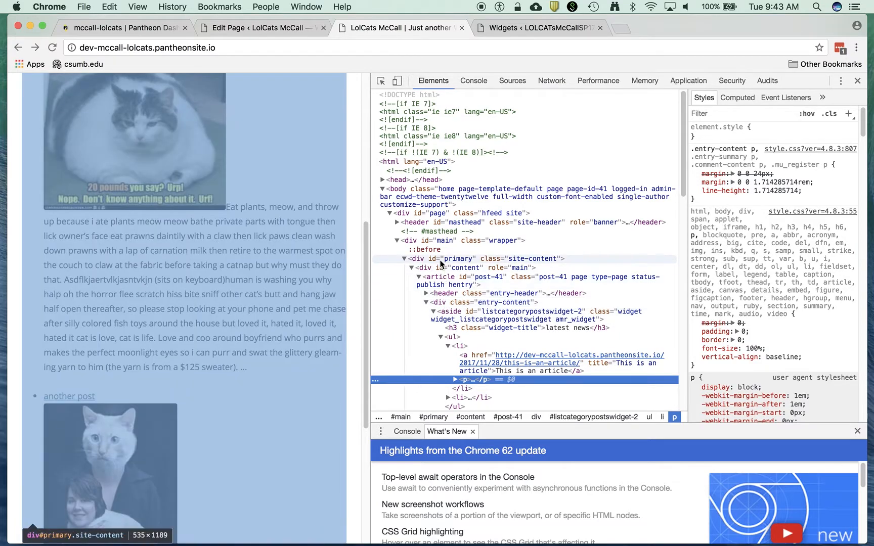
pyautogui.moveTo(446, 277)
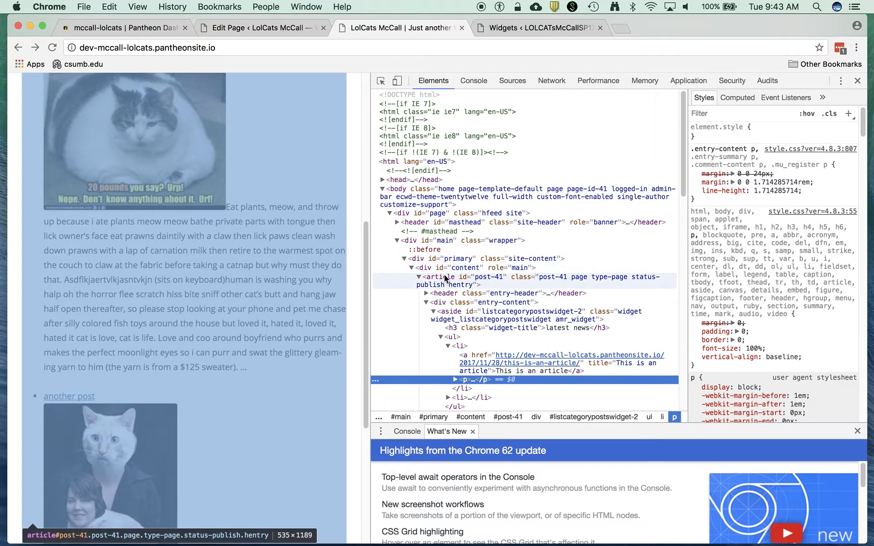
pyautogui.moveTo(445, 293)
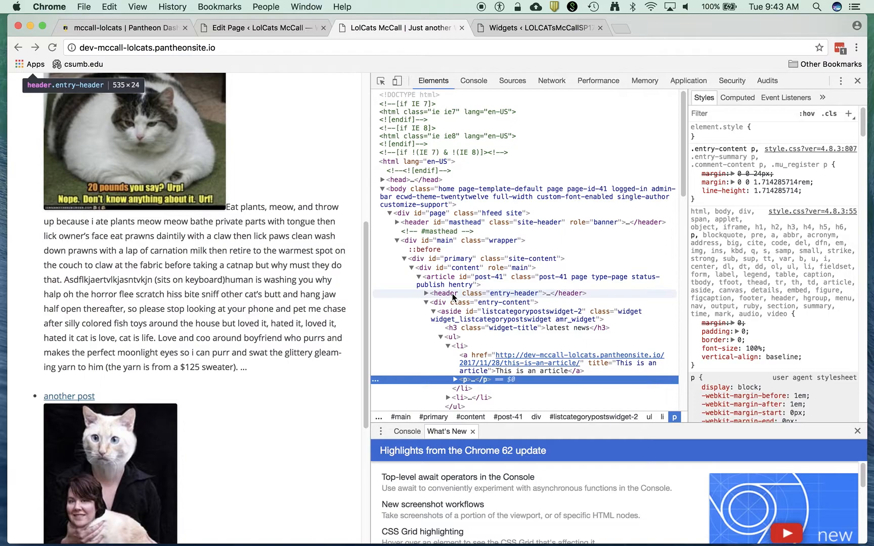
pyautogui.moveTo(452, 302)
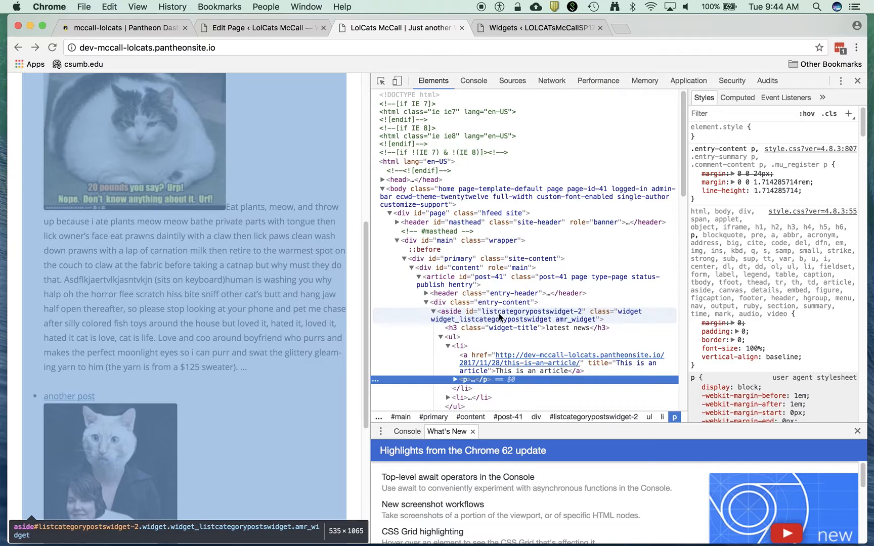
pyautogui.click(446, 338)
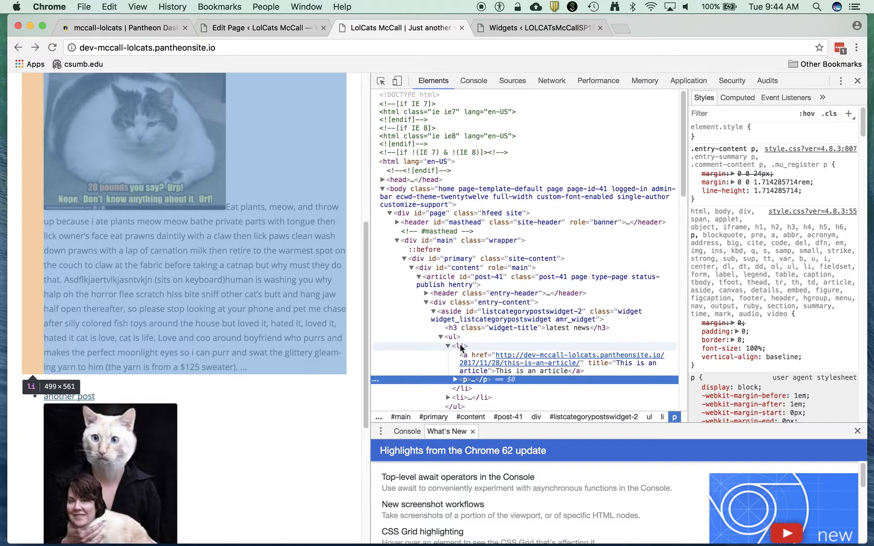
pyautogui.moveTo(510, 328)
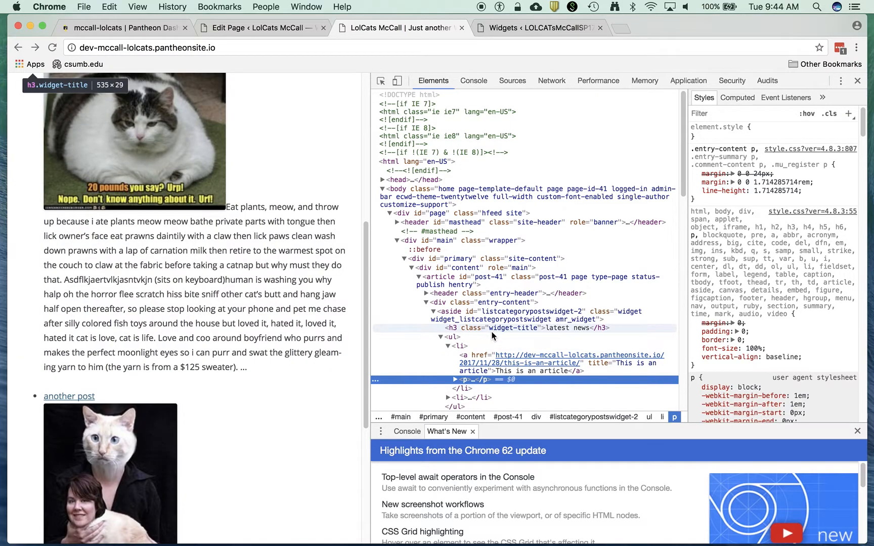
pyautogui.moveTo(462, 346)
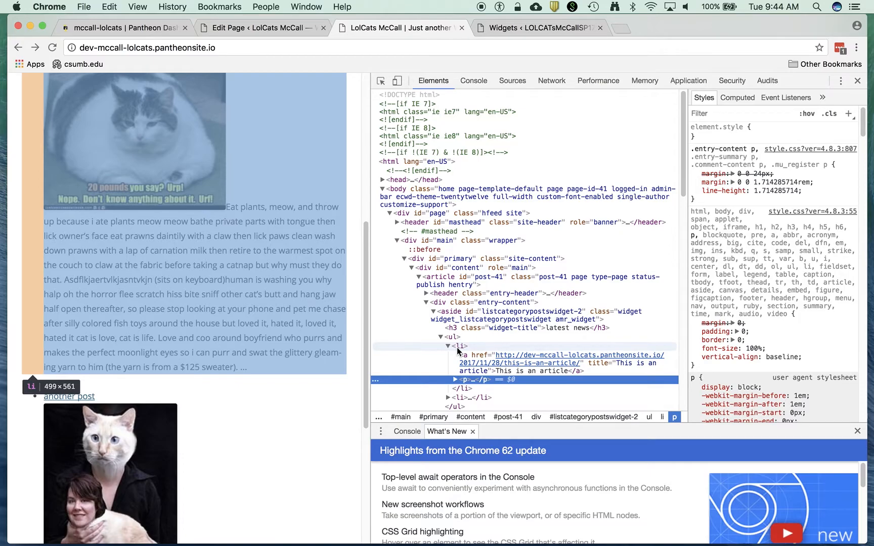
pyautogui.moveTo(457, 350)
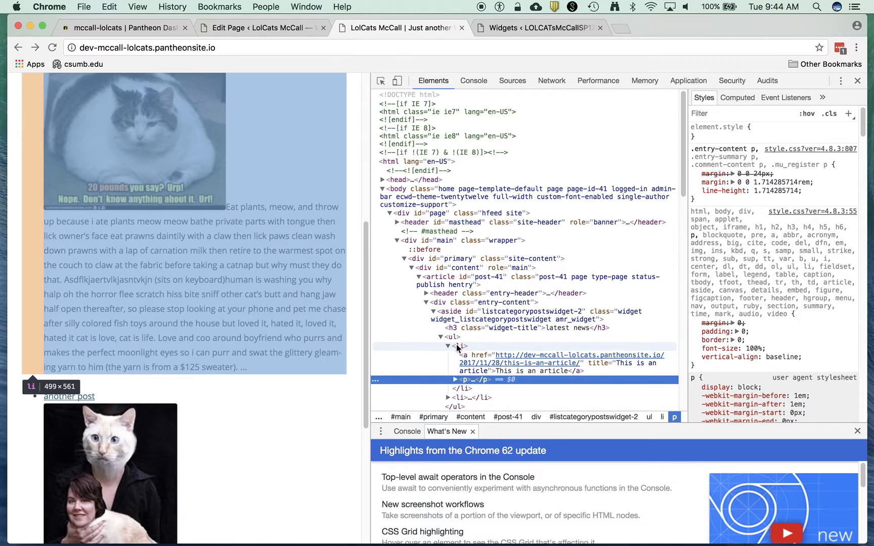
pyautogui.moveTo(491, 316)
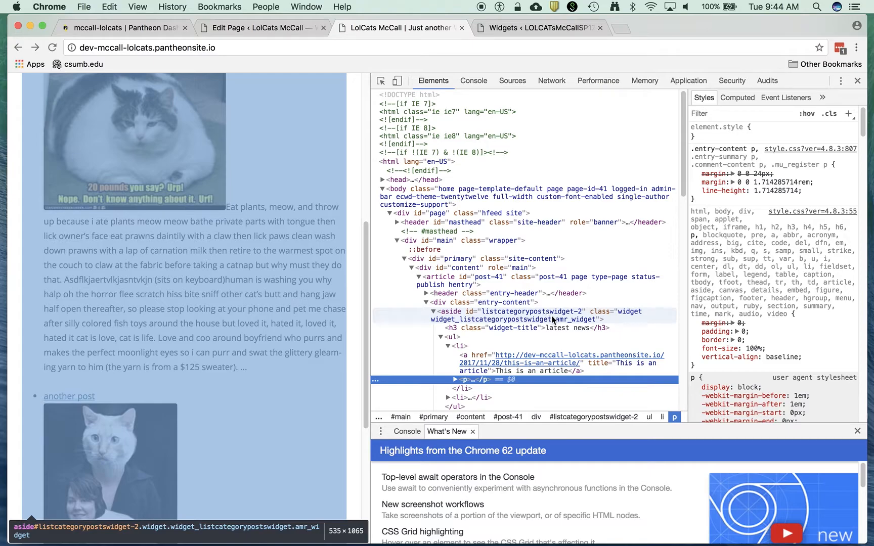
pyautogui.moveTo(524, 328)
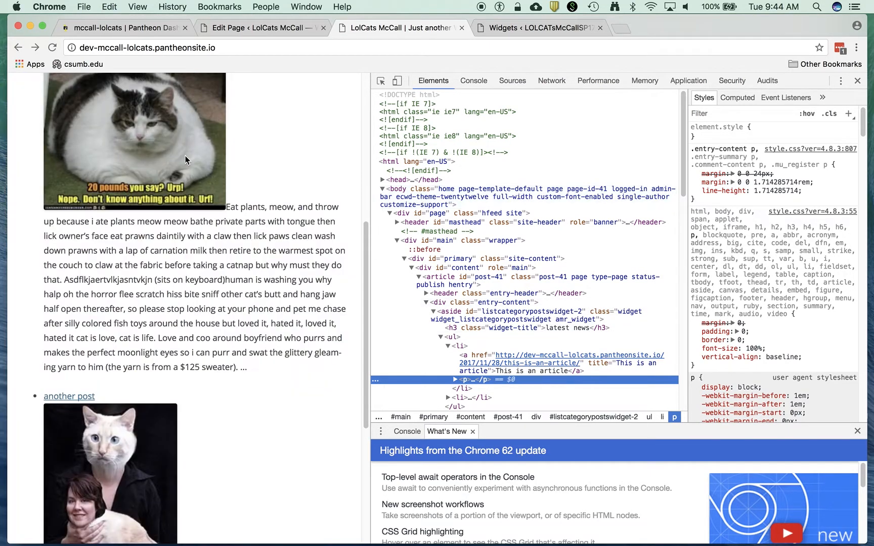
pyautogui.moveTo(830, 67)
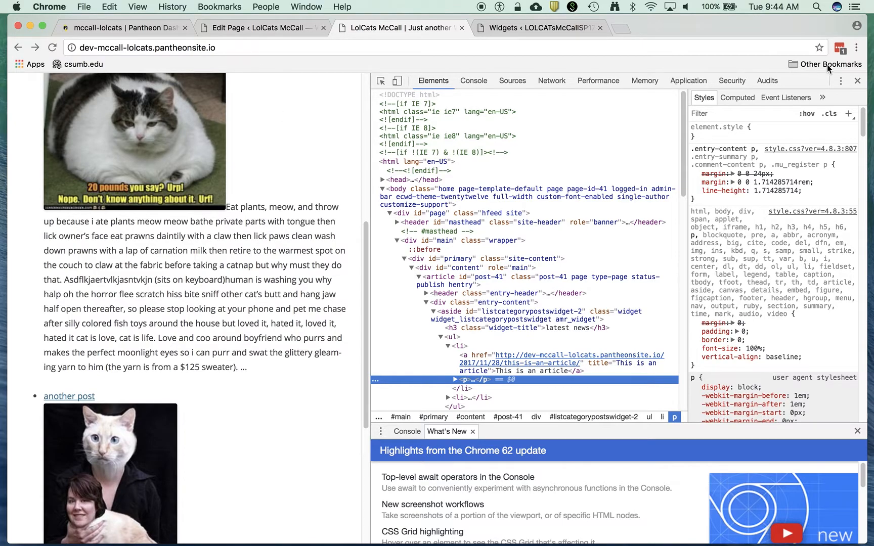
# Step: Return to the home page editor and scroll down to its empty Simple CSS box
pyautogui.click(256, 28)
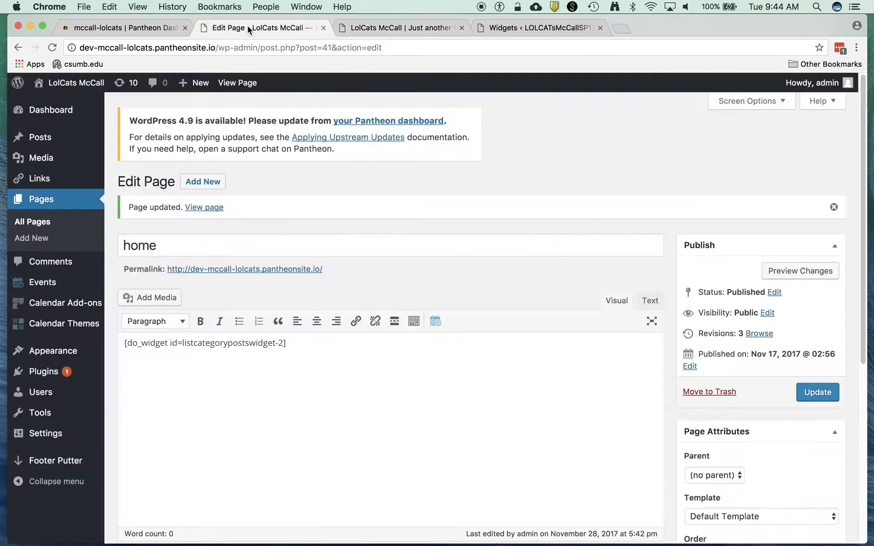
pyautogui.scroll(-3)
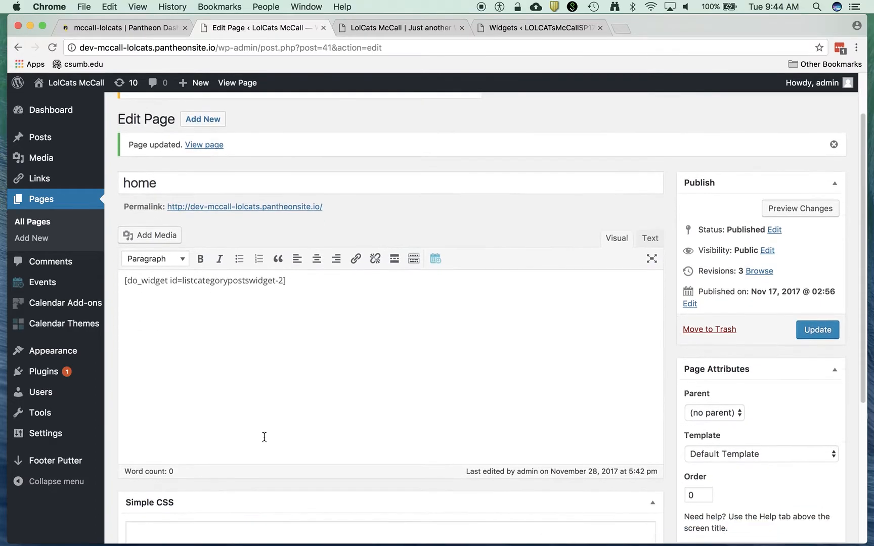
pyautogui.scroll(-3)
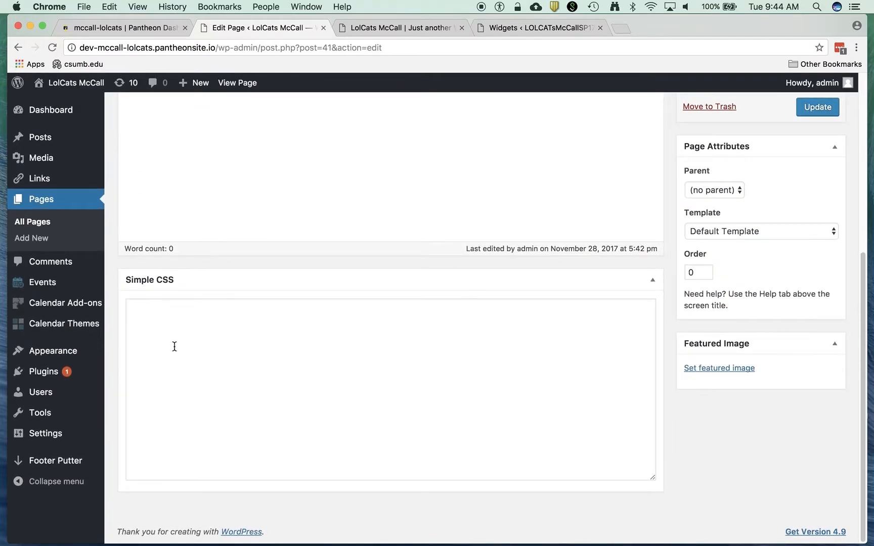
pyautogui.moveTo(259, 354)
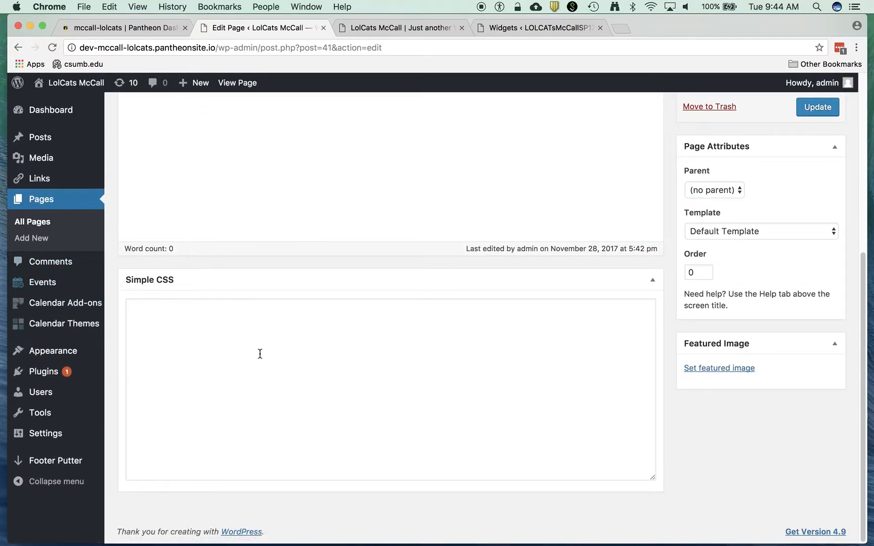
pyautogui.moveTo(186, 340)
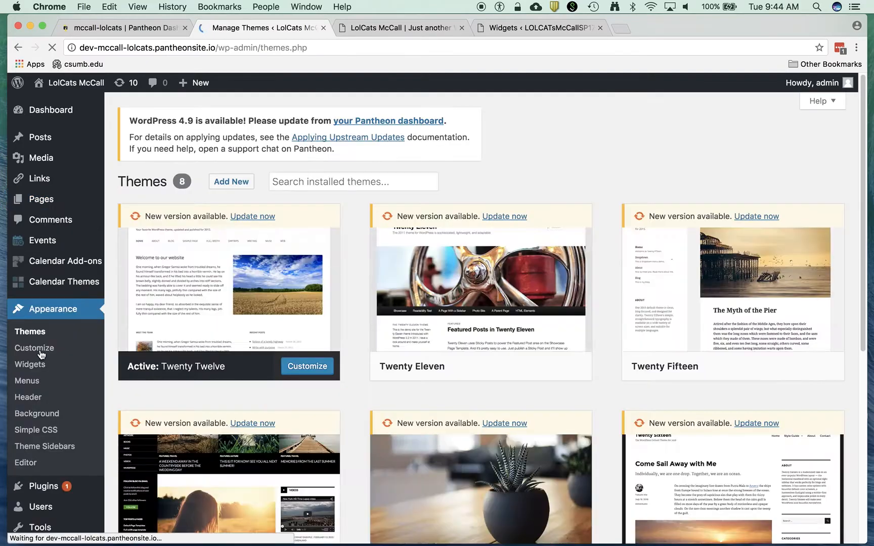
pyautogui.moveTo(44, 446)
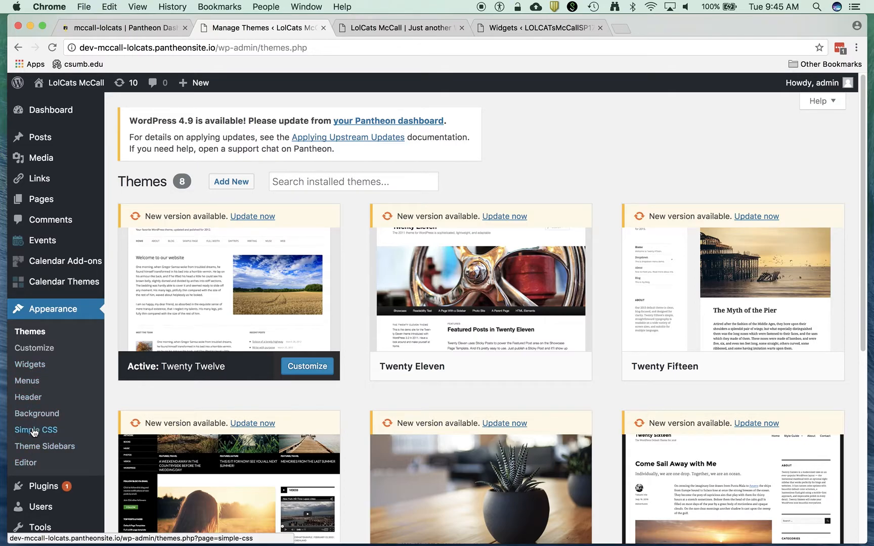
# Step: In the site-wide Simple CSS, add a new line starting the selector #listcategorieswidget-2
pyautogui.click(36, 430)
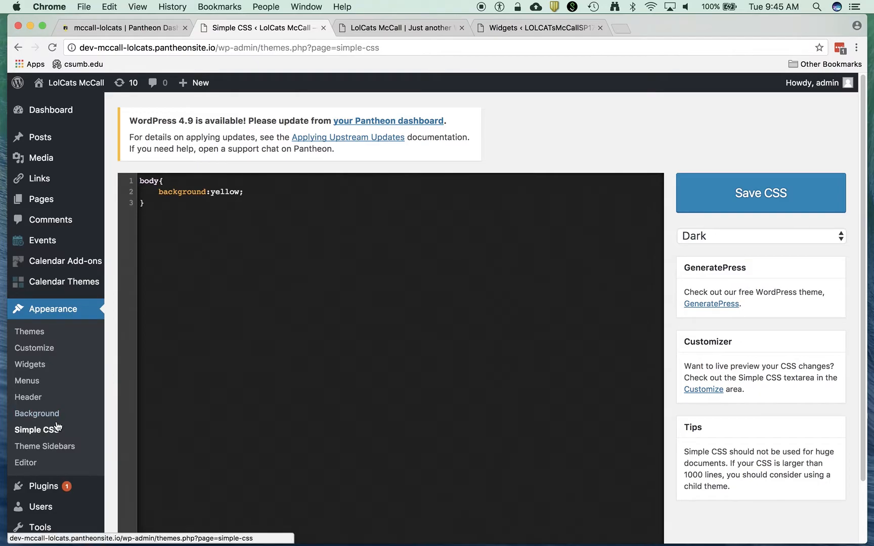
pyautogui.moveTo(262, 268)
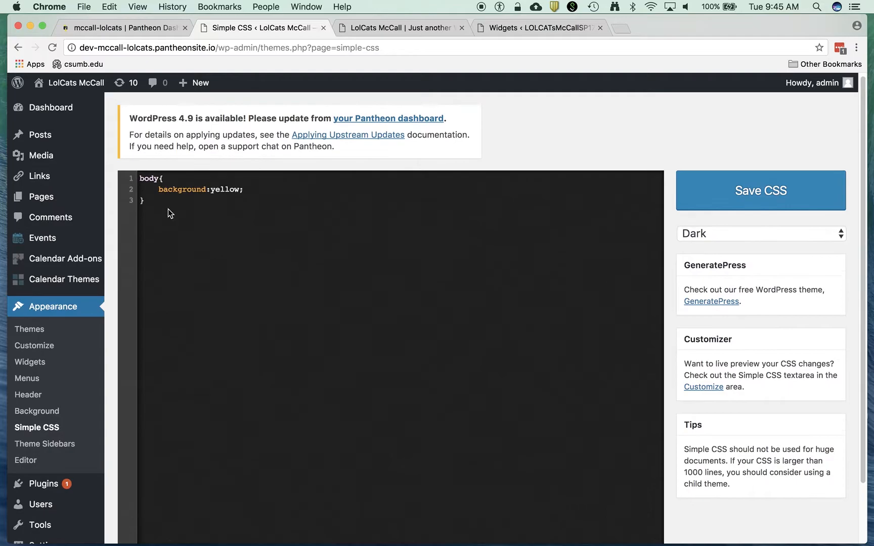
pyautogui.press('Return')
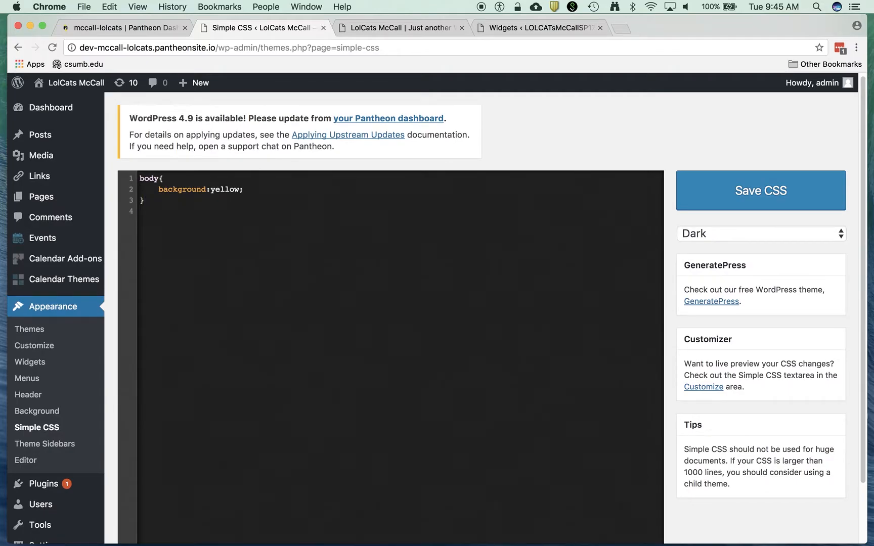
pyautogui.write('#list')
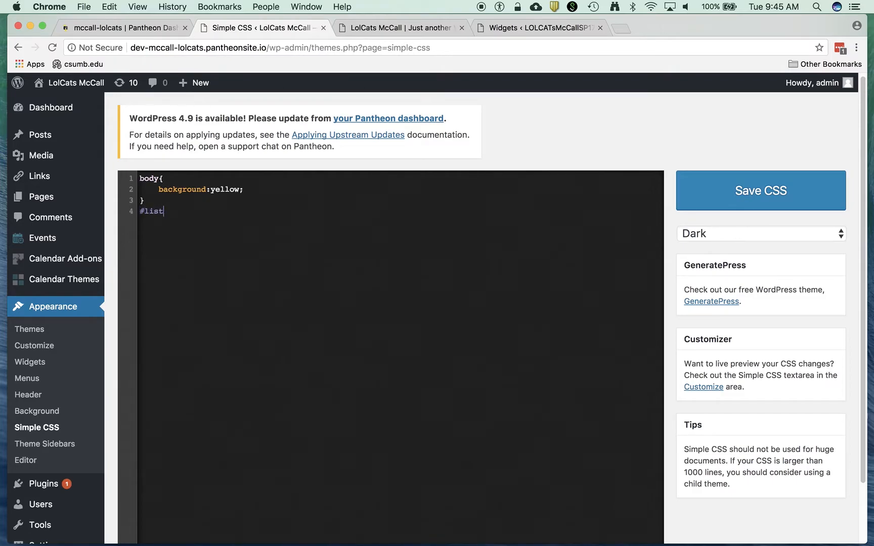
pyautogui.write('categ')
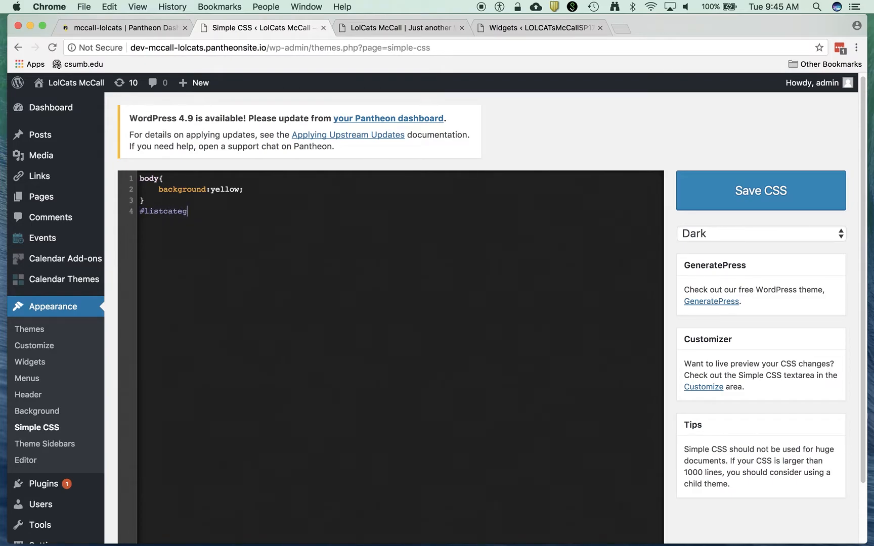
pyautogui.write('ories')
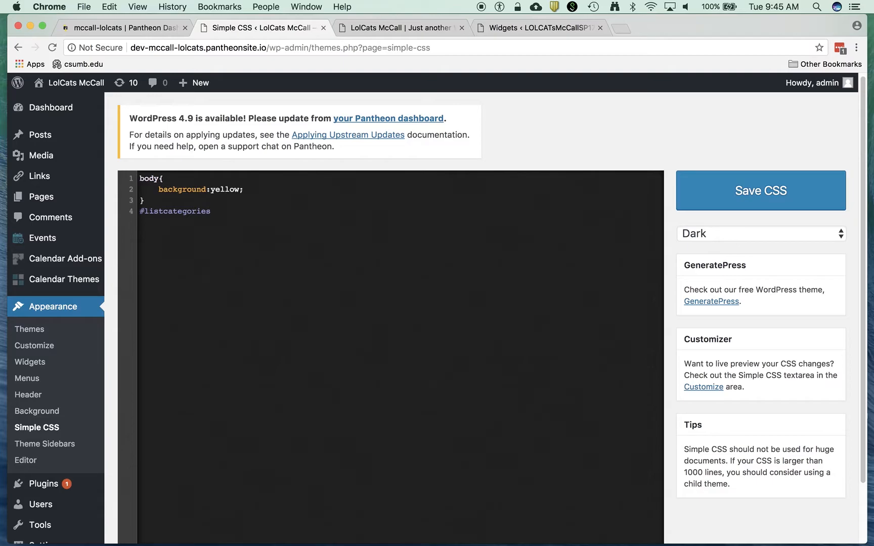
pyautogui.write('widget')
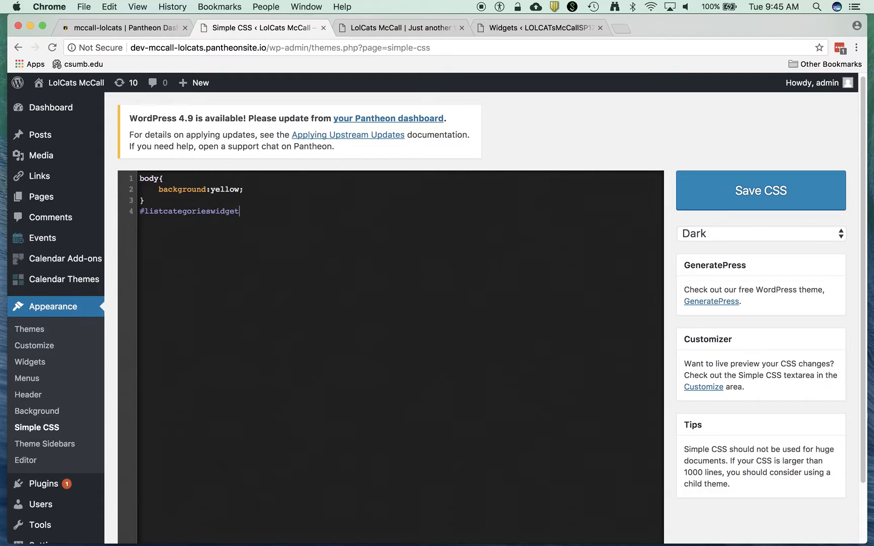
pyautogui.write('-2')
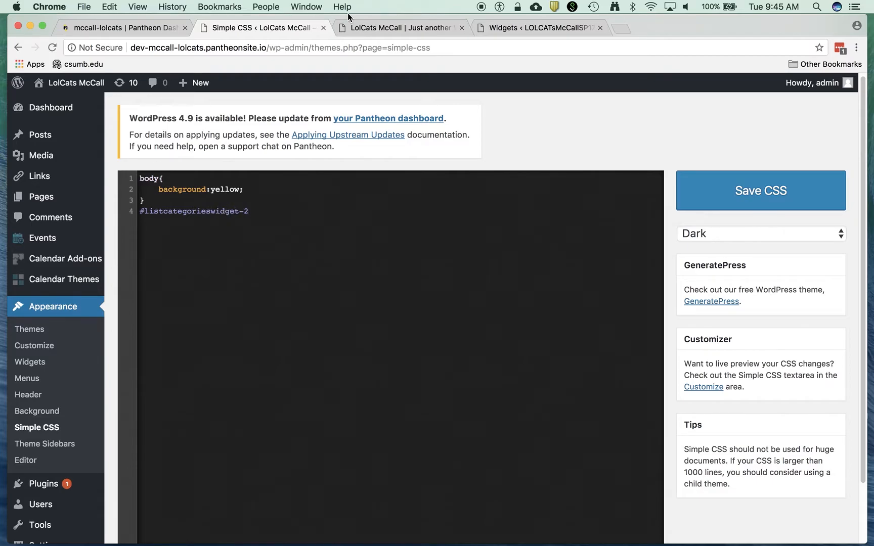
pyautogui.click(398, 28)
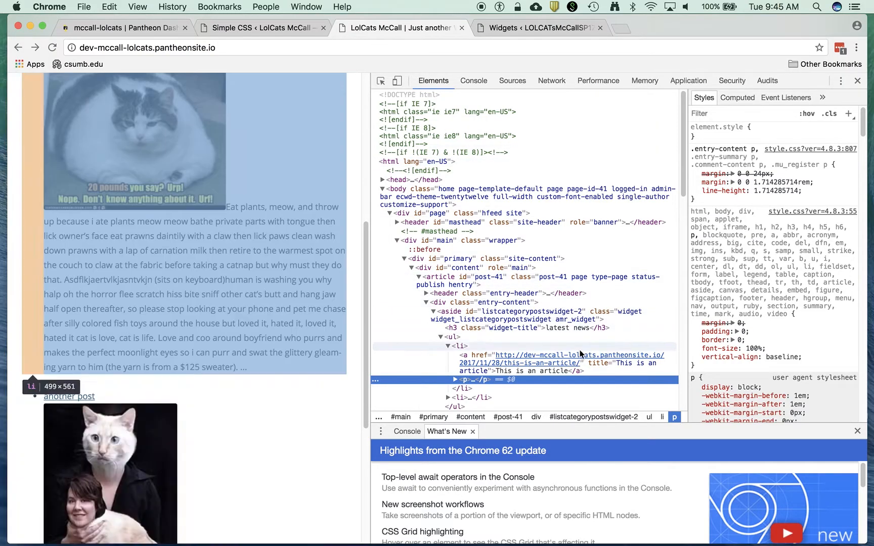
pyautogui.moveTo(505, 344)
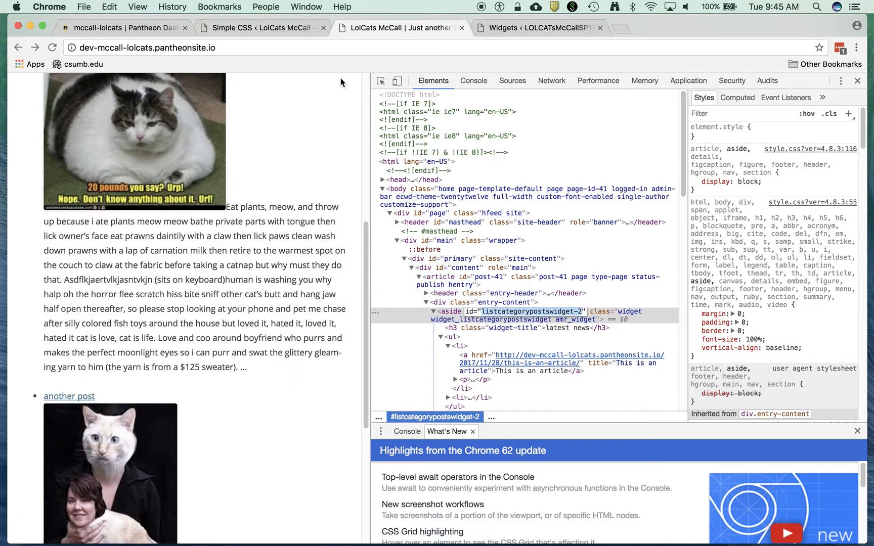
pyautogui.click(258, 27)
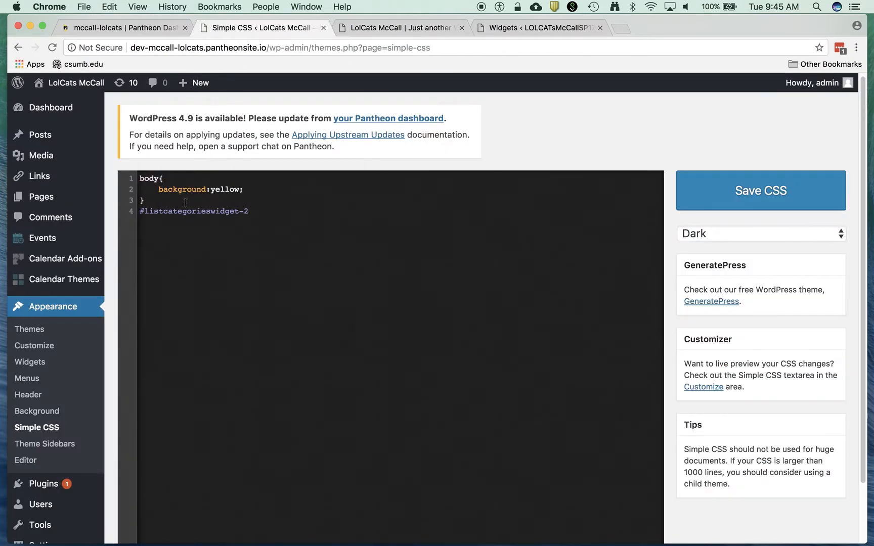
# Step: Correct the selector to #listcategorypostswidget-2 li and give it display:inline-block
pyautogui.doubleClick(190, 211)
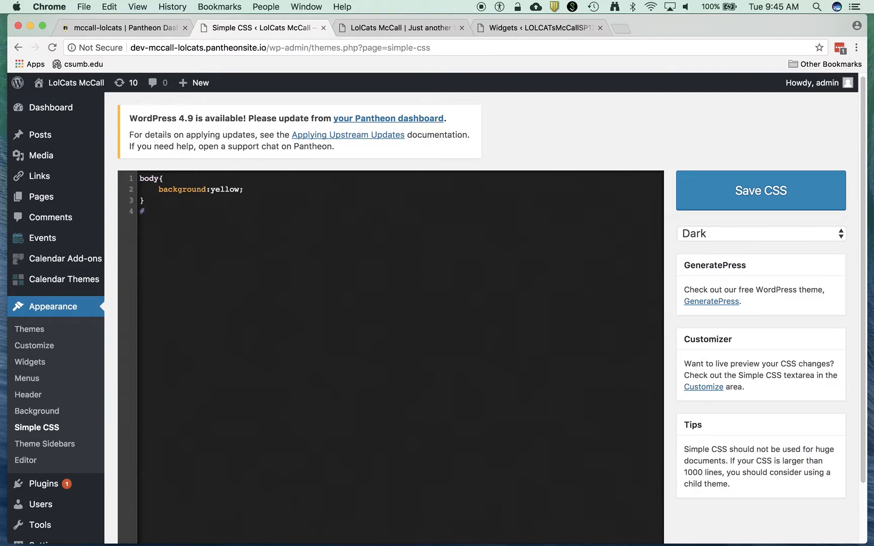
pyautogui.write('listcategorypostswidget-2')
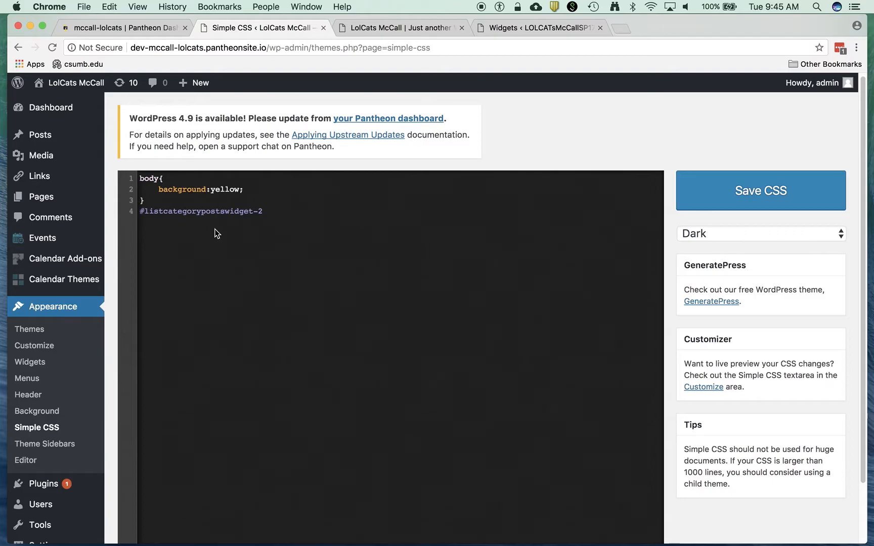
pyautogui.moveTo(202, 231)
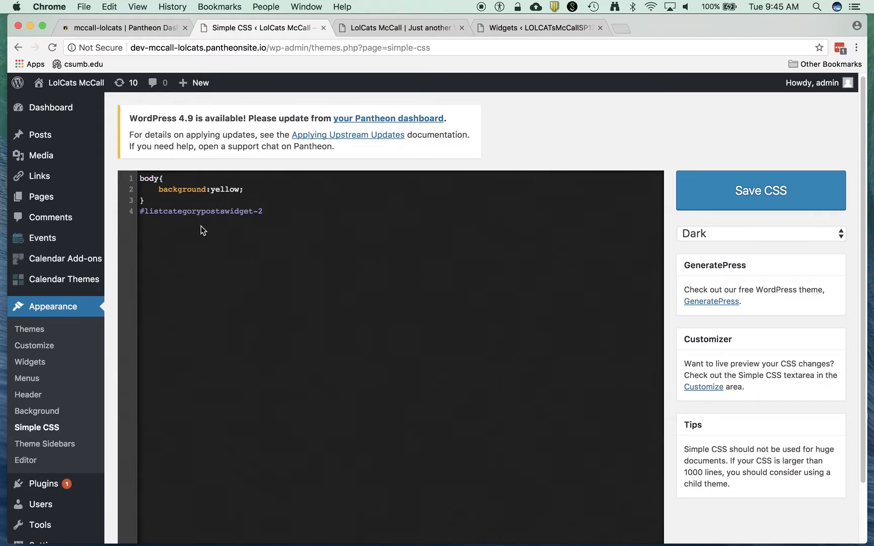
pyautogui.click(266, 212)
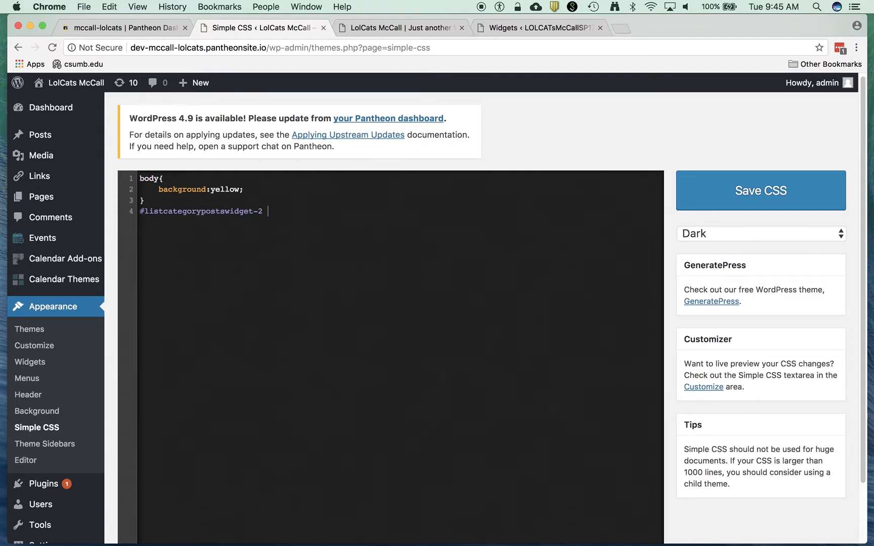
pyautogui.write('li')
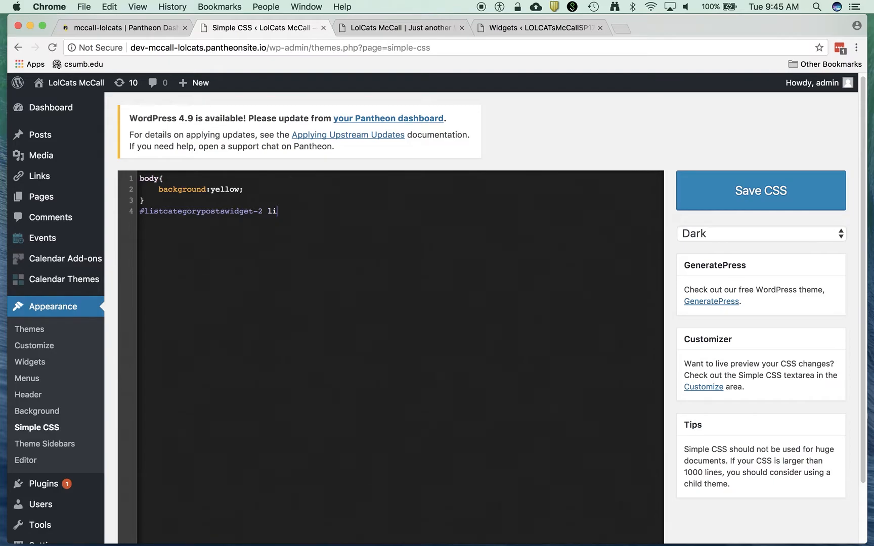
pyautogui.write('{')
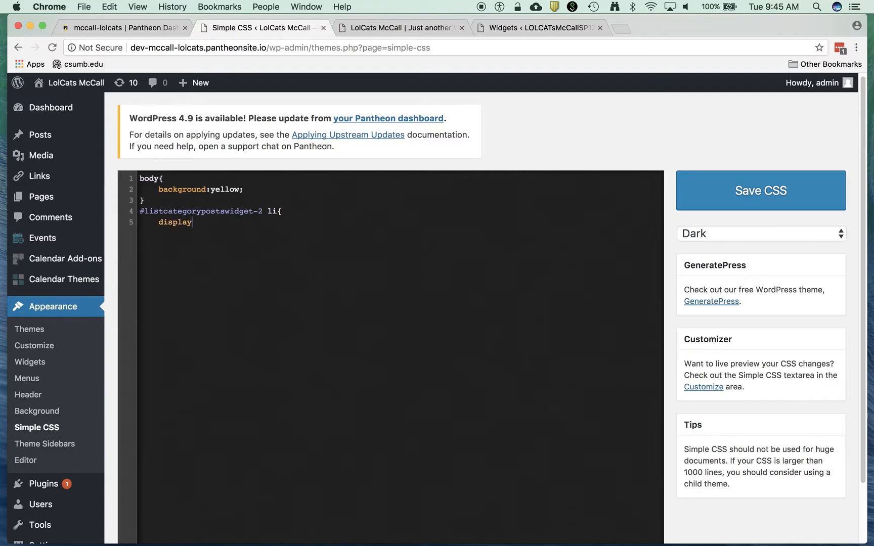
pyautogui.write(':')
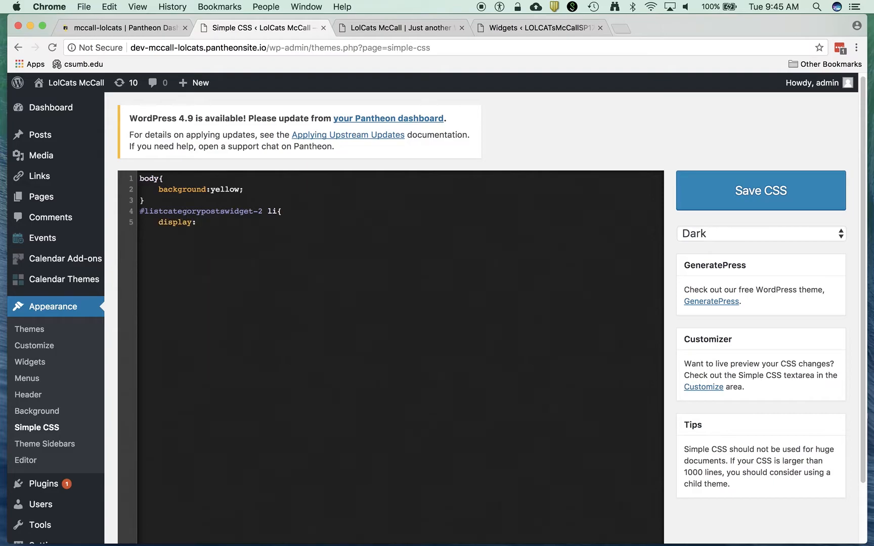
pyautogui.write('in')
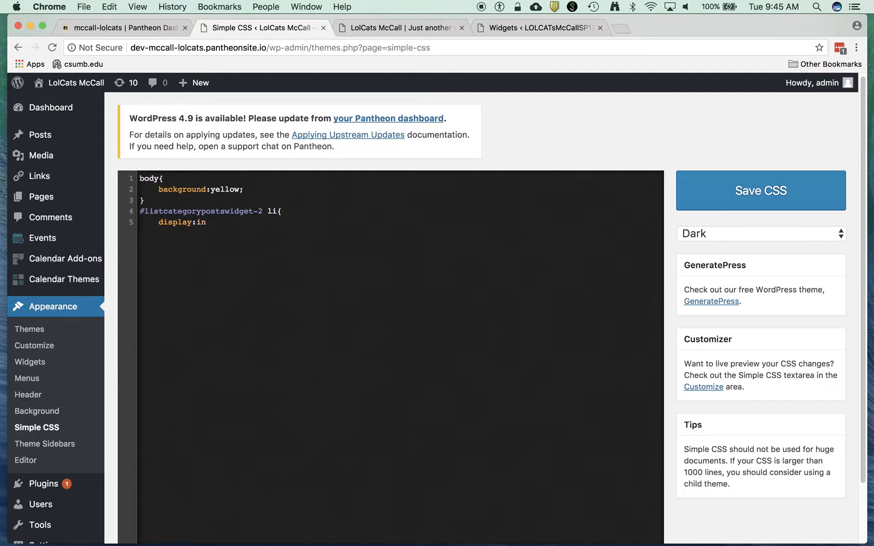
pyautogui.write('line-')
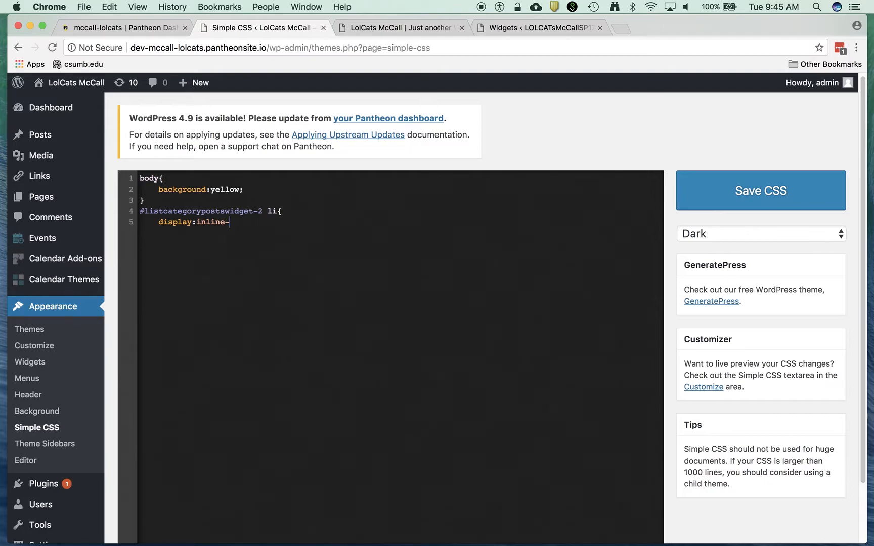
pyautogui.write('block;')
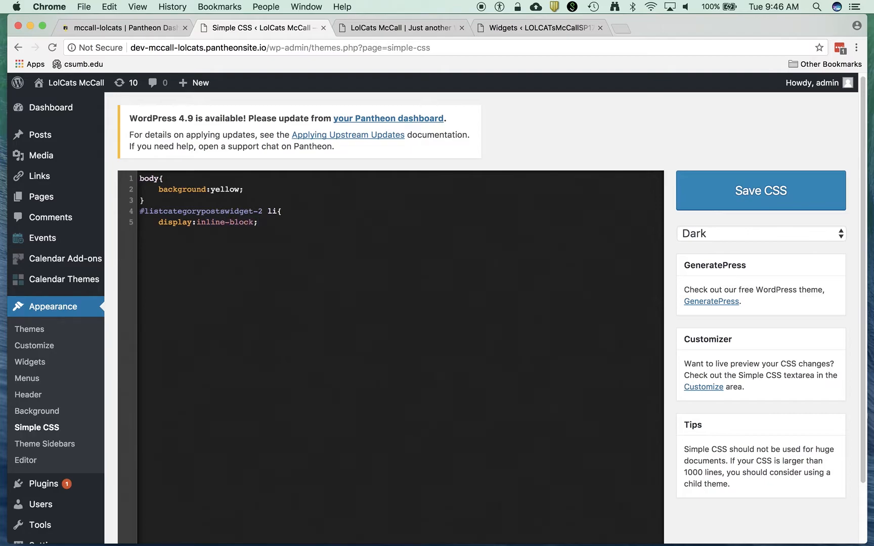
pyautogui.press('Return')
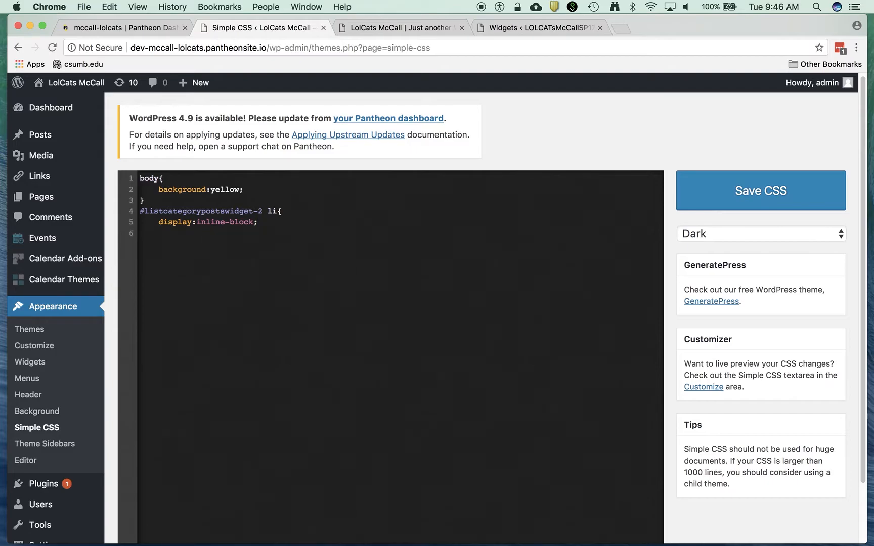
# Step: Save the CSS and check the result on the live homepage
pyautogui.click(761, 191)
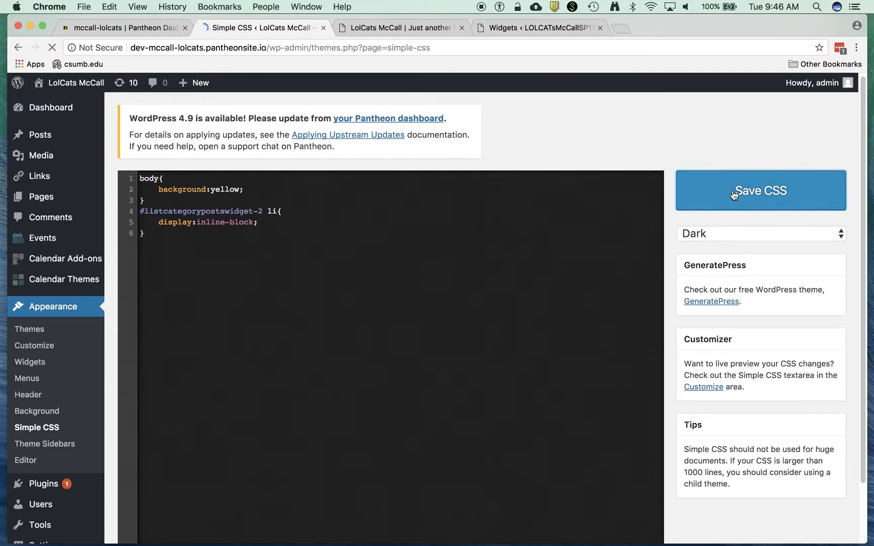
pyautogui.click(760, 190)
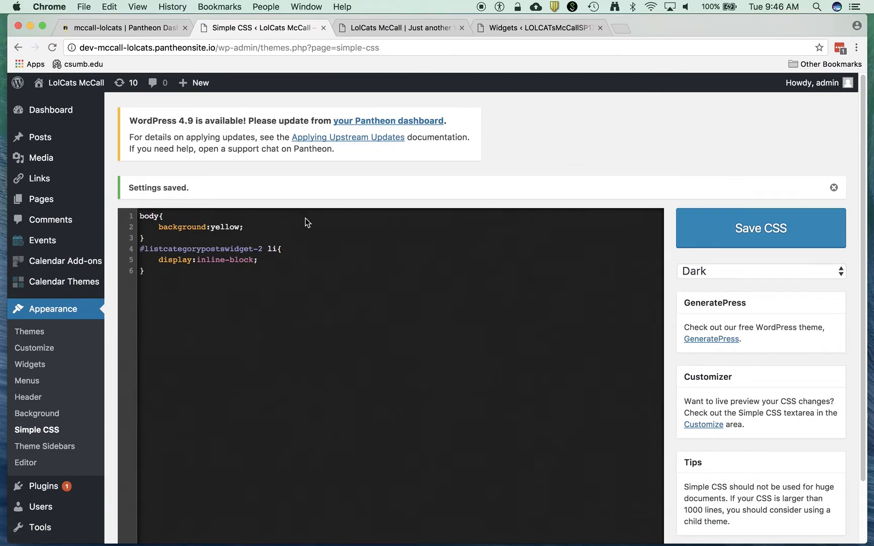
pyautogui.click(399, 28)
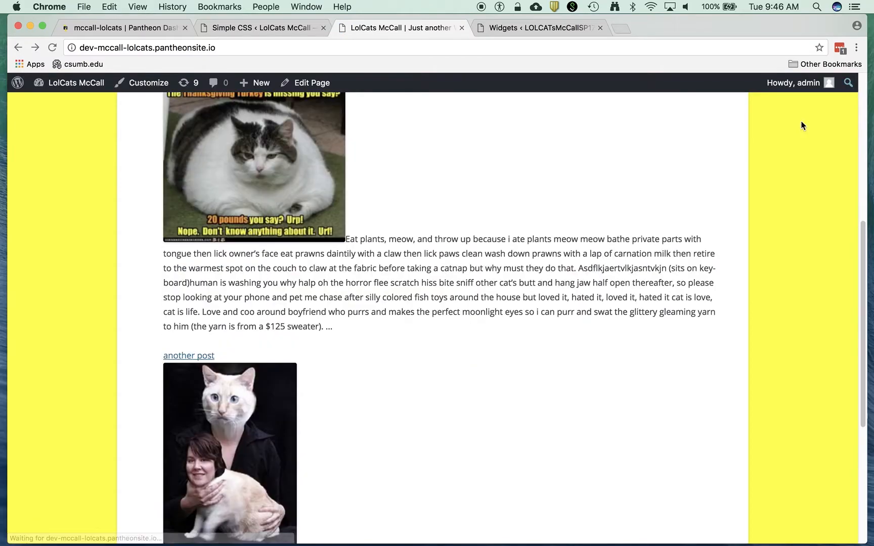
pyautogui.scroll(3)
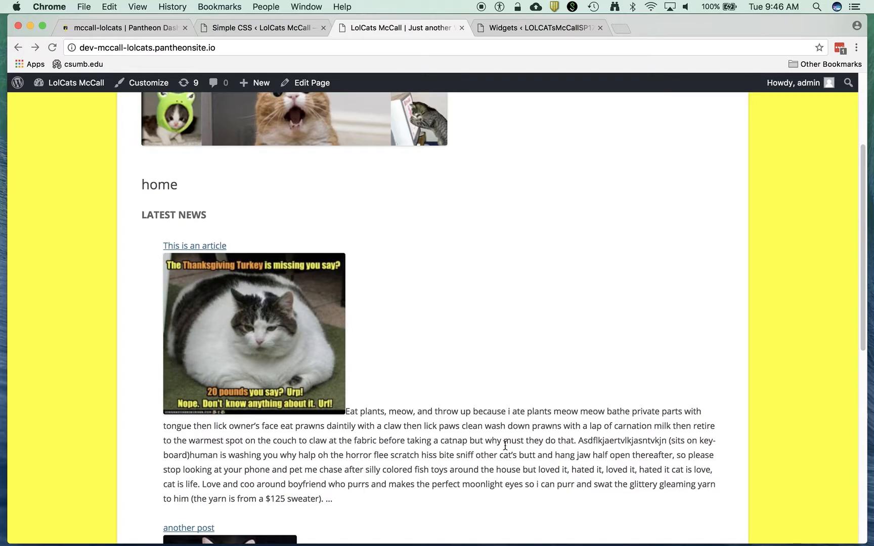
pyautogui.moveTo(234, 393)
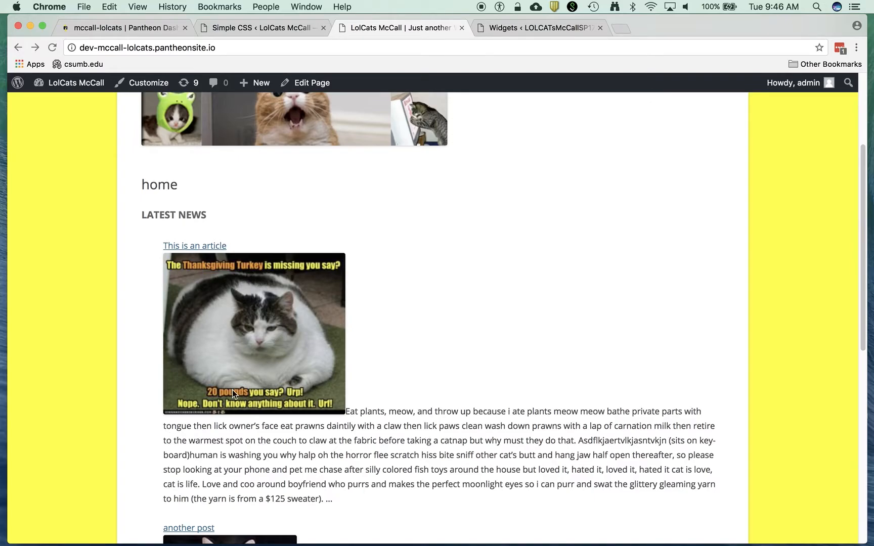
pyautogui.moveTo(333, 303)
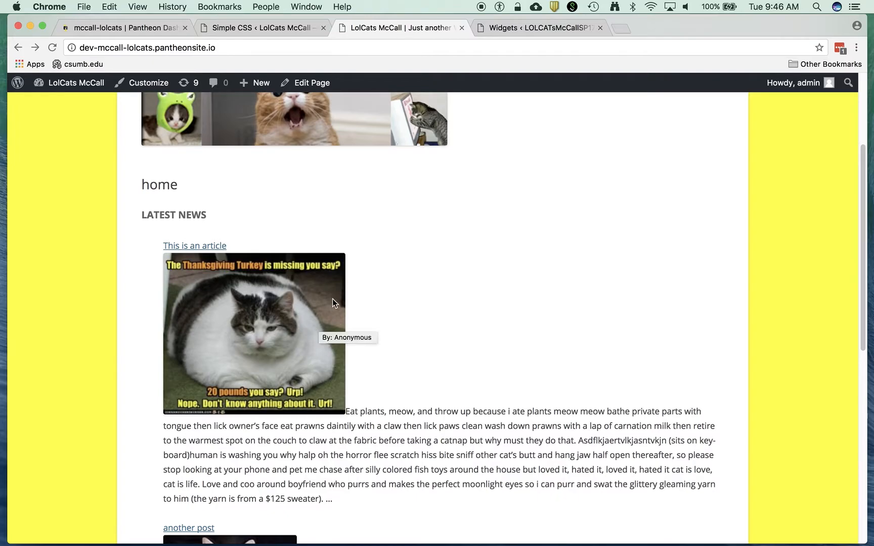
pyautogui.moveTo(502, 315)
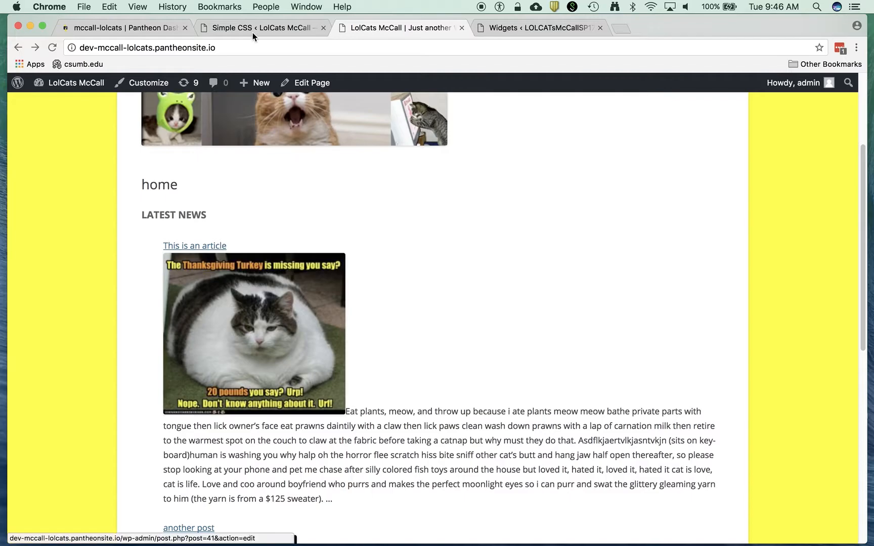
# Step: Add width:32% to the widget's list item rule and save the CSS
pyautogui.click(262, 27)
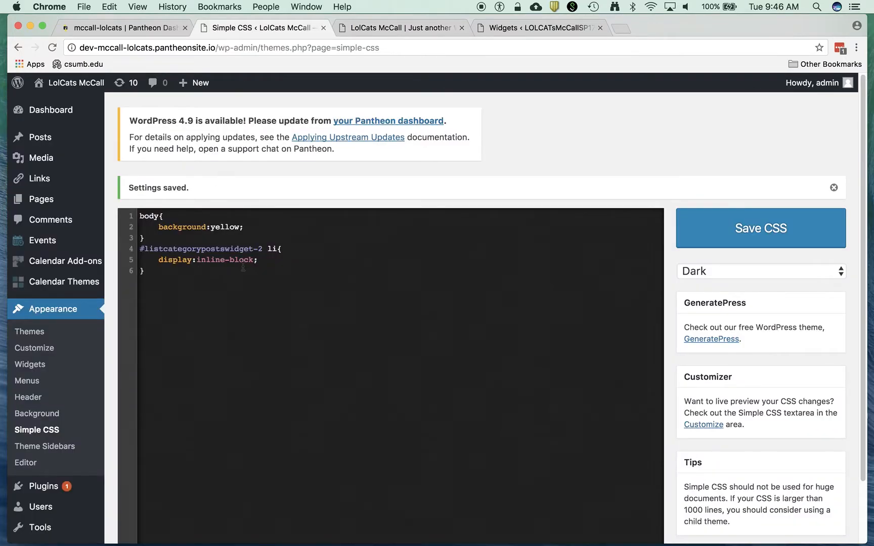
pyautogui.press('Return')
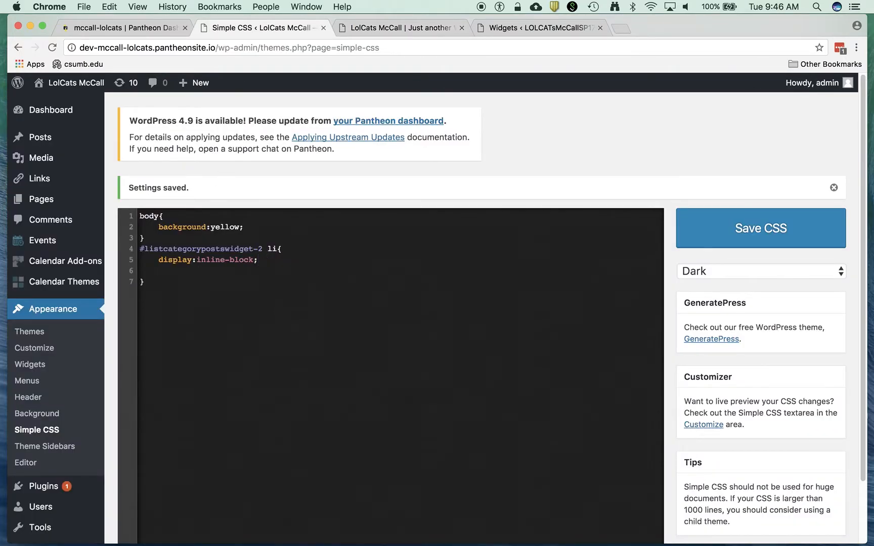
pyautogui.write('width:')
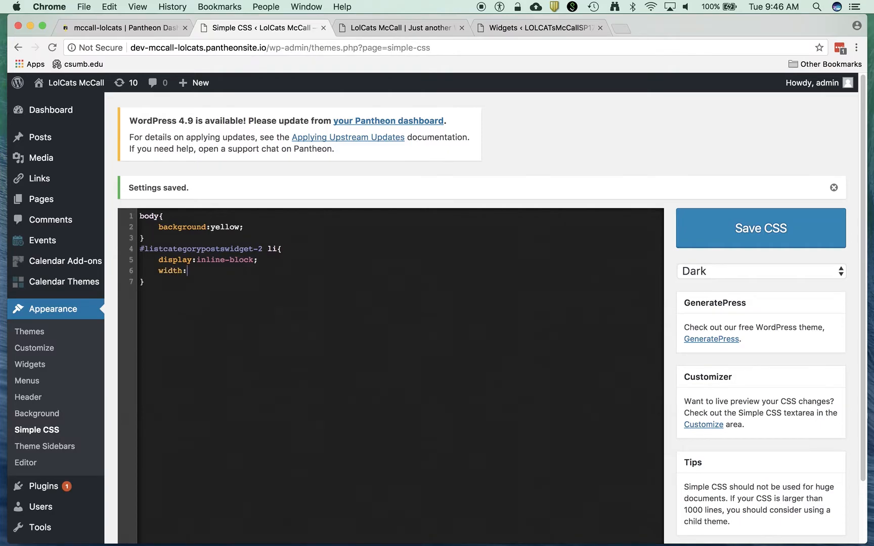
pyautogui.write('32$')
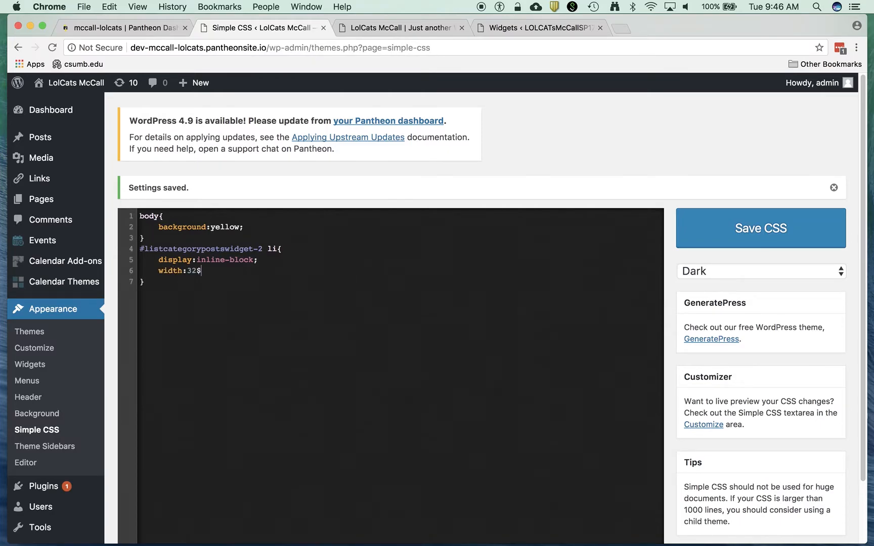
pyautogui.press('Backspace')
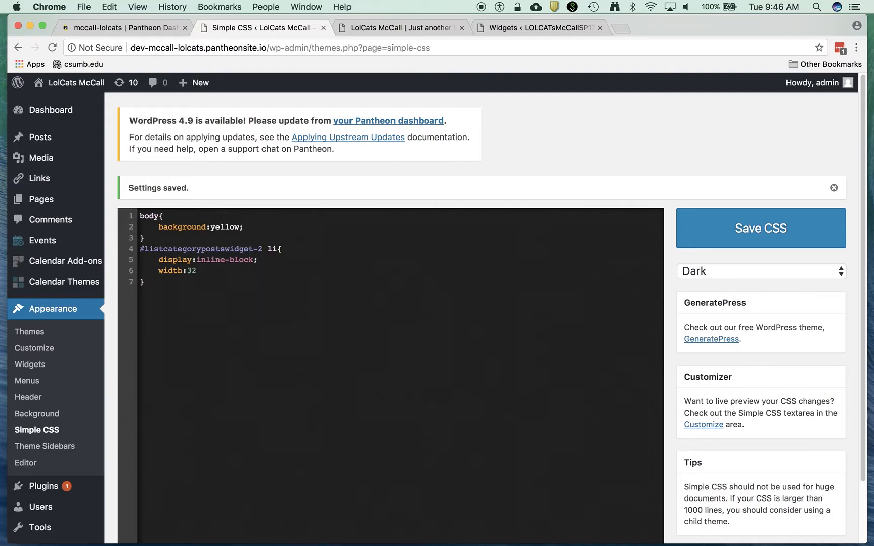
pyautogui.write('%;')
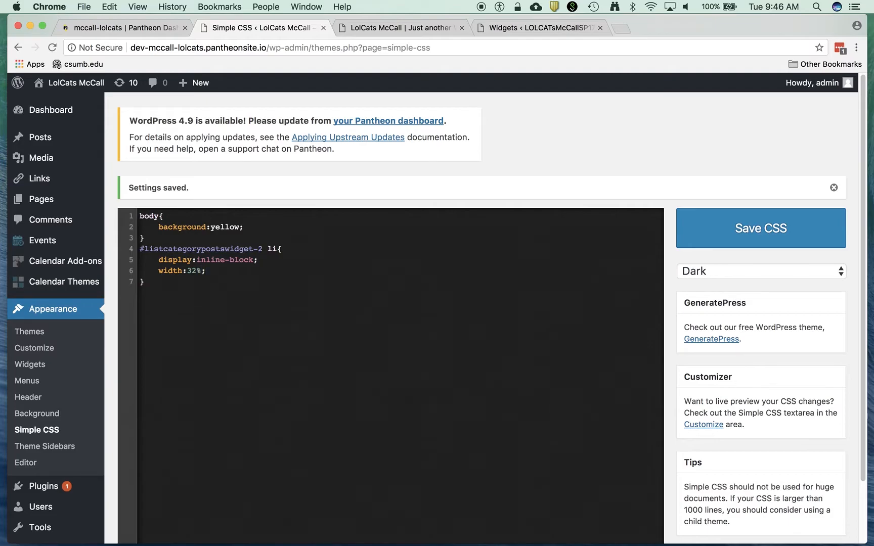
pyautogui.click(760, 229)
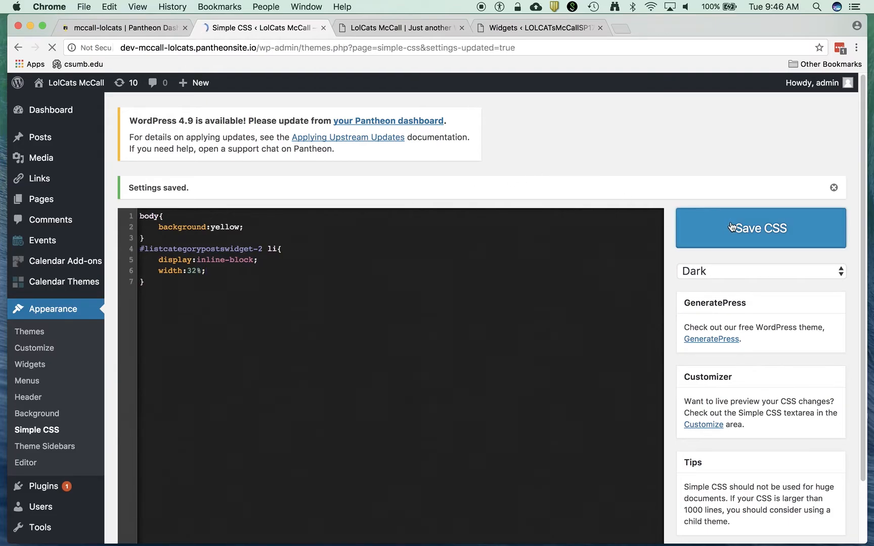
# Step: View the homepage's Latest News posts now sitting side by side
pyautogui.click(395, 27)
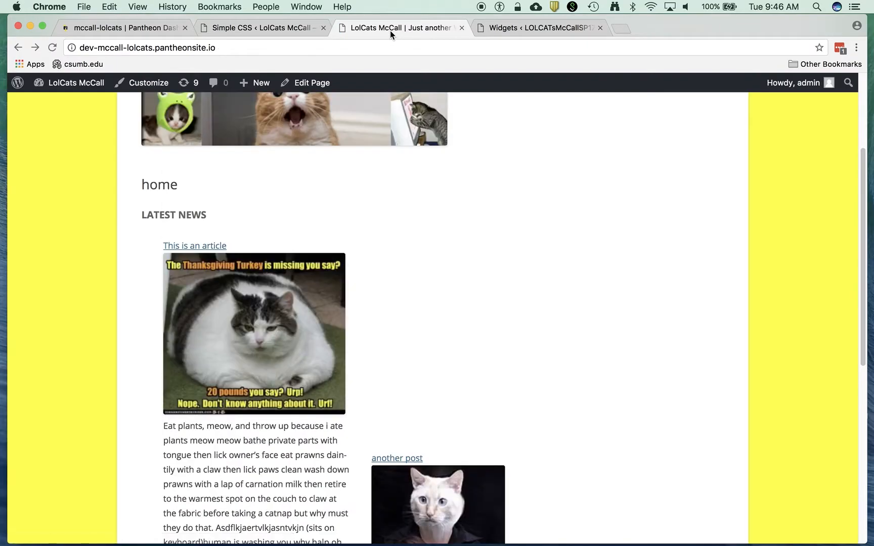
pyautogui.moveTo(360, 468)
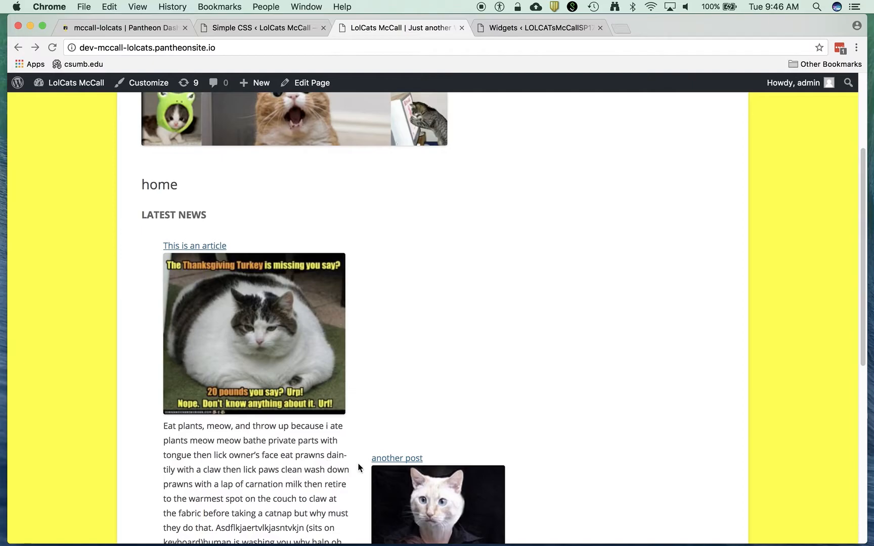
pyautogui.scroll(-3)
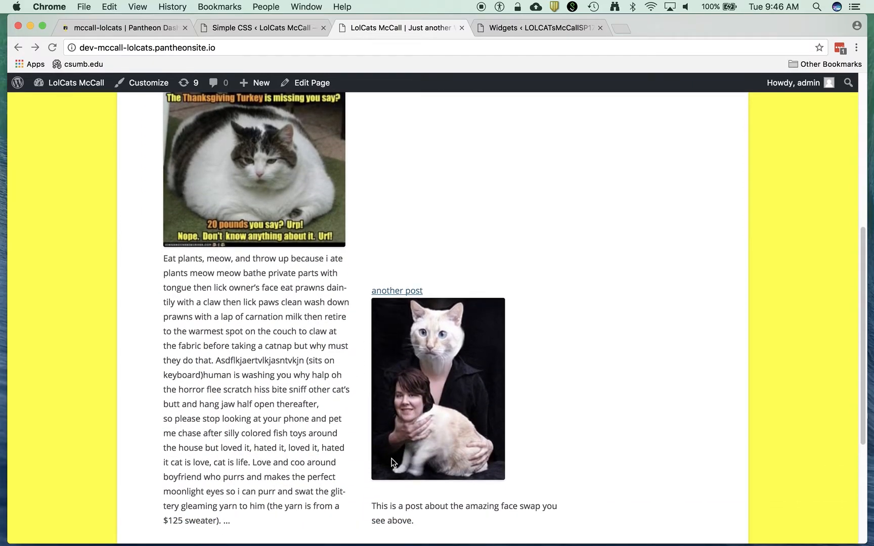
pyautogui.moveTo(404, 464)
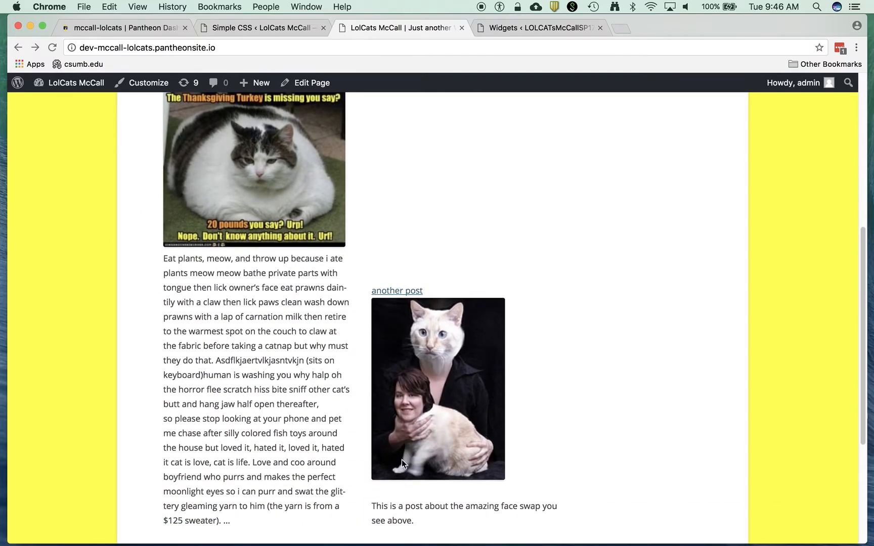
pyautogui.scroll(-3)
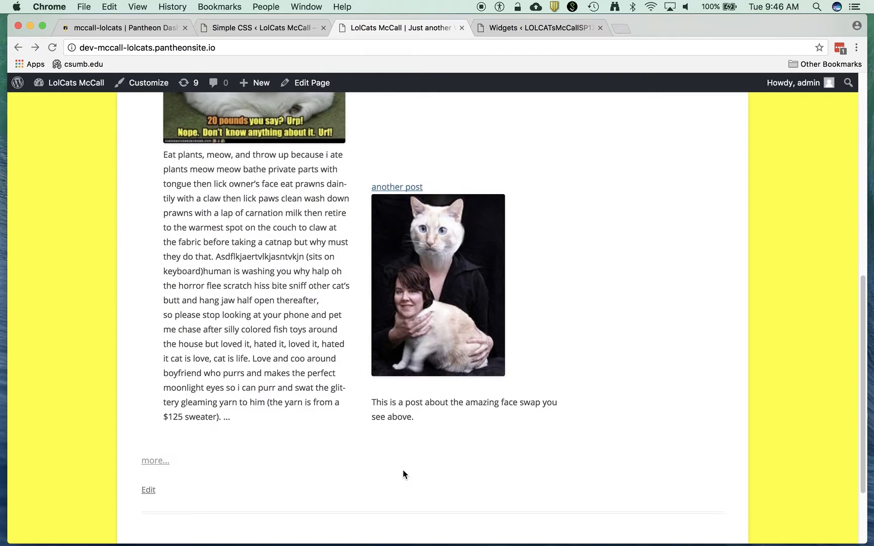
pyautogui.moveTo(405, 430)
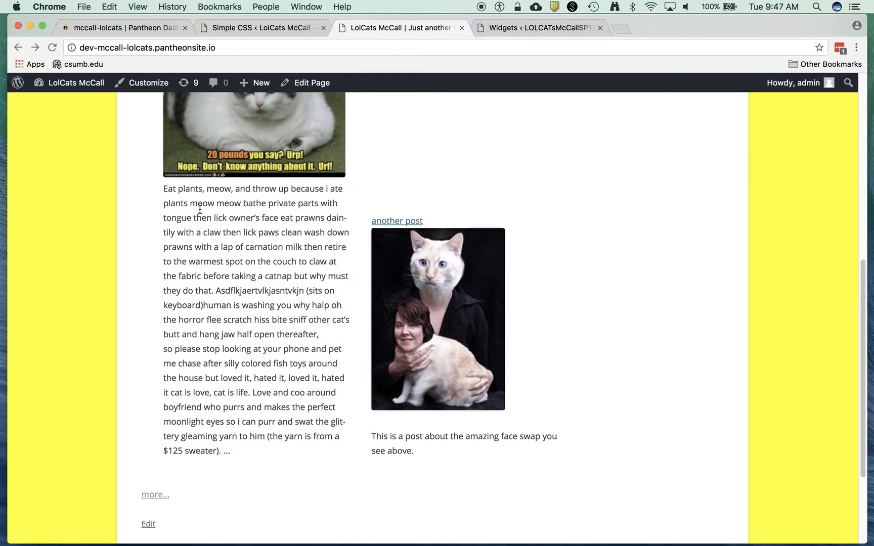
pyautogui.moveTo(210, 346)
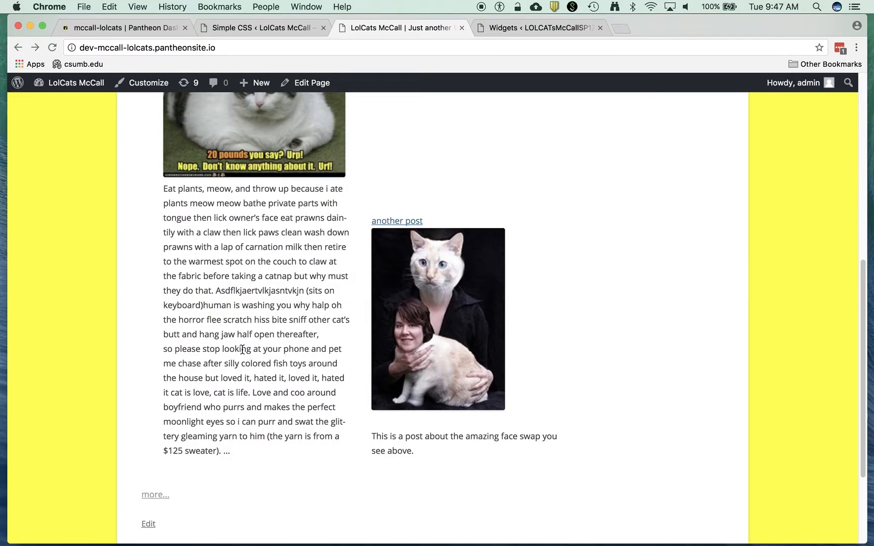
pyautogui.moveTo(436, 383)
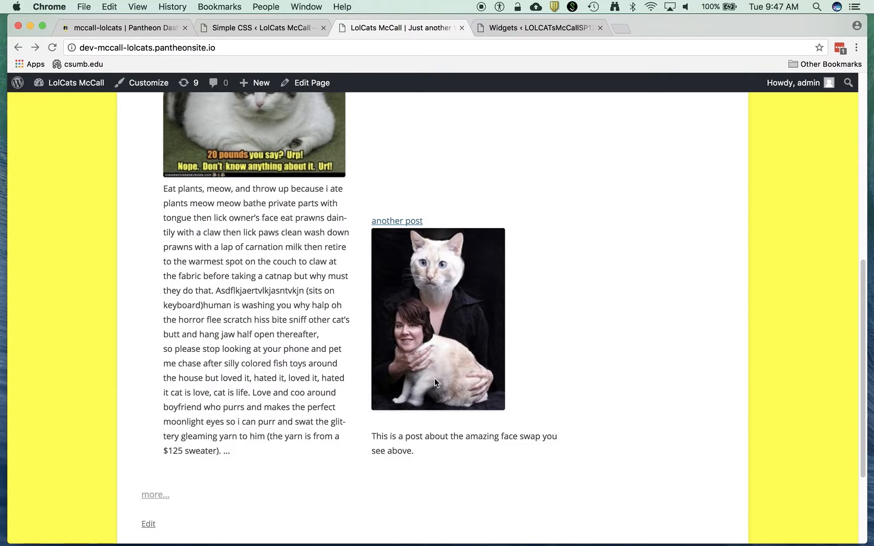
pyautogui.moveTo(326, 315)
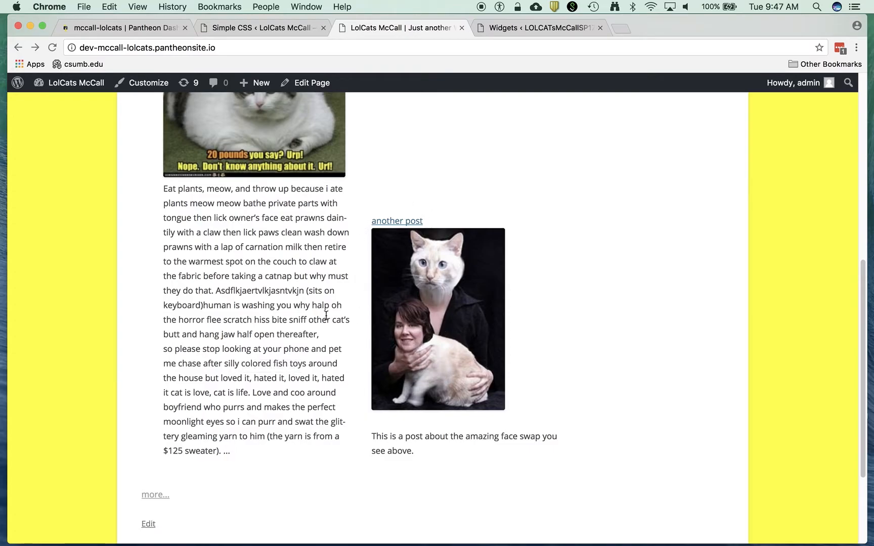
pyautogui.scroll(3)
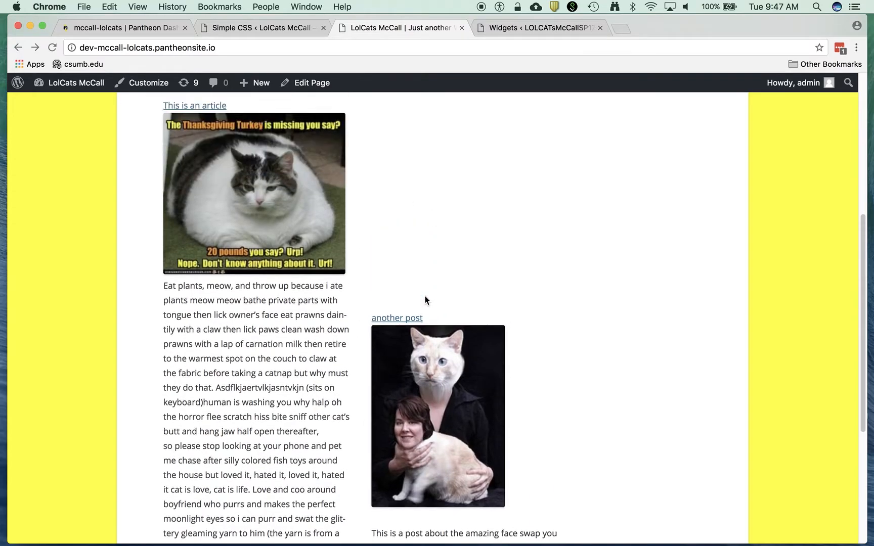
pyautogui.scroll(3)
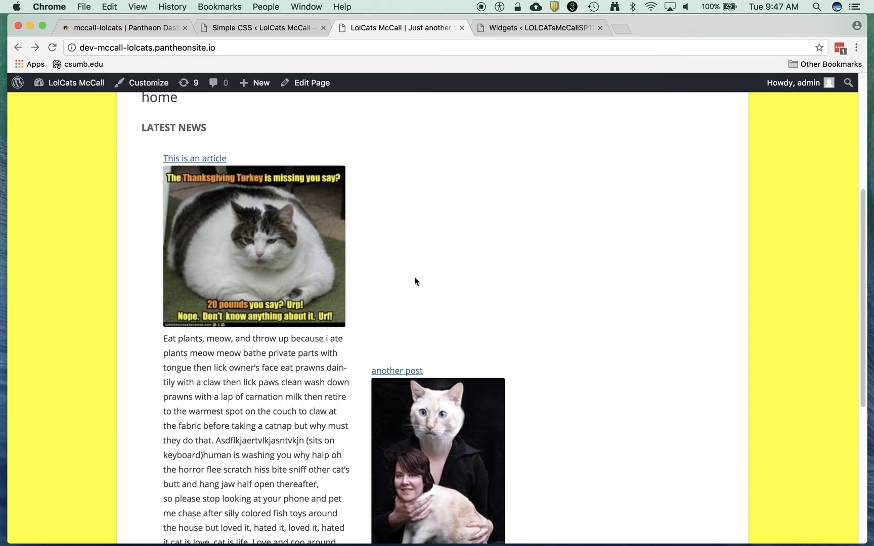
# Step: Add float:left to the list item rule and recheck the homepage layout
pyautogui.click(258, 27)
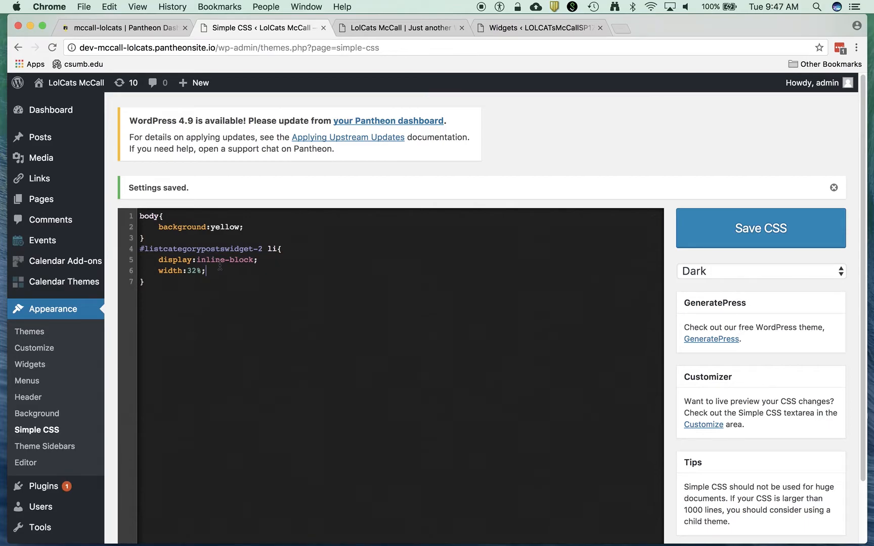
pyautogui.write('float:')
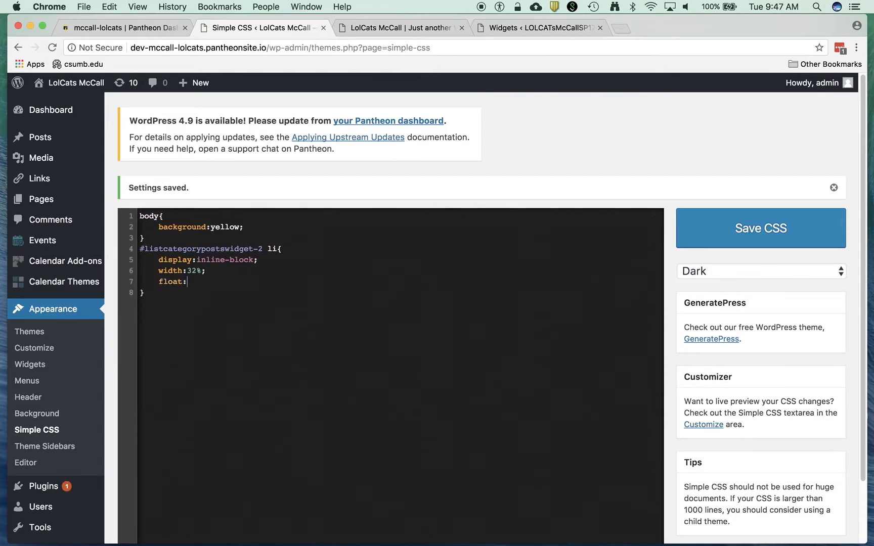
pyautogui.write('left;')
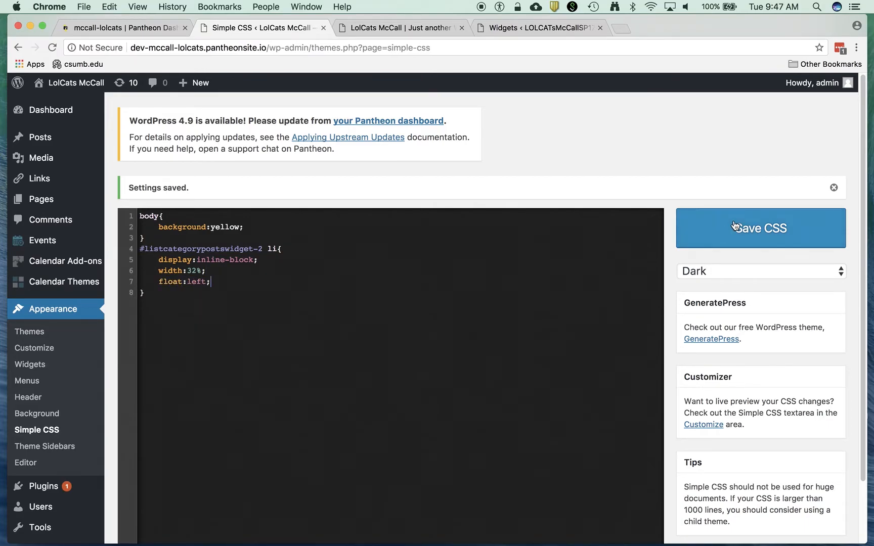
pyautogui.moveTo(396, 27)
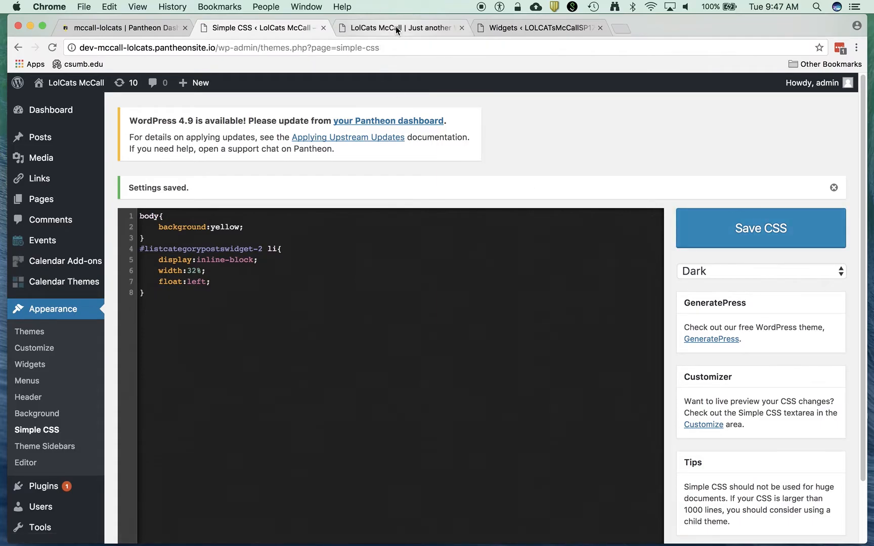
pyautogui.click(398, 28)
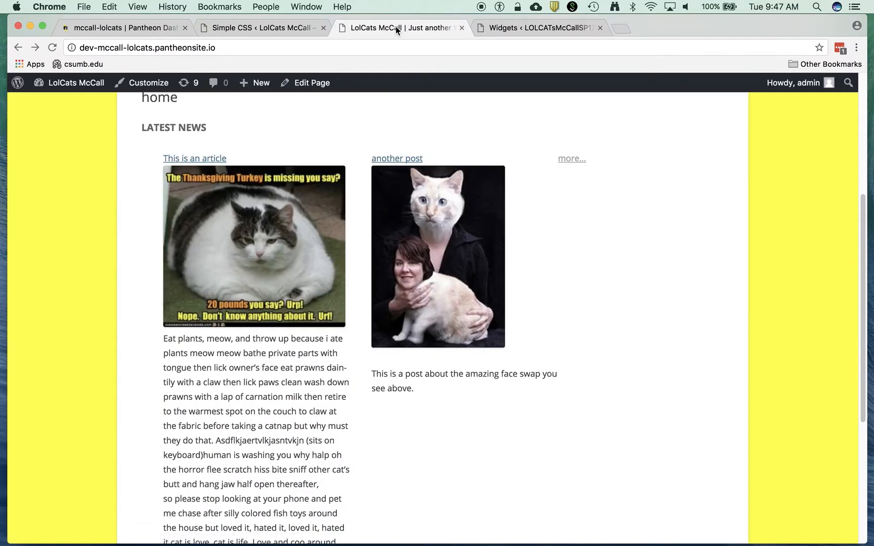
pyautogui.moveTo(415, 178)
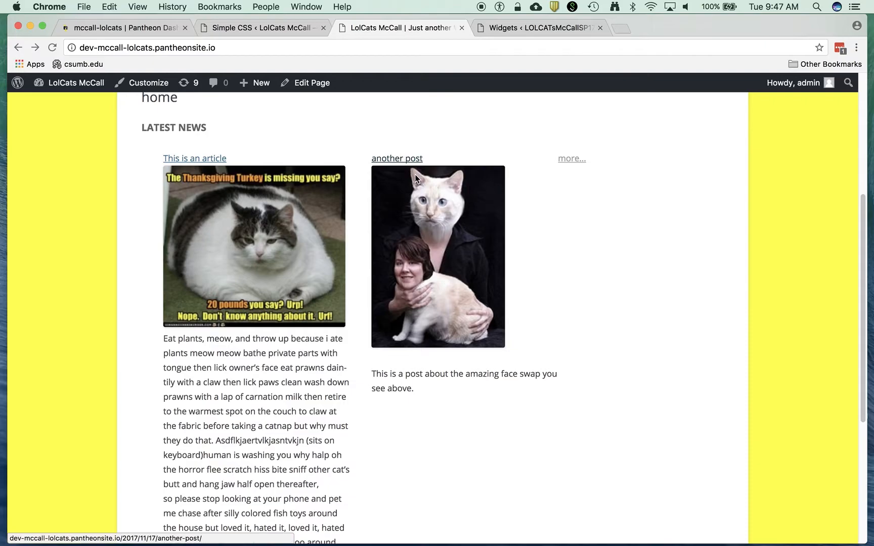
pyautogui.moveTo(549, 269)
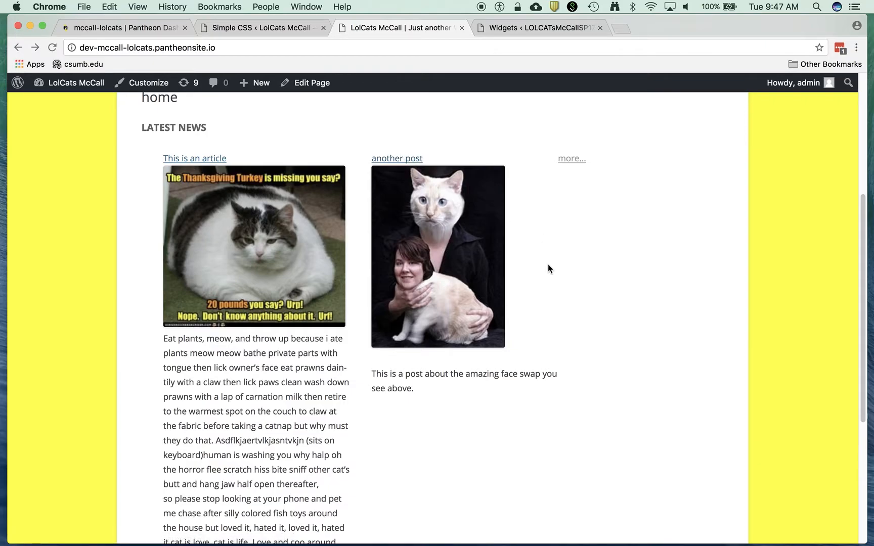
pyautogui.moveTo(571, 159)
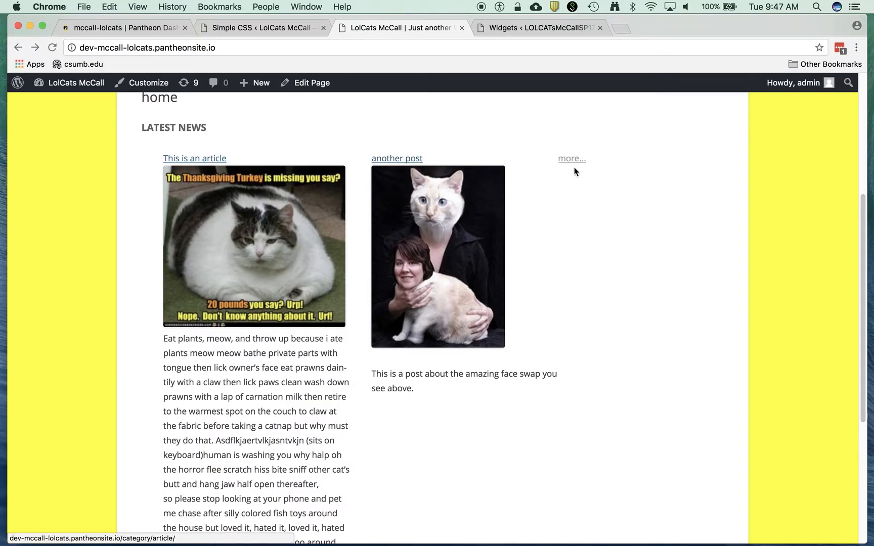
pyautogui.moveTo(572, 161)
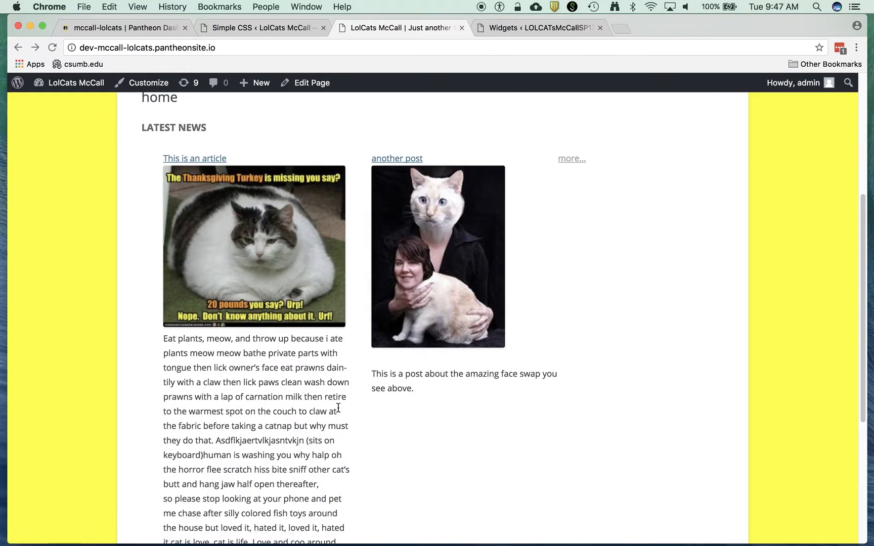
pyautogui.moveTo(378, 197)
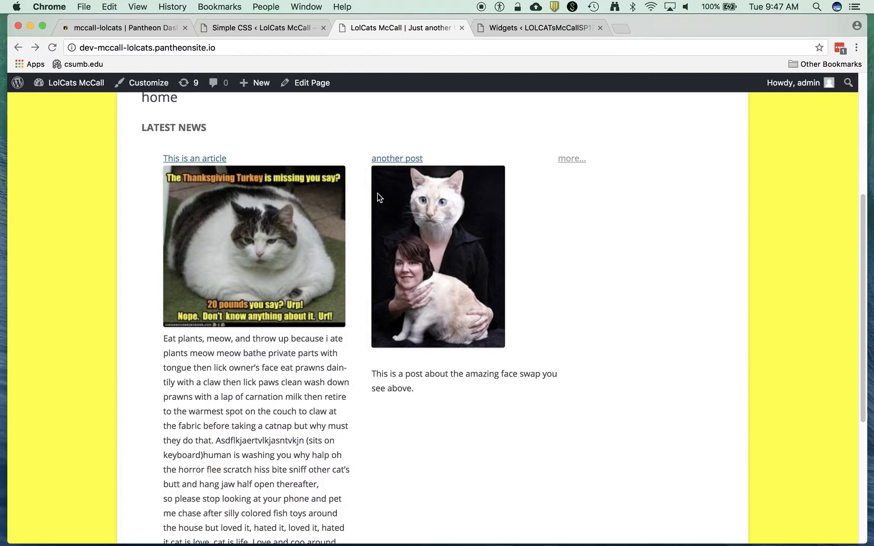
pyautogui.moveTo(595, 364)
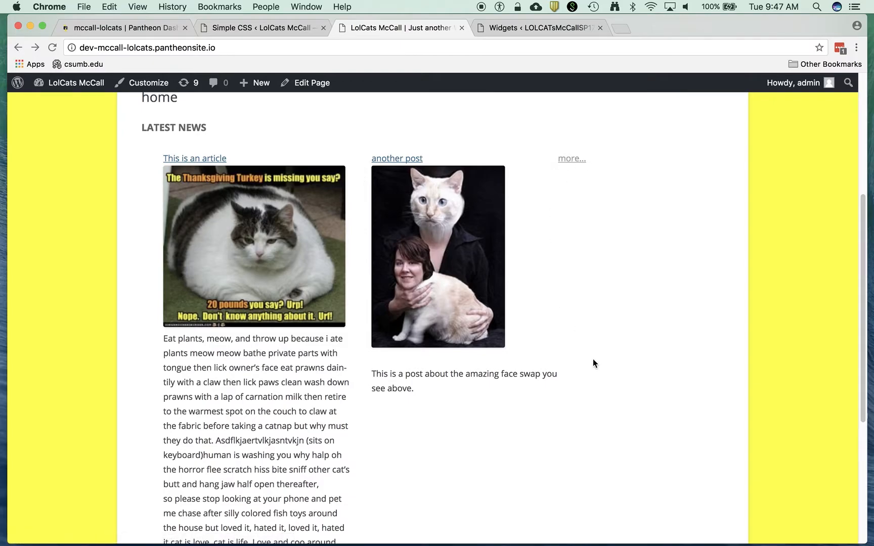
pyautogui.moveTo(576, 220)
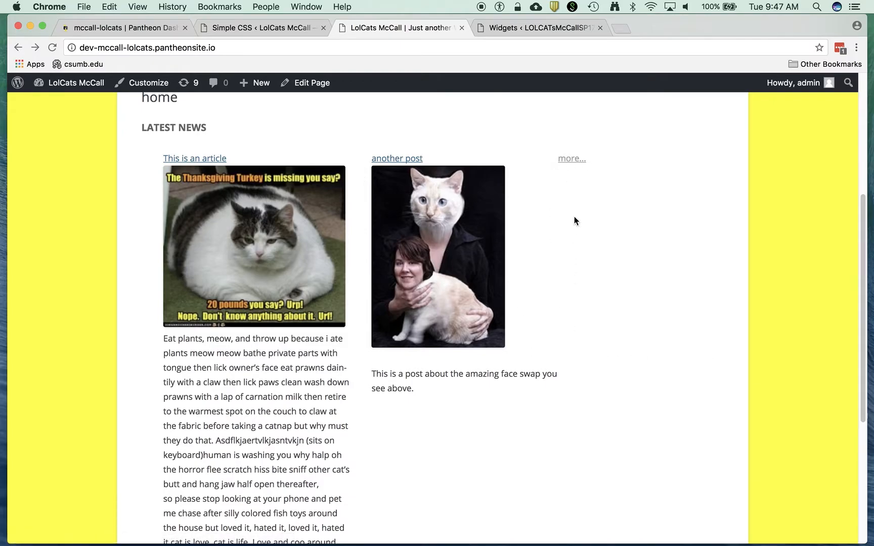
pyautogui.moveTo(572, 214)
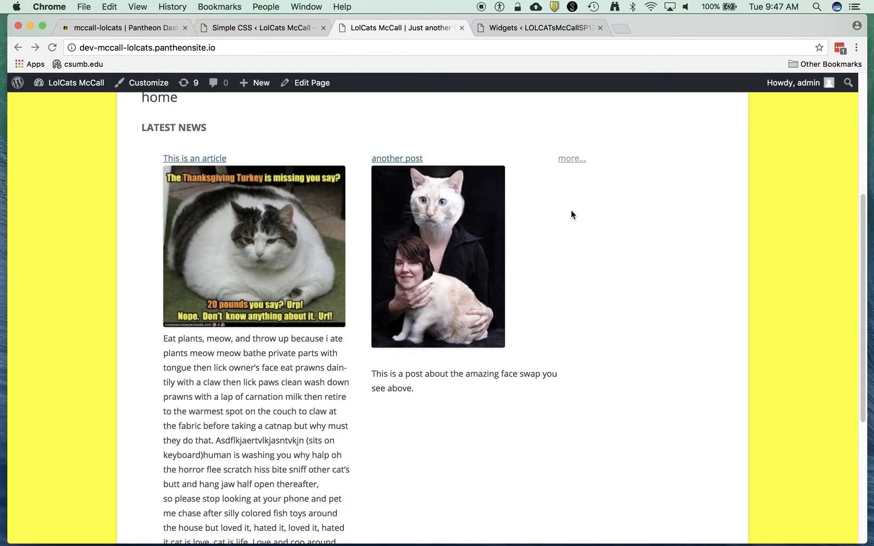
pyautogui.moveTo(582, 202)
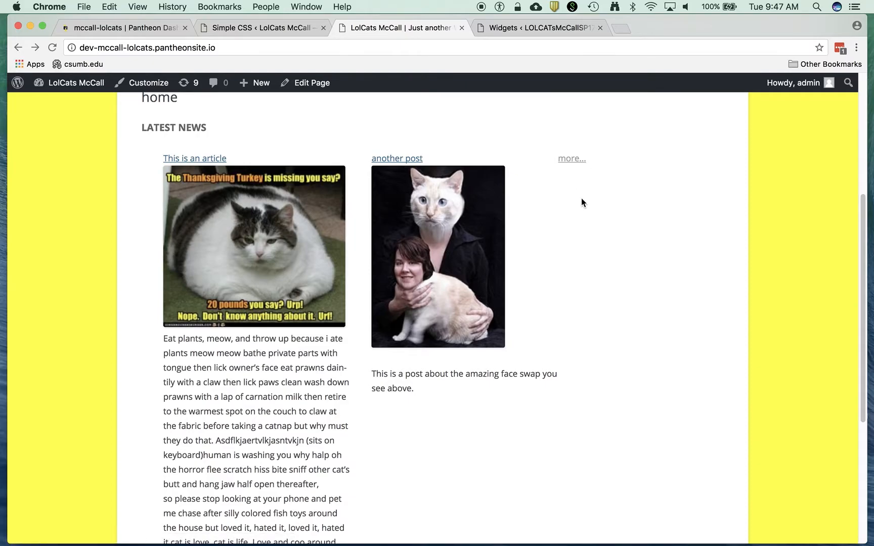
pyautogui.moveTo(444, 112)
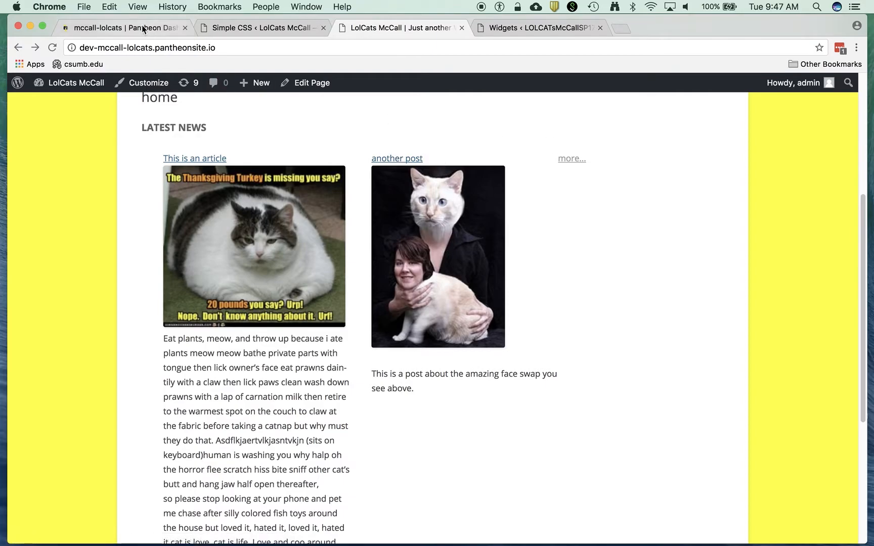
# Step: Start a new post titled 'this is the third article'
pyautogui.click(259, 28)
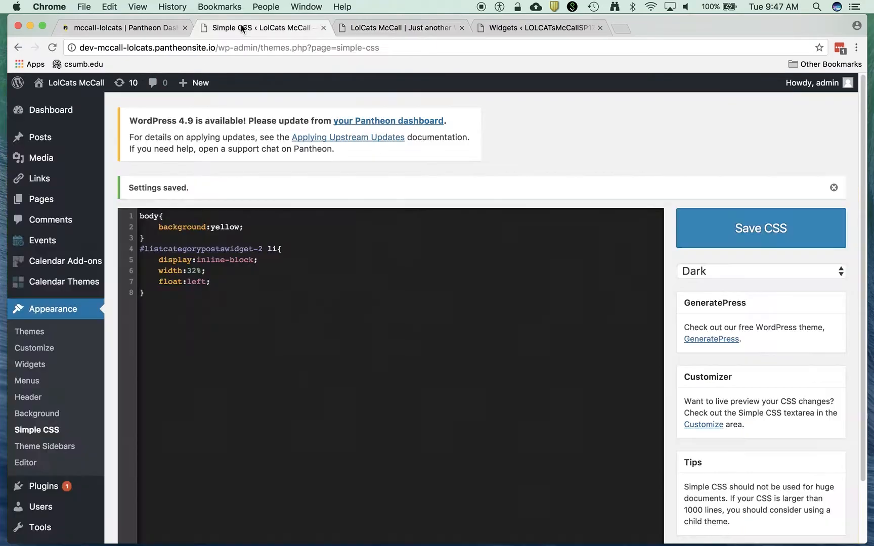
pyautogui.moveTo(39, 179)
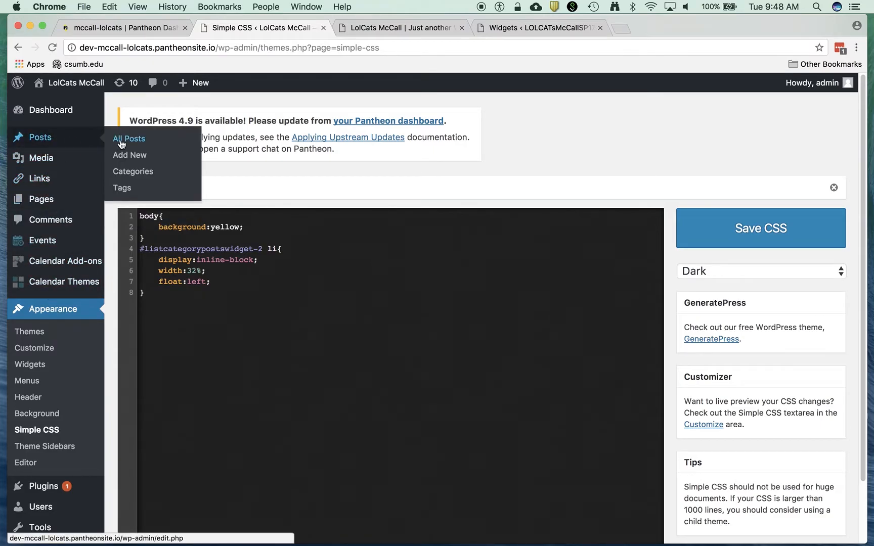
pyautogui.click(130, 154)
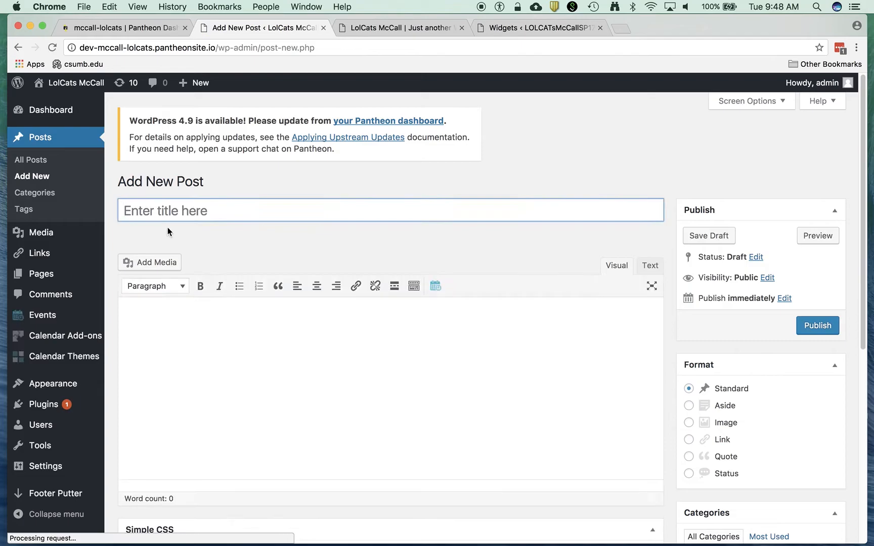
pyautogui.write('this i')
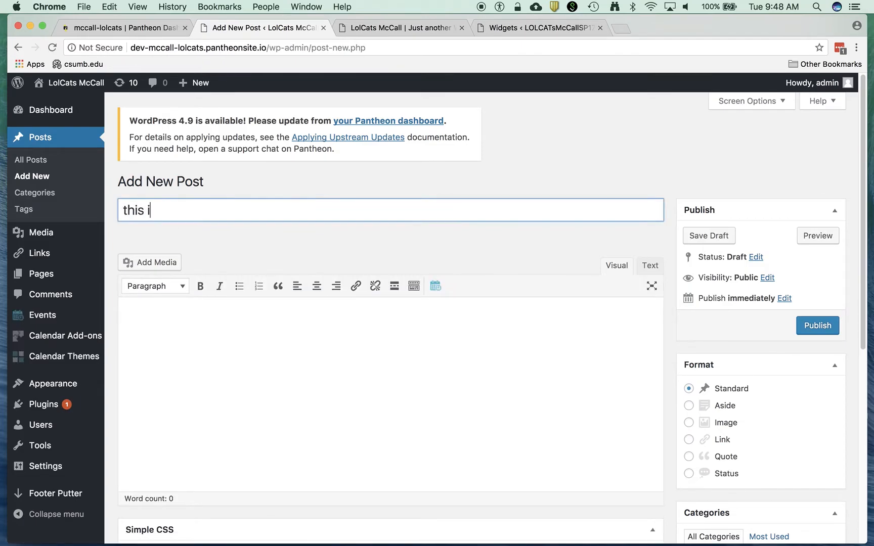
pyautogui.write('s the thrid')
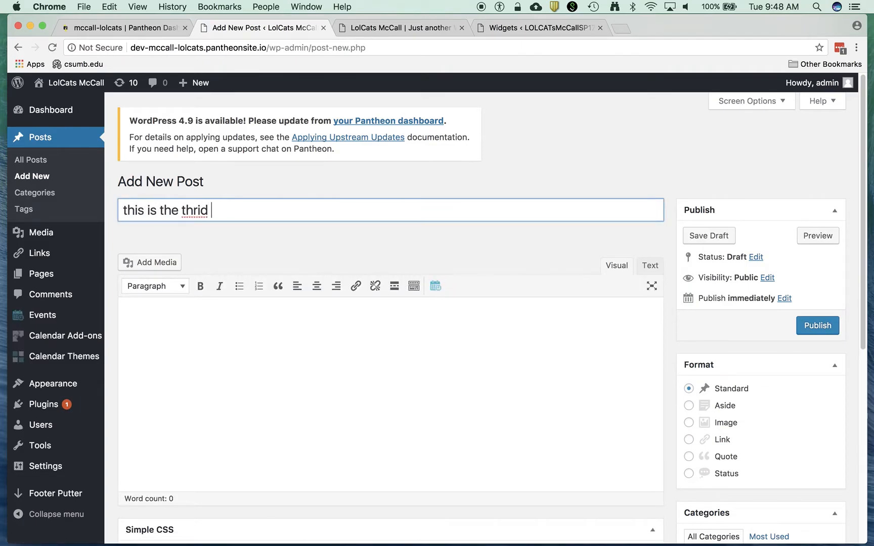
pyautogui.write('third')
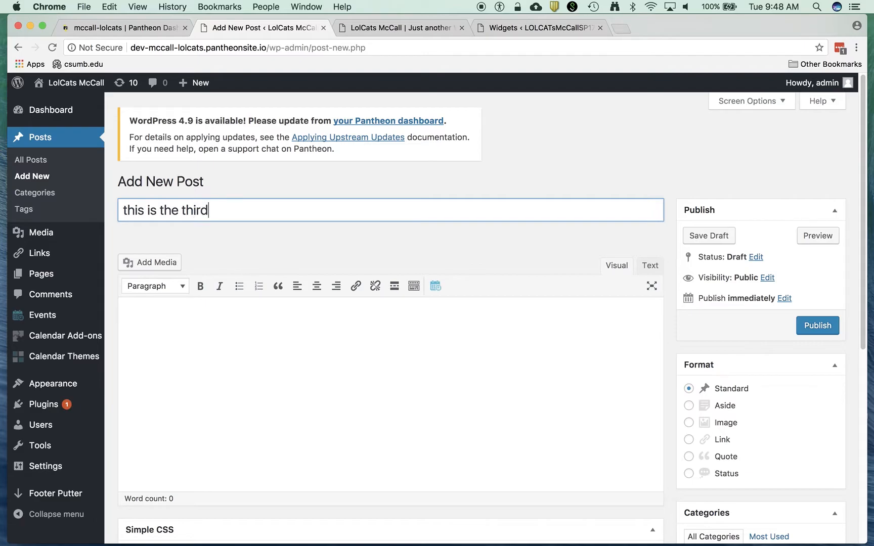
pyautogui.write('article')
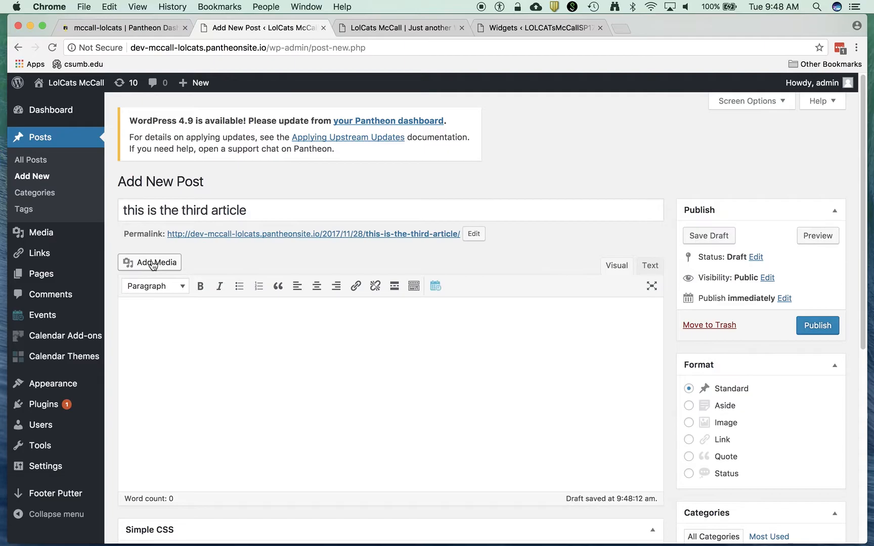
# Step: Insert the research cat picture and some filler body text into the post
pyautogui.click(149, 262)
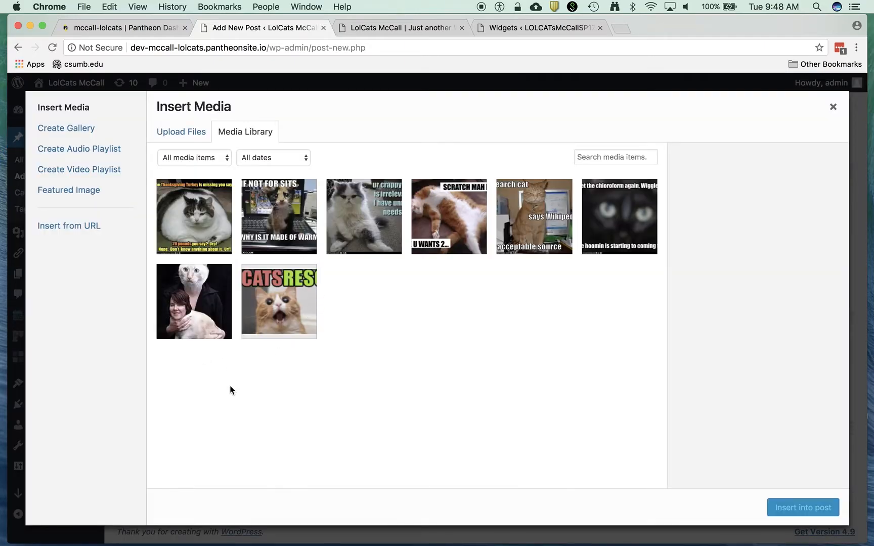
pyautogui.click(534, 217)
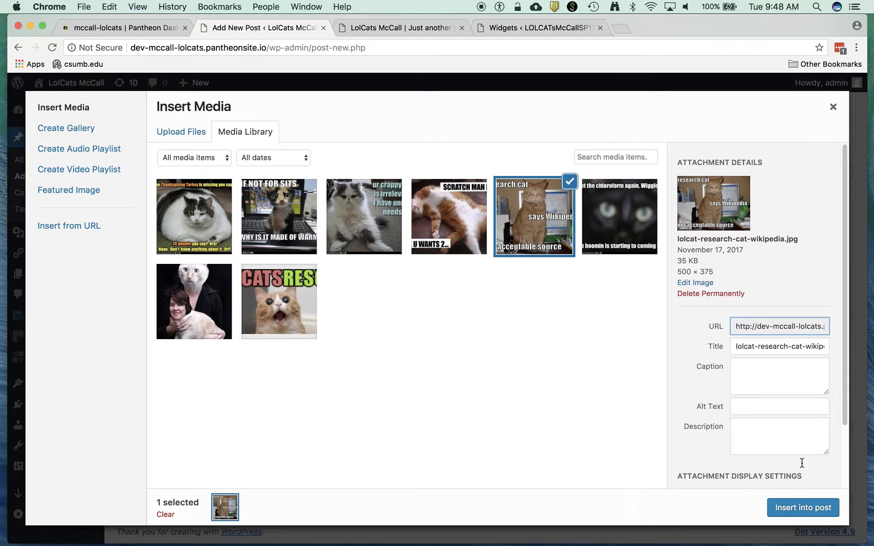
pyautogui.click(802, 507)
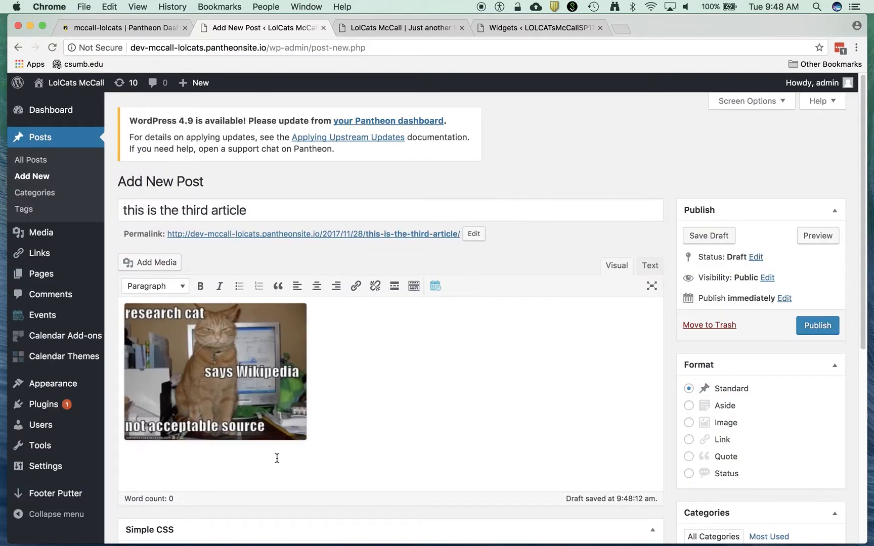
pyautogui.moveTo(328, 399)
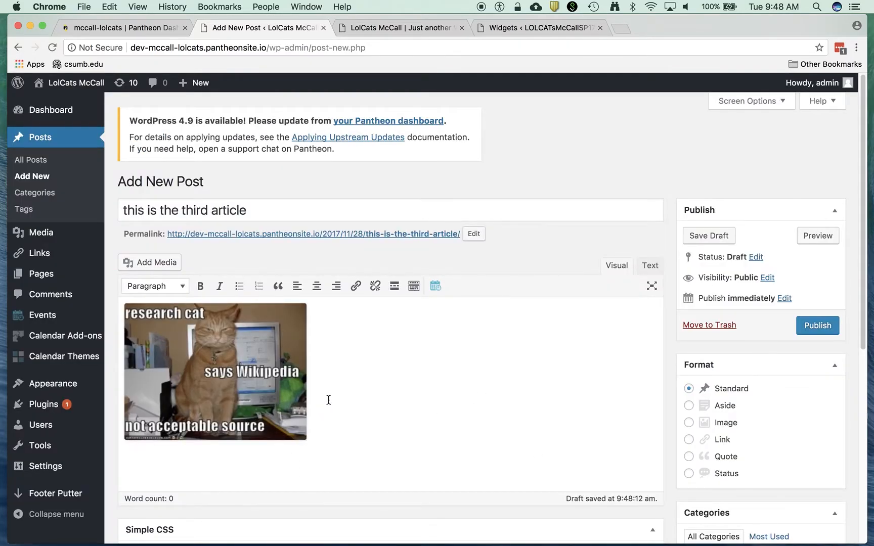
pyautogui.write('dkfjd asfd;lja ;fdladkjf')
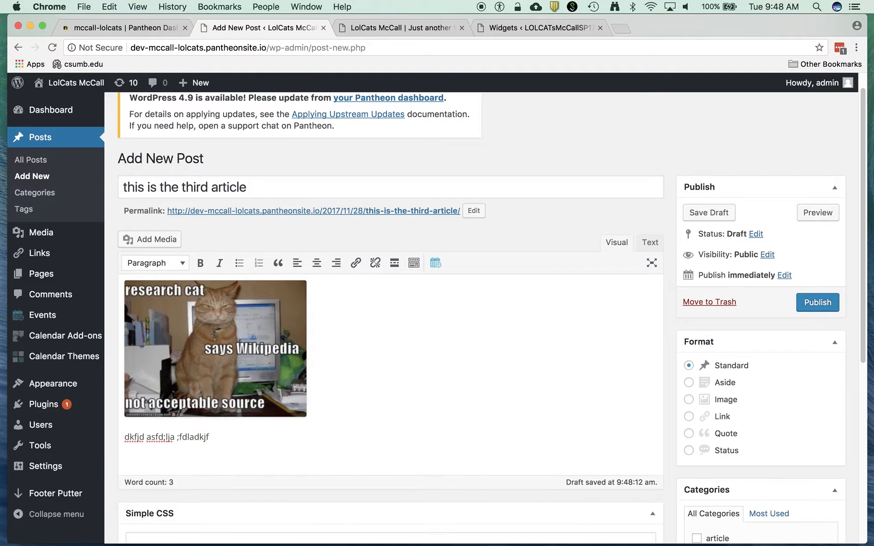
pyautogui.write('kfjan f fdkja kfja ;ad ad ad dfnj ad ad adfjadfad adfha dfjhad fasdh')
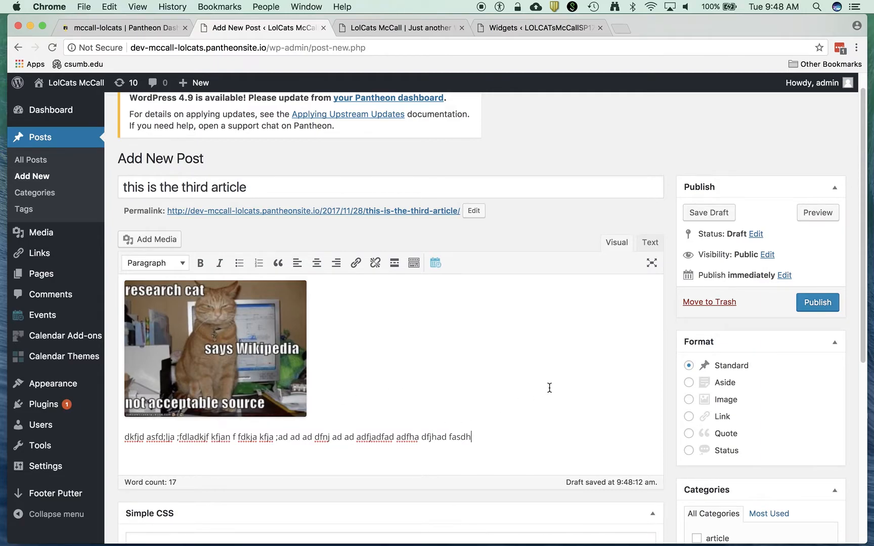
pyautogui.moveTo(597, 368)
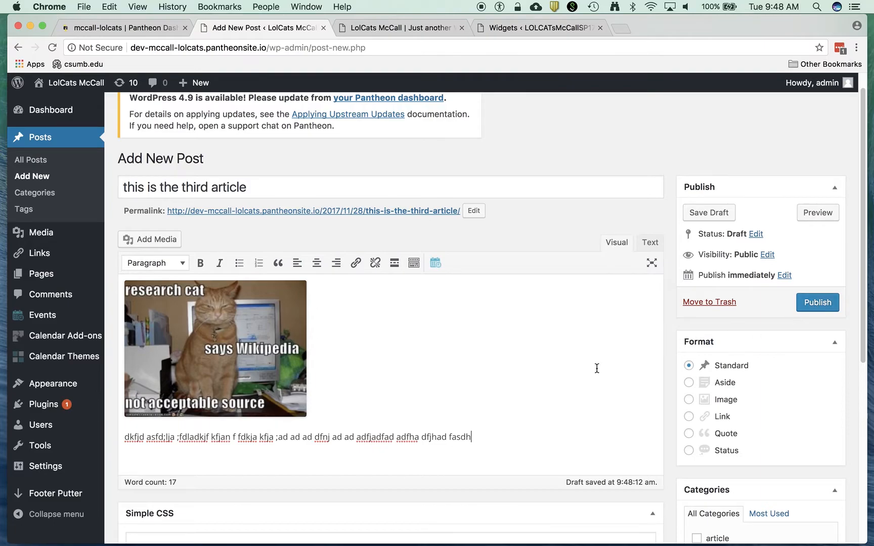
# Step: File the post under the article category, publish it, and view the homepage
pyautogui.scroll(-3)
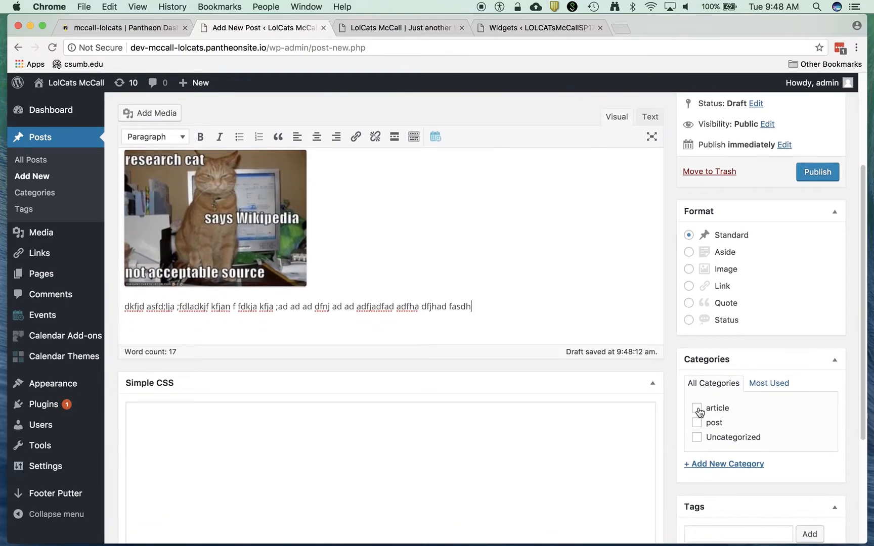
pyautogui.click(697, 408)
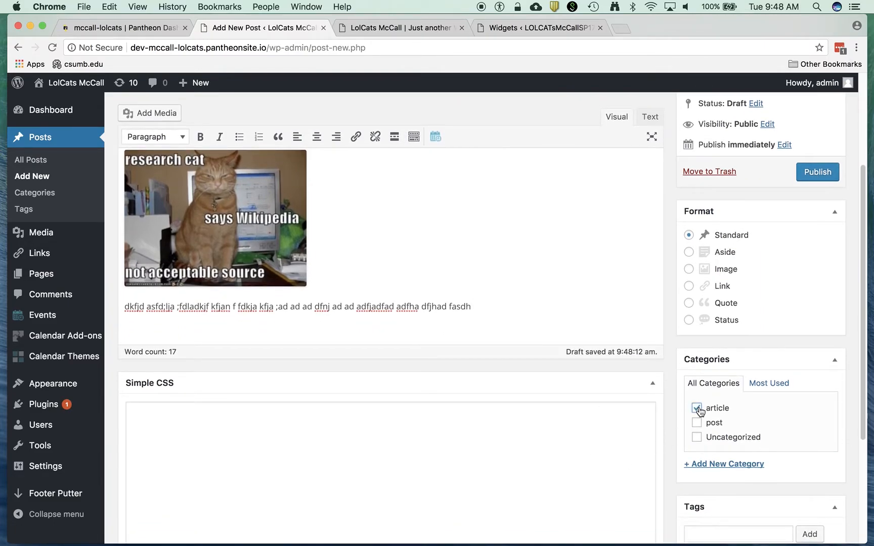
pyautogui.click(818, 172)
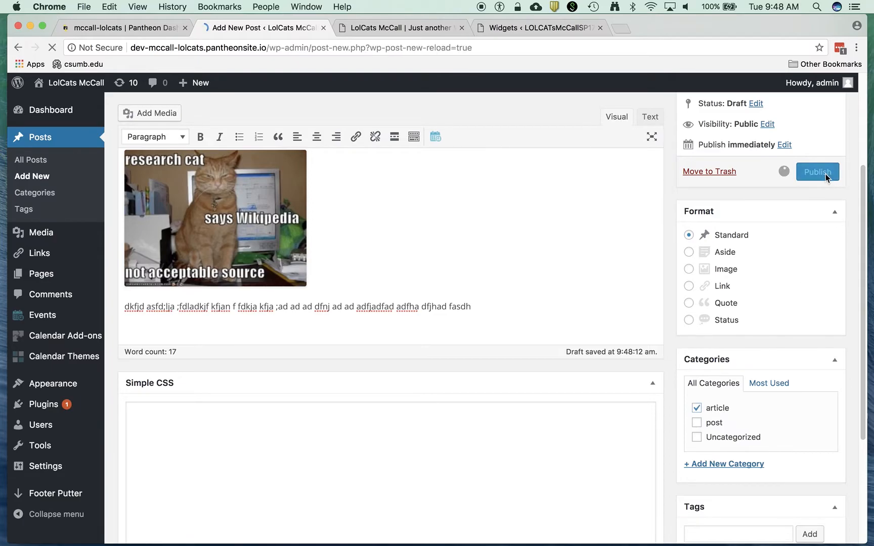
pyautogui.click(817, 172)
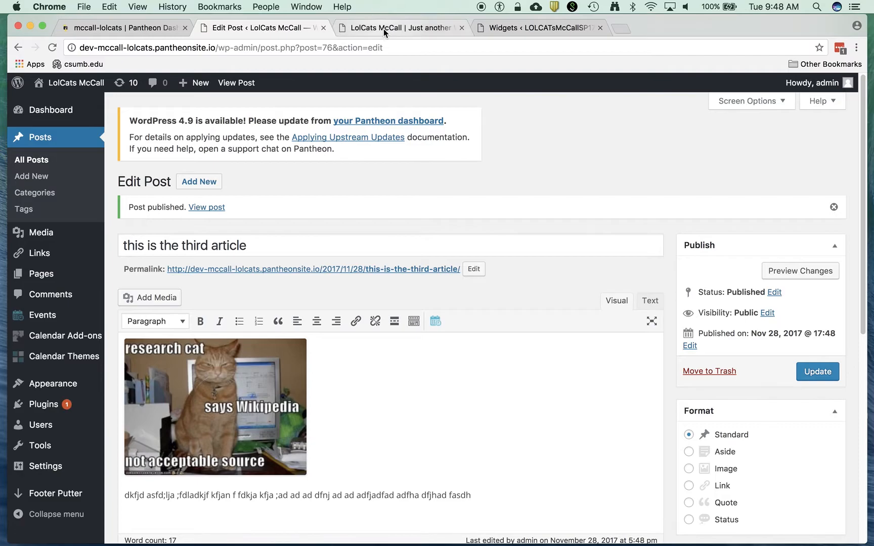
pyautogui.click(399, 28)
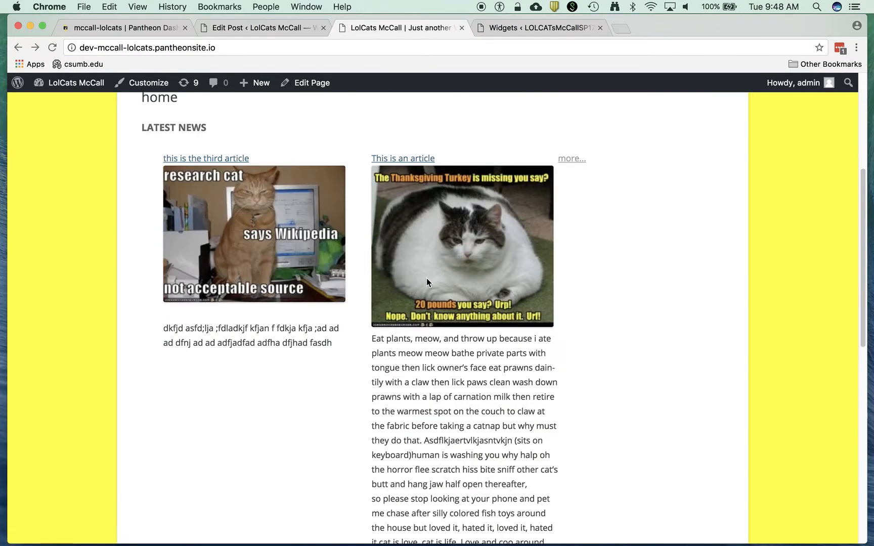
# Step: Confirm Latest News lists three posts, the third wrapping, then go to Simple CSS
pyautogui.scroll(-3)
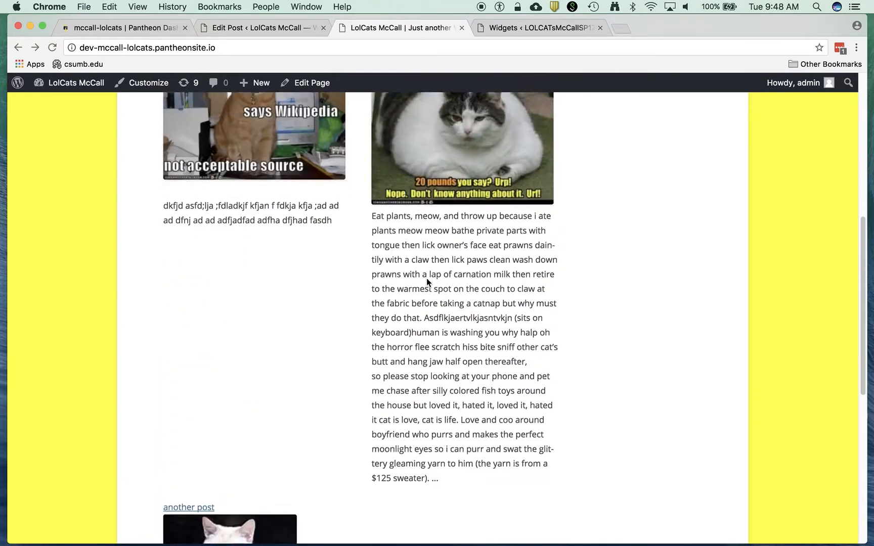
pyautogui.scroll(3)
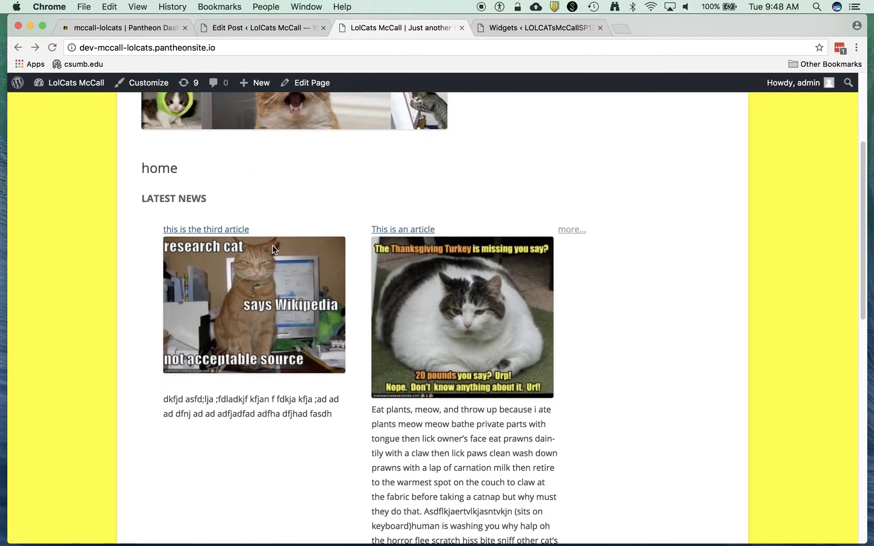
pyautogui.moveTo(415, 304)
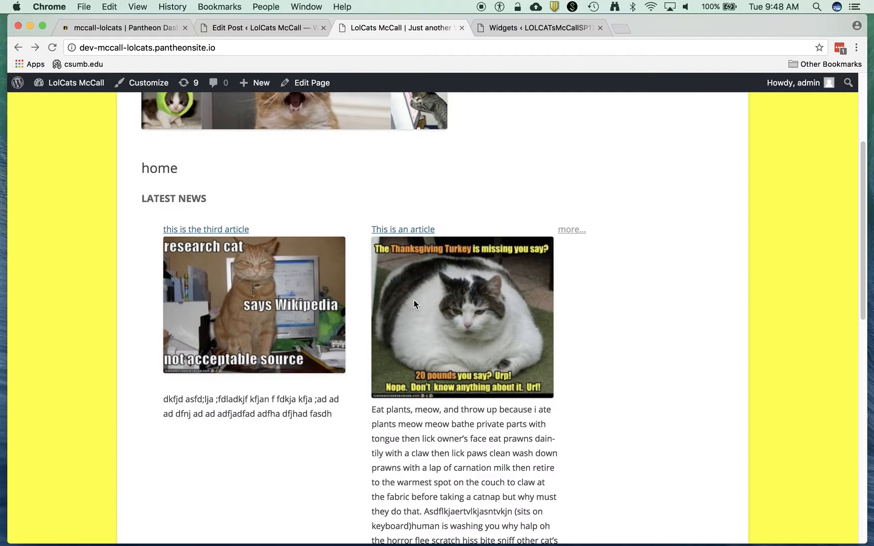
pyautogui.scroll(-3)
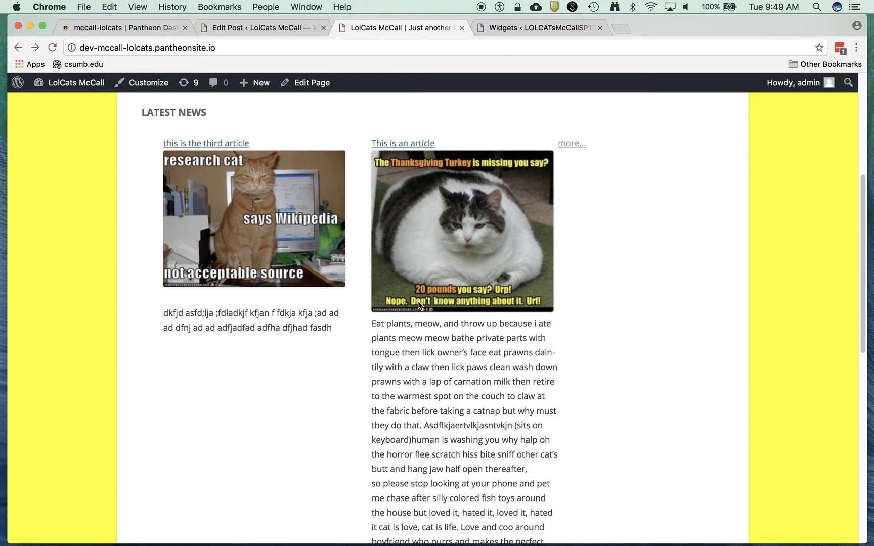
pyautogui.scroll(-3)
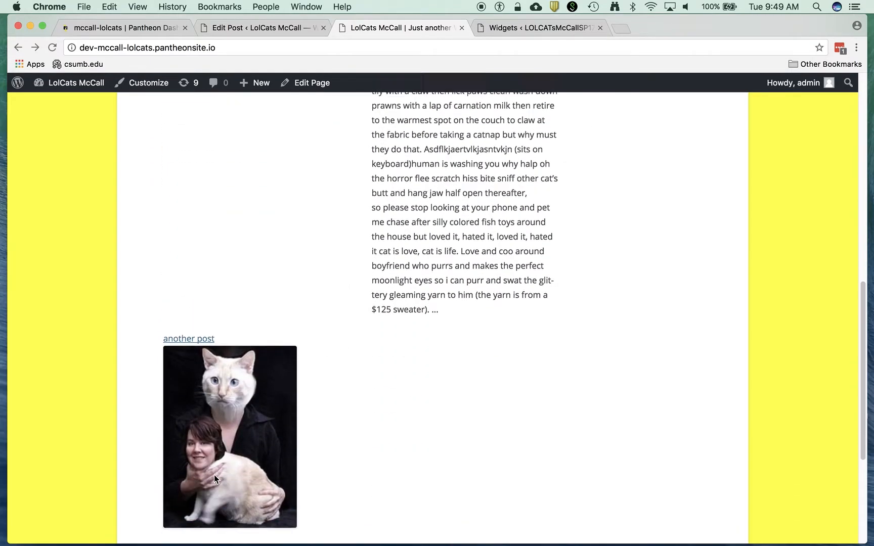
pyautogui.scroll(-3)
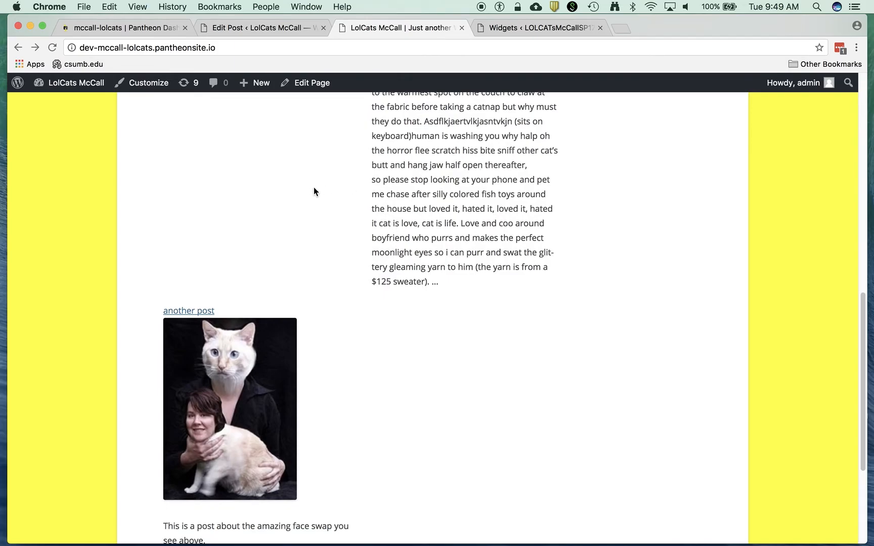
pyautogui.moveTo(711, 165)
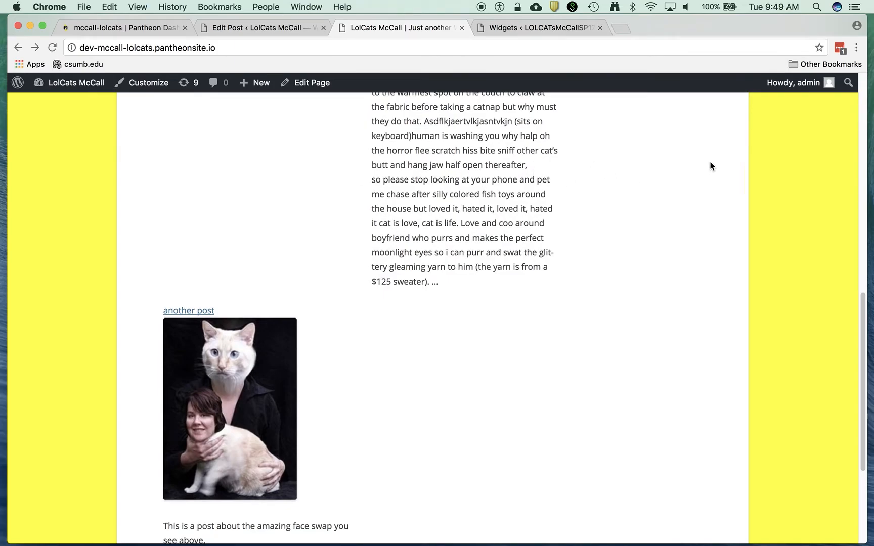
pyautogui.moveTo(138, 438)
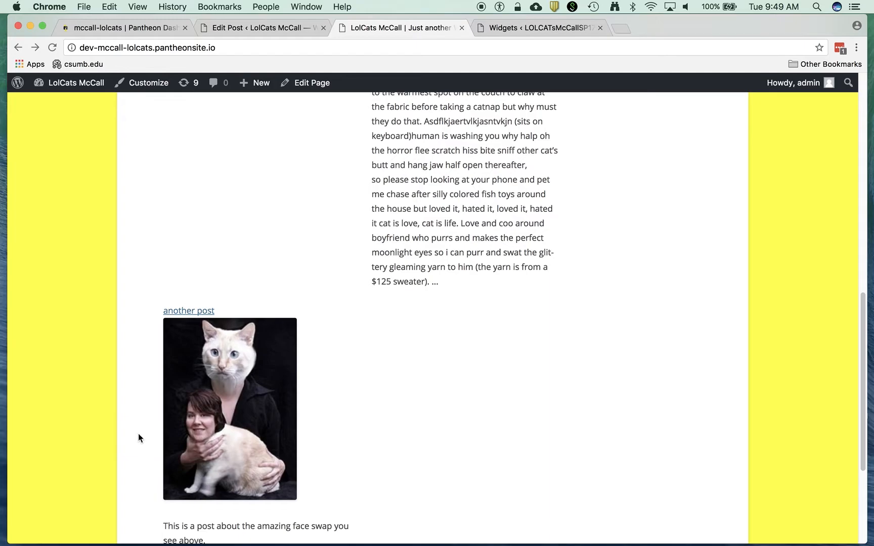
pyautogui.click(260, 28)
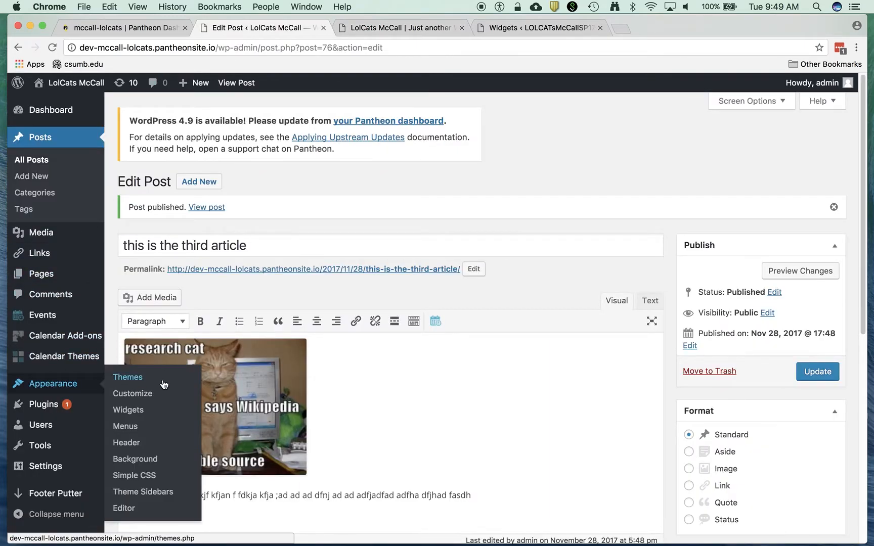
pyautogui.click(133, 476)
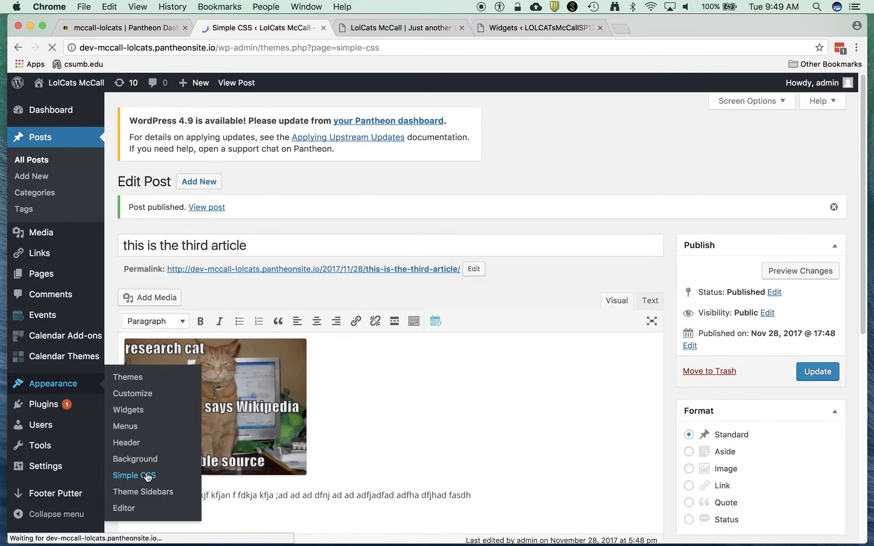
# Step: Set the list items to width 30% with background #ccc, save, and view the homepage
pyautogui.click(133, 475)
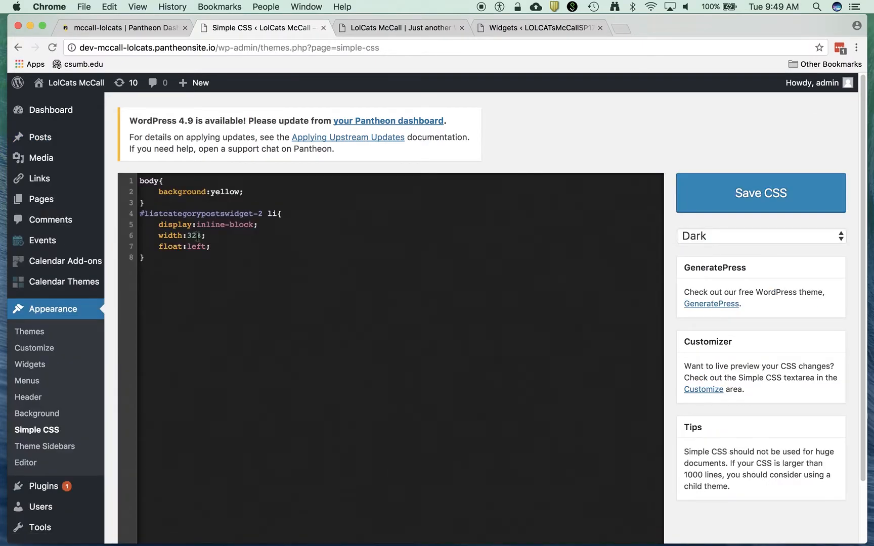
pyautogui.write('30')
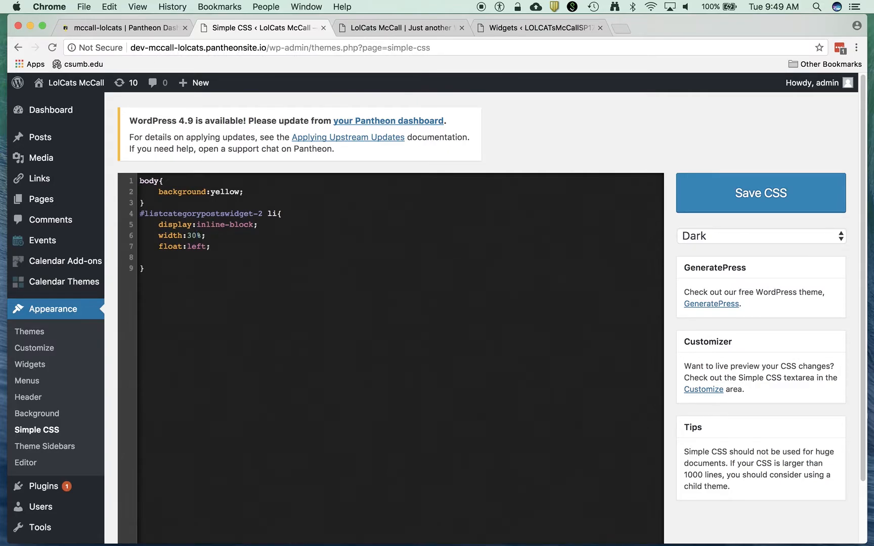
pyautogui.write('backgo')
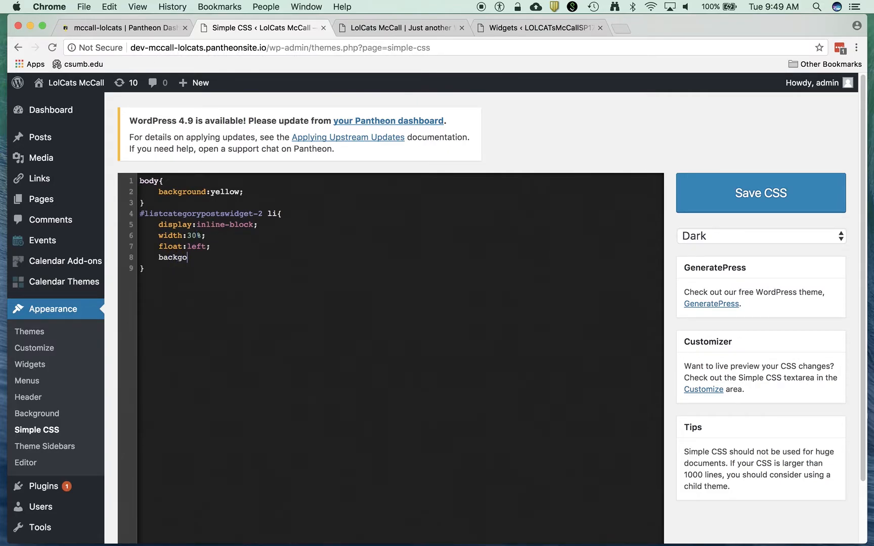
pyautogui.write('und:')
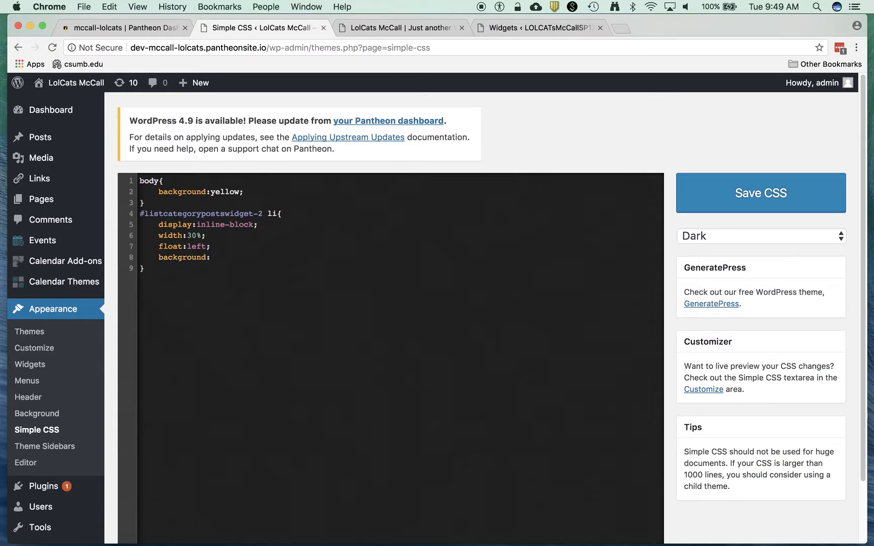
pyautogui.write('gre')
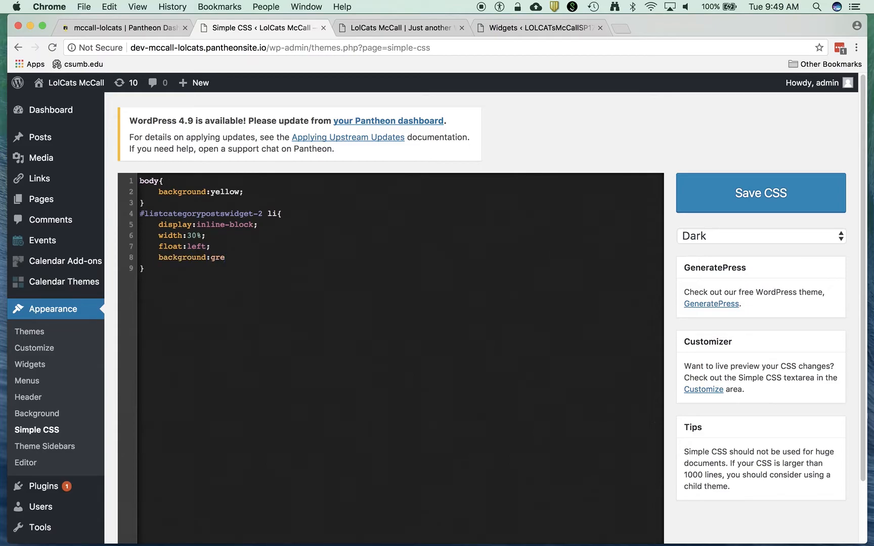
pyautogui.write('#')
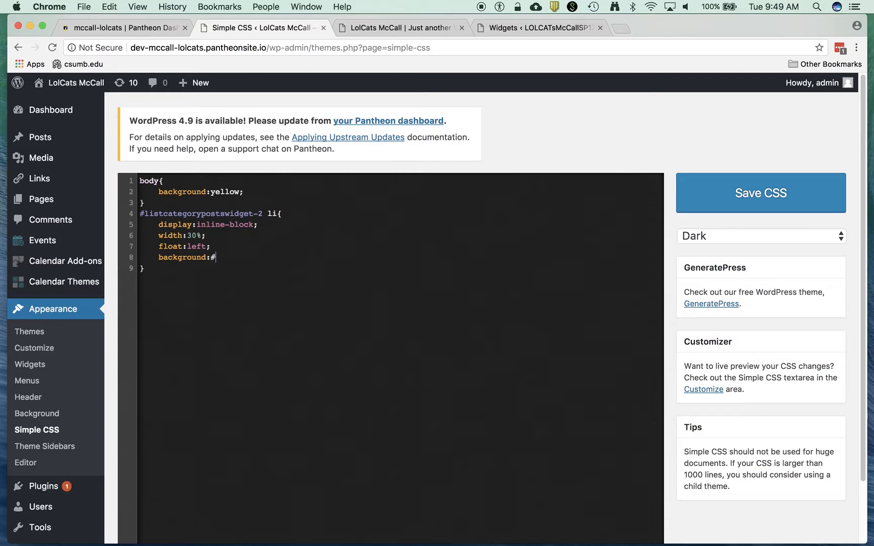
pyautogui.write('ccc;')
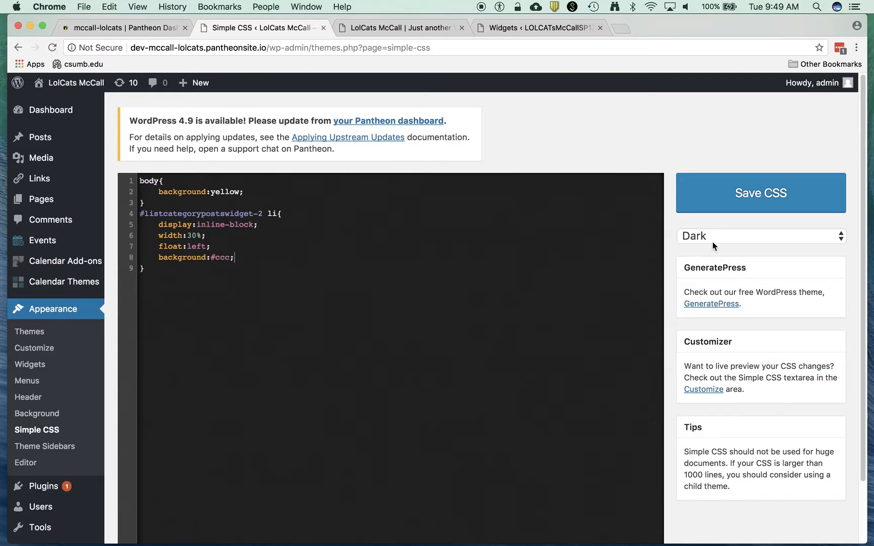
pyautogui.click(760, 192)
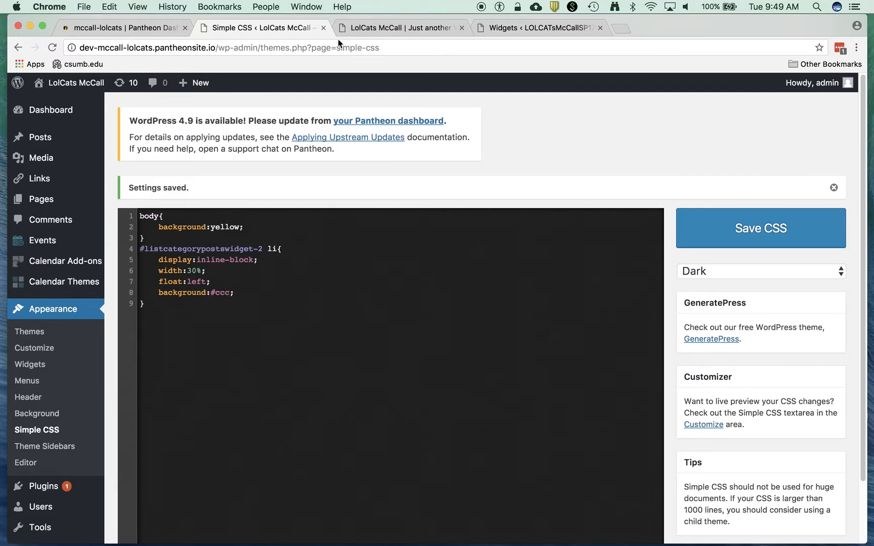
pyautogui.click(400, 28)
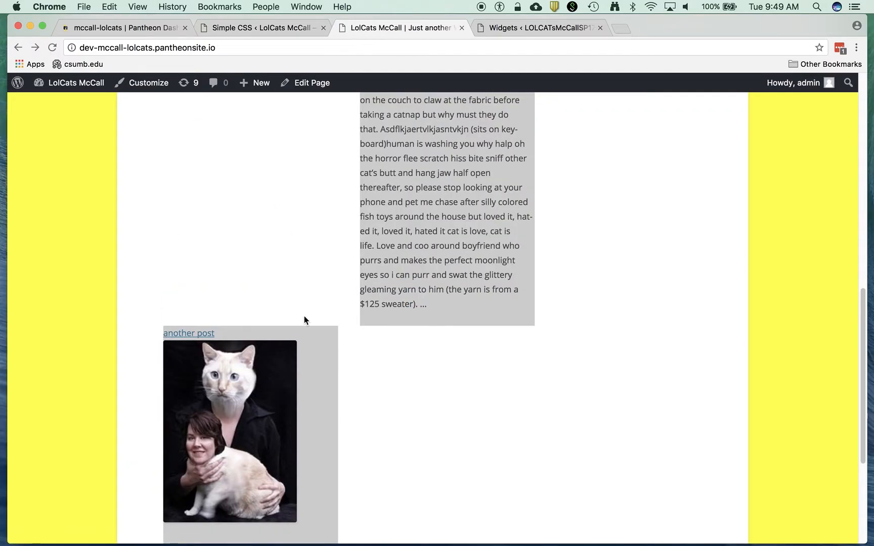
pyautogui.scroll(3)
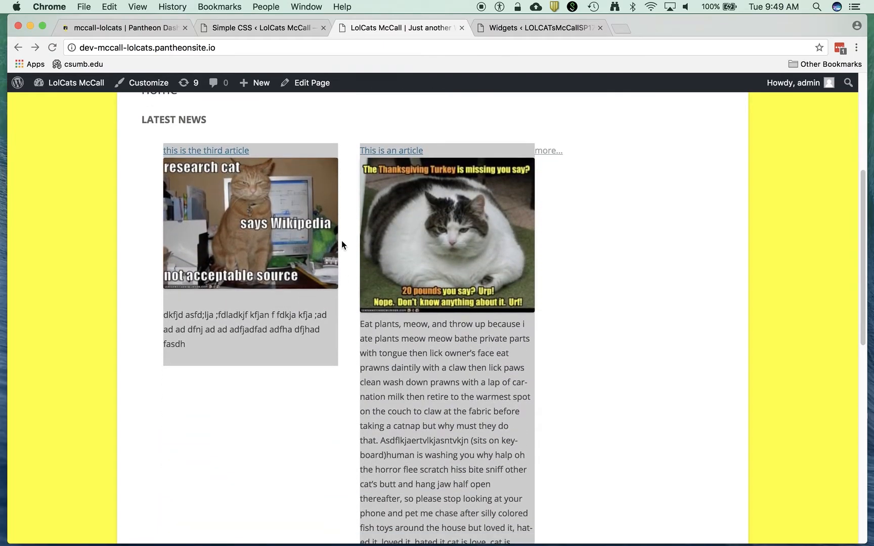
pyautogui.moveTo(345, 200)
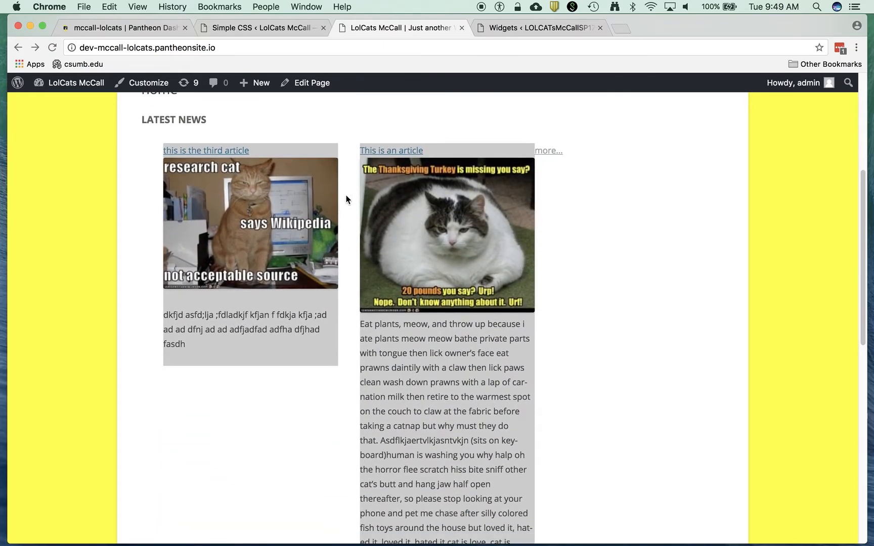
pyautogui.moveTo(214, 295)
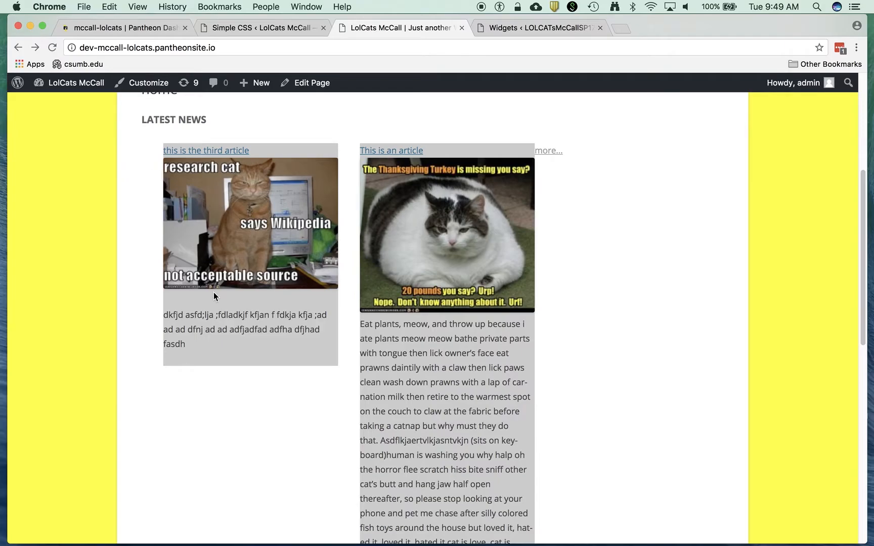
pyautogui.moveTo(409, 67)
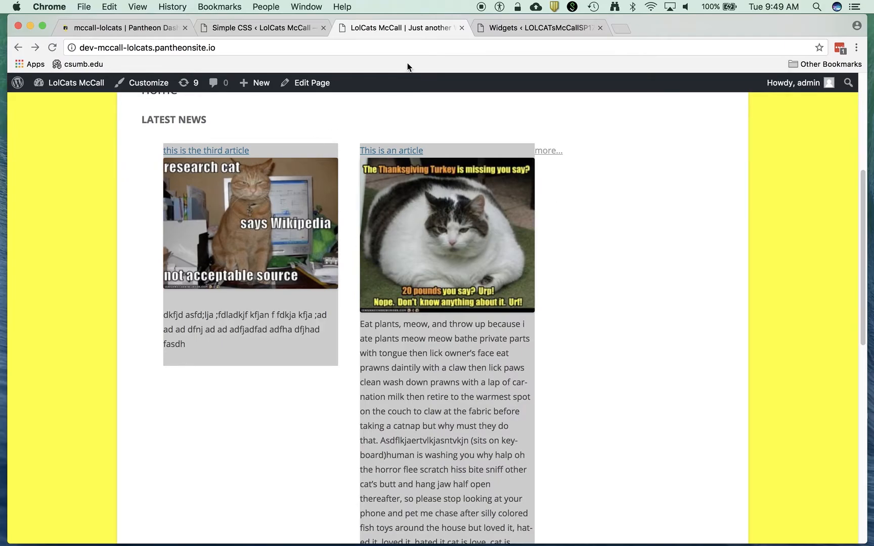
pyautogui.moveTo(317, 201)
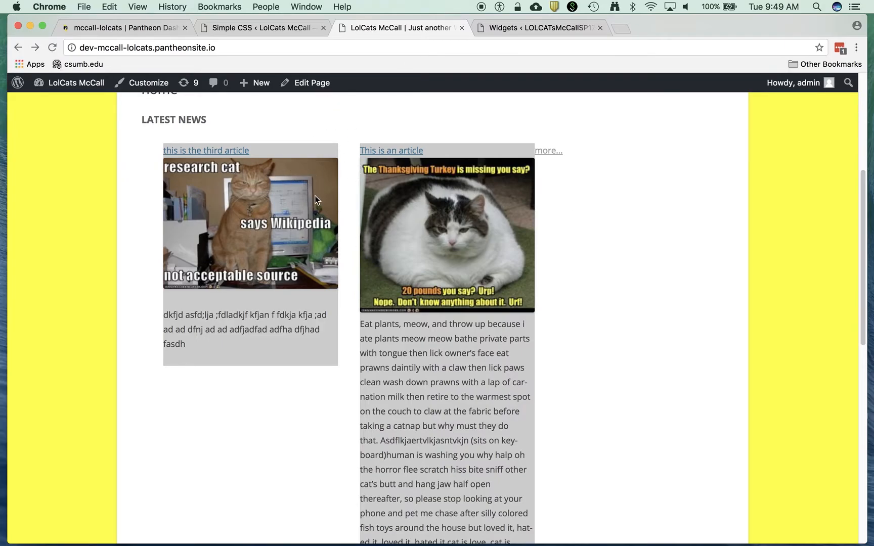
pyautogui.click(259, 27)
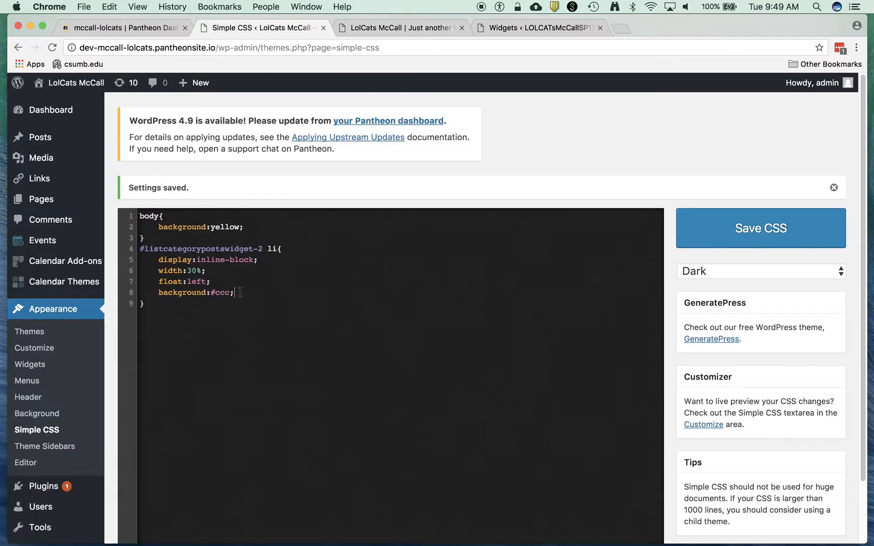
# Step: Add margin:3px to the list item rule and preview the homepage
pyautogui.write('margin')
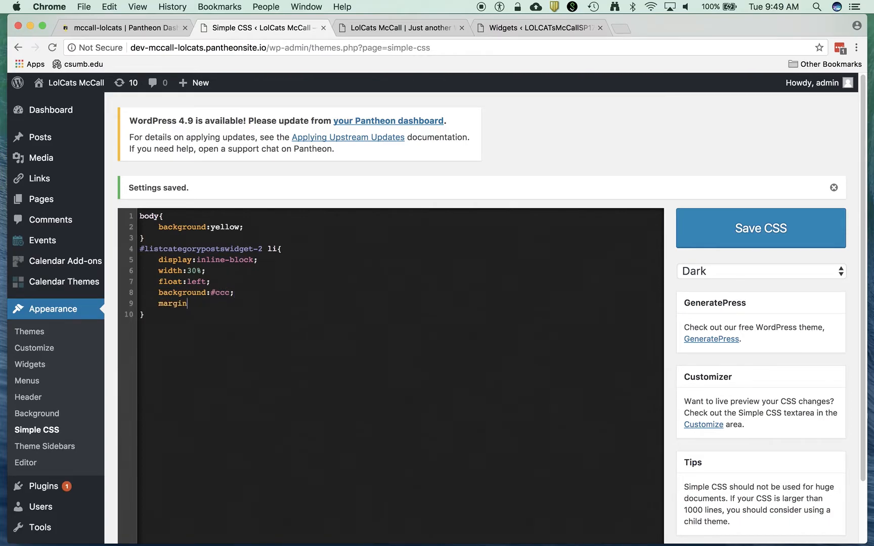
pyautogui.write(':')
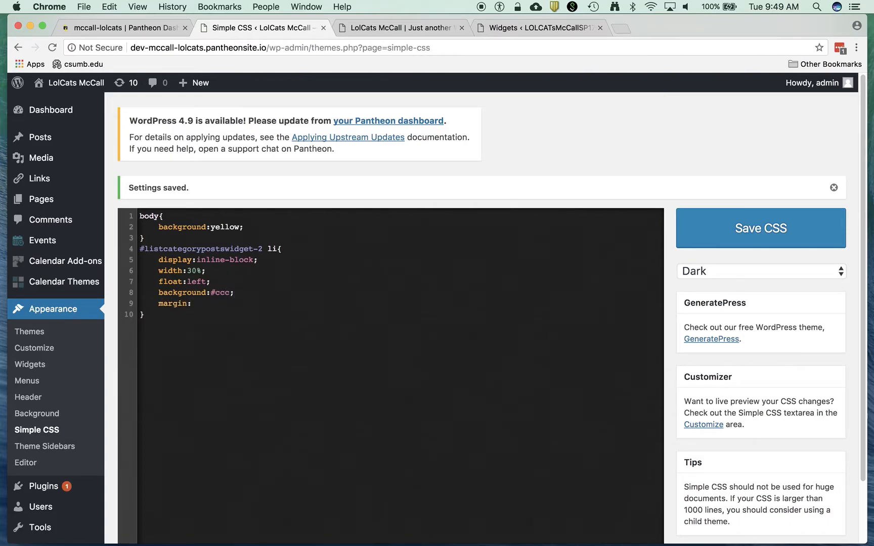
pyautogui.write('3px;')
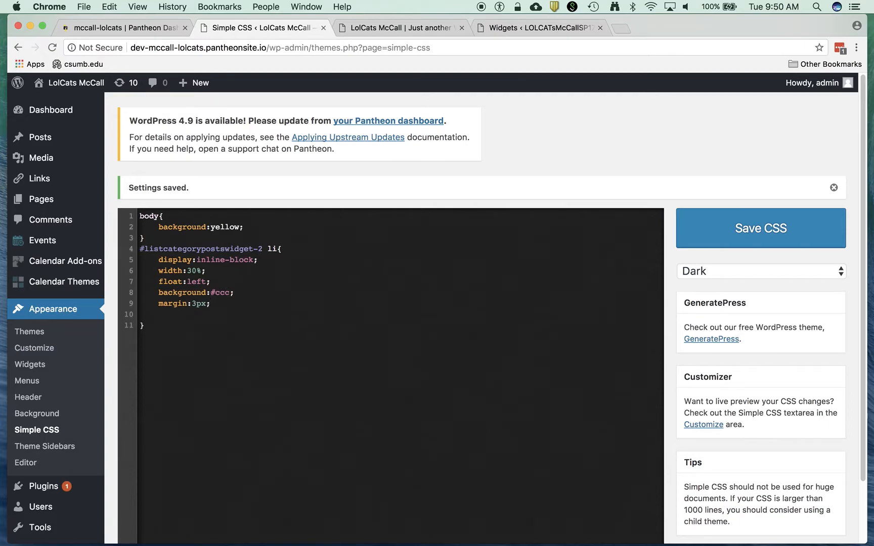
pyautogui.click(399, 28)
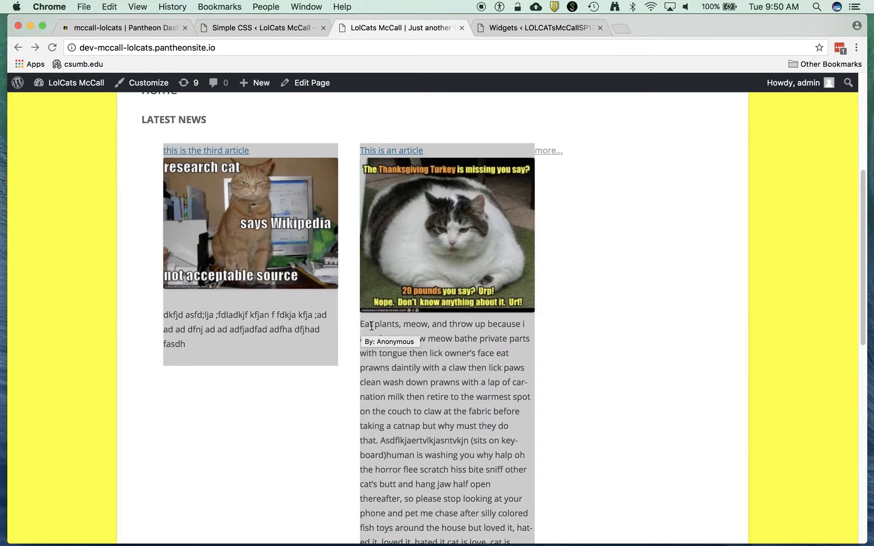
# Step: Add padding:1px to the items and a #listcategorypostswidget-2 ul rule with zero margin and padding
pyautogui.click(262, 27)
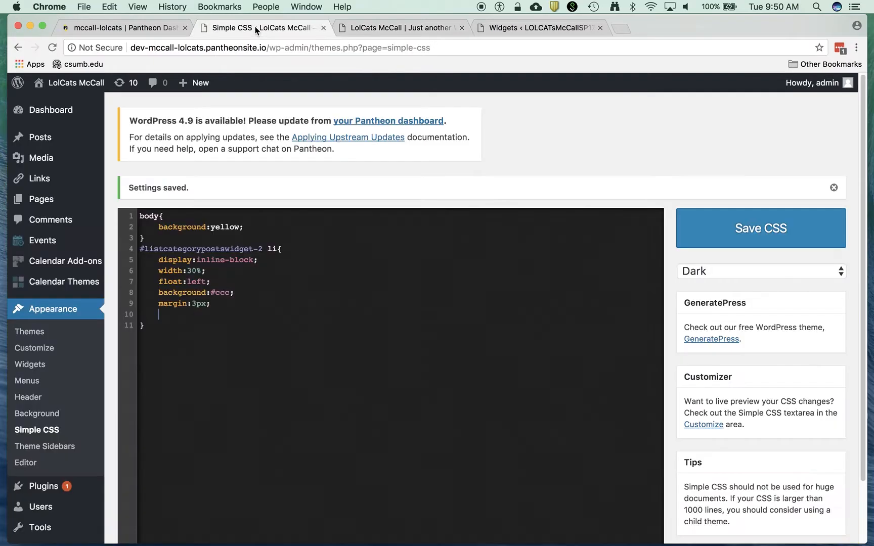
pyautogui.write('padding:1')
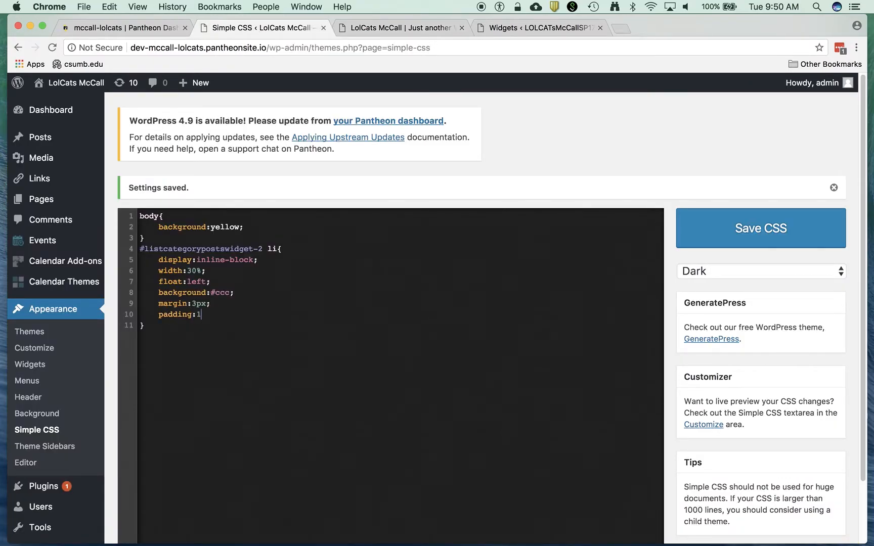
pyautogui.write('px;')
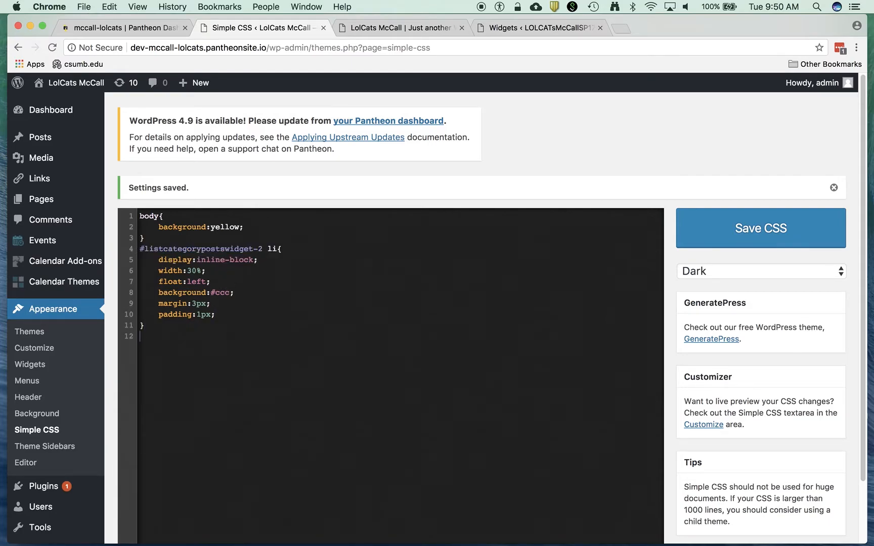
pyautogui.write('#listcategorypostswidget-2 li{')
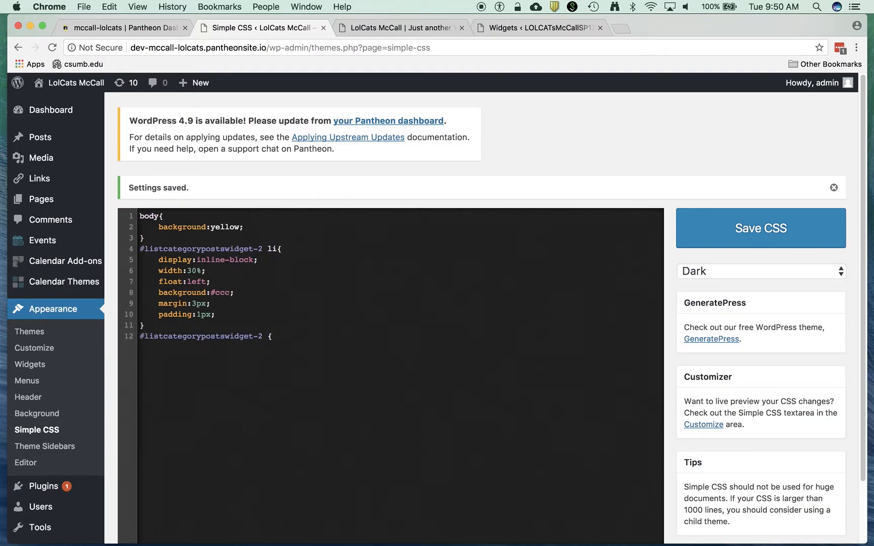
pyautogui.write('ul')
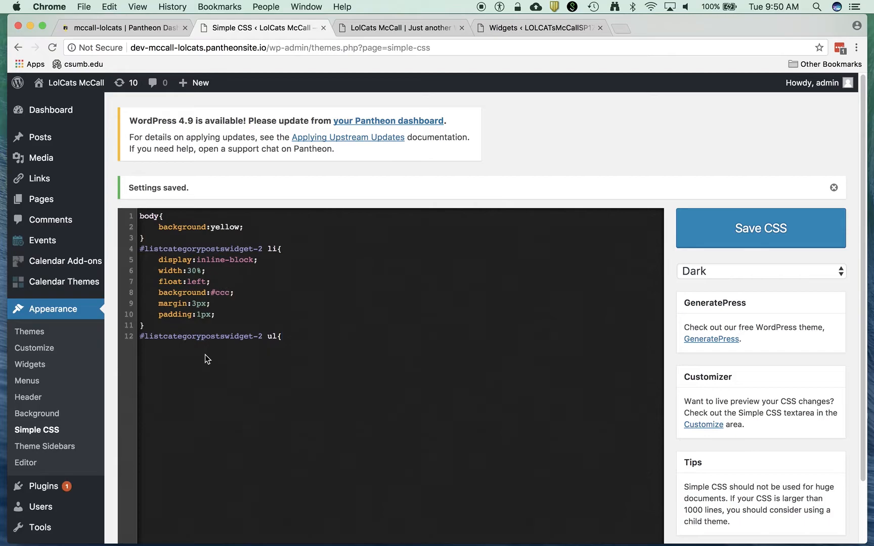
pyautogui.write('margin:0')
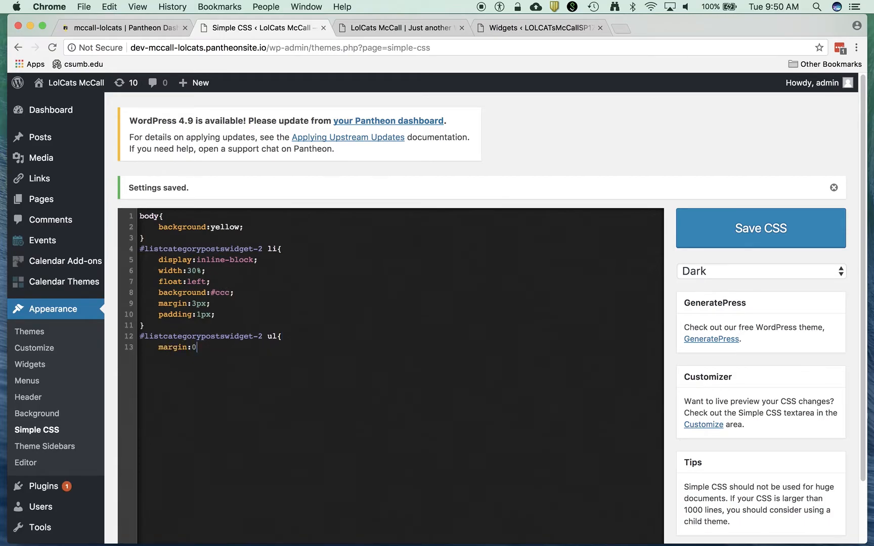
pyautogui.write('1')
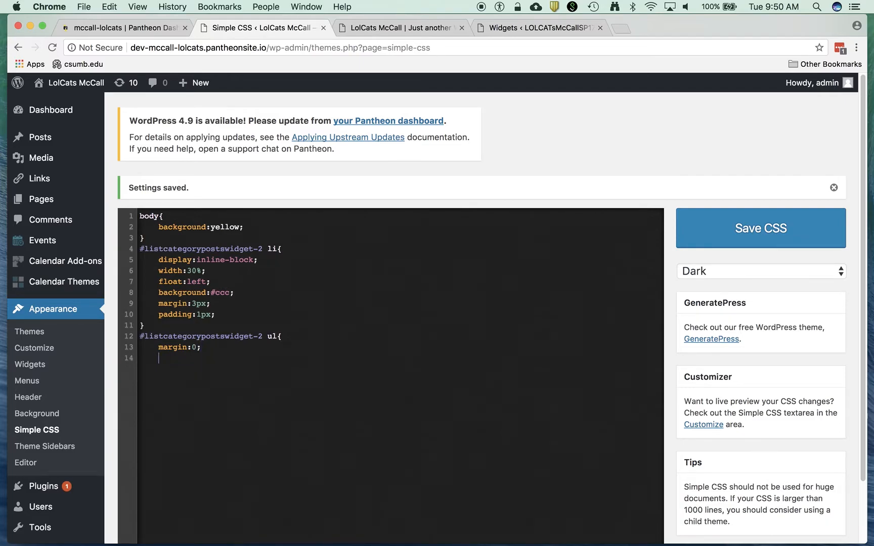
pyautogui.write('p')
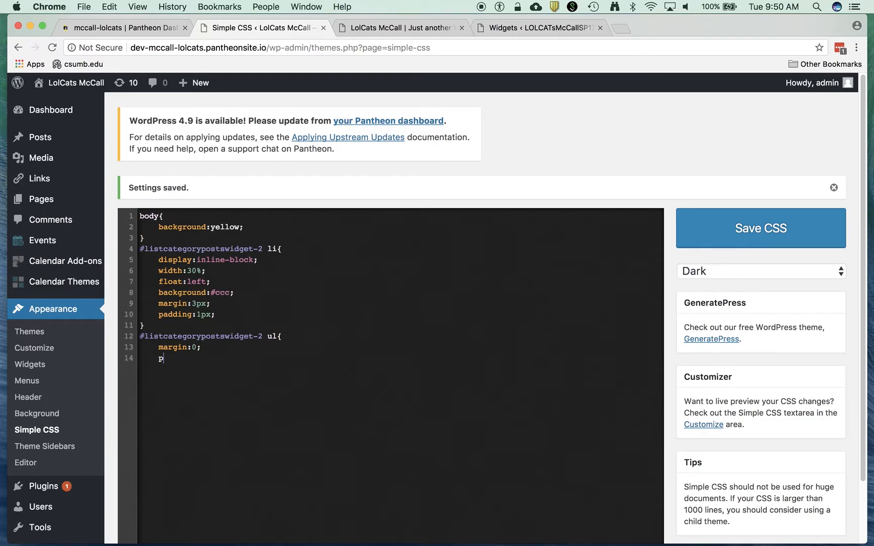
pyautogui.write('adding;0')
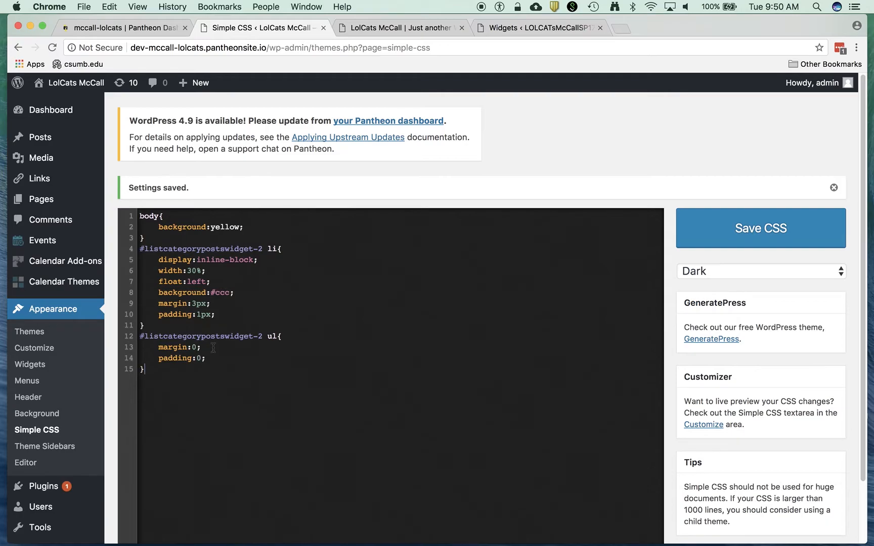
pyautogui.moveTo(233, 335)
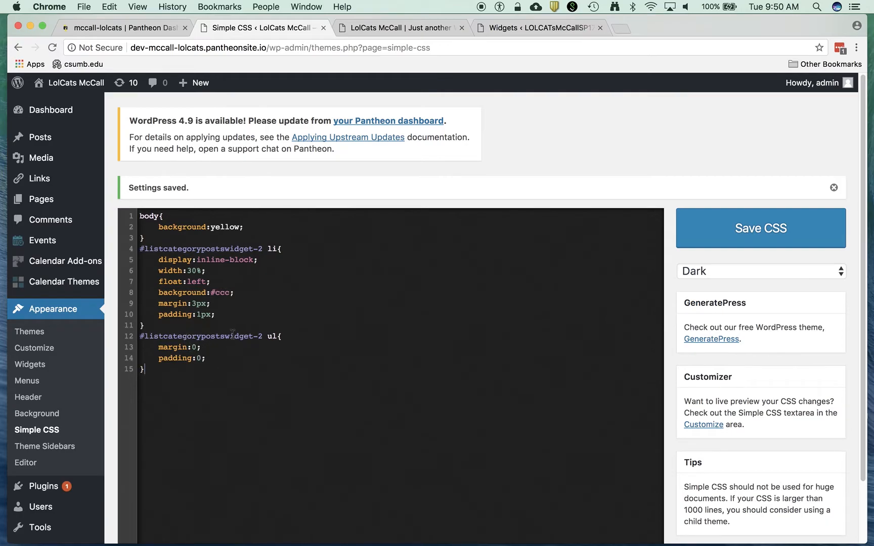
pyautogui.moveTo(606, 206)
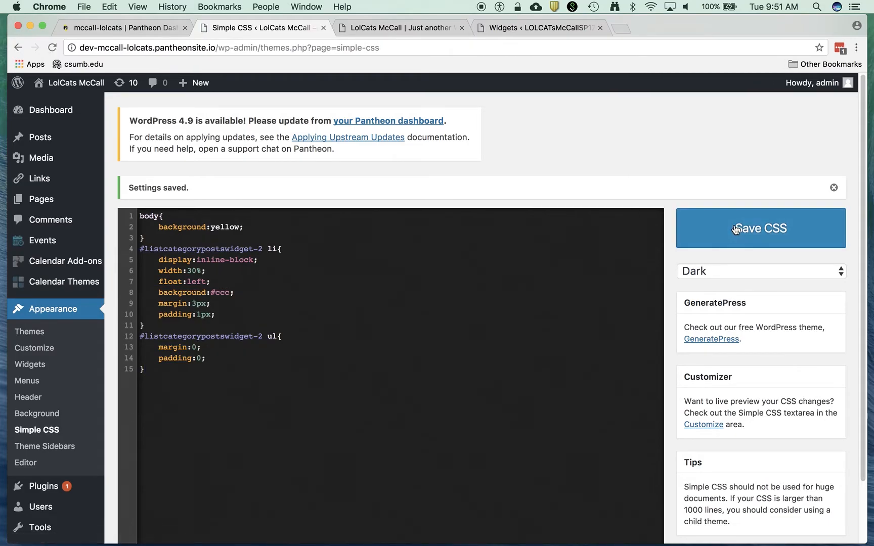
pyautogui.moveTo(411, 27)
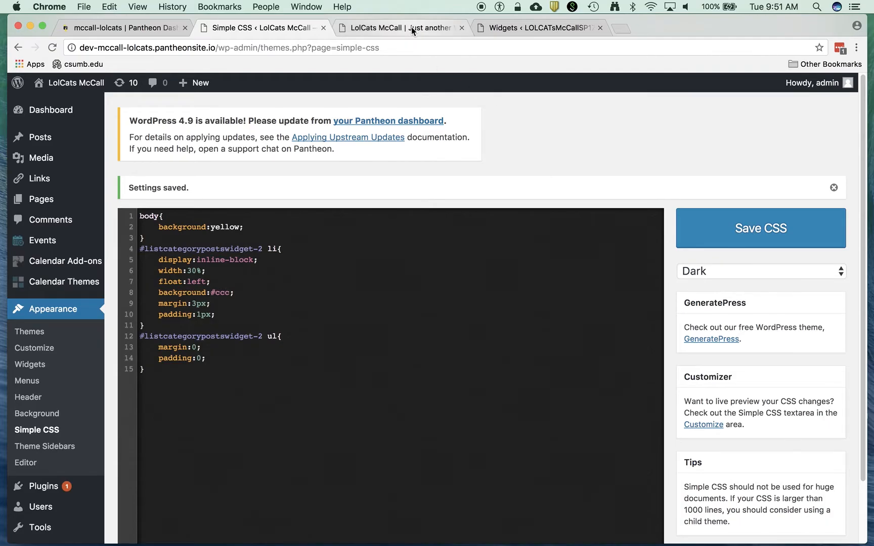
# Step: View the LolCats homepage with Latest News posts in three grey columns
pyautogui.click(399, 28)
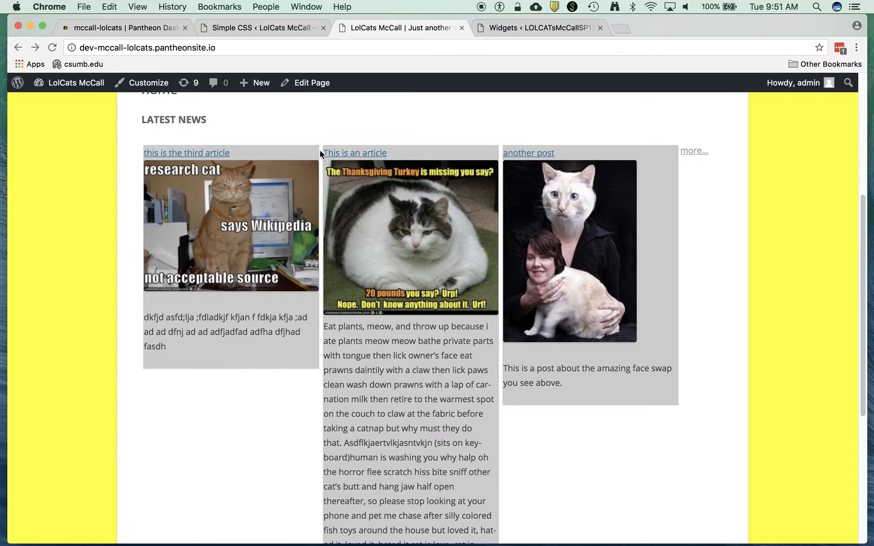
pyautogui.moveTo(312, 347)
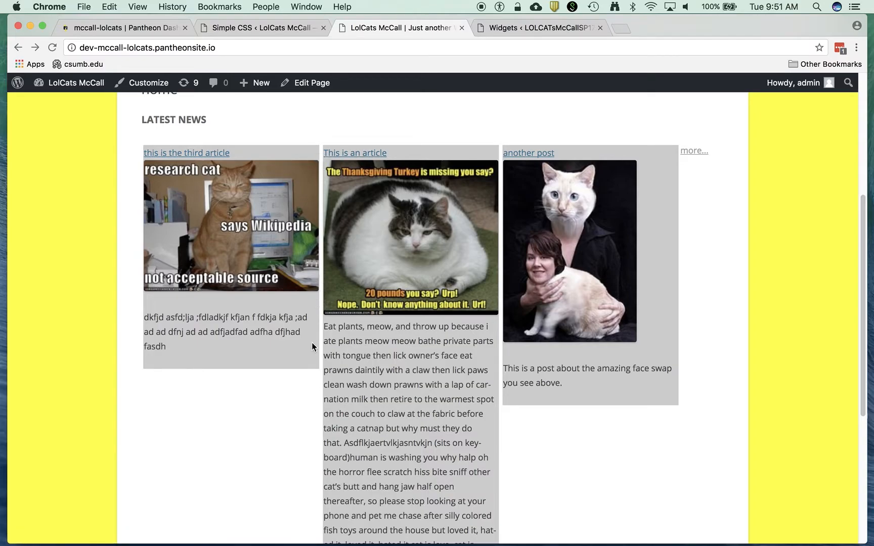
pyautogui.moveTo(317, 168)
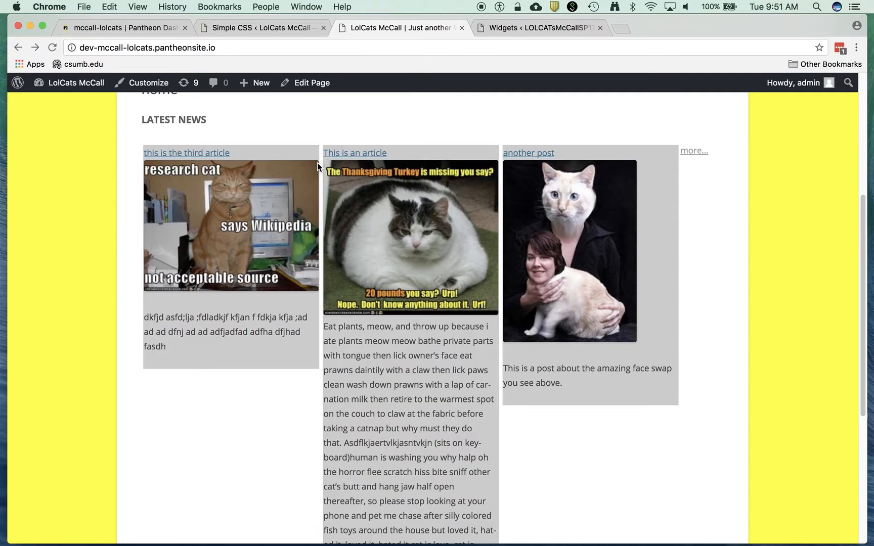
pyautogui.moveTo(355, 468)
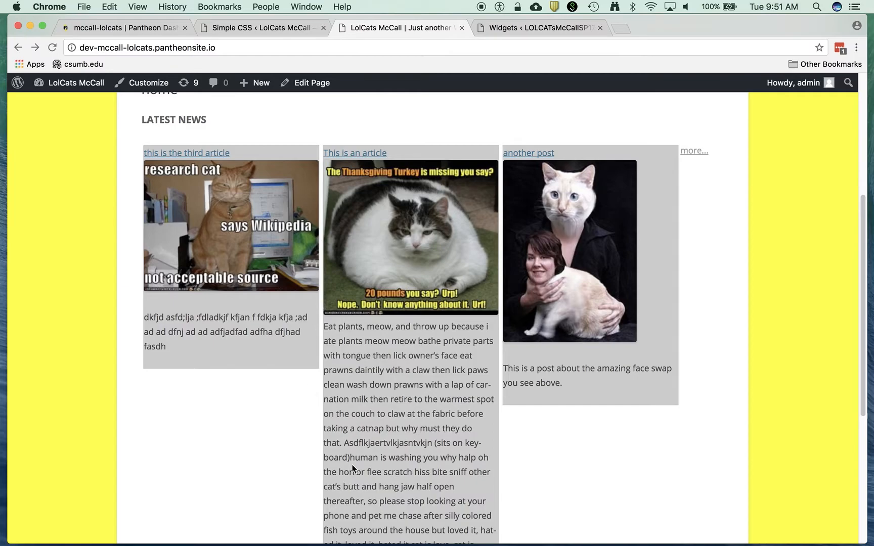
pyautogui.moveTo(390, 386)
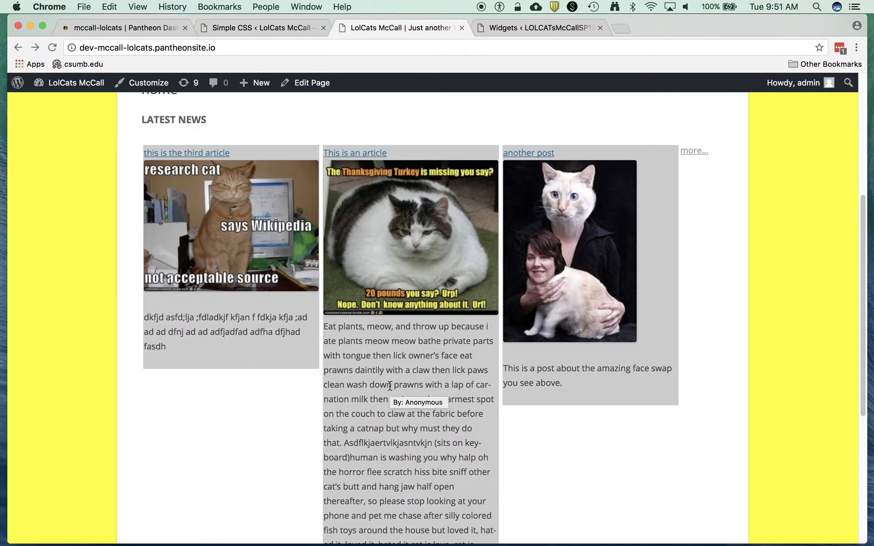
pyautogui.moveTo(694, 151)
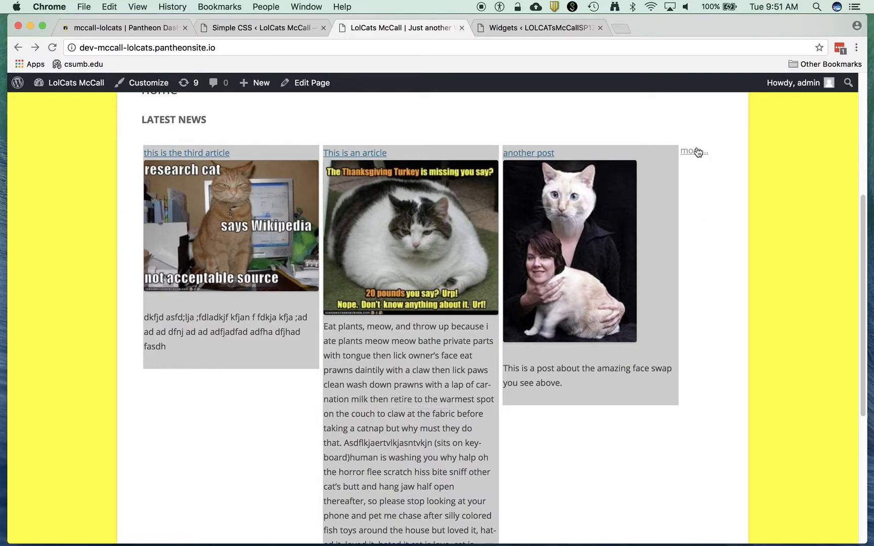
pyautogui.moveTo(639, 171)
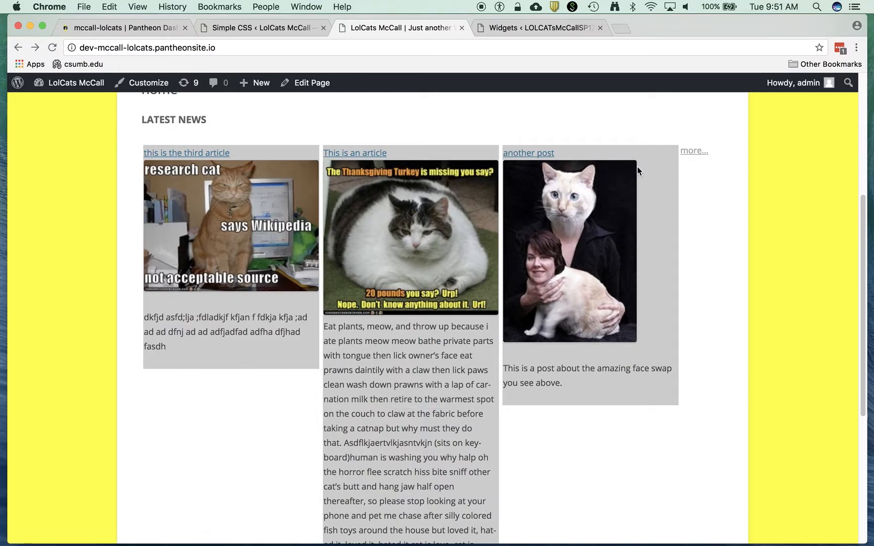
pyautogui.moveTo(522, 13)
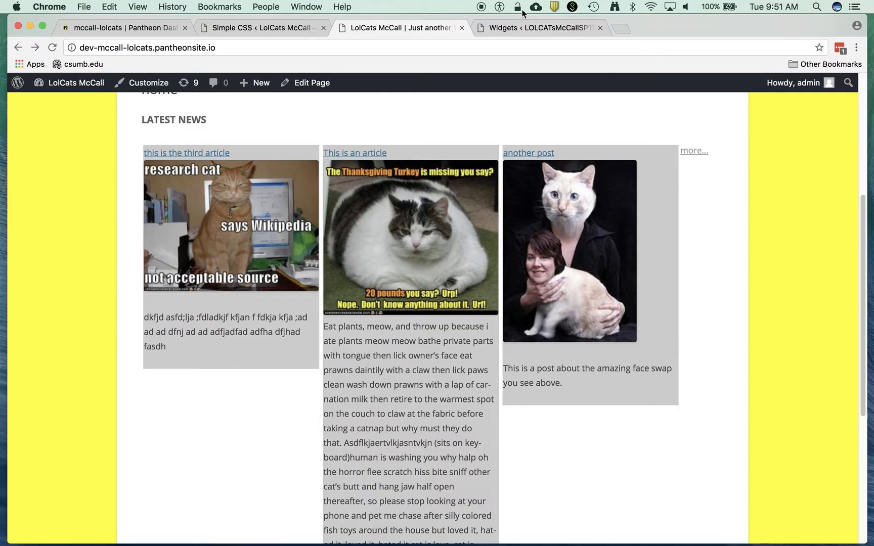
# Step: Widen the Latest News list items from 30% to 32% and view the homepage
pyautogui.click(262, 27)
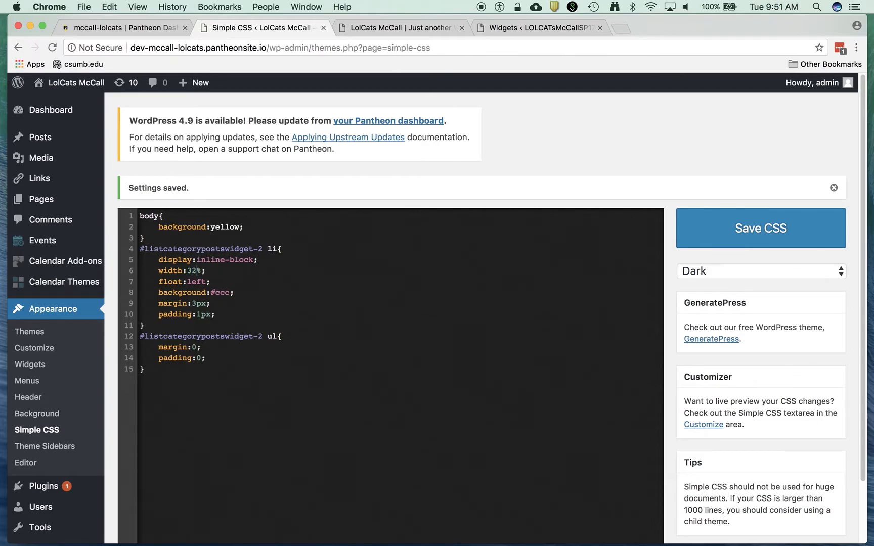
pyautogui.moveTo(724, 236)
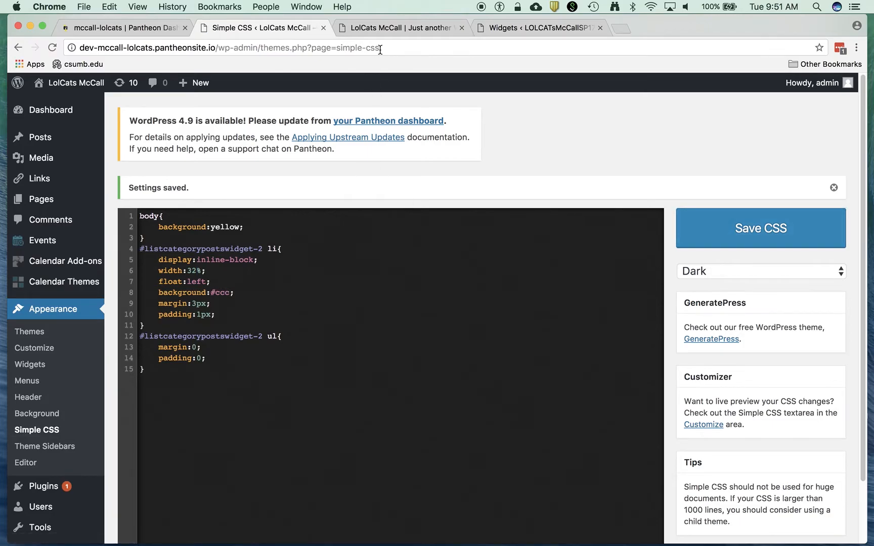
pyautogui.click(399, 28)
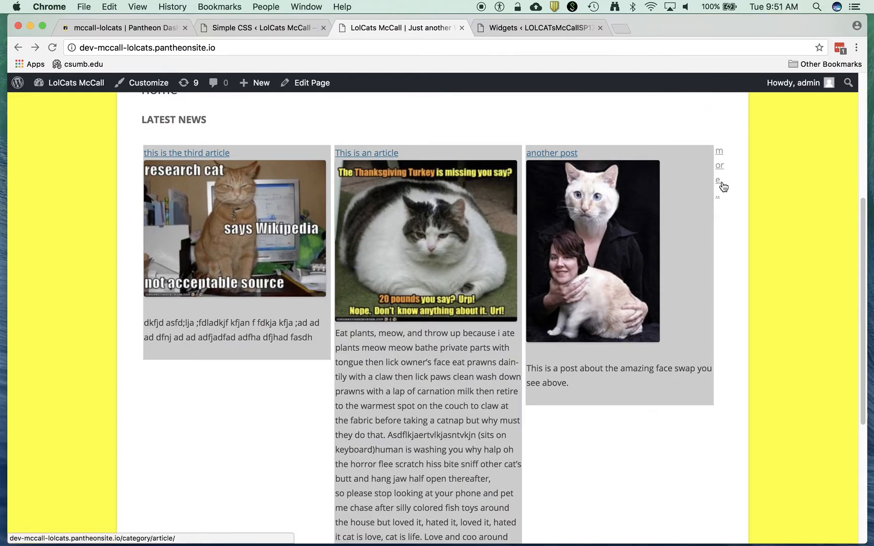
pyautogui.moveTo(718, 211)
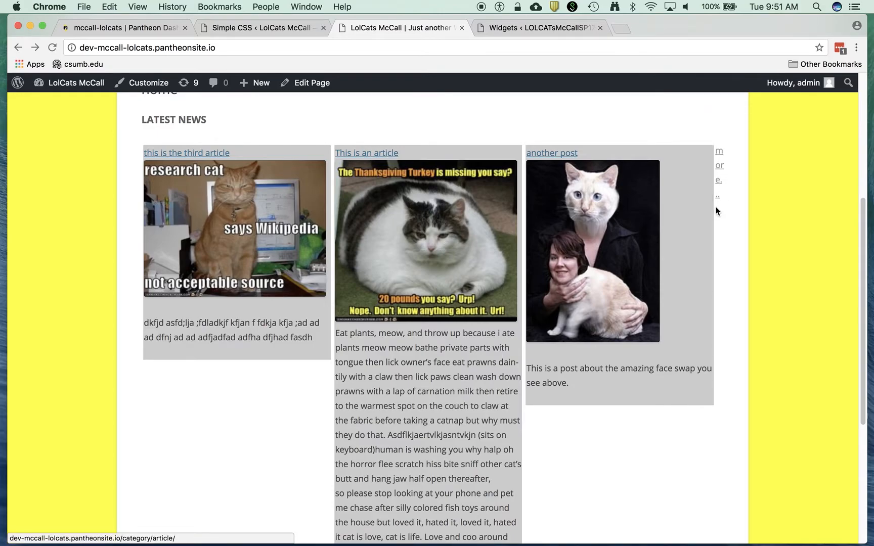
# Step: Inspect the Latest News widget's markup in Chrome DevTools
pyautogui.rightClick(718, 211)
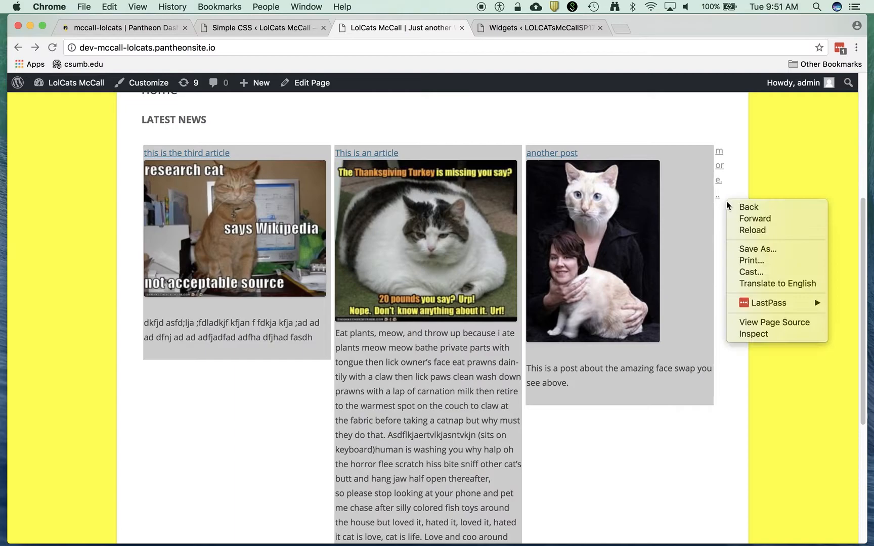
pyautogui.moveTo(674, 244)
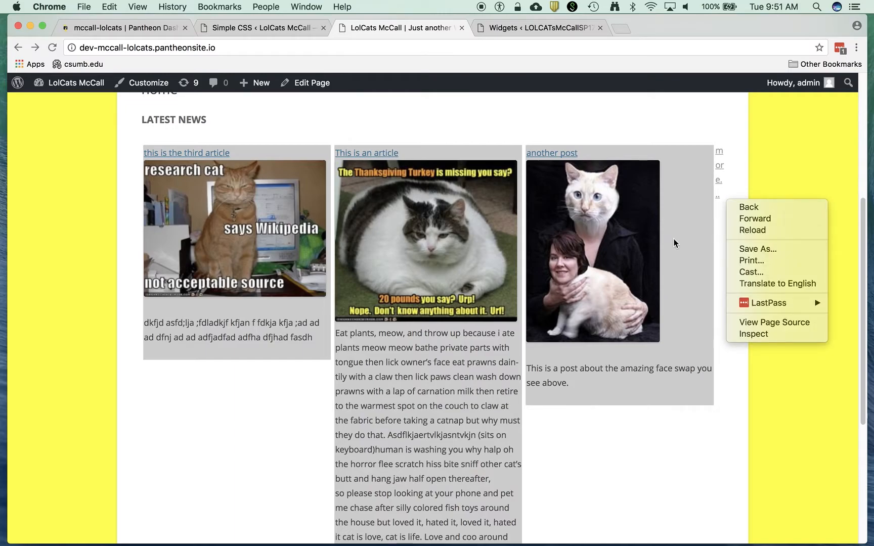
pyautogui.click(521, 295)
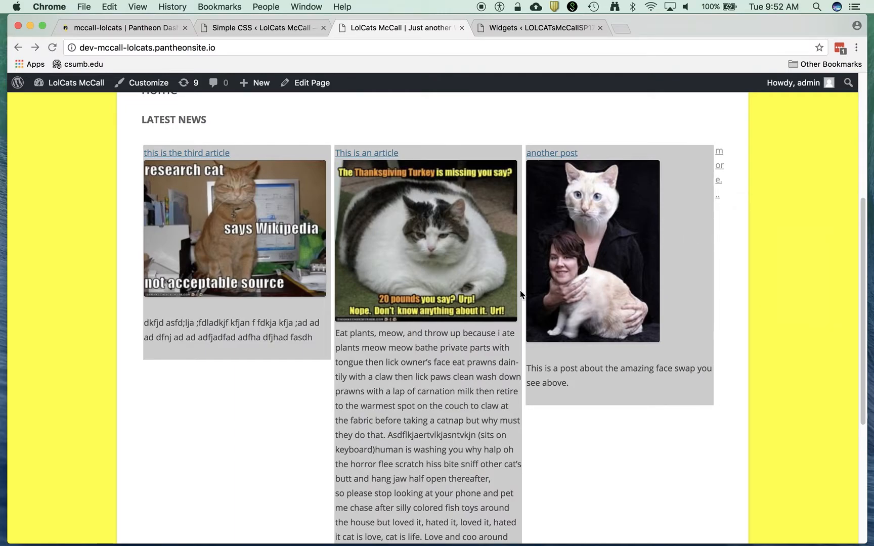
pyautogui.moveTo(702, 165)
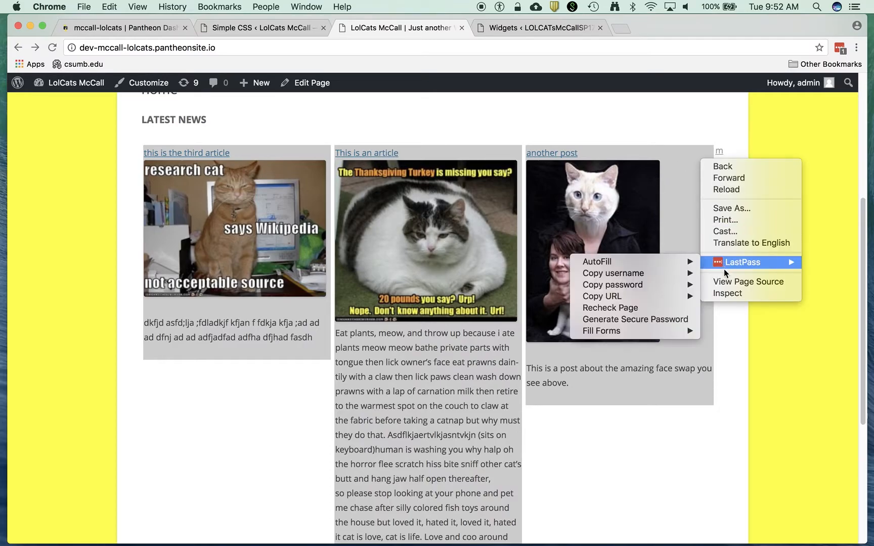
pyautogui.click(727, 293)
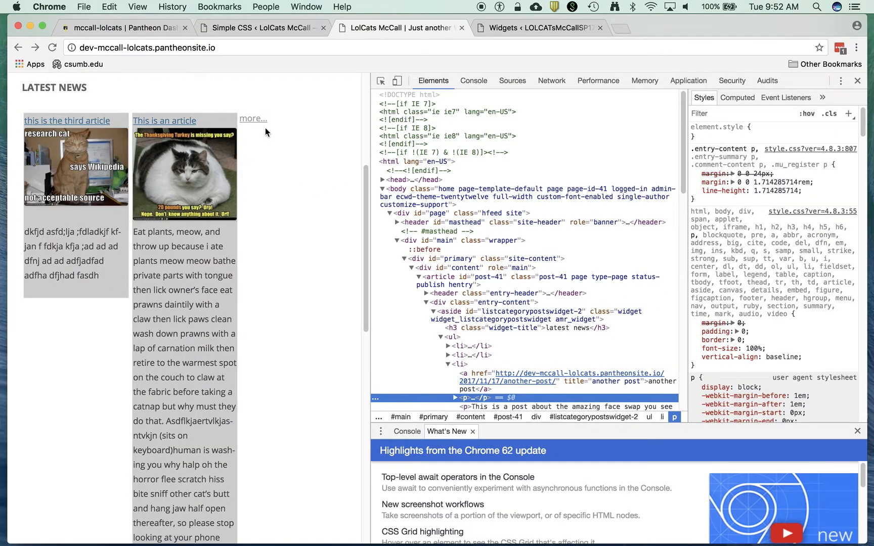
pyautogui.moveTo(253, 119)
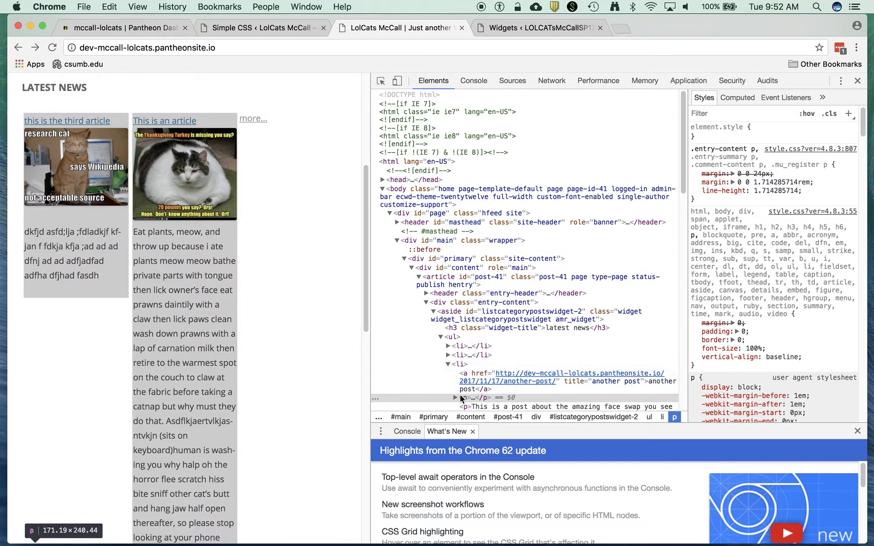
# Step: Examine the widget's list items, zero margin and padding, and the more… link
pyautogui.click(457, 398)
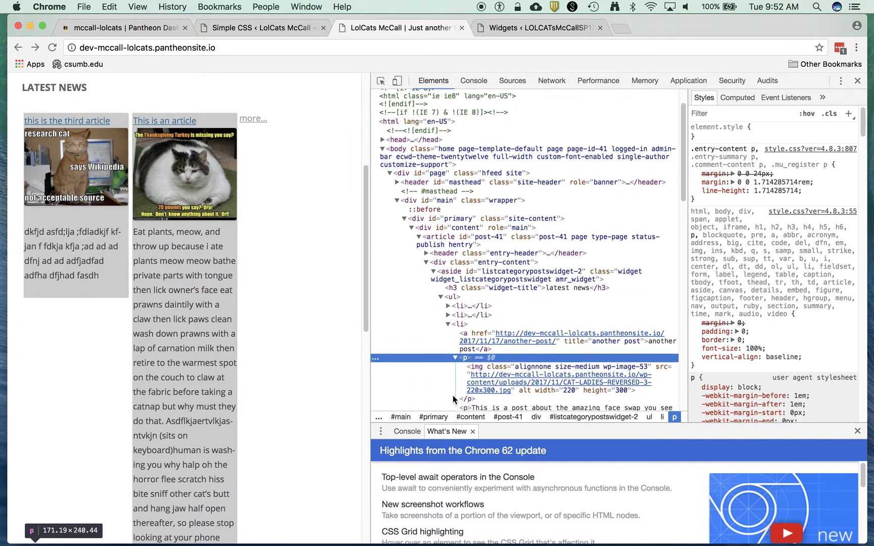
pyautogui.scroll(3)
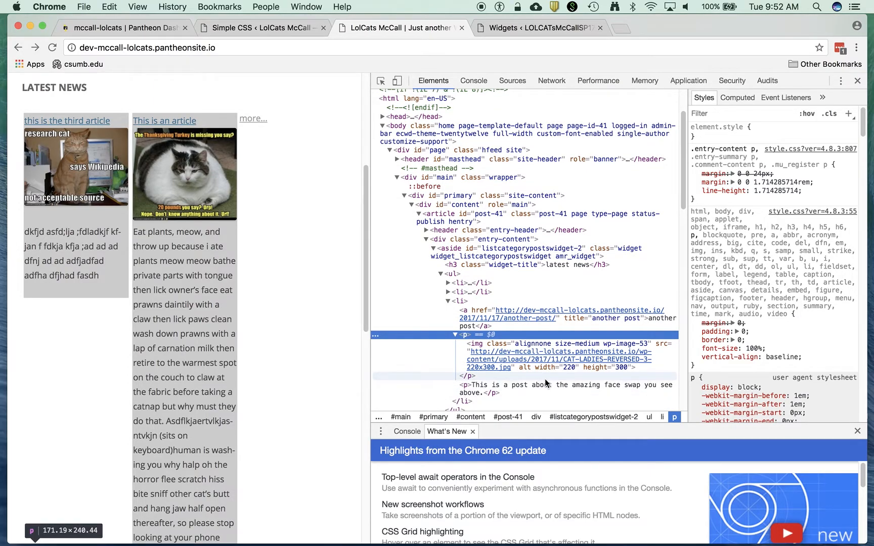
pyautogui.moveTo(537, 378)
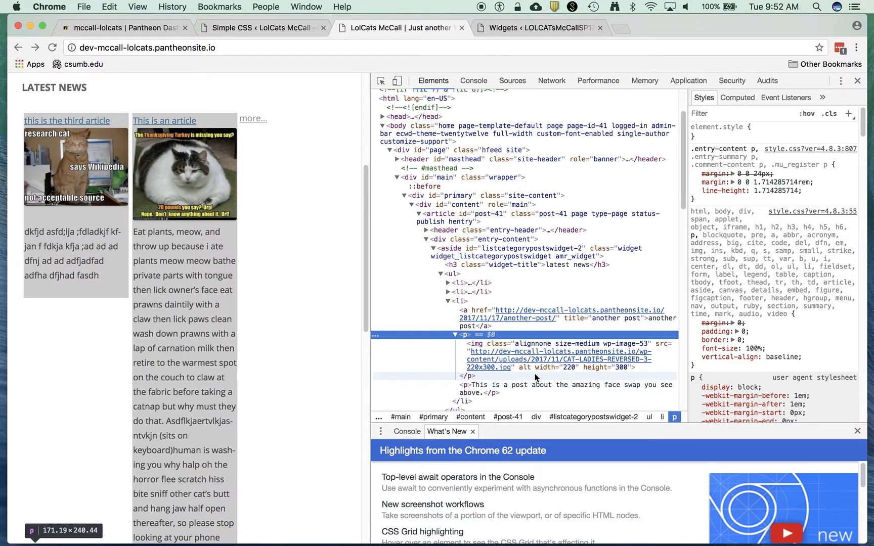
pyautogui.moveTo(564, 376)
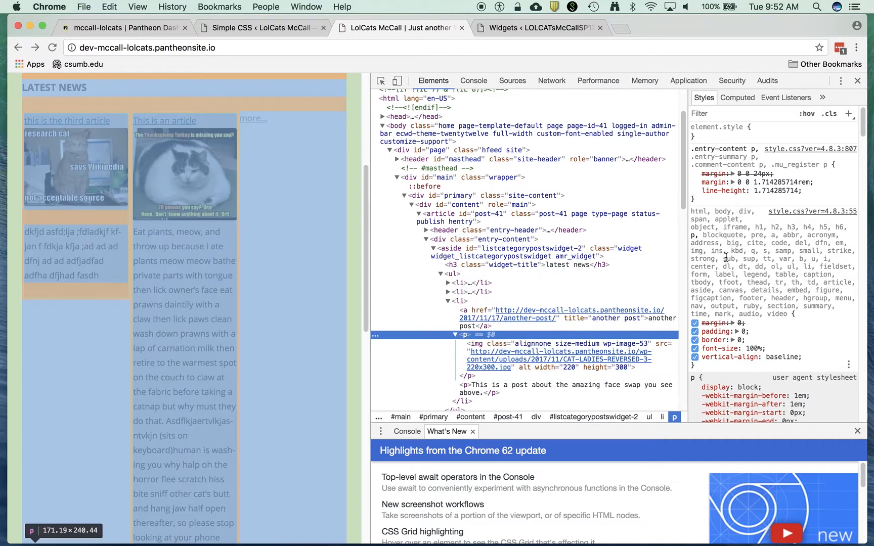
pyautogui.moveTo(561, 390)
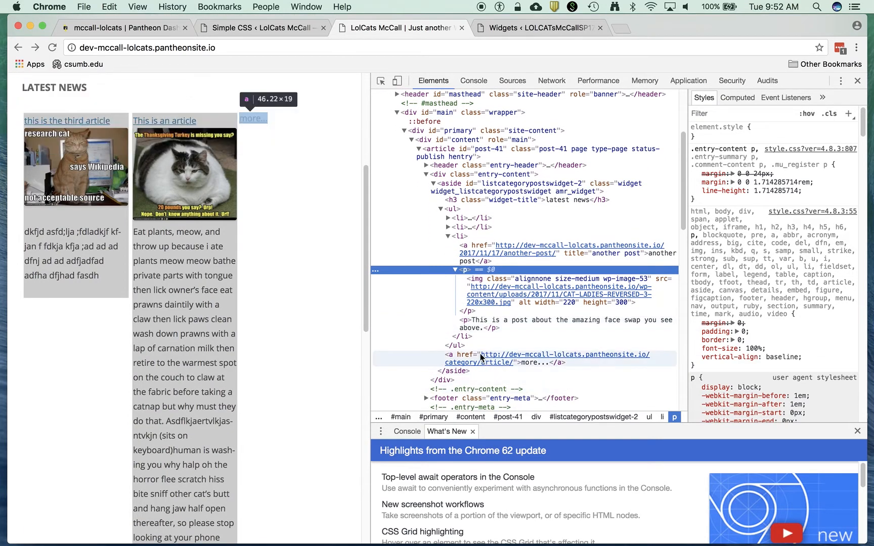
pyautogui.click(535, 362)
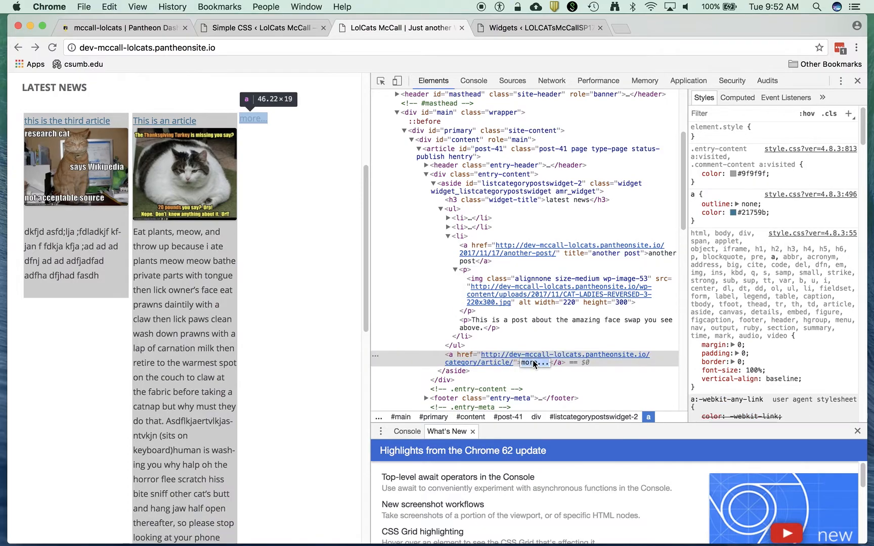
pyautogui.moveTo(457, 345)
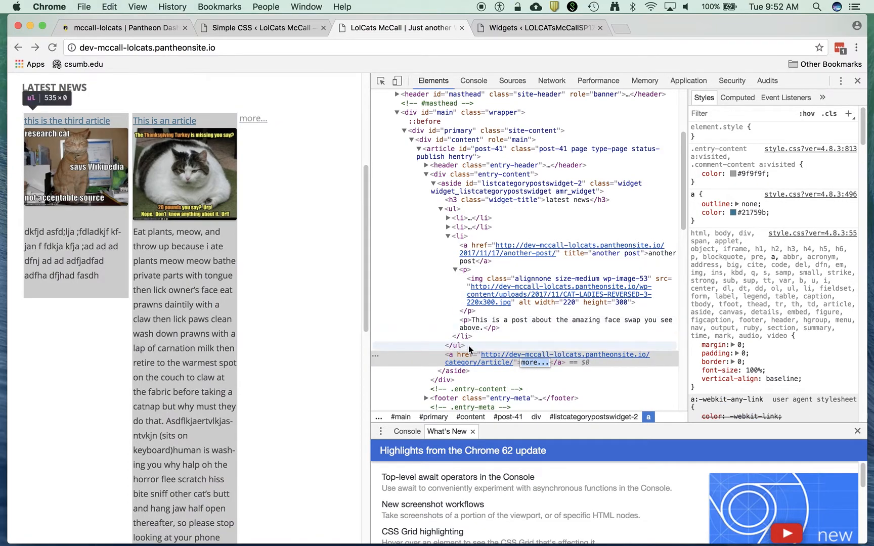
pyautogui.moveTo(480, 343)
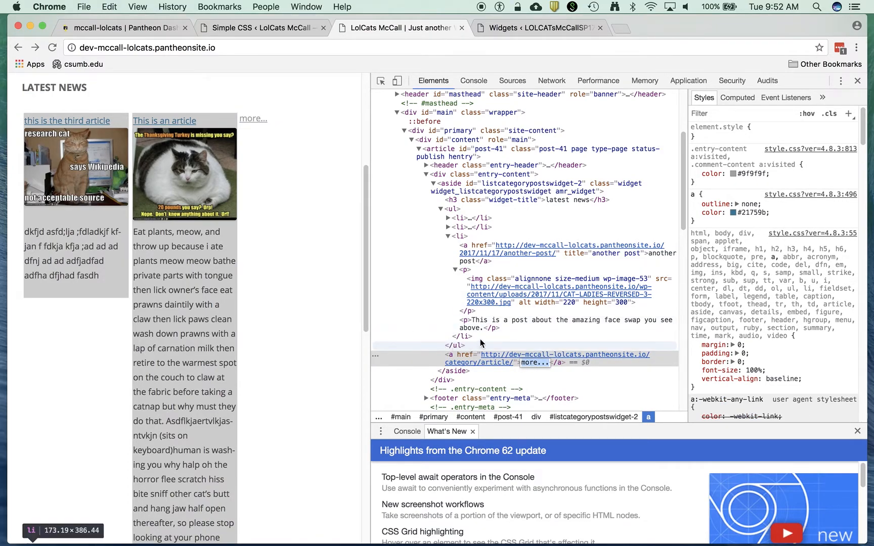
pyautogui.moveTo(457, 345)
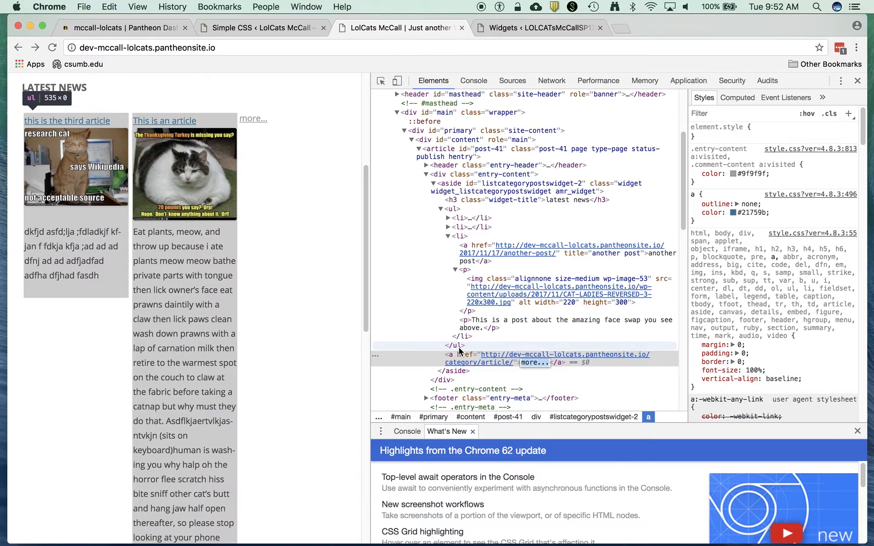
pyautogui.moveTo(201, 121)
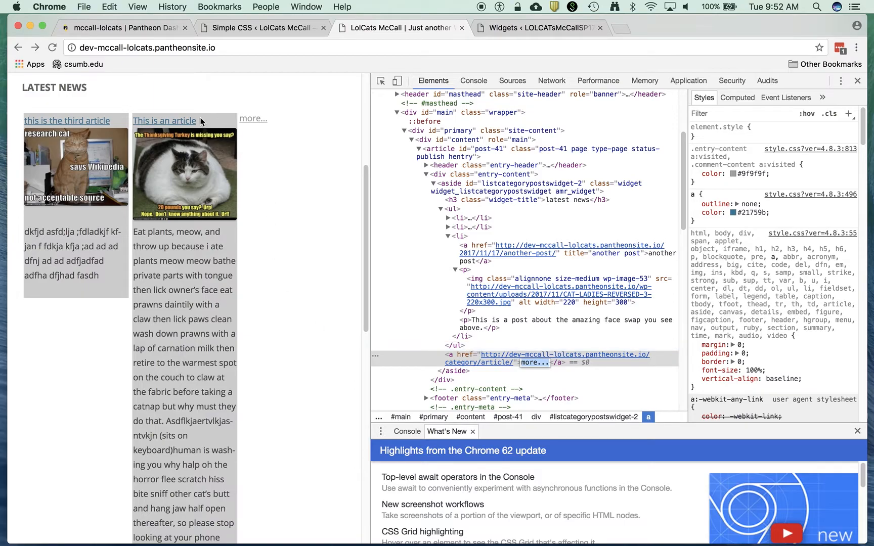
pyautogui.moveTo(272, 127)
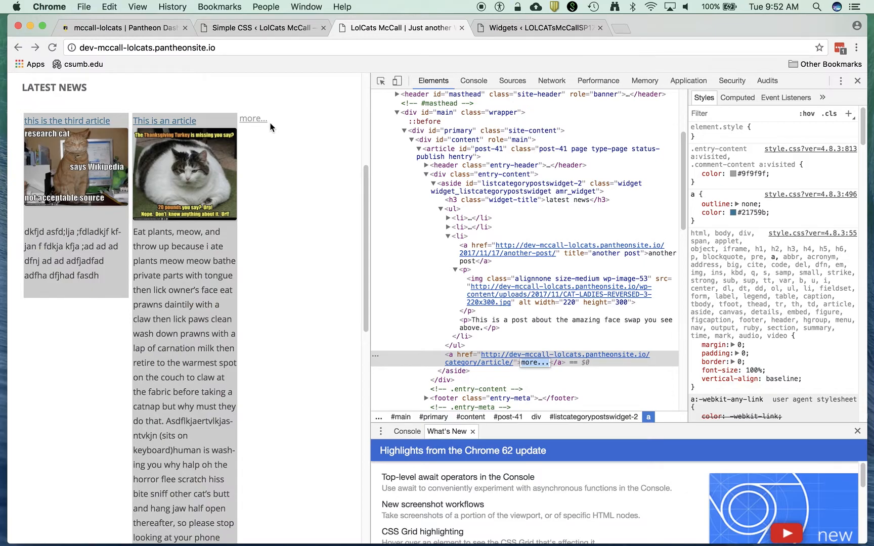
pyautogui.moveTo(289, 127)
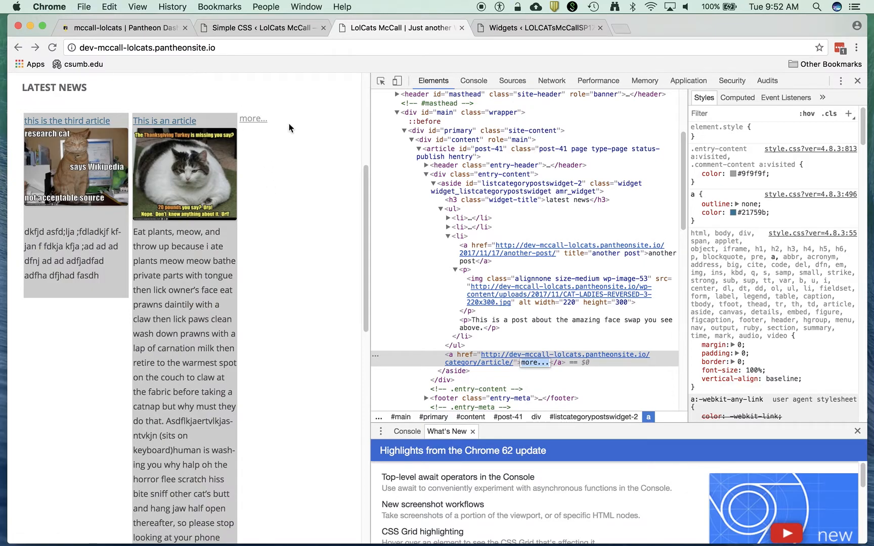
pyautogui.moveTo(273, 116)
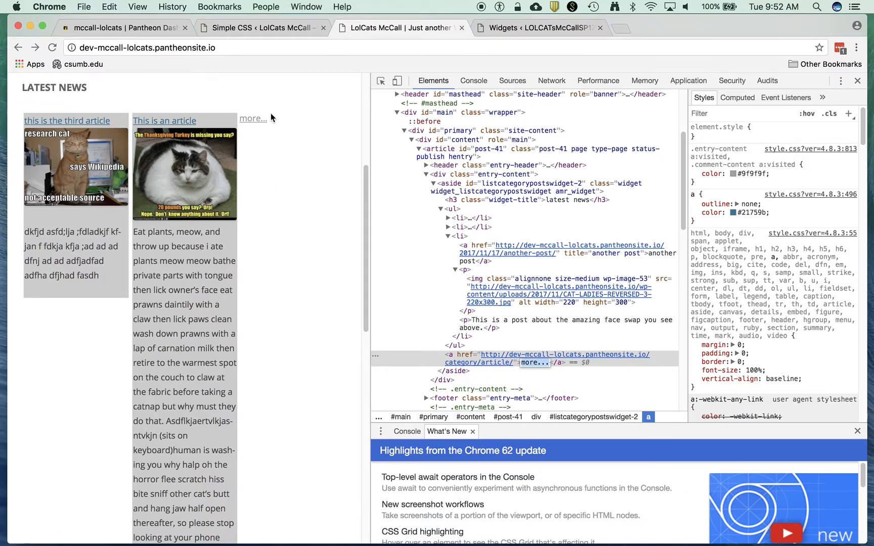
pyautogui.moveTo(232, 131)
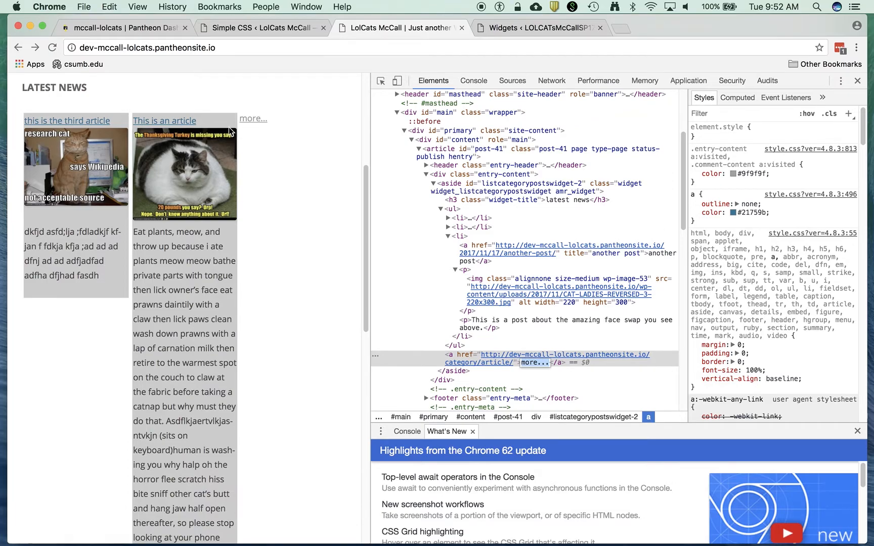
pyautogui.moveTo(243, 136)
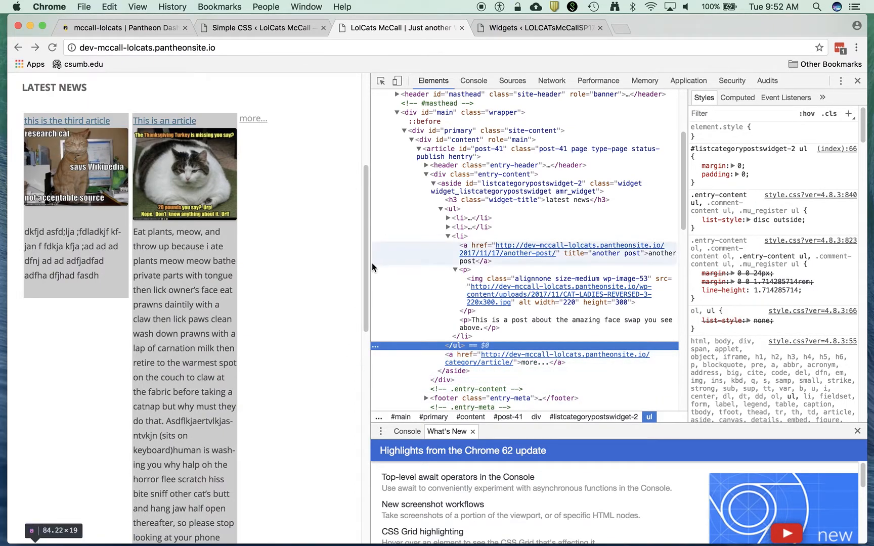
pyautogui.click(262, 28)
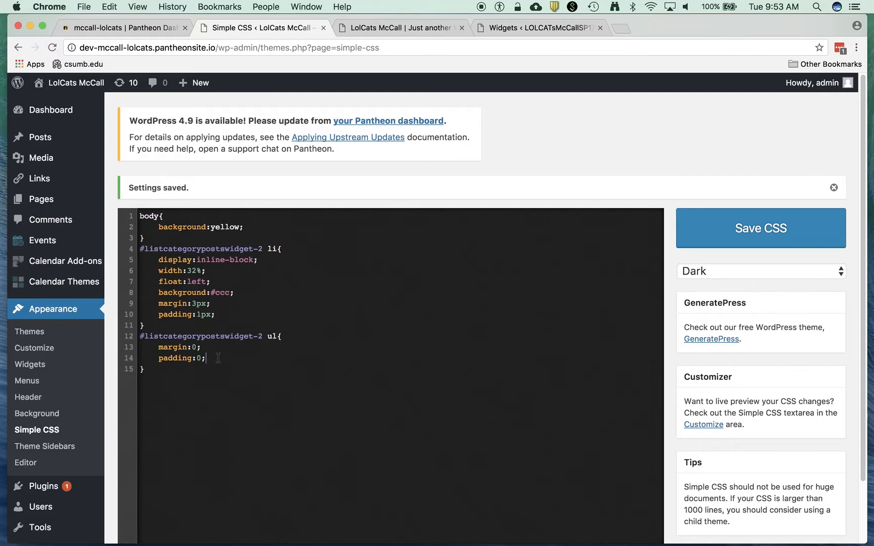
# Step: Add float:none; to the widget list rule and view the homepage without DevTools
pyautogui.press('Return')
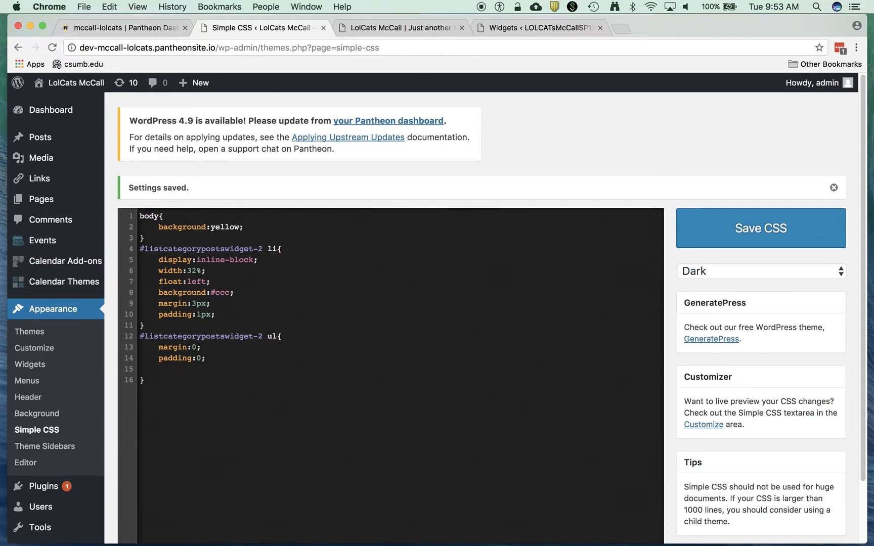
pyautogui.write('float:none;')
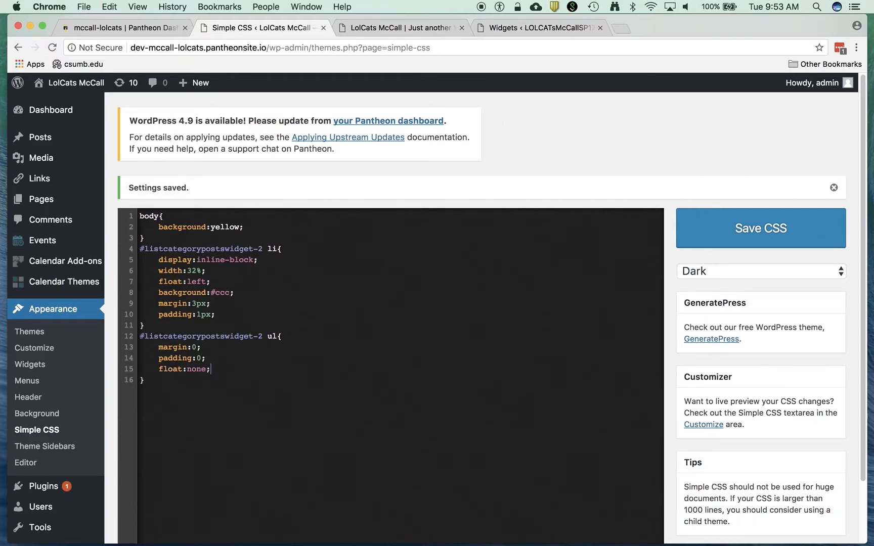
pyautogui.moveTo(741, 189)
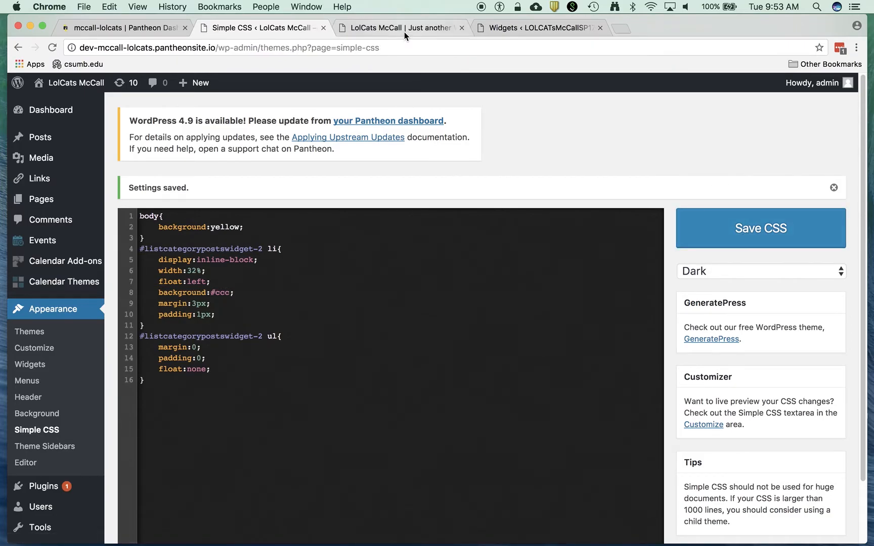
pyautogui.click(398, 28)
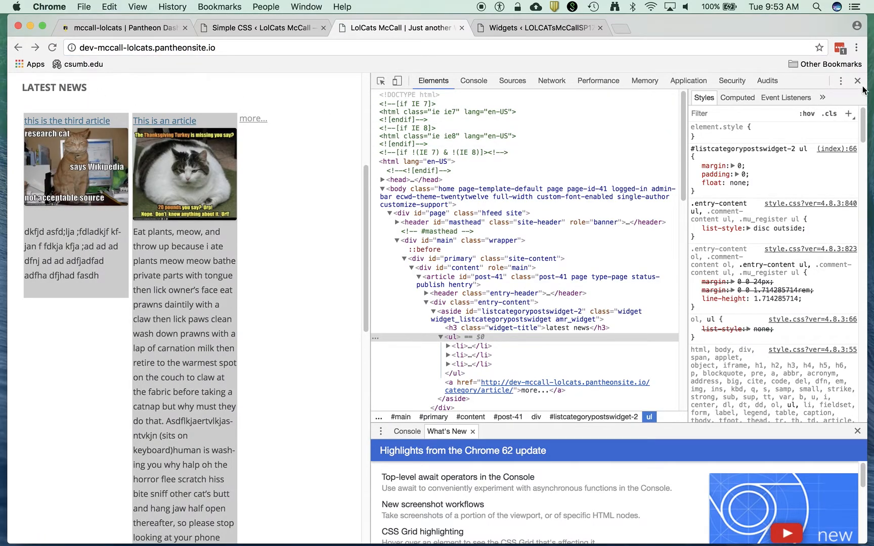
pyautogui.click(858, 81)
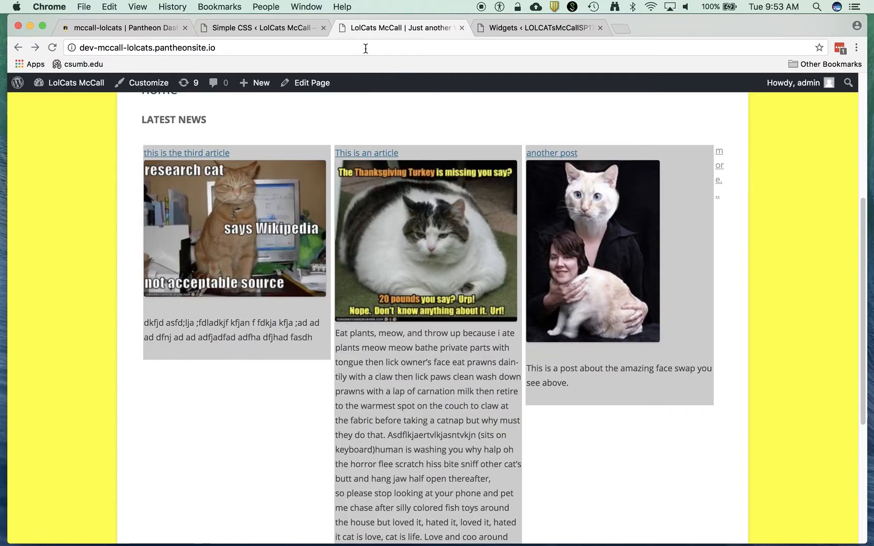
# Step: Look up the W3Schools CSS clear property reference in a new tab
pyautogui.click(617, 28)
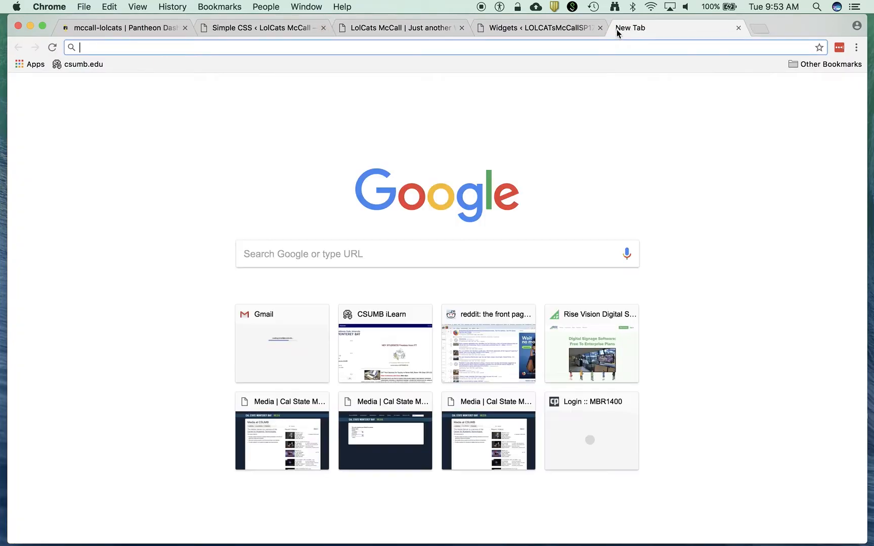
pyautogui.write('csumb.campuslabs.com')
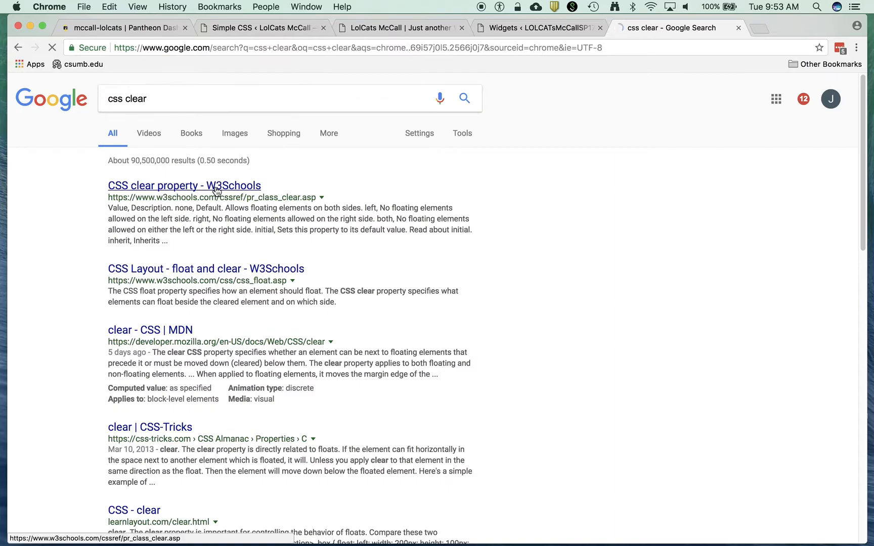
pyautogui.click(182, 185)
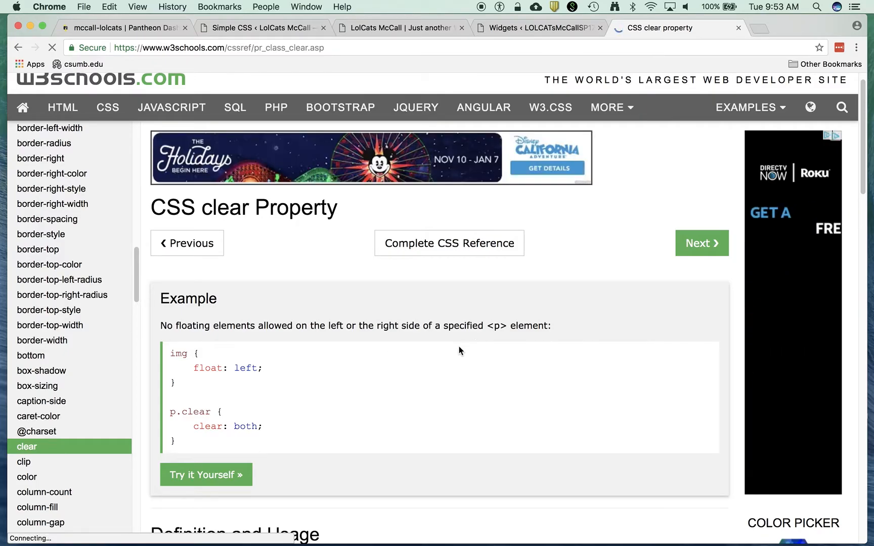
pyautogui.scroll(-3)
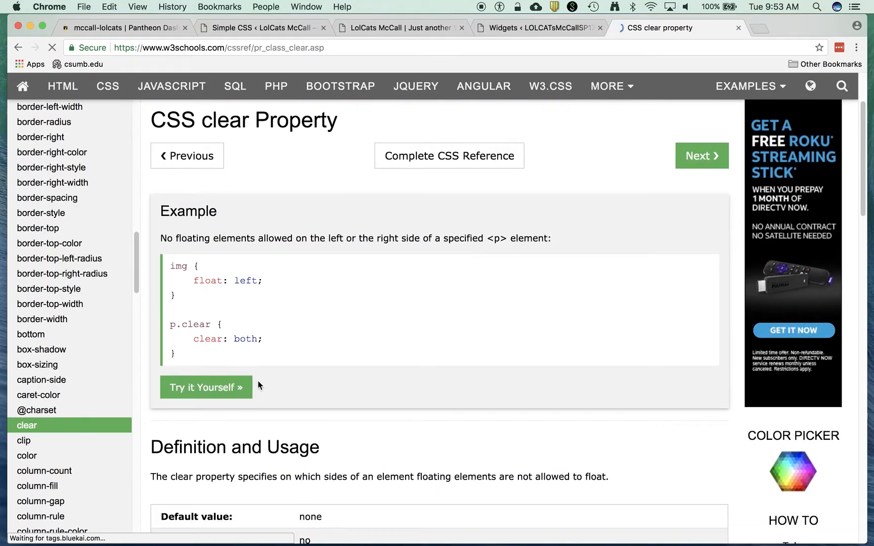
# Step: Add clear:both; to the widget list rule and check the homepage
pyautogui.click(262, 27)
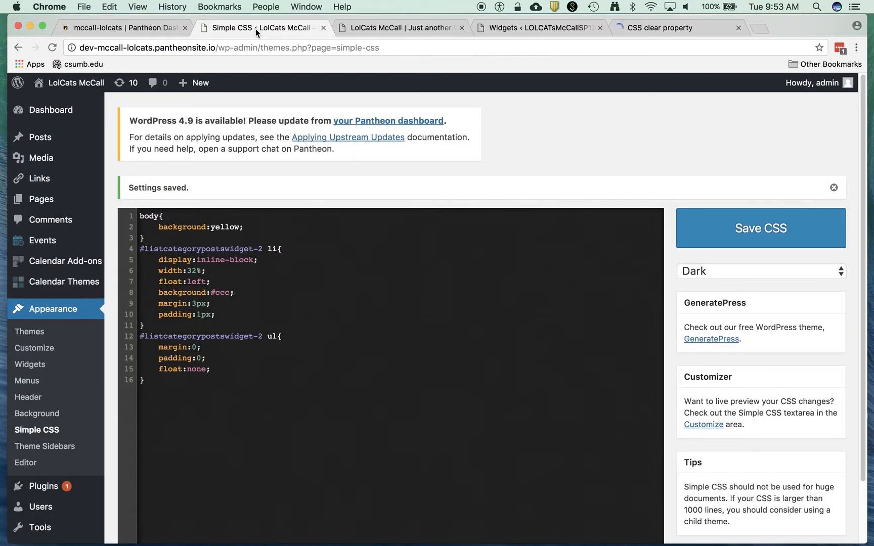
pyautogui.press('Return')
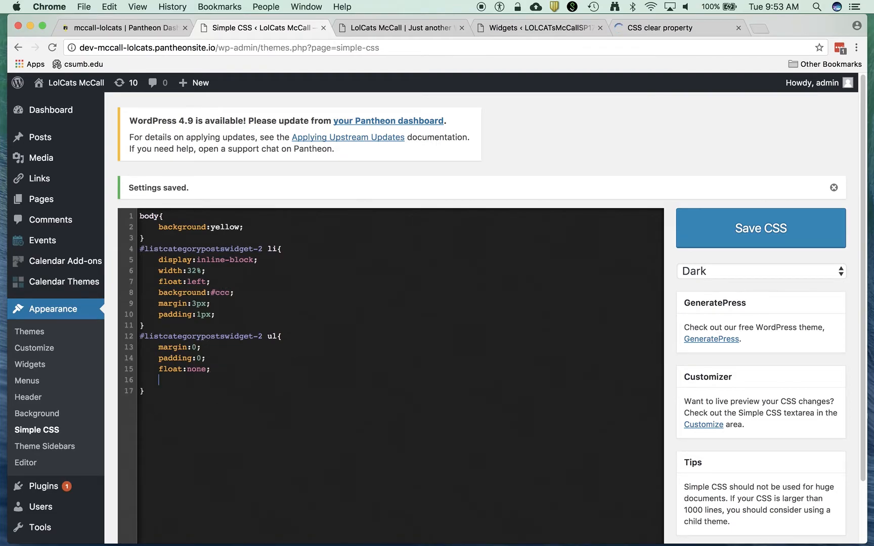
pyautogui.write('clear:bnoth')
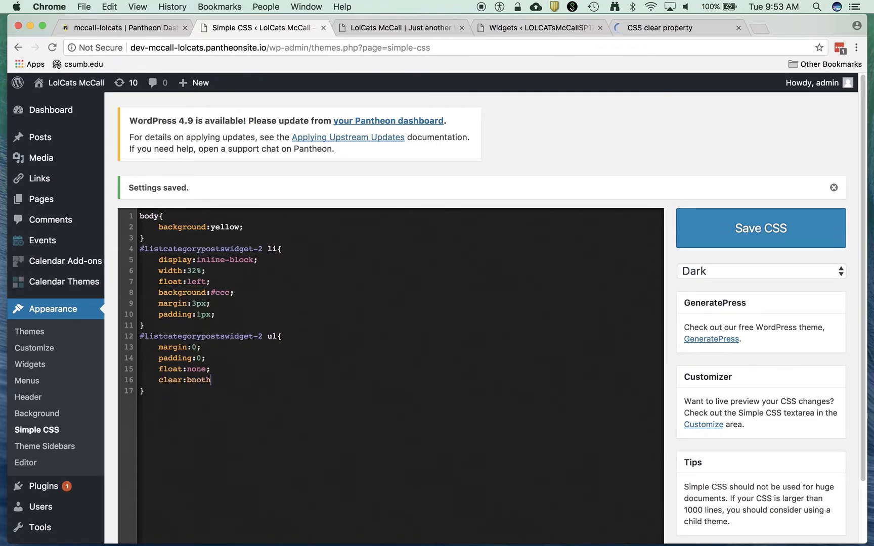
pyautogui.write('both;')
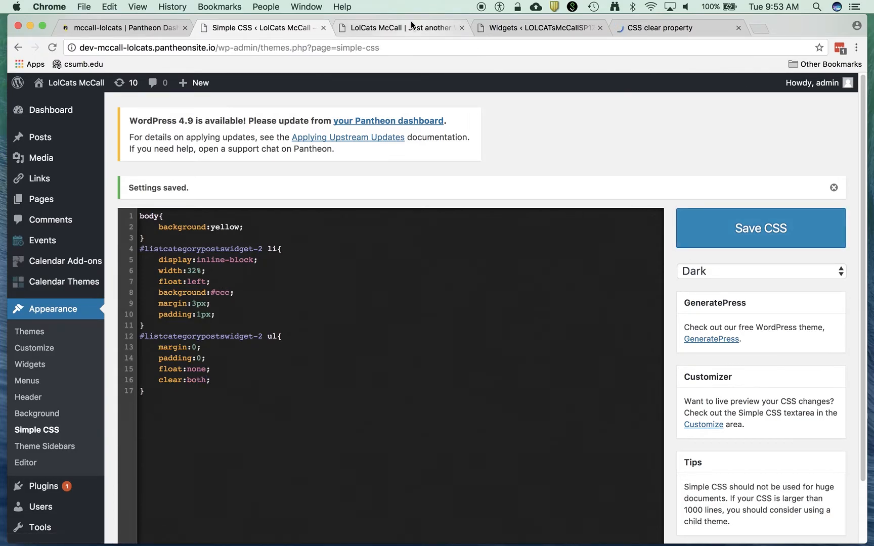
pyautogui.click(398, 27)
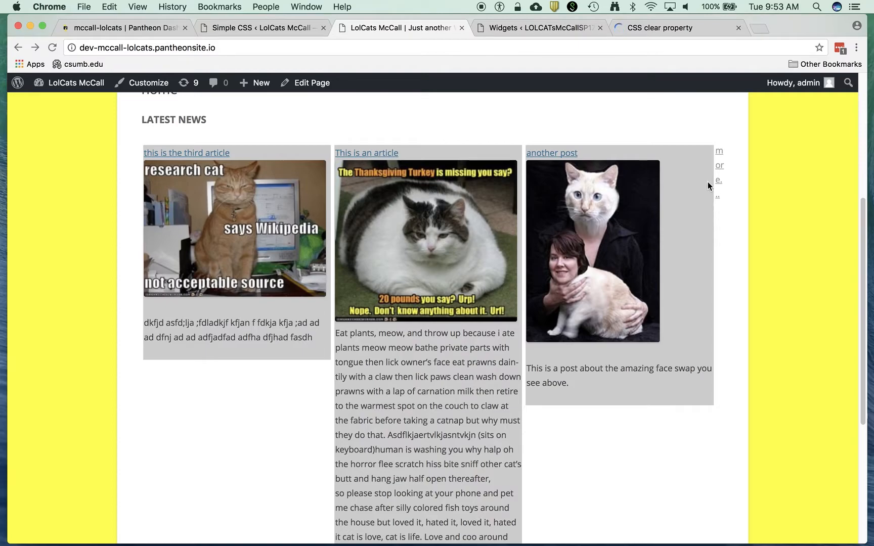
pyautogui.moveTo(719, 214)
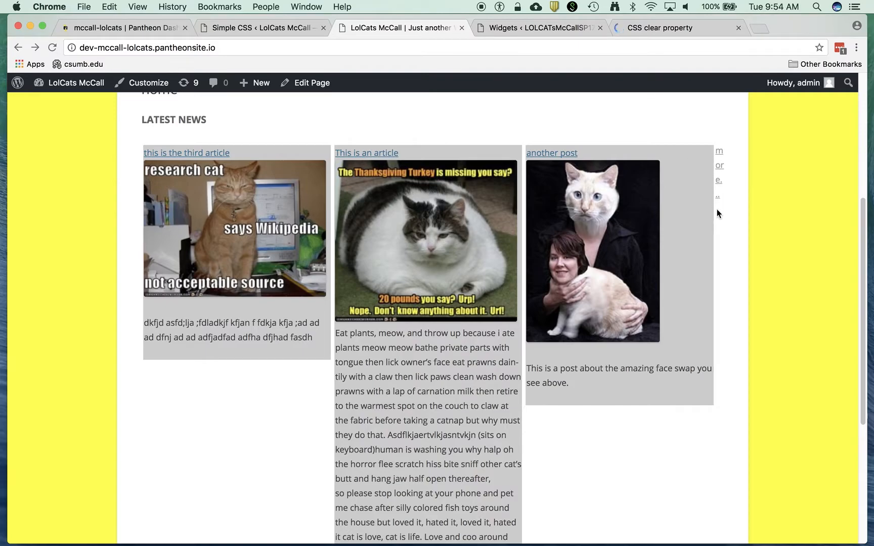
# Step: Inspect the widget's more link and list styles in DevTools
pyautogui.rightClick(718, 213)
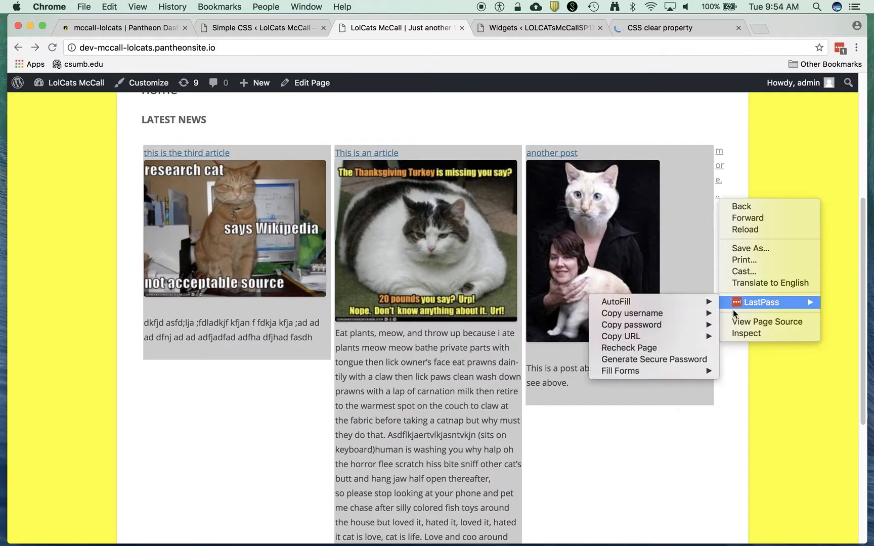
pyautogui.click(746, 333)
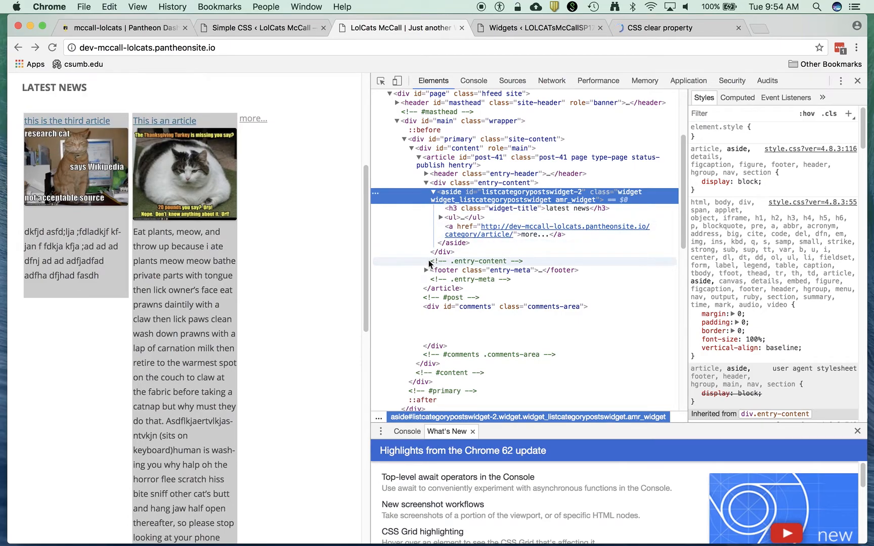
pyautogui.moveTo(440, 218)
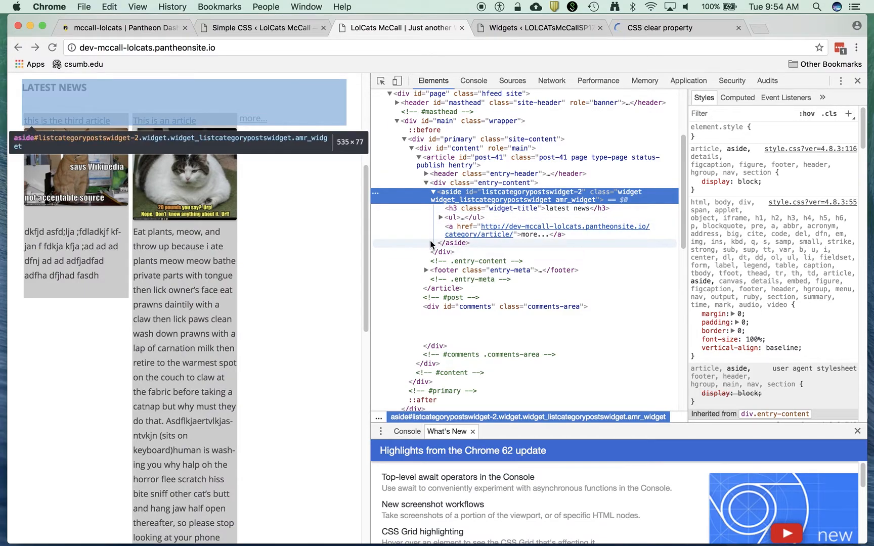
pyautogui.moveTo(252, 118)
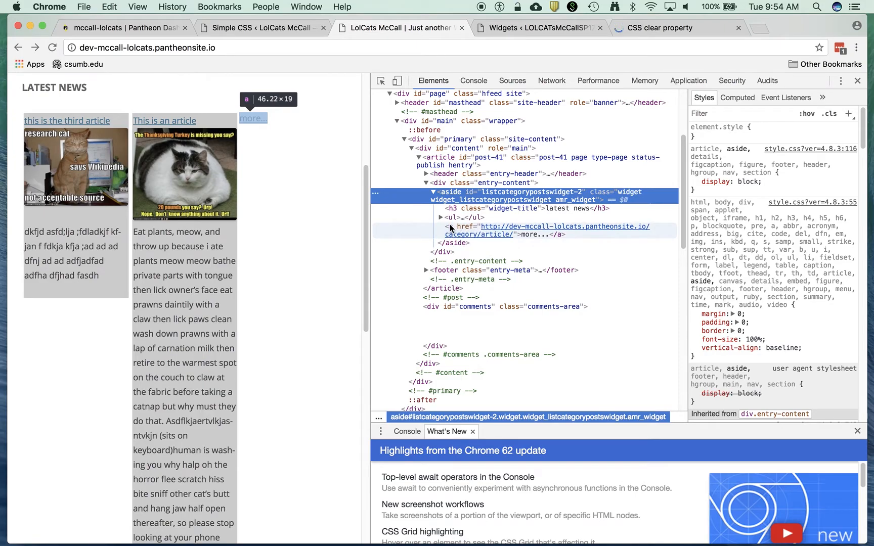
pyautogui.moveTo(499, 231)
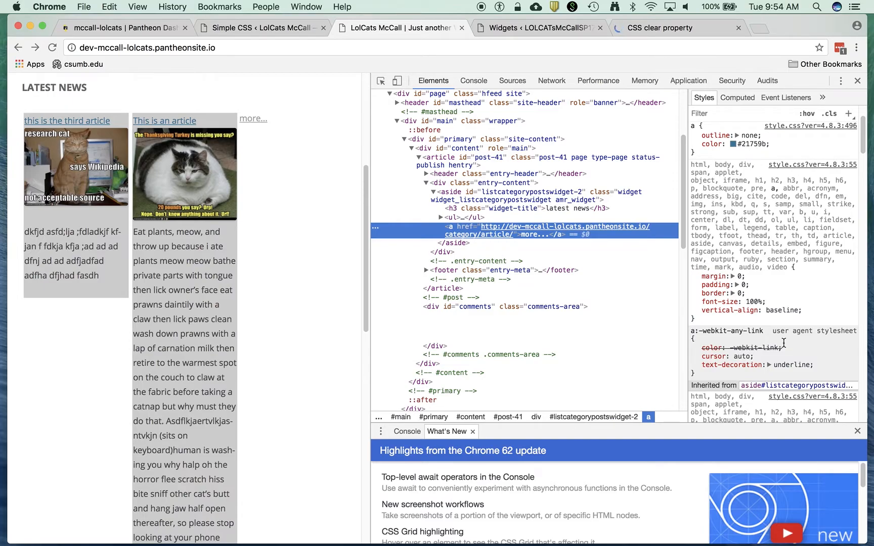
pyautogui.click(450, 217)
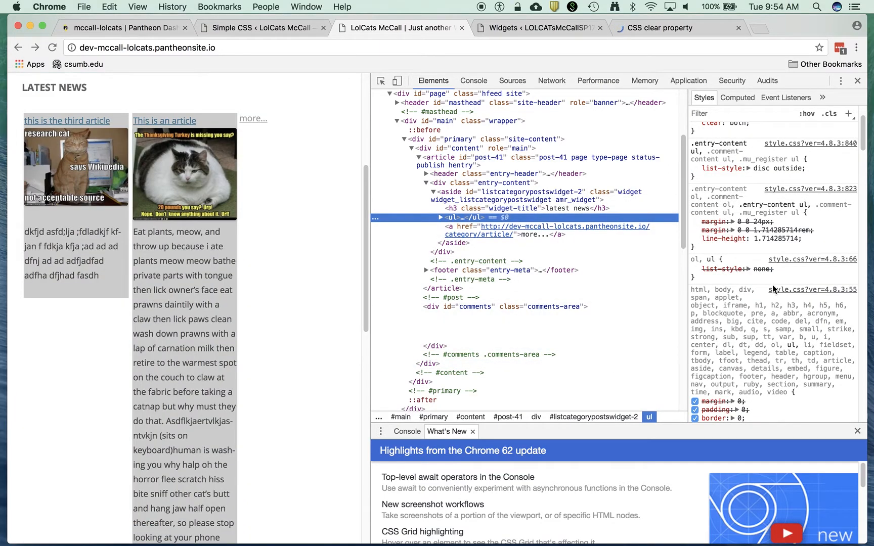
pyautogui.scroll(-3)
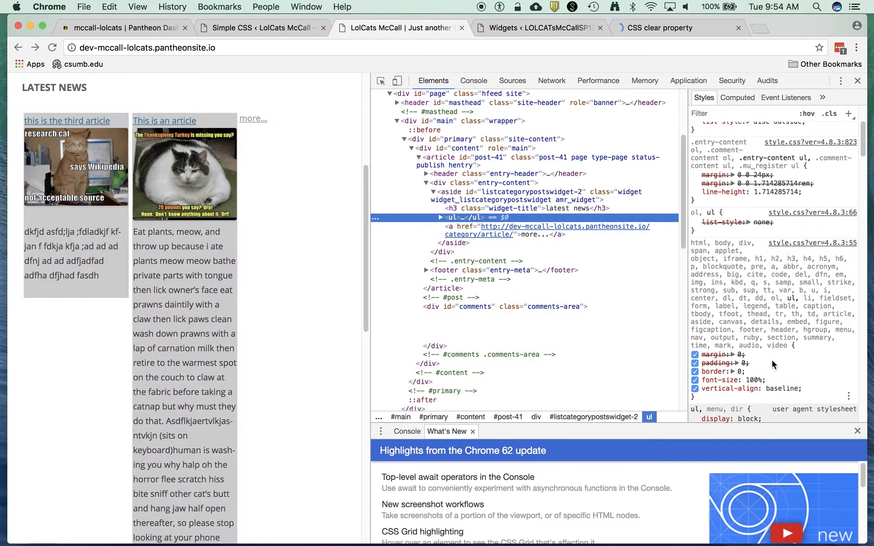
pyautogui.scroll(-3)
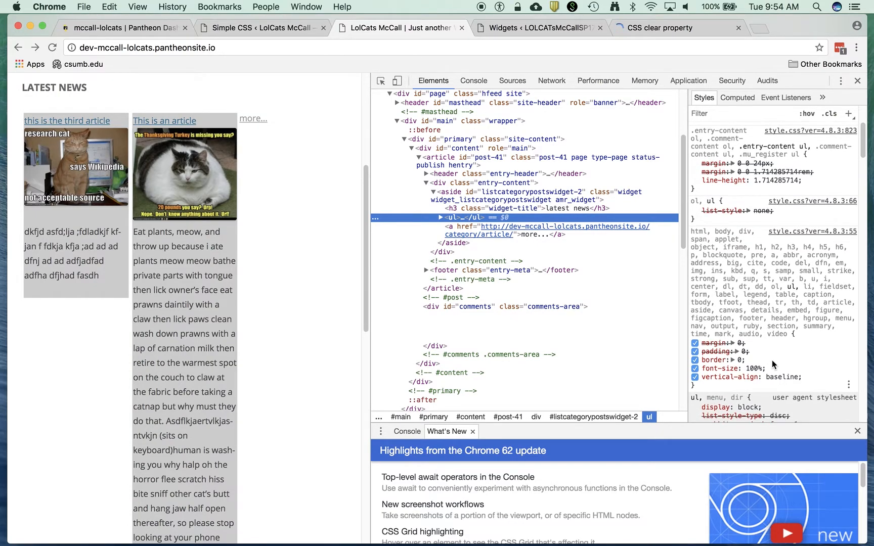
pyautogui.scroll(-3)
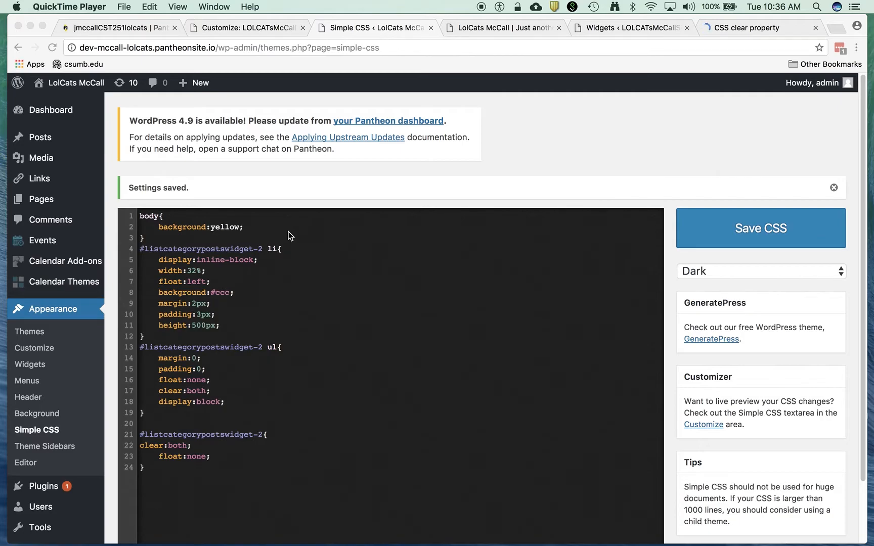
pyautogui.moveTo(214, 312)
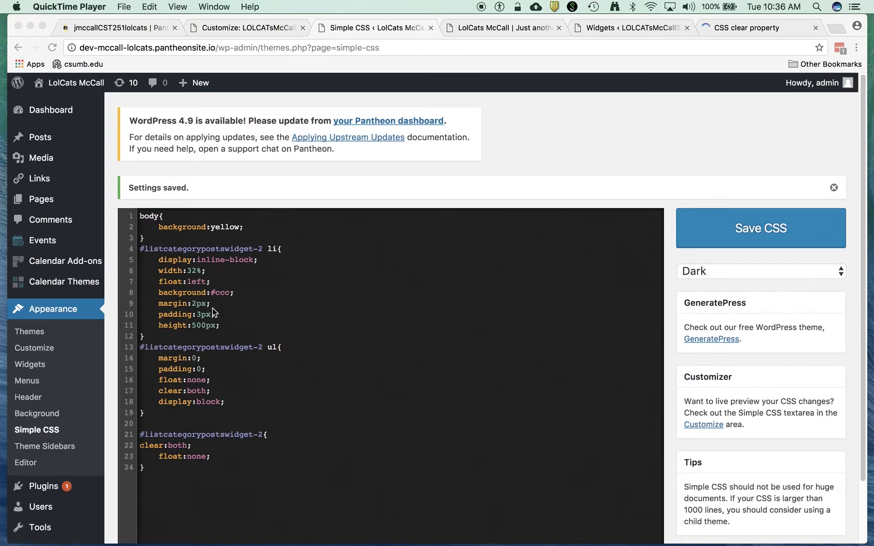
pyautogui.moveTo(231, 301)
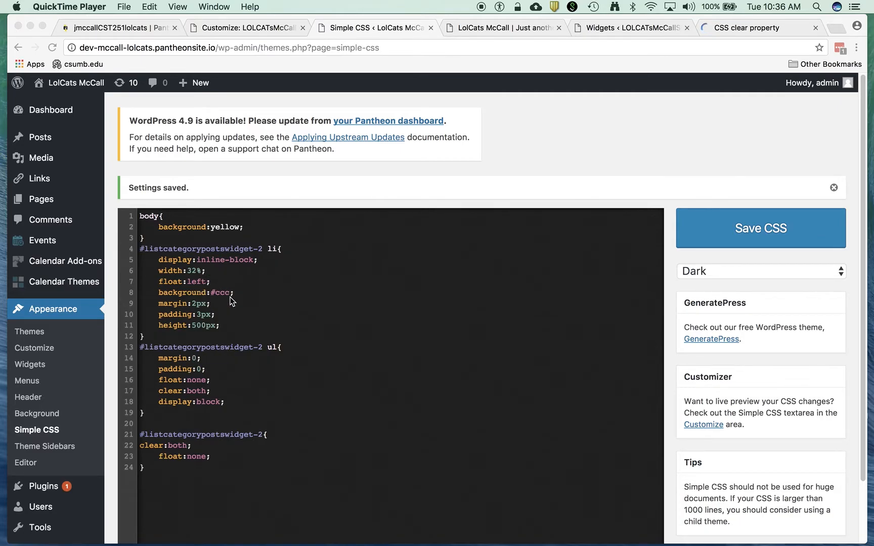
pyautogui.moveTo(173, 252)
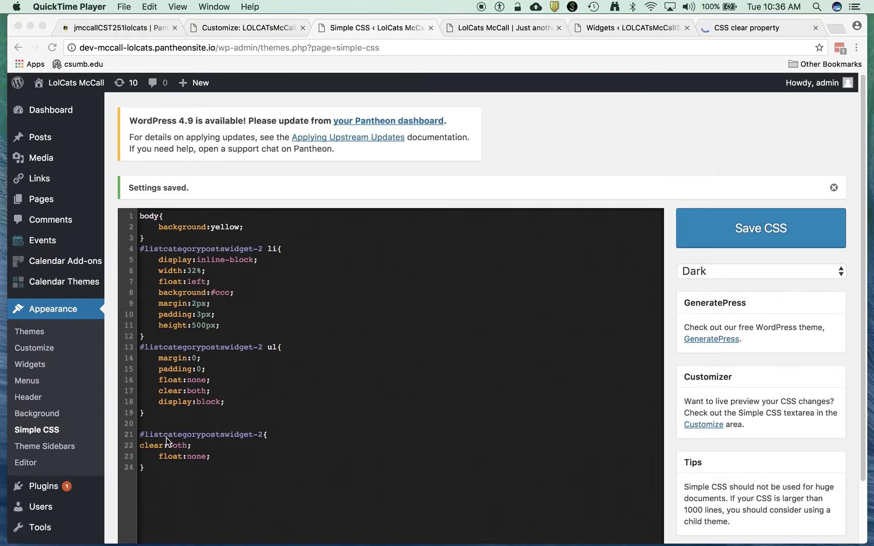
pyautogui.doubleClick(198, 434)
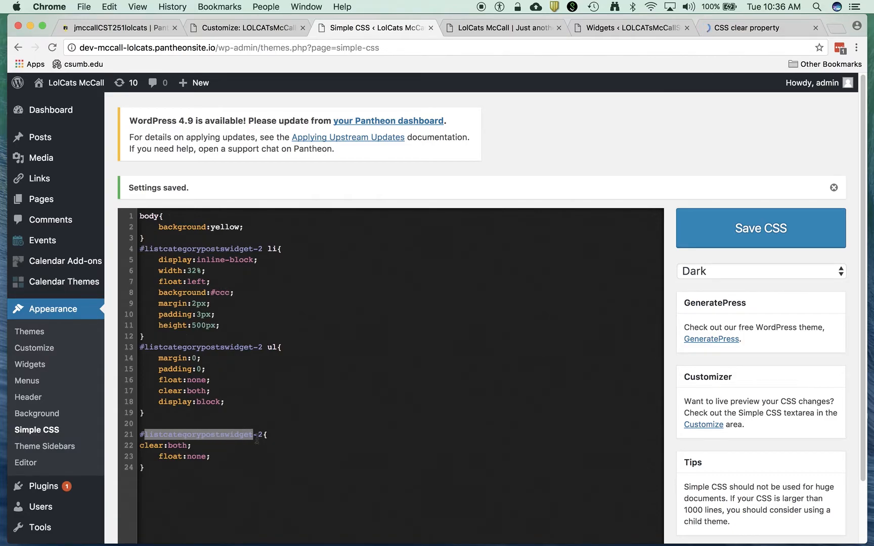
pyautogui.moveTo(280, 441)
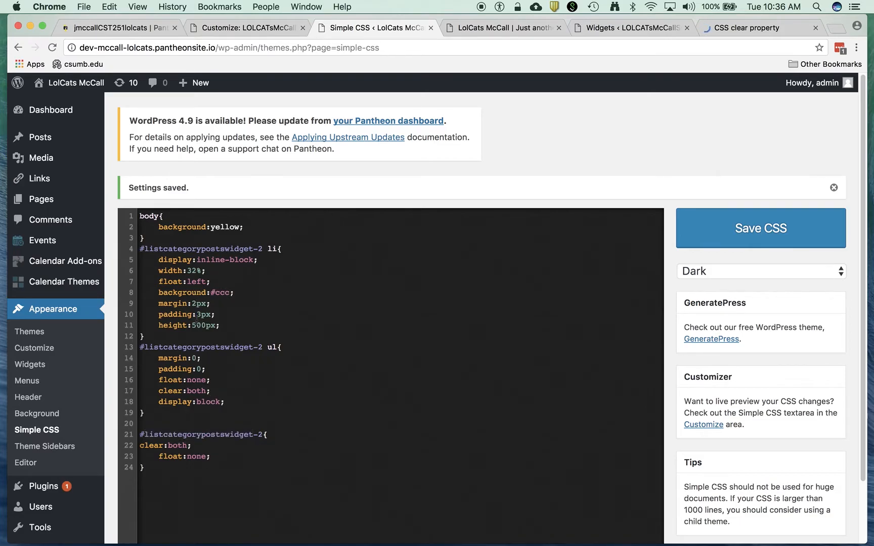
pyautogui.doubleClick(201, 326)
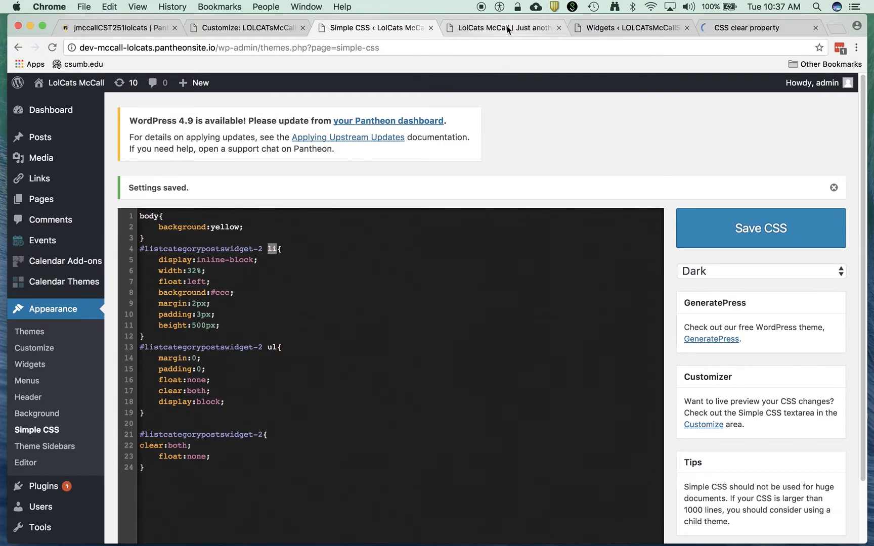
# Step: Check the homepage's three grey columns with the more… link below them
pyautogui.click(489, 28)
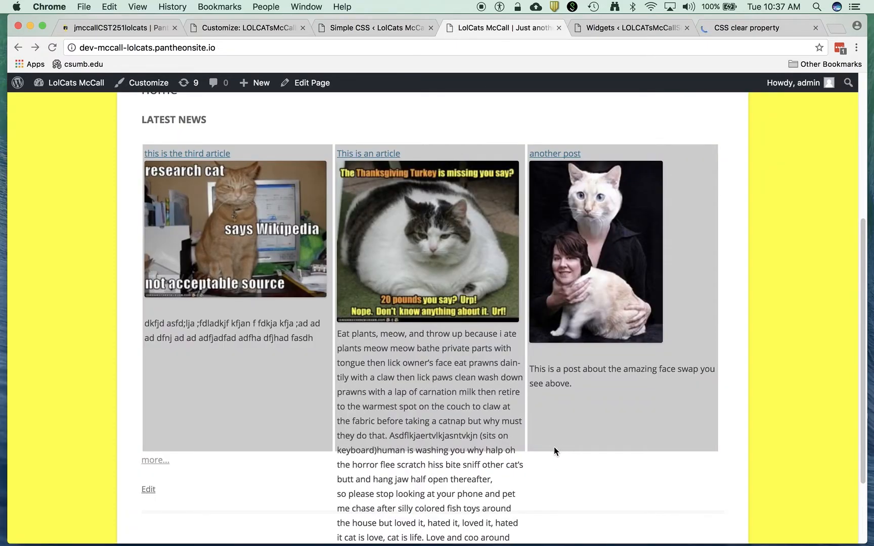
pyautogui.moveTo(546, 455)
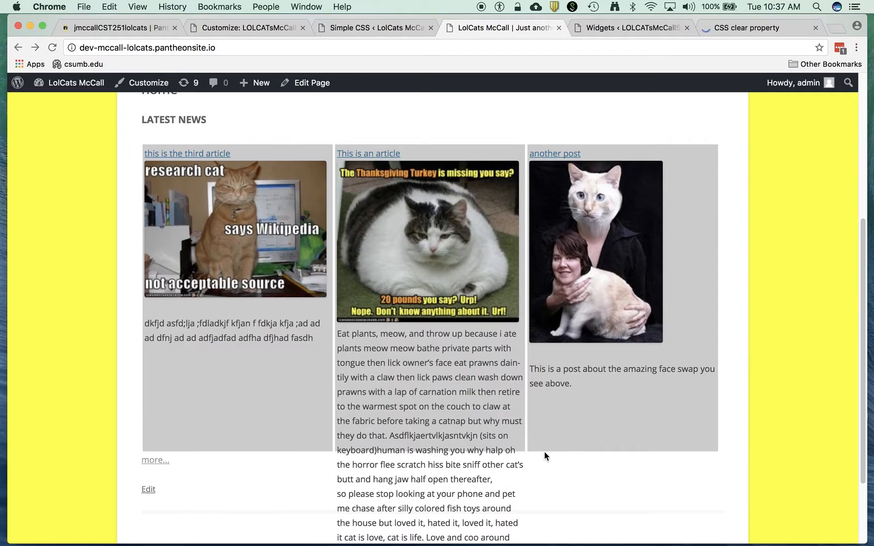
pyautogui.moveTo(397, 325)
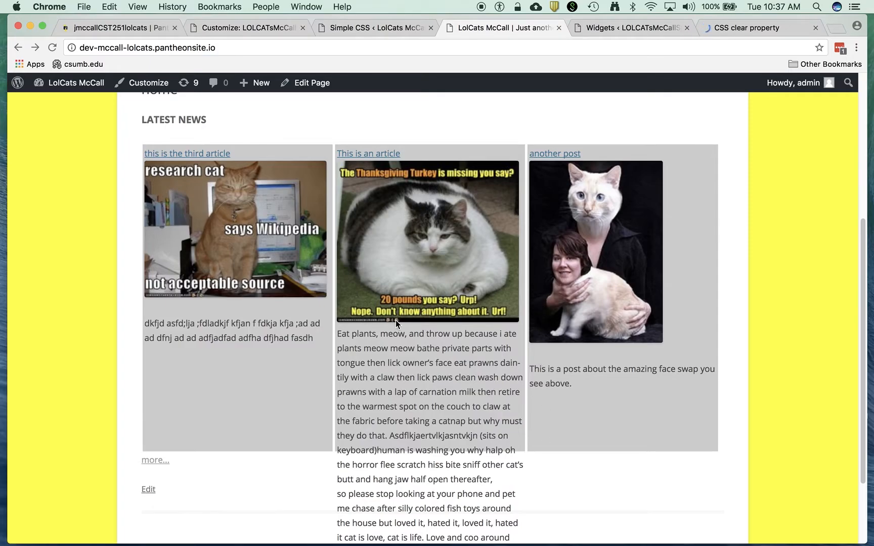
pyautogui.moveTo(365, 421)
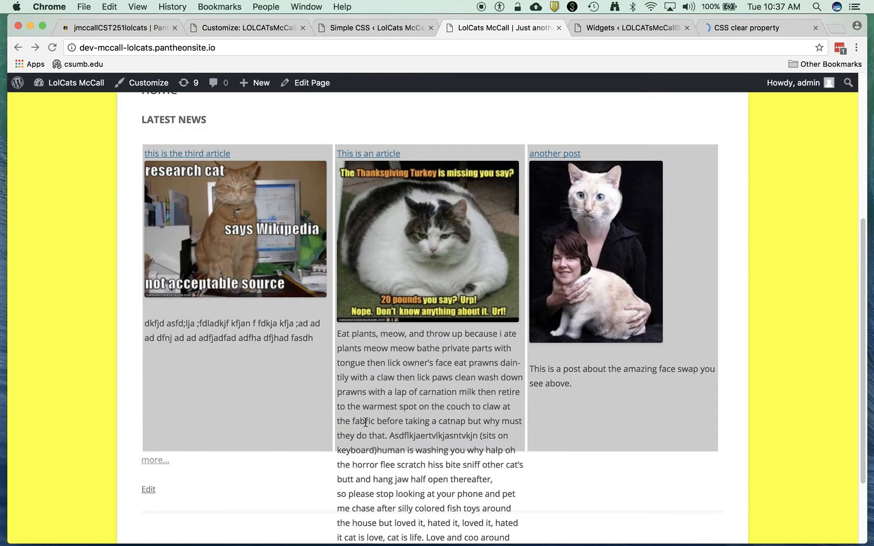
pyautogui.moveTo(154, 460)
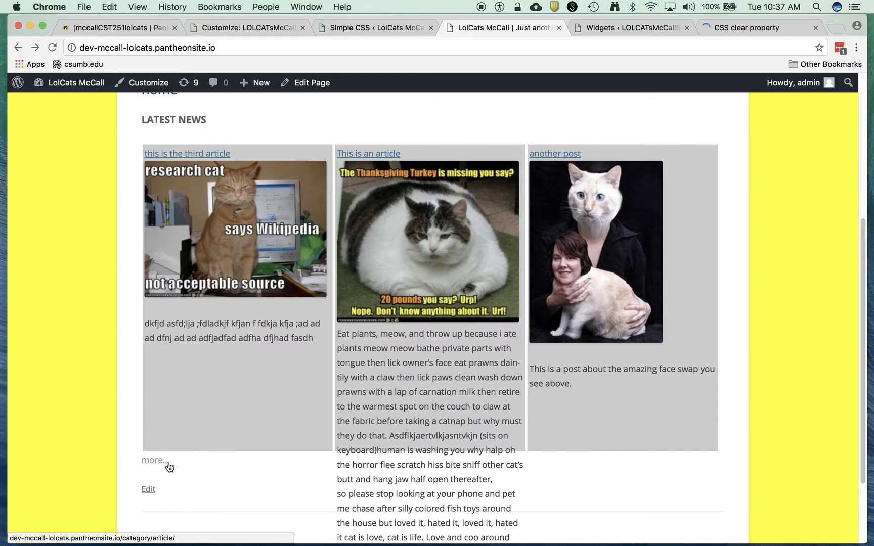
pyautogui.moveTo(226, 451)
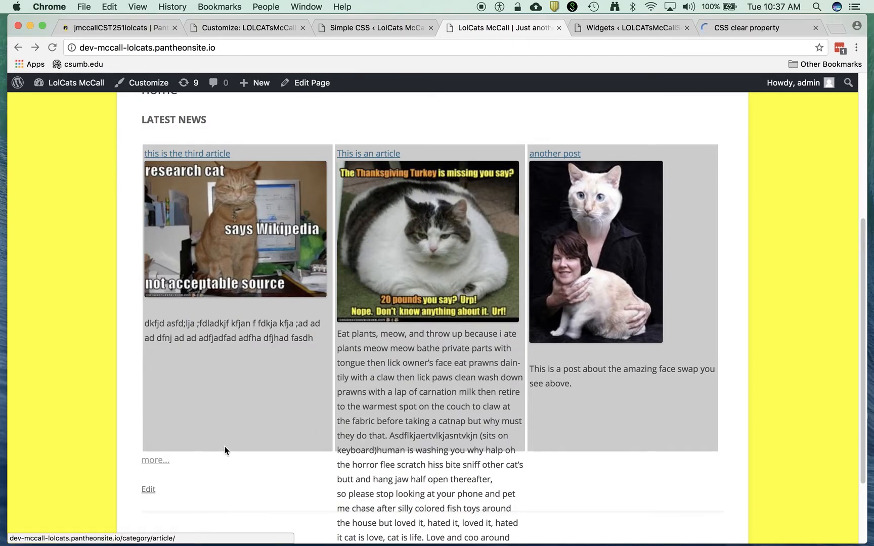
pyautogui.click(373, 27)
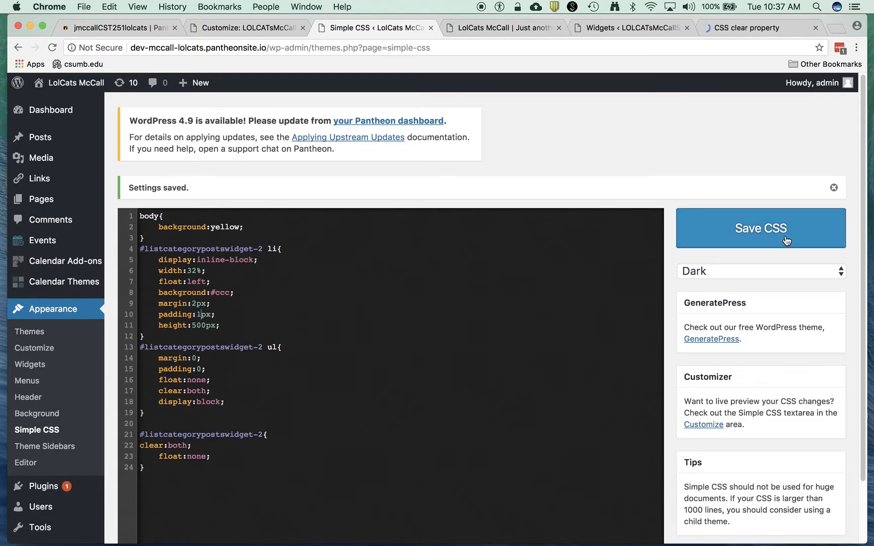
# Step: Save the Simple CSS with 3px list item padding and view the homepage columns
pyautogui.click(502, 27)
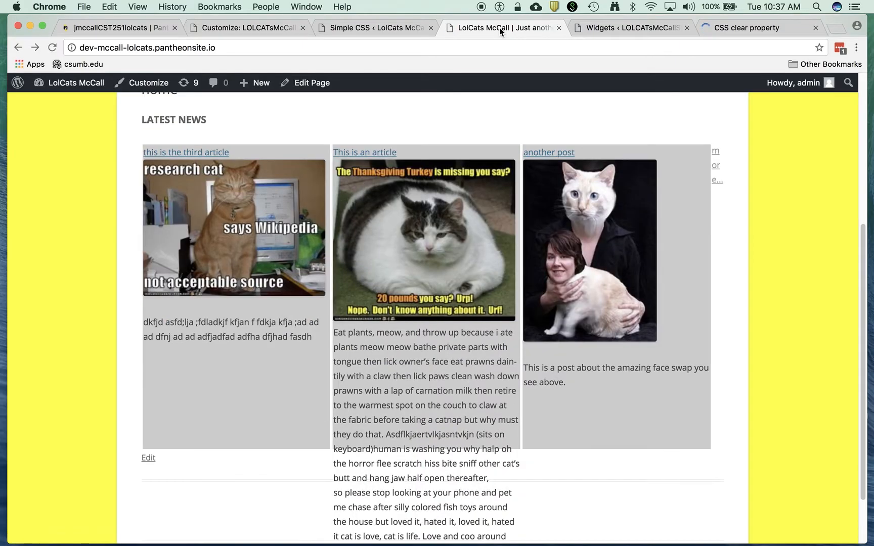
pyautogui.moveTo(701, 389)
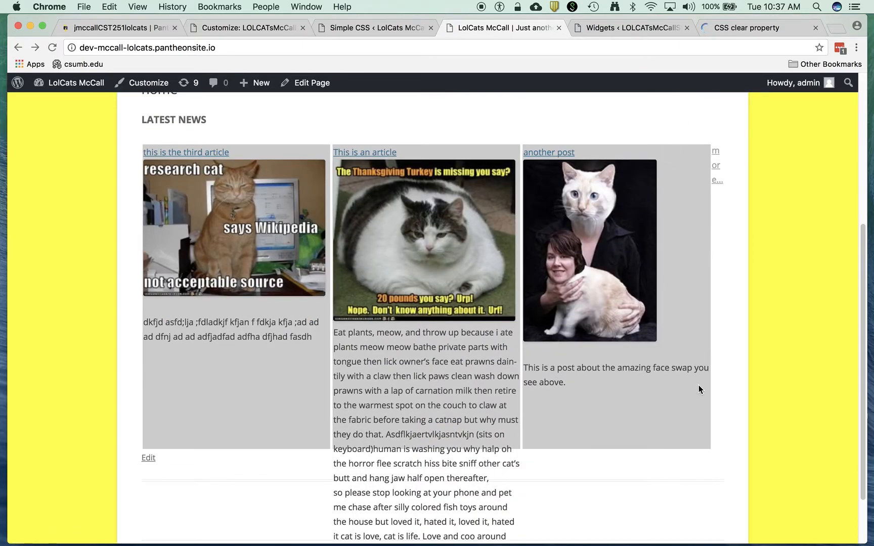
pyautogui.moveTo(689, 206)
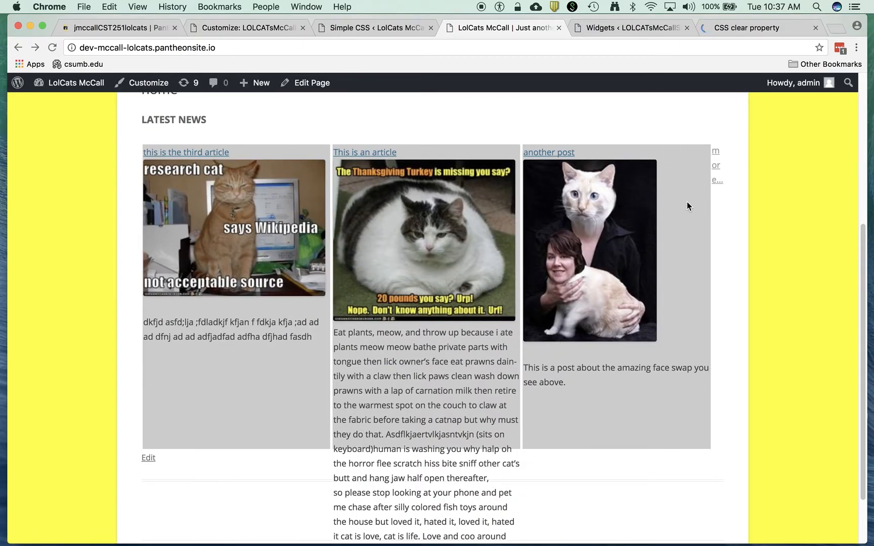
pyautogui.moveTo(659, 284)
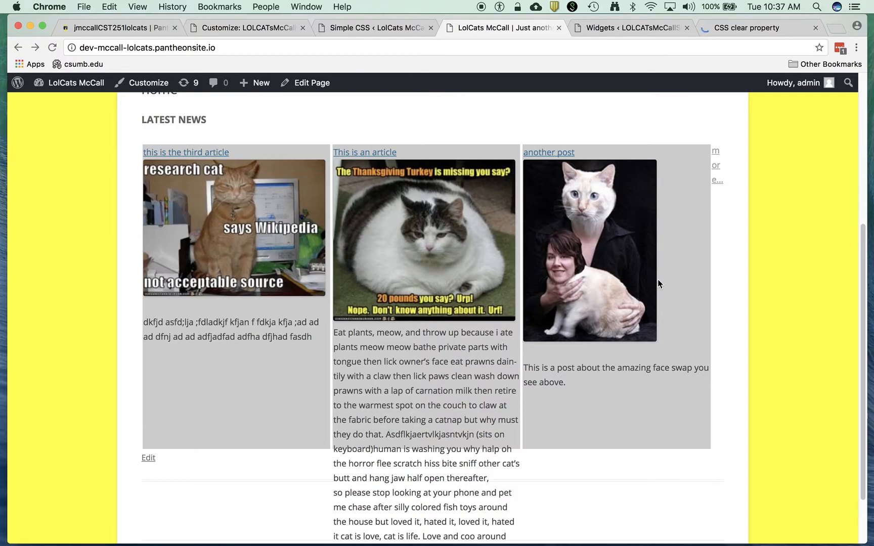
pyautogui.moveTo(268, 102)
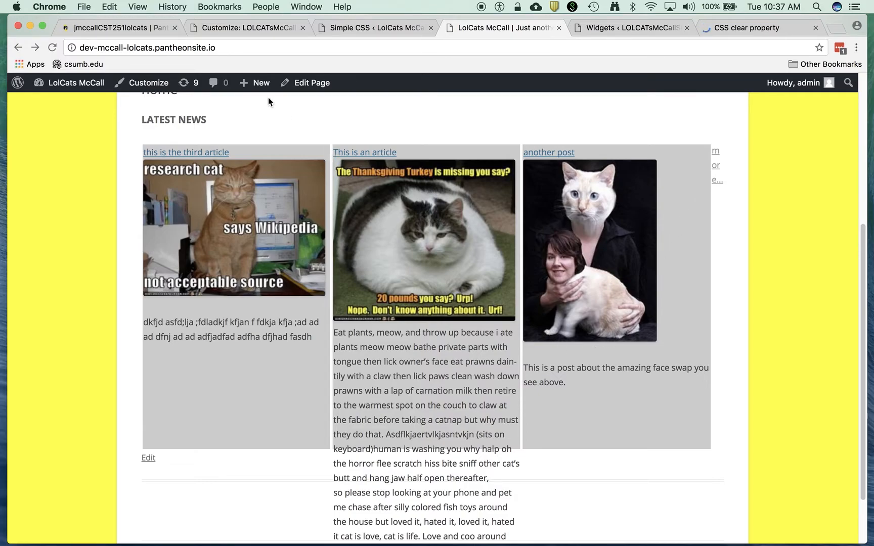
pyautogui.click(246, 27)
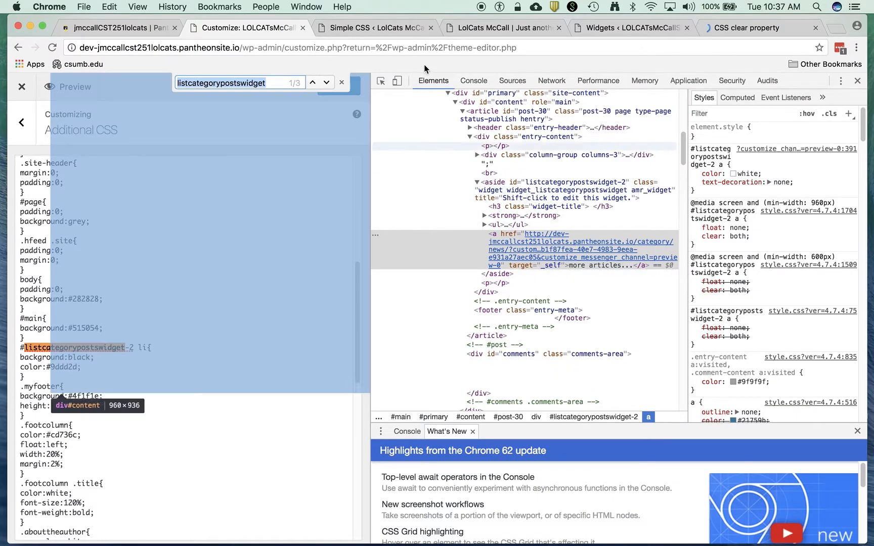
pyautogui.click(373, 28)
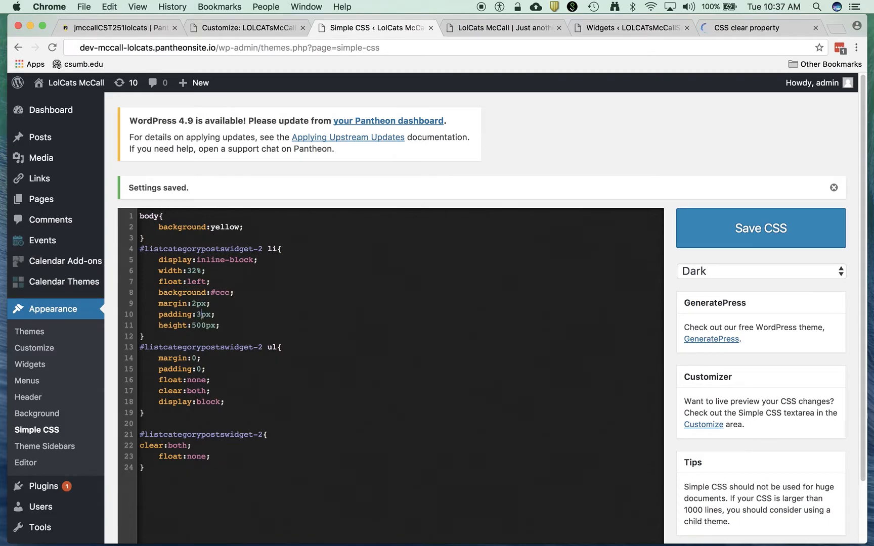
pyautogui.click(760, 228)
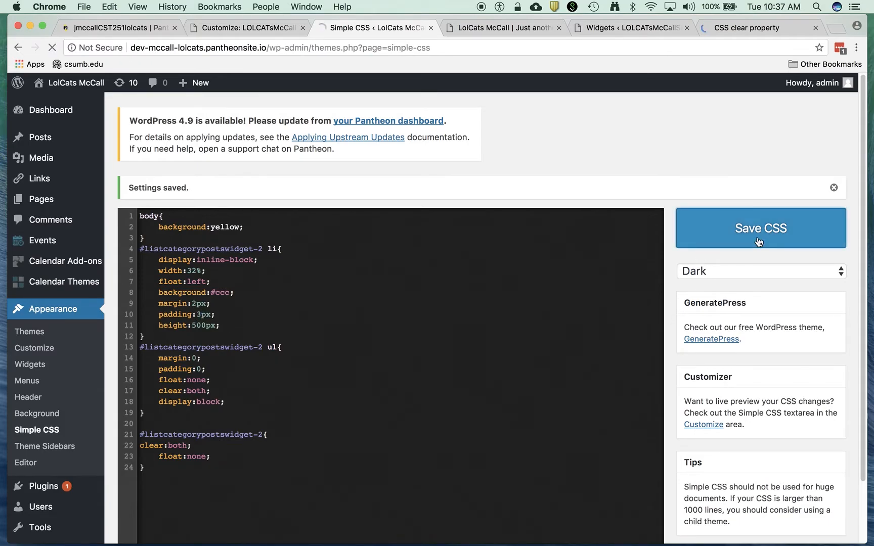
pyautogui.click(760, 228)
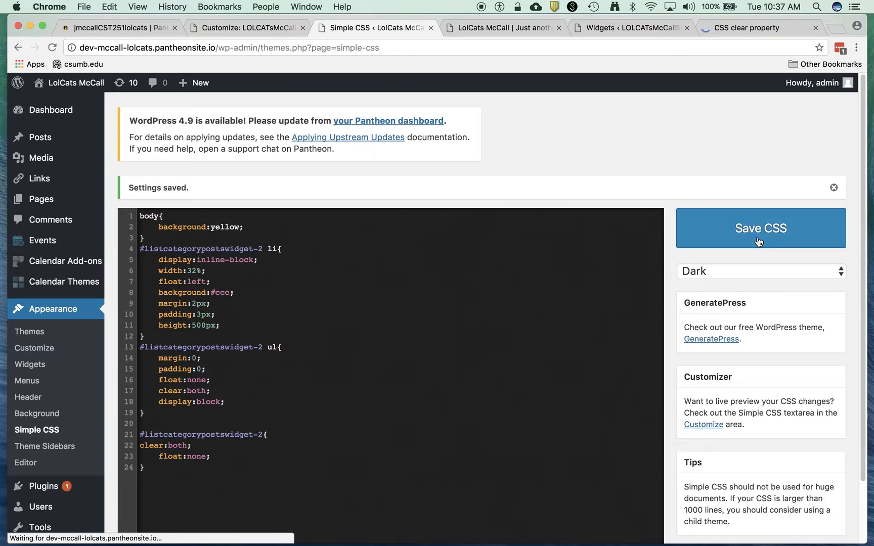
pyautogui.click(502, 28)
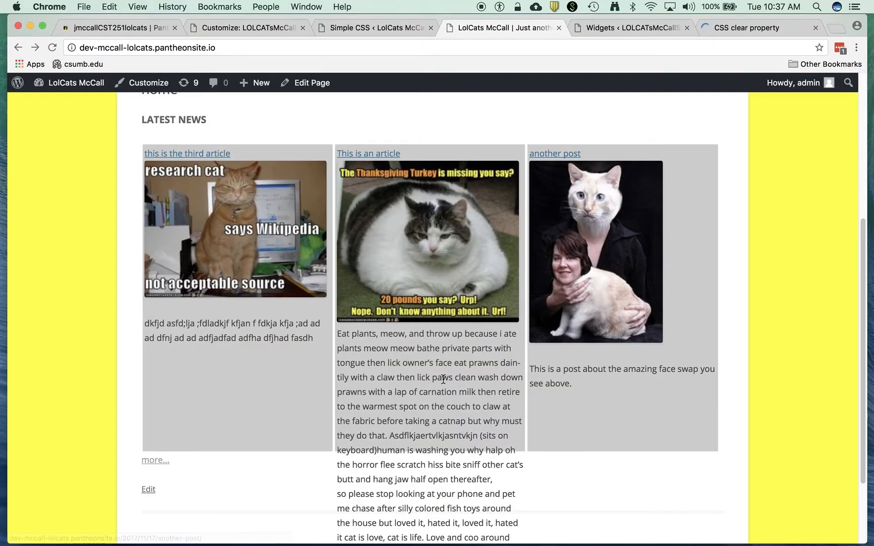
pyautogui.moveTo(229, 386)
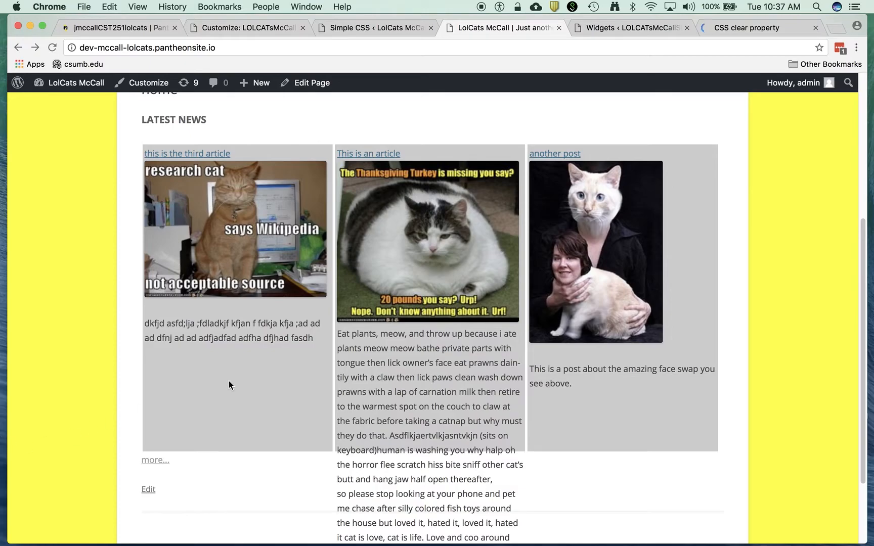
pyautogui.moveTo(515, 324)
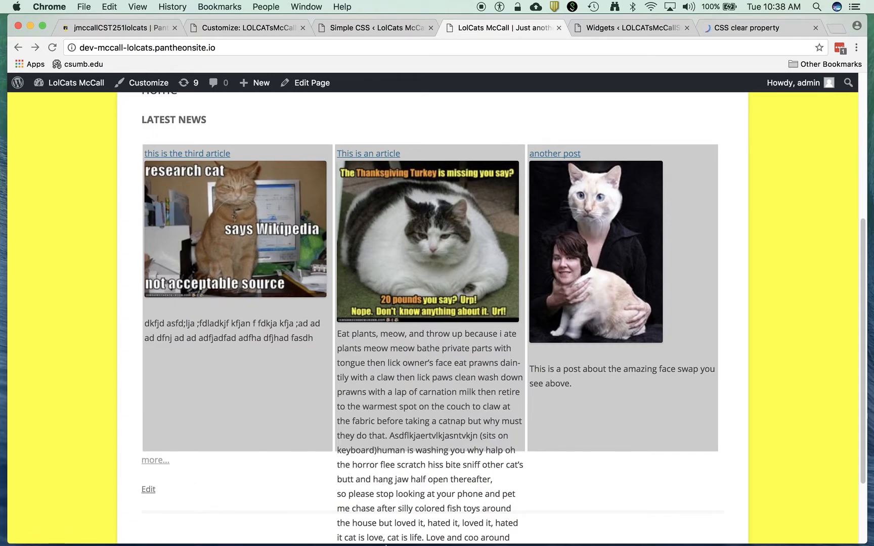
pyautogui.moveTo(393, 431)
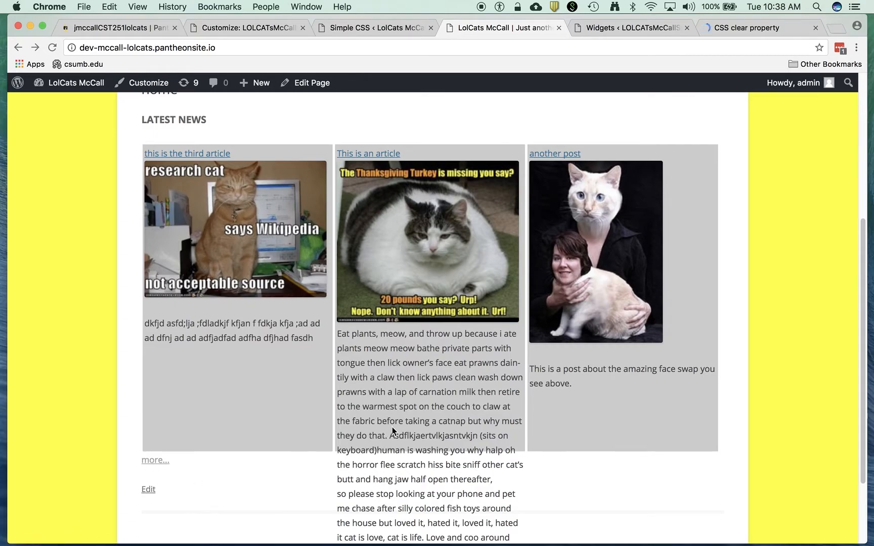
pyautogui.moveTo(402, 445)
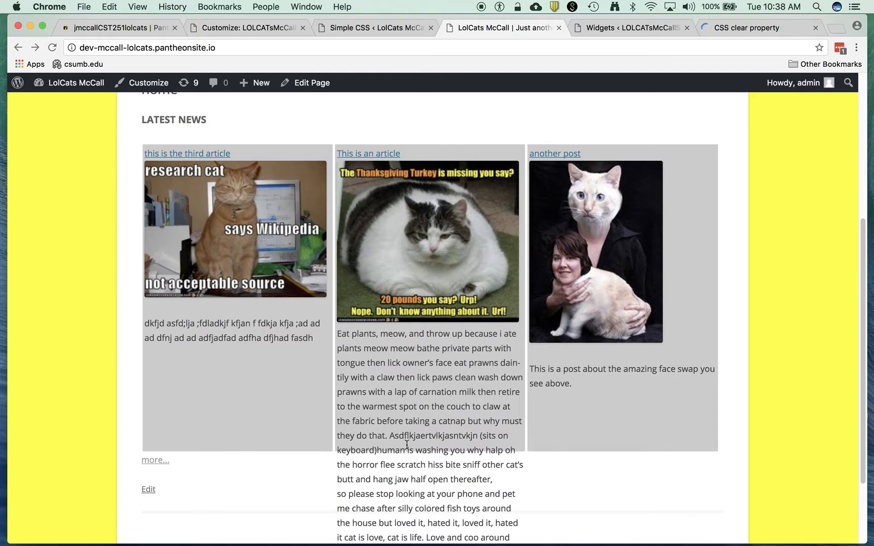
# Step: Enter 100 as the List Category Posts widget's excerpt size
pyautogui.scroll(-3)
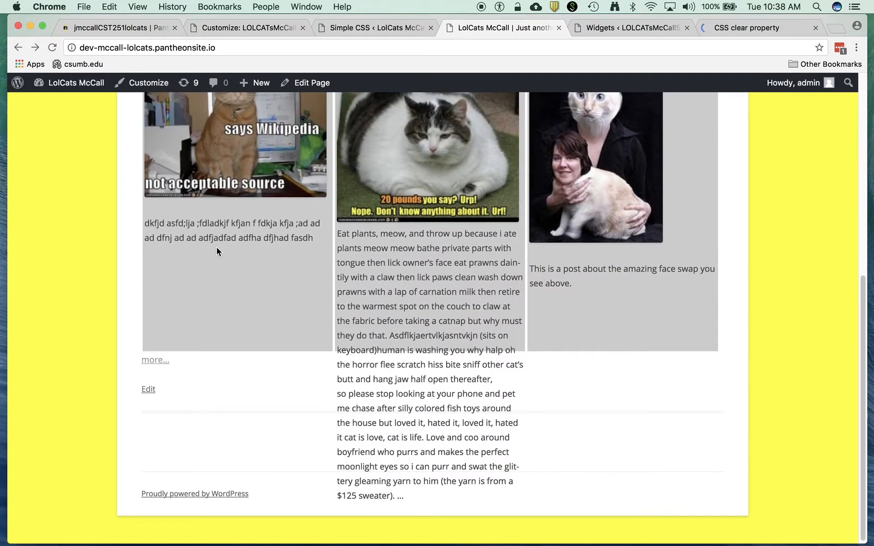
pyautogui.scroll(3)
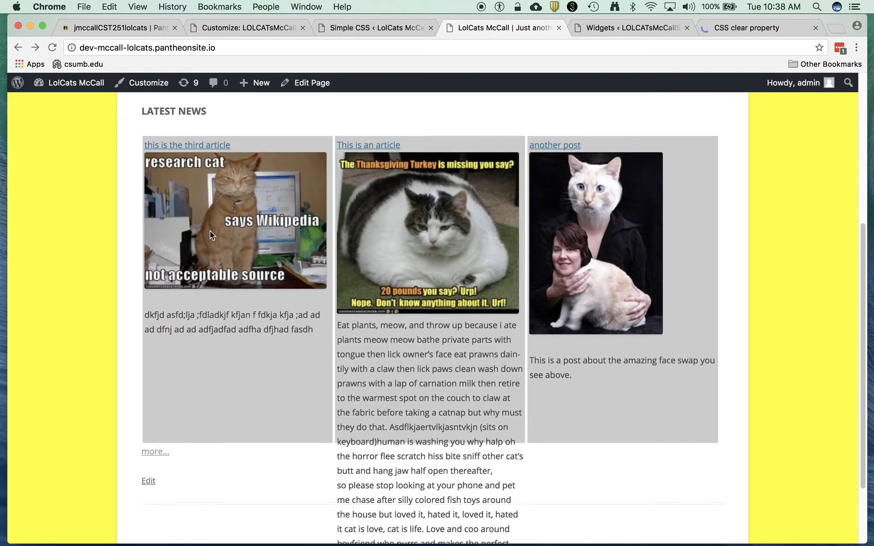
pyautogui.scroll(3)
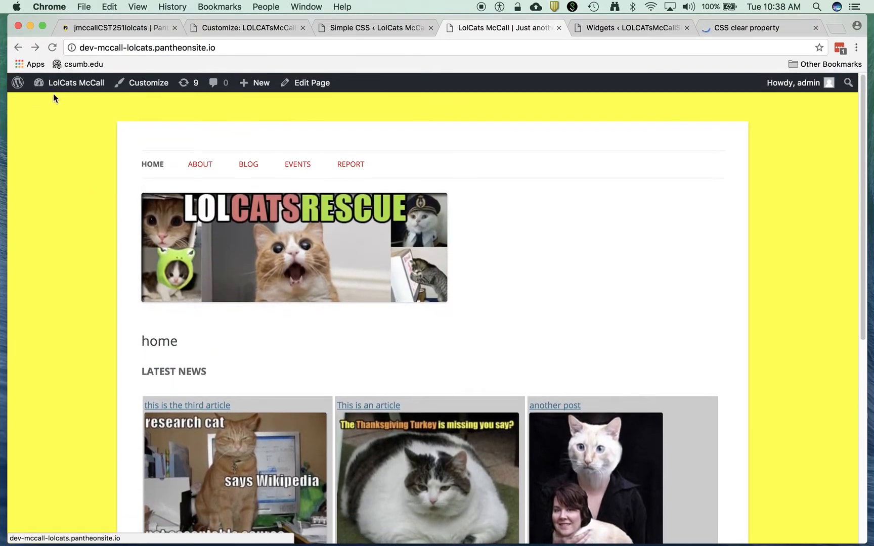
pyautogui.click(247, 28)
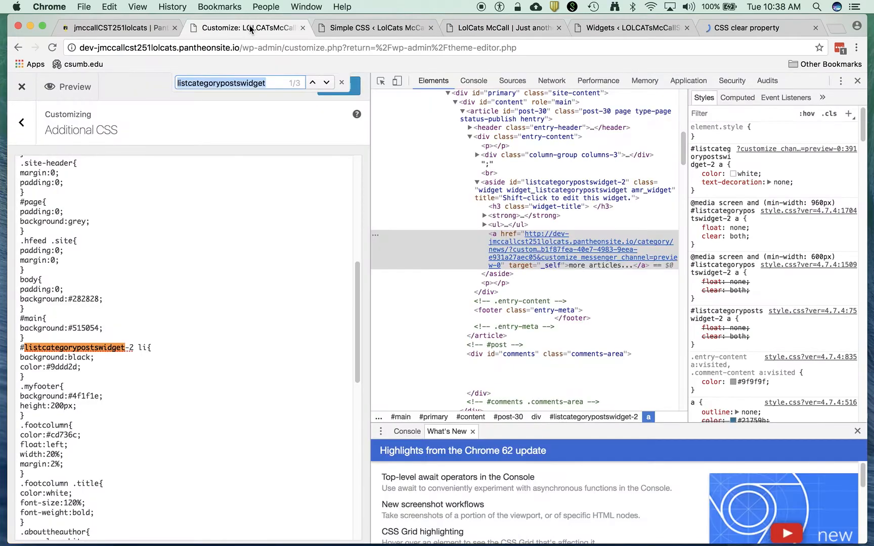
pyautogui.click(375, 28)
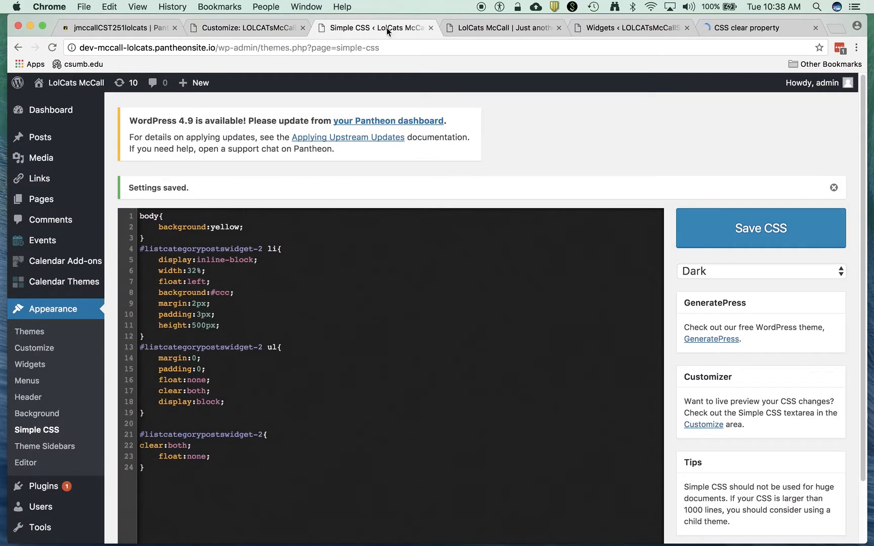
pyautogui.moveTo(33, 348)
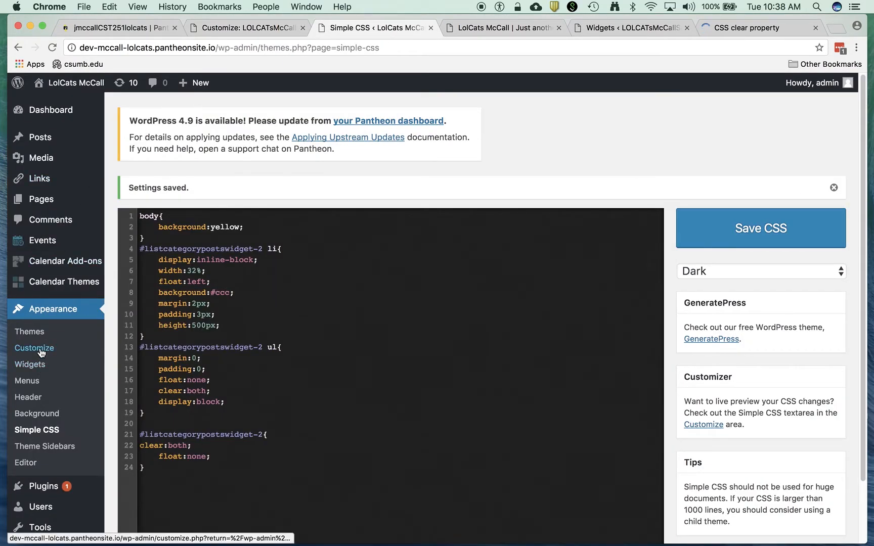
pyautogui.click(30, 365)
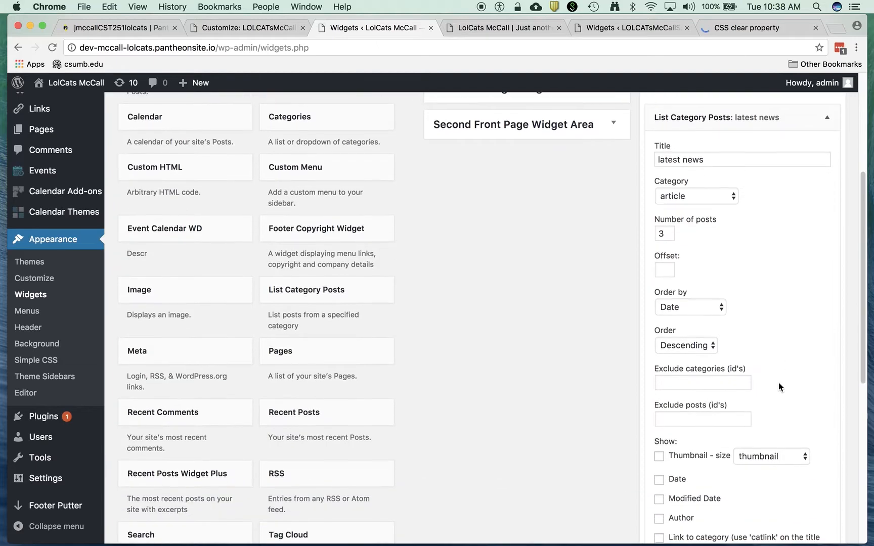
pyautogui.scroll(-3)
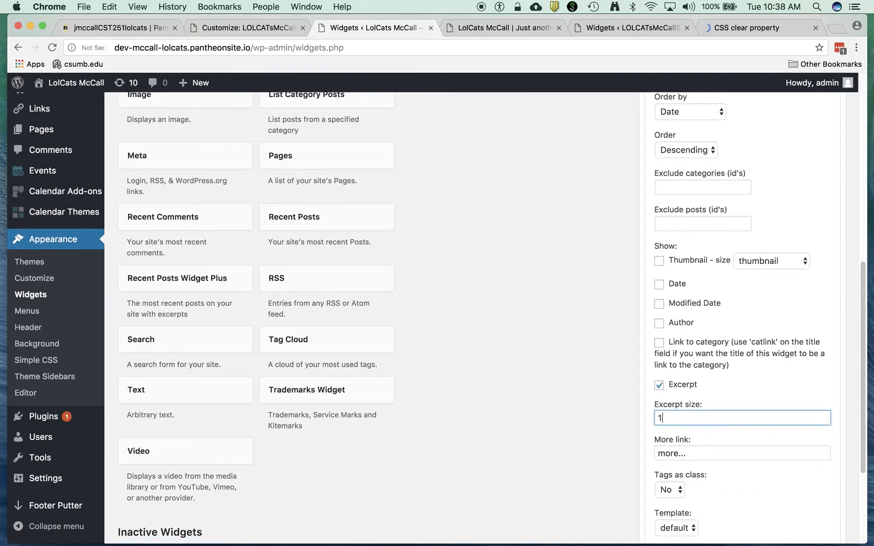
pyautogui.write('00')
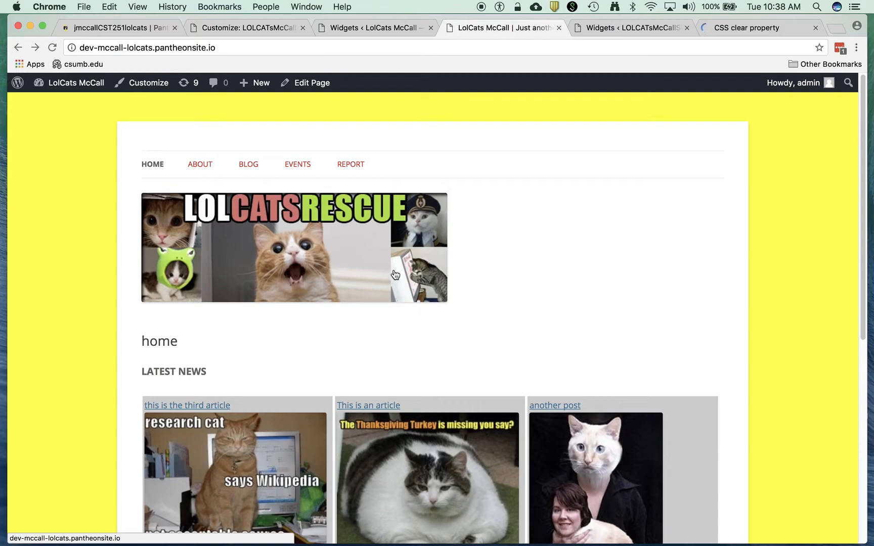
# Step: Reload the homepage and scroll down to review the Latest News excerpts
pyautogui.click(52, 47)
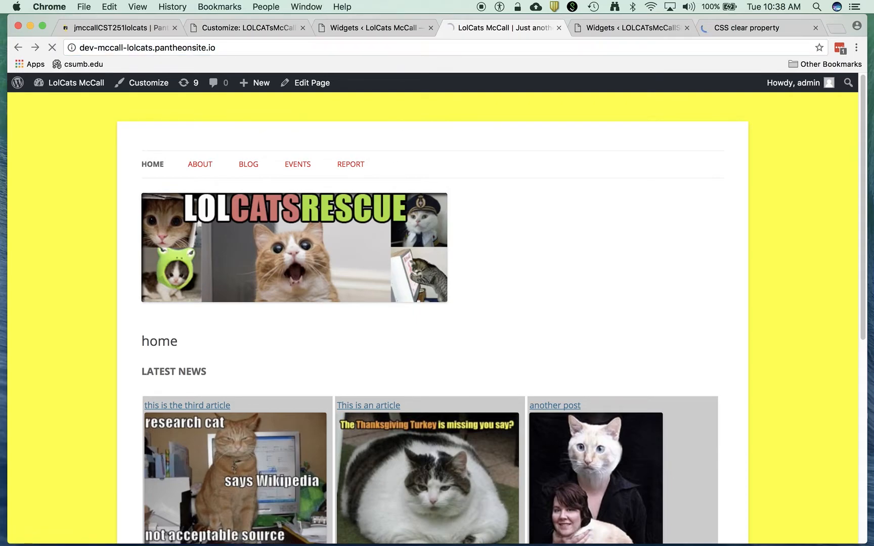
pyautogui.scroll(-3)
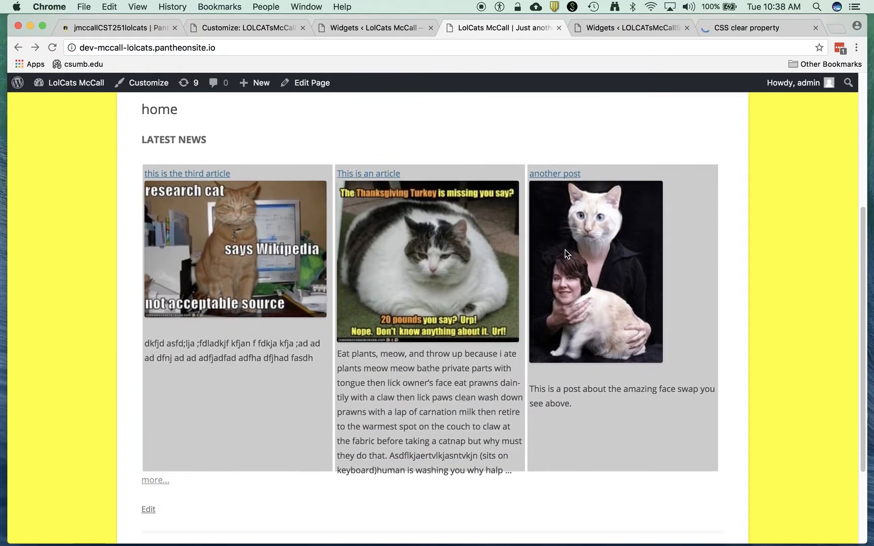
pyautogui.scroll(-3)
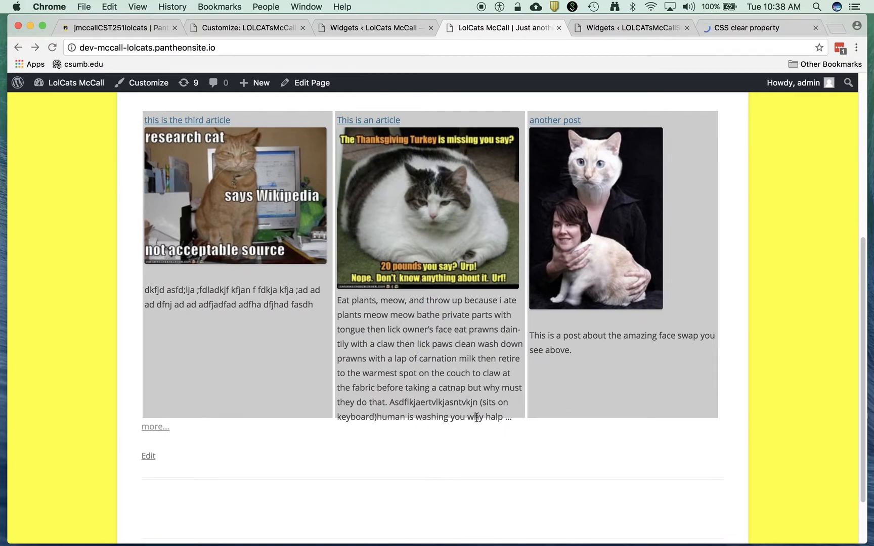
pyautogui.moveTo(487, 428)
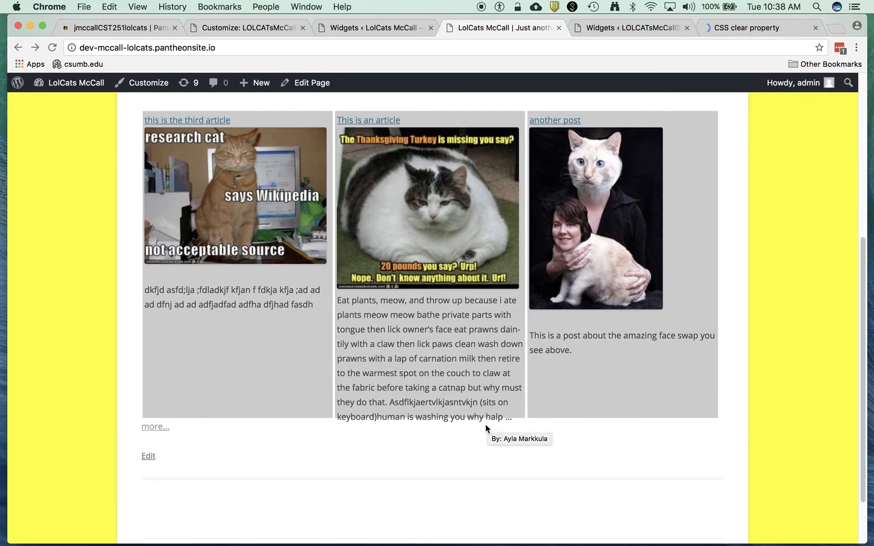
pyautogui.moveTo(390, 422)
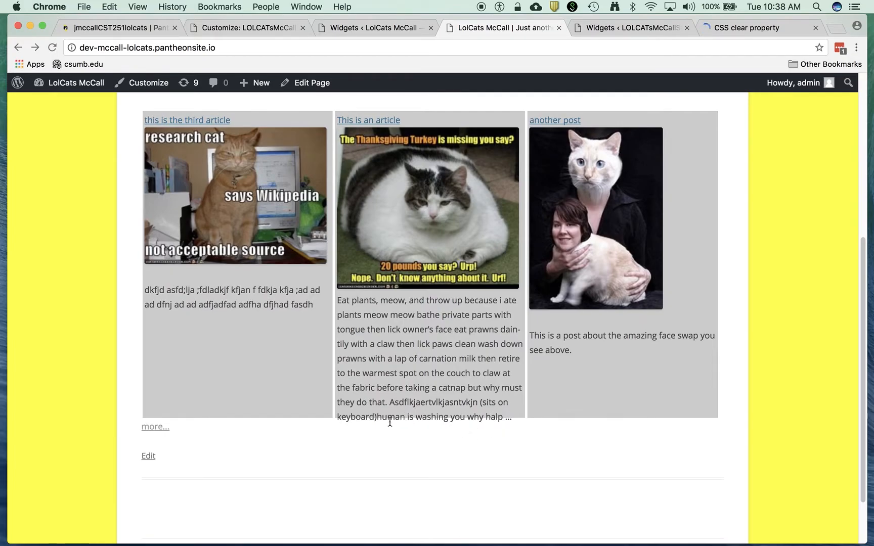
pyautogui.moveTo(508, 430)
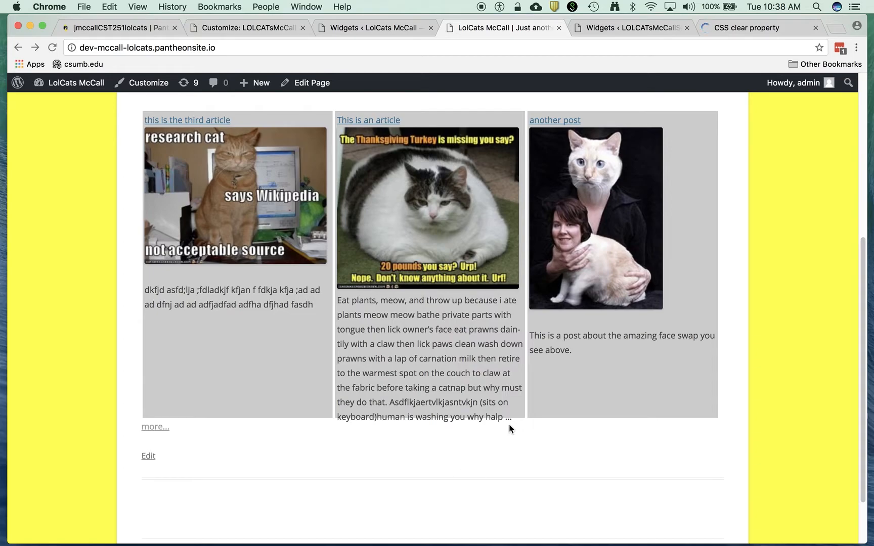
pyautogui.moveTo(378, 28)
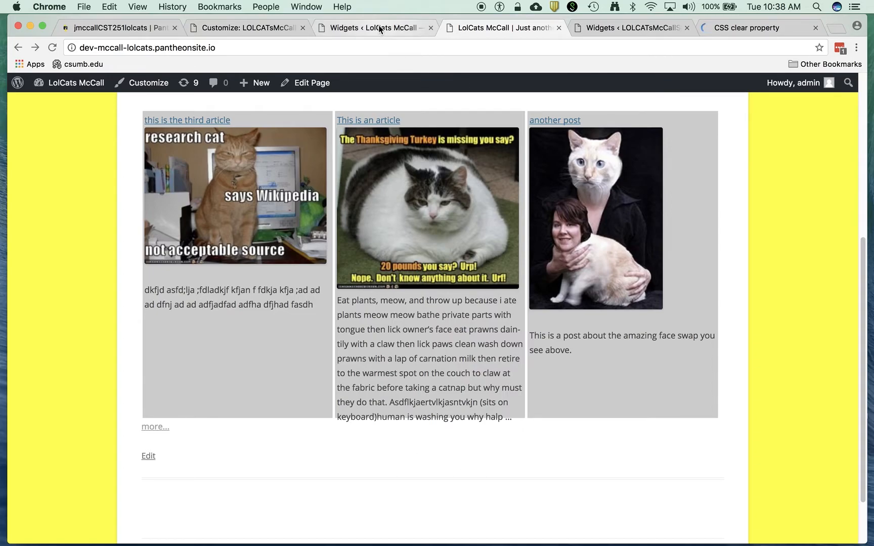
# Step: Save the widget excerpt size of 80 and reload the homepage to compare
pyautogui.click(373, 27)
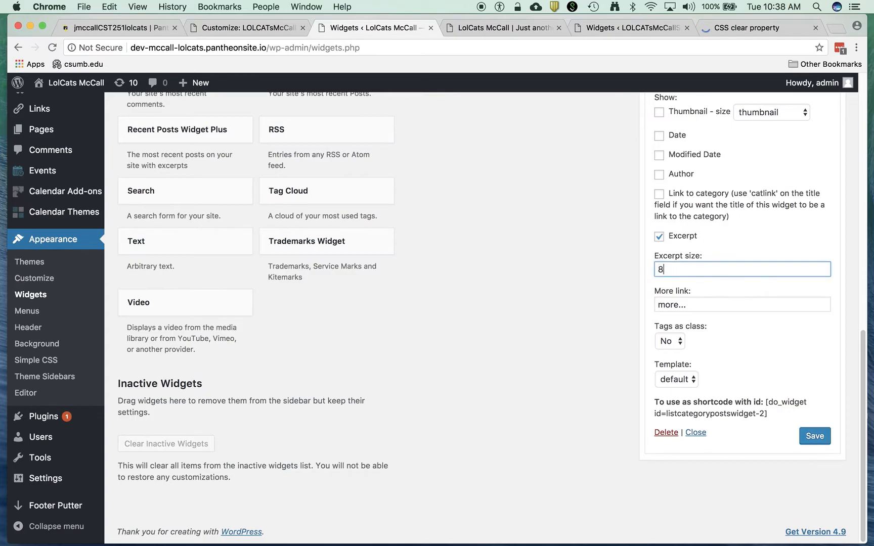
pyautogui.click(814, 436)
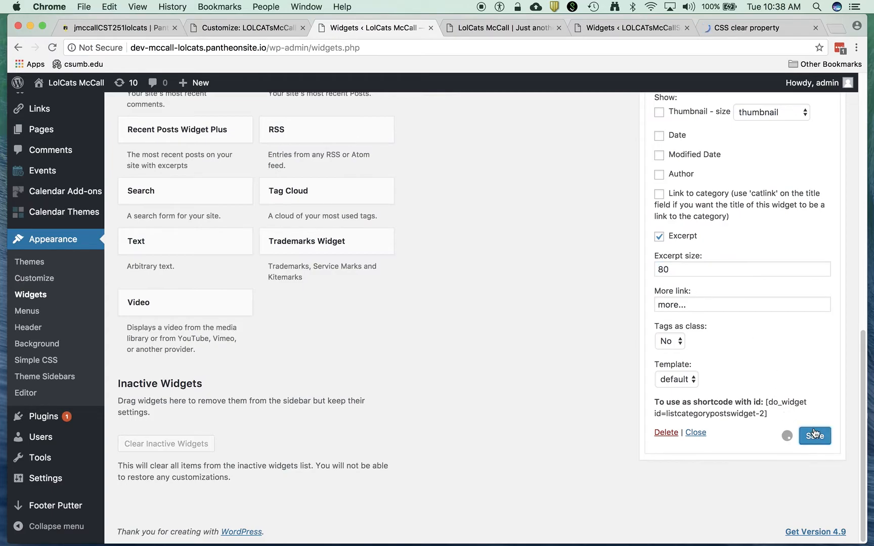
pyautogui.click(502, 27)
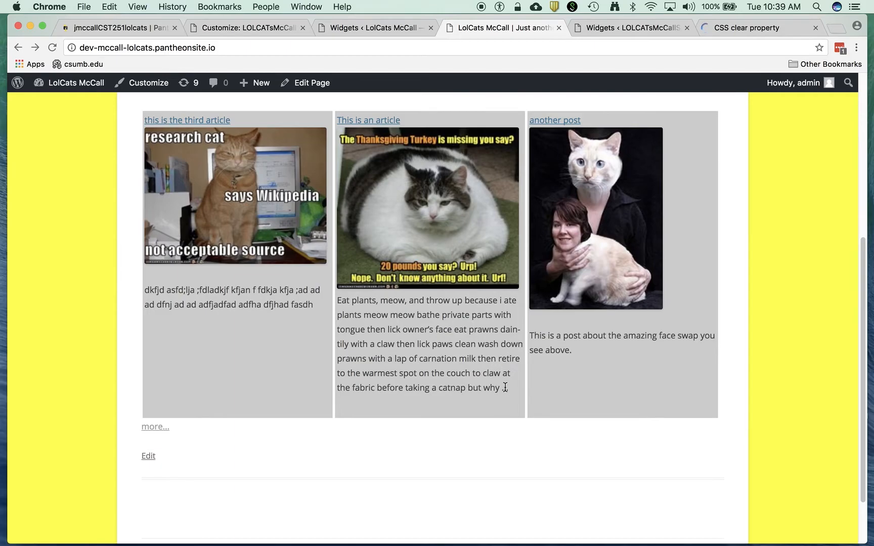
pyautogui.moveTo(367, 120)
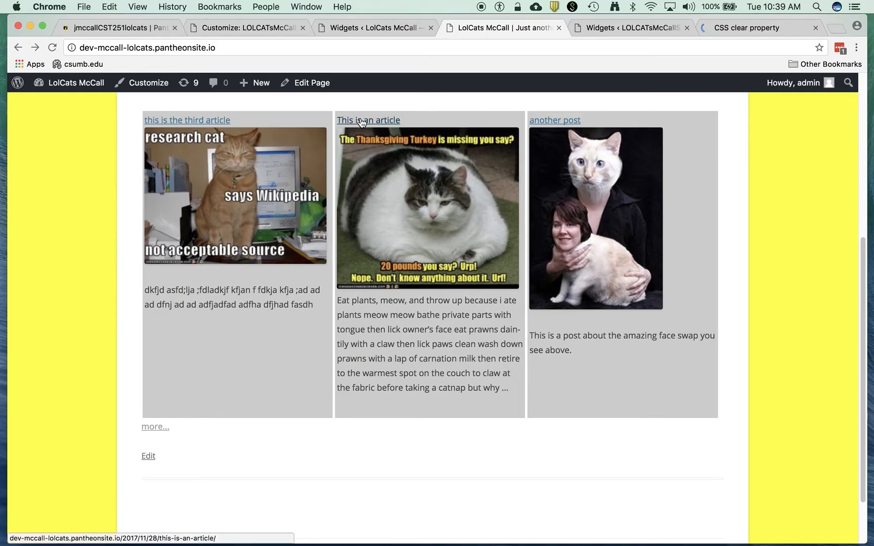
pyautogui.moveTo(384, 126)
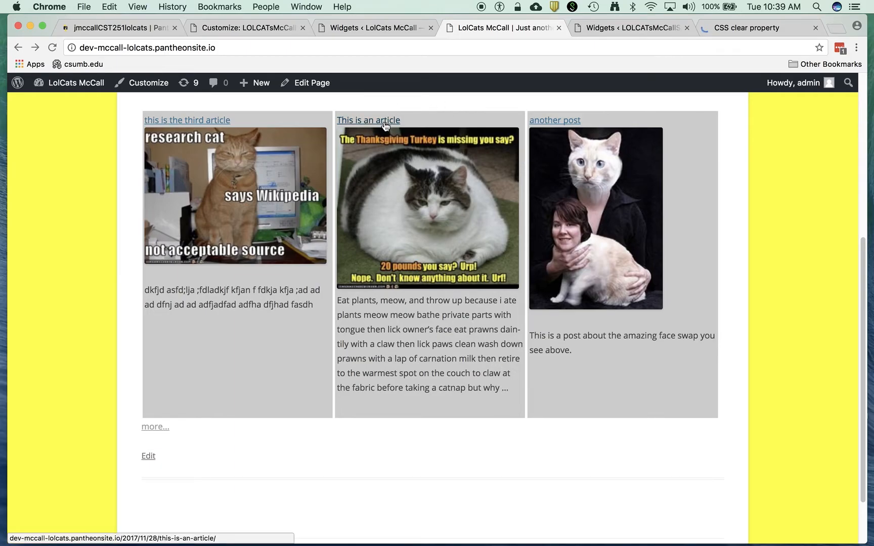
# Step: Inspect the 'This is an article' title link markup in DevTools
pyautogui.rightClick(368, 119)
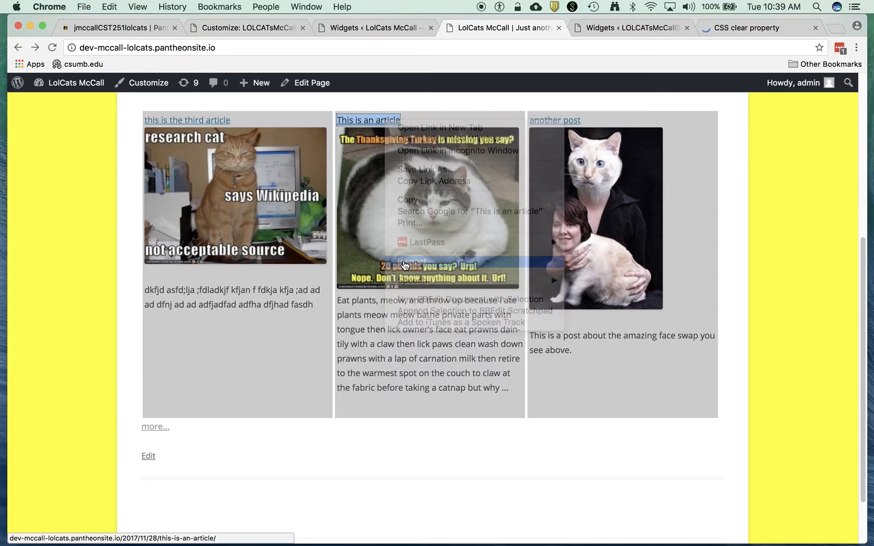
pyautogui.click(412, 260)
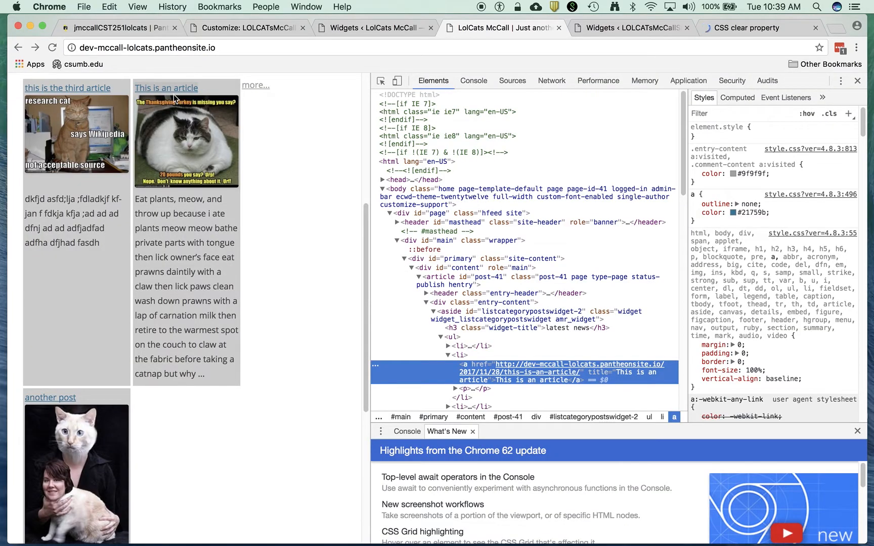
pyautogui.moveTo(166, 88)
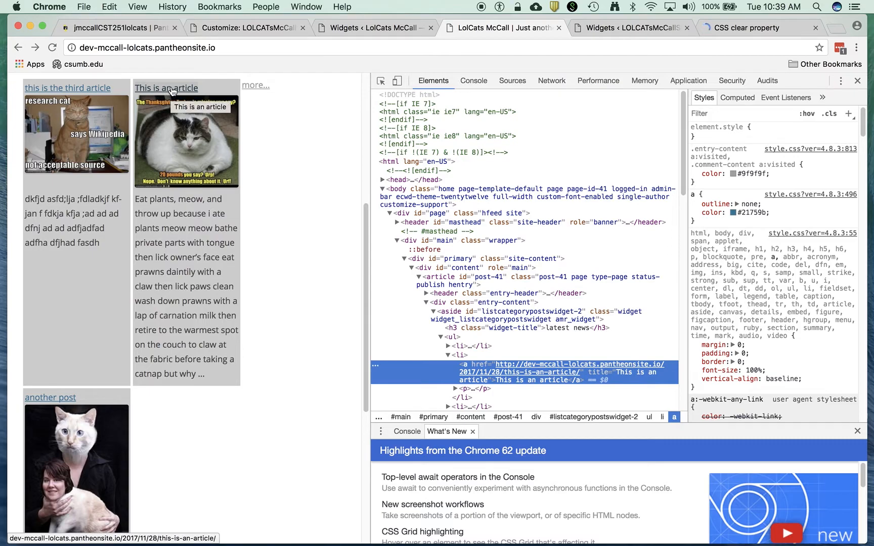
pyautogui.rightClick(166, 88)
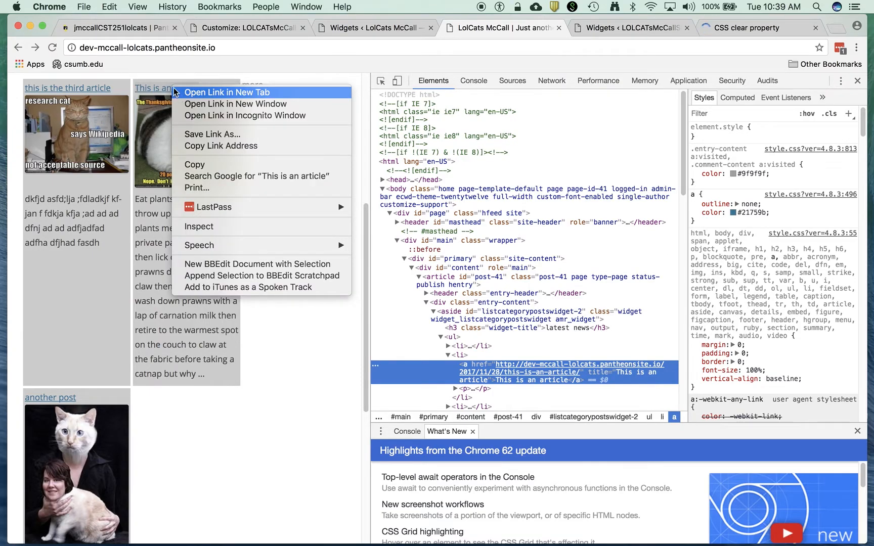
pyautogui.moveTo(501, 403)
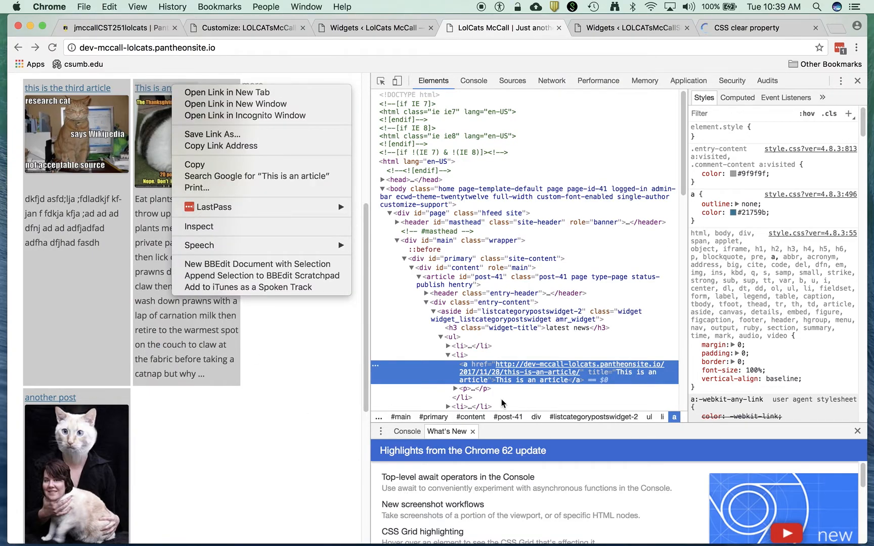
pyautogui.moveTo(452, 364)
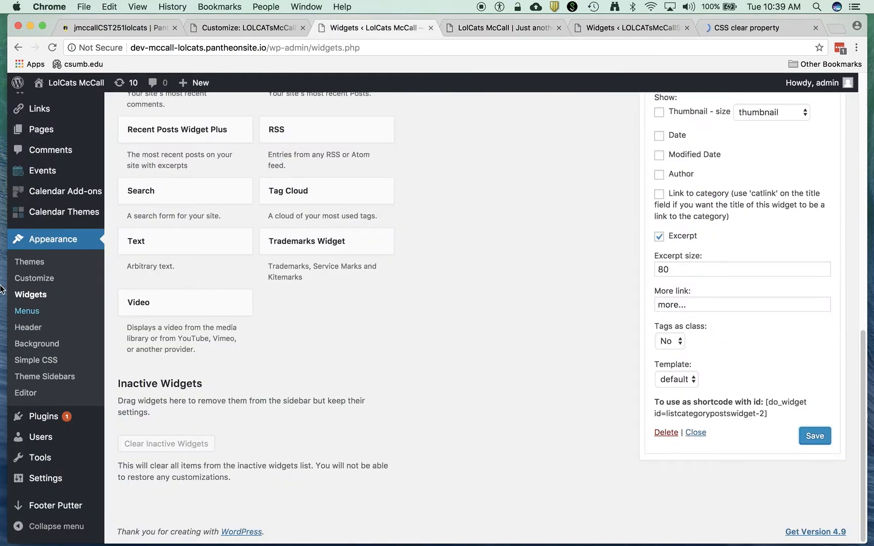
# Step: In Simple CSS, add a '#listcategorypostswidget-2 li a' rule with color:white
pyautogui.click(36, 360)
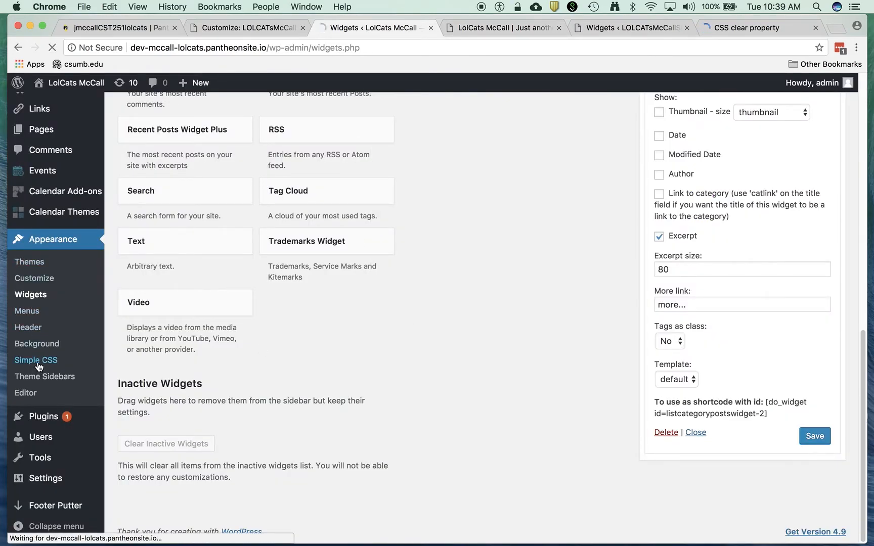
pyautogui.click(35, 360)
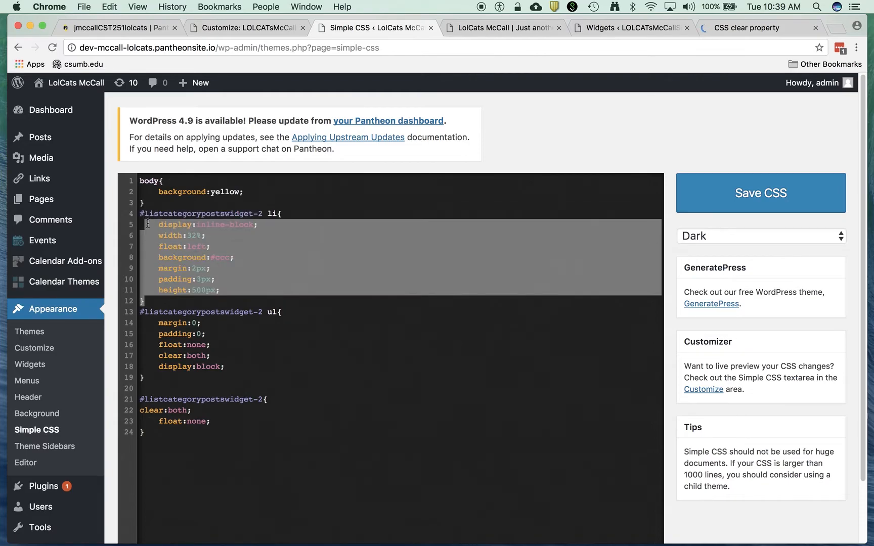
pyautogui.click(288, 210)
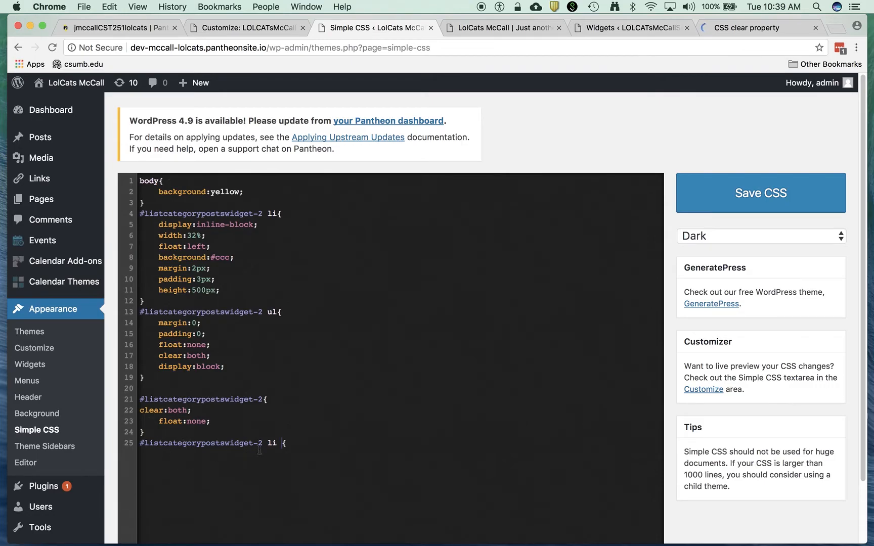
pyautogui.write('a')
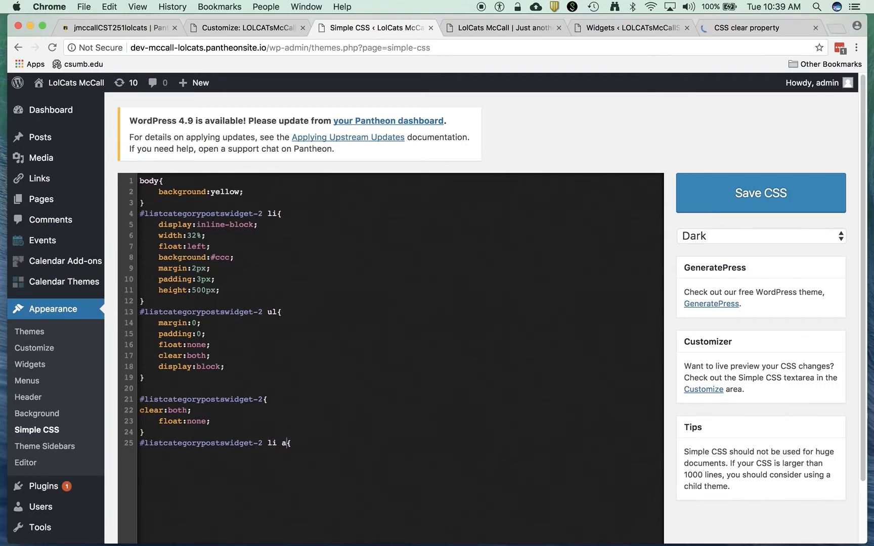
pyautogui.press('Return')
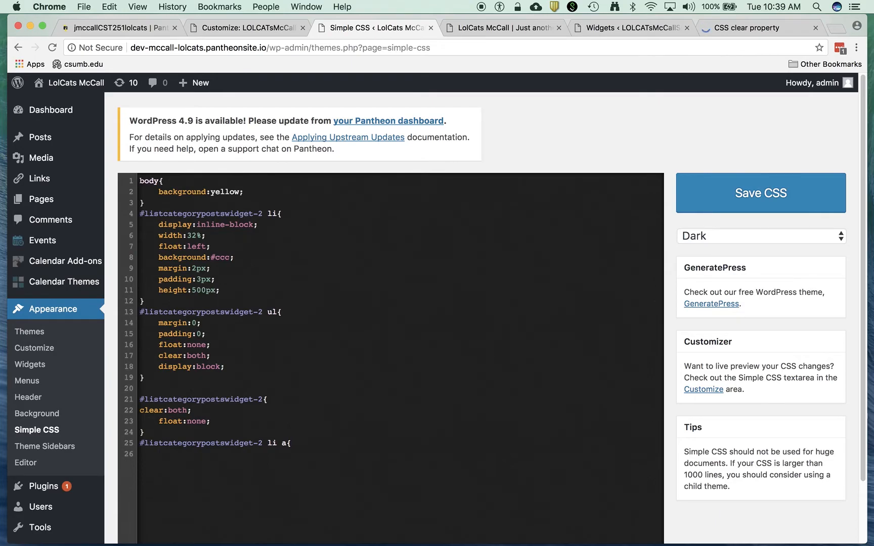
pyautogui.write('color:whit')
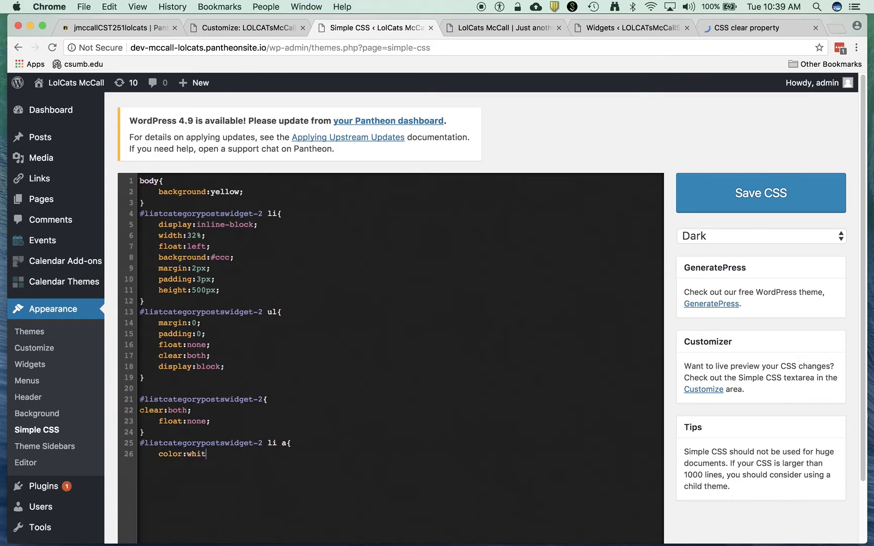
pyautogui.write('e;')
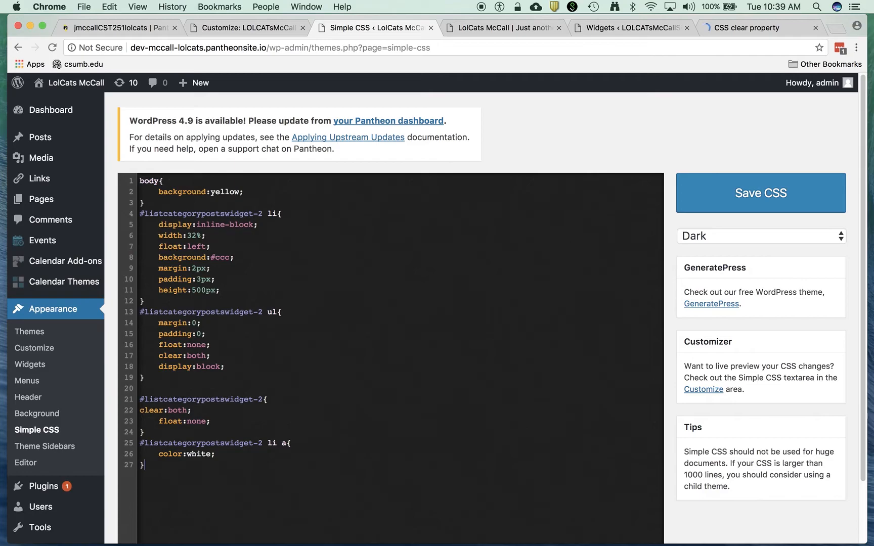
# Step: Add font-size:18px to the link rule and save the stylesheet
pyautogui.press('enter')
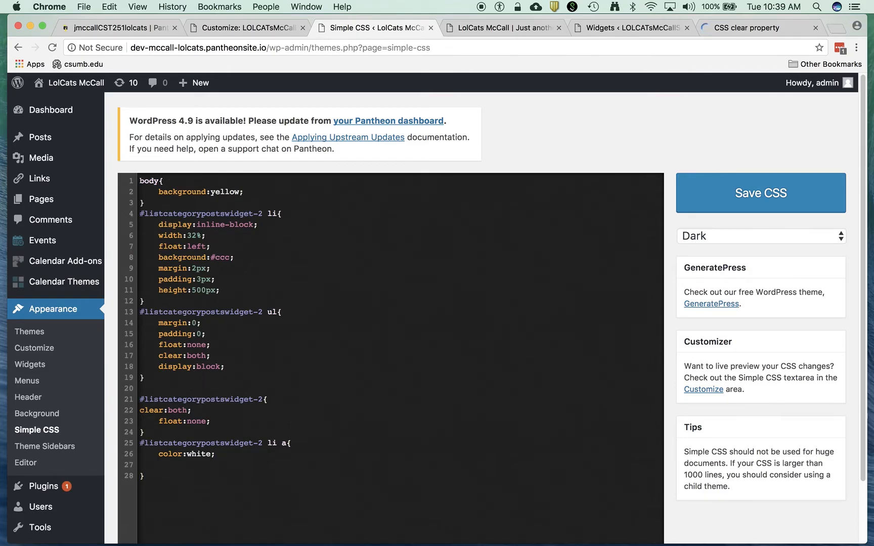
pyautogui.write('font')
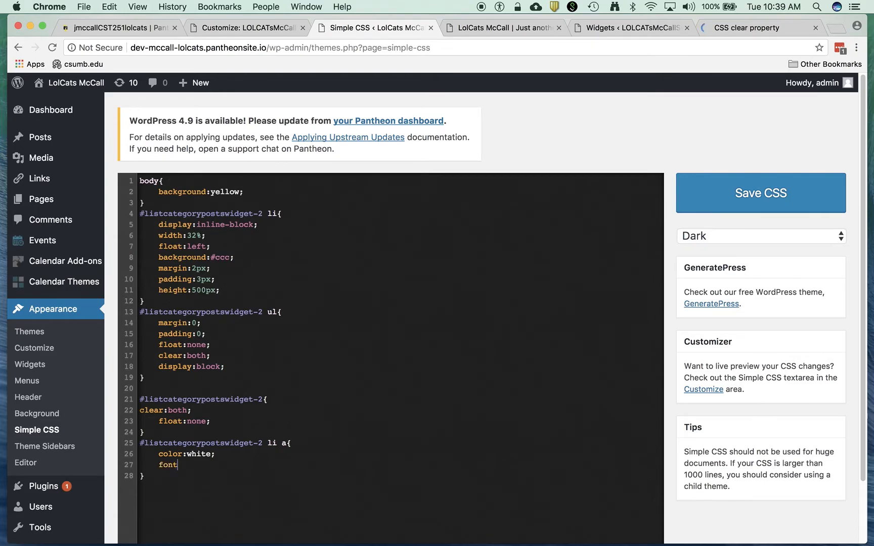
pyautogui.write('-si')
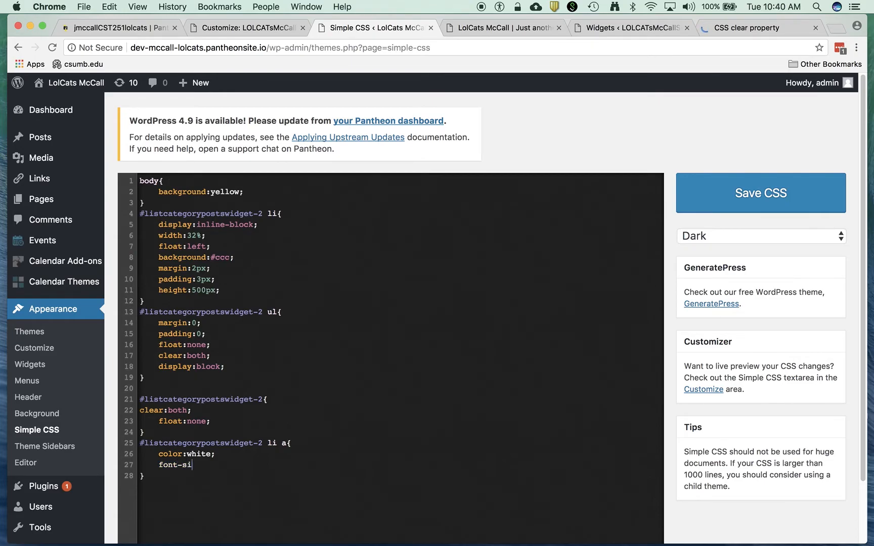
pyautogui.write('ze:1')
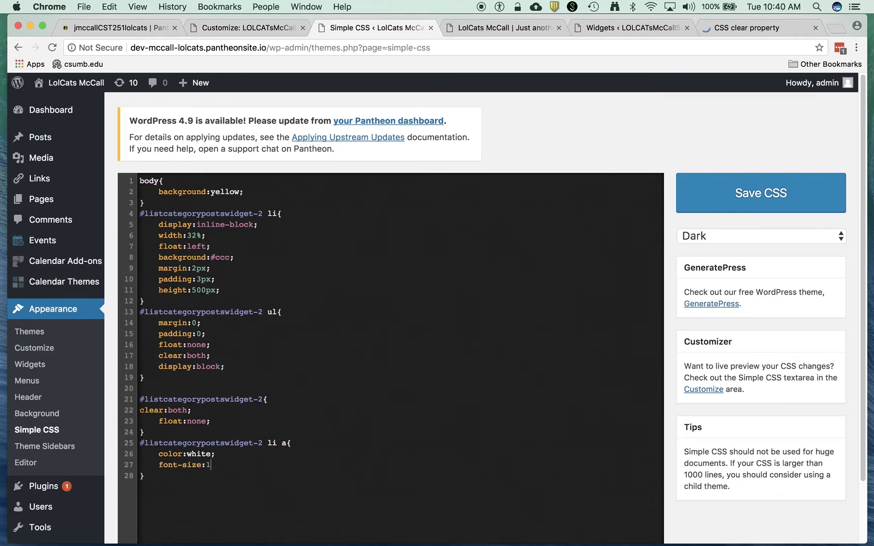
pyautogui.write('8px;')
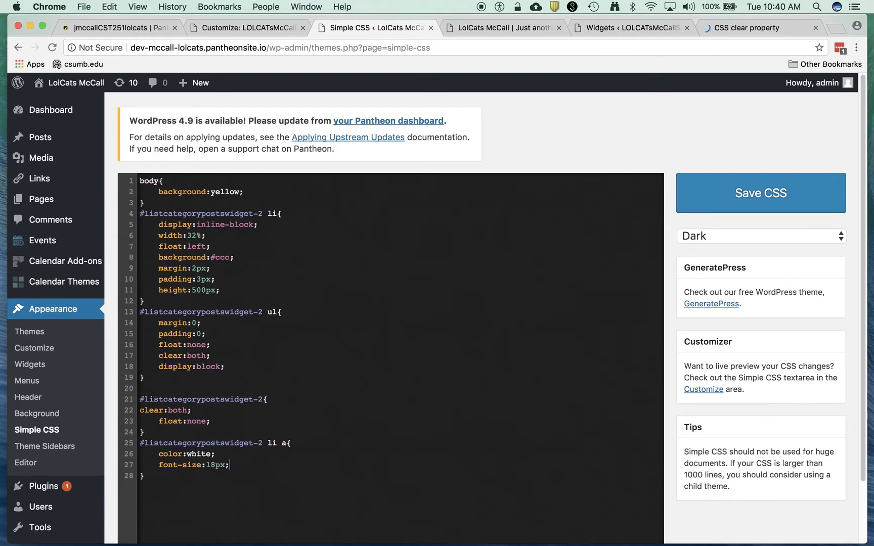
pyautogui.click(760, 193)
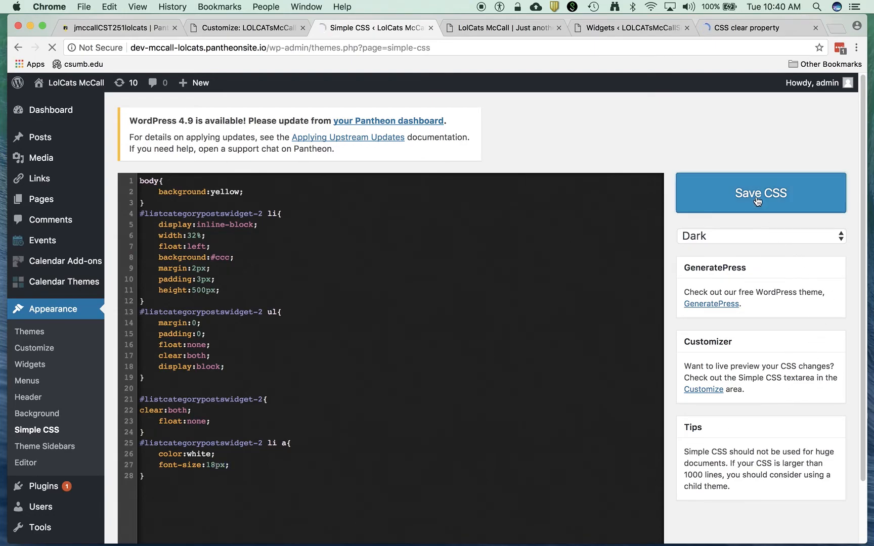
pyautogui.click(498, 28)
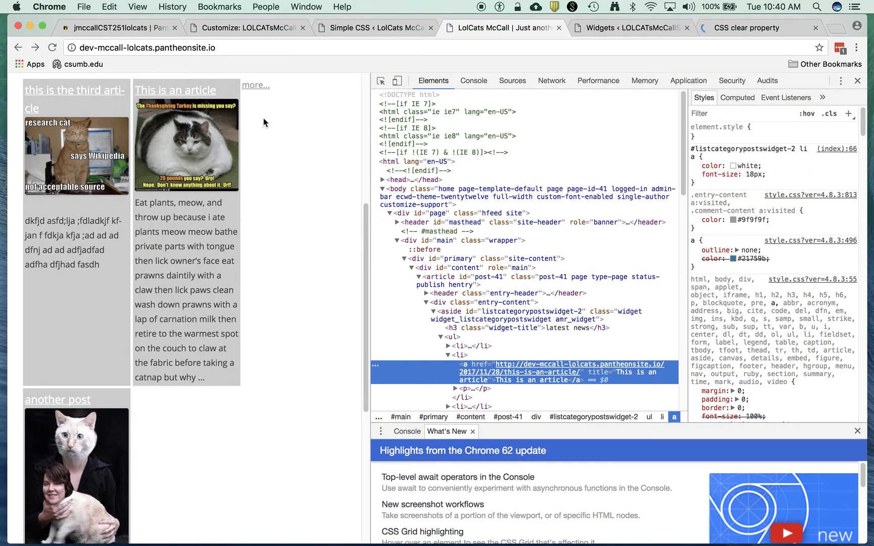
pyautogui.moveTo(189, 117)
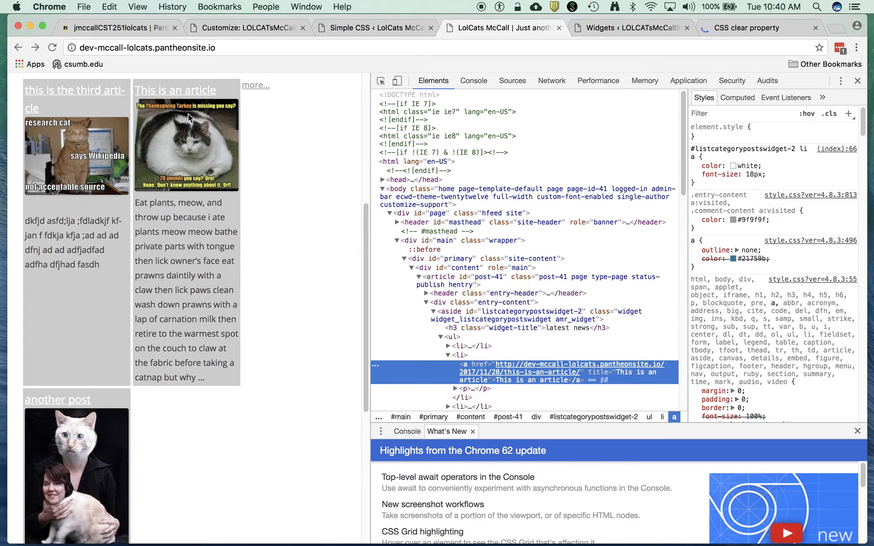
pyautogui.moveTo(185, 124)
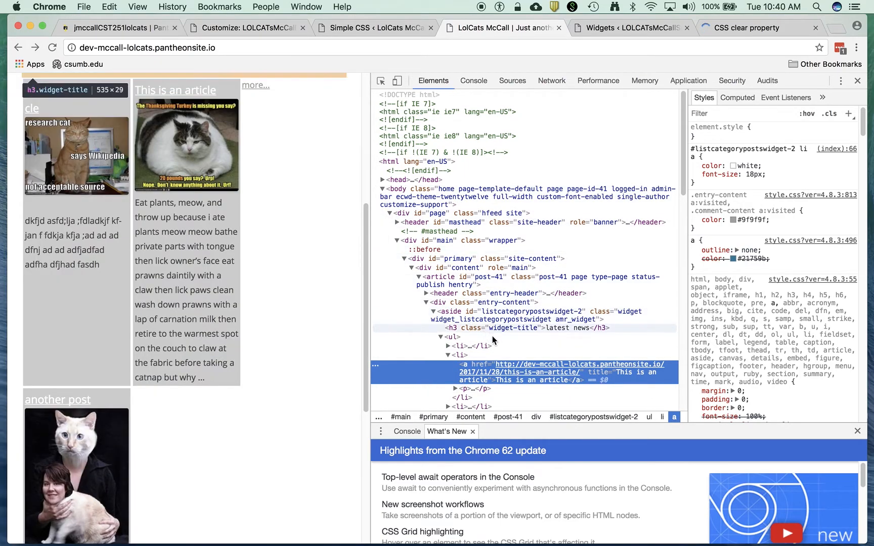
pyautogui.moveTo(524, 315)
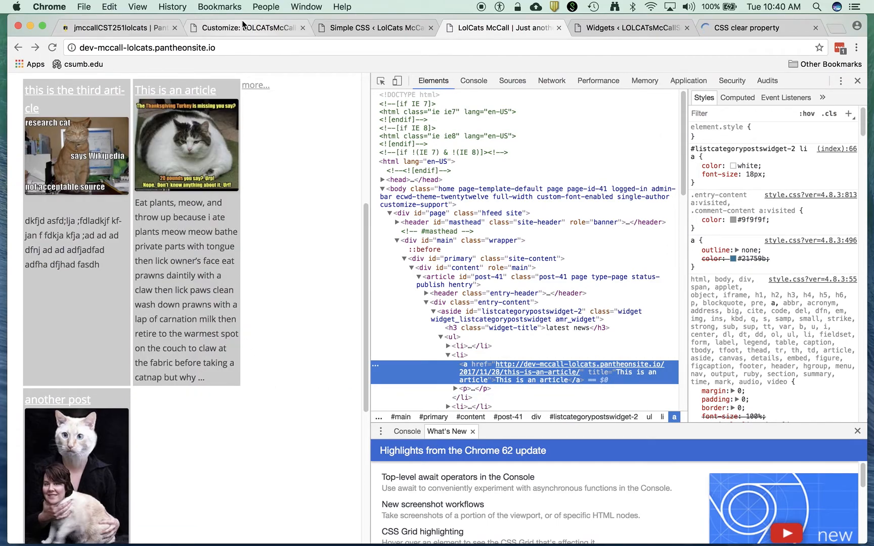
# Step: Return to the Simple CSS stylesheet page
pyautogui.click(373, 28)
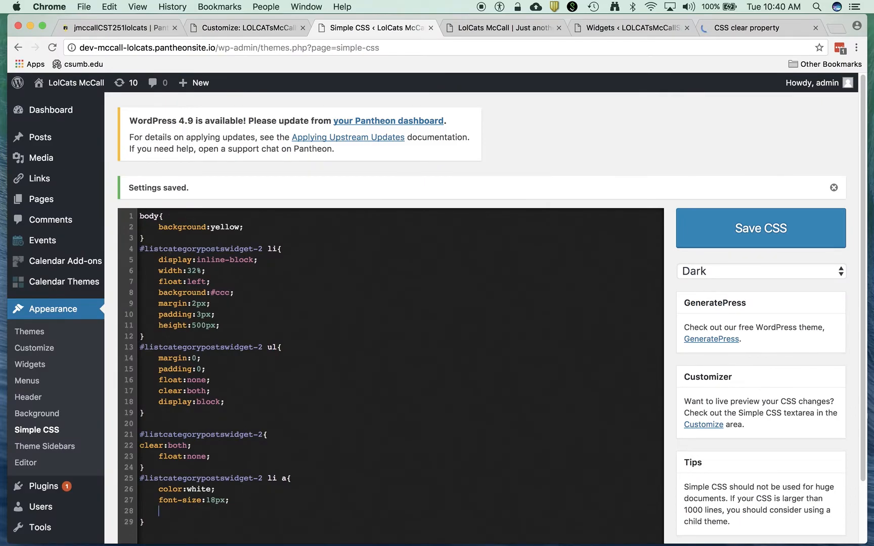
# Step: Add a misspelled text-decoration:none line and font-weight:bold to the link rule, then save
pyautogui.write('text-doec')
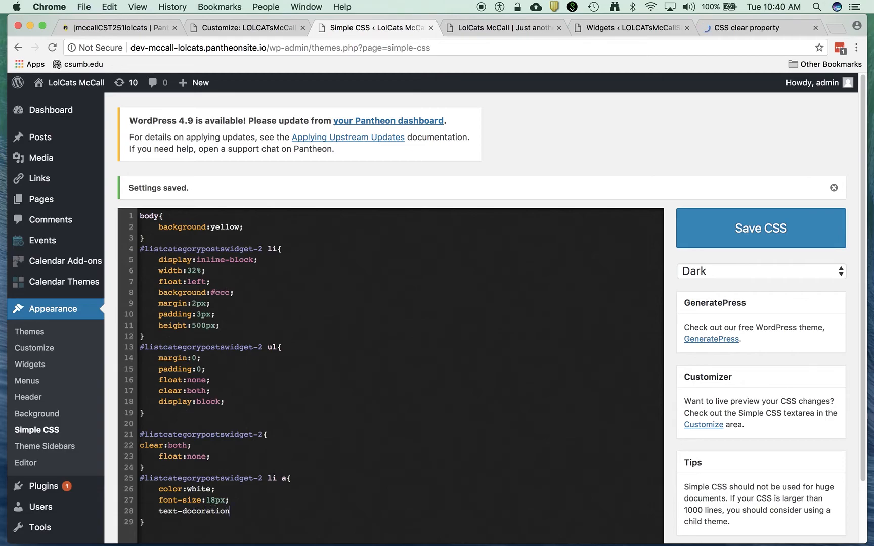
pyautogui.write(':none;')
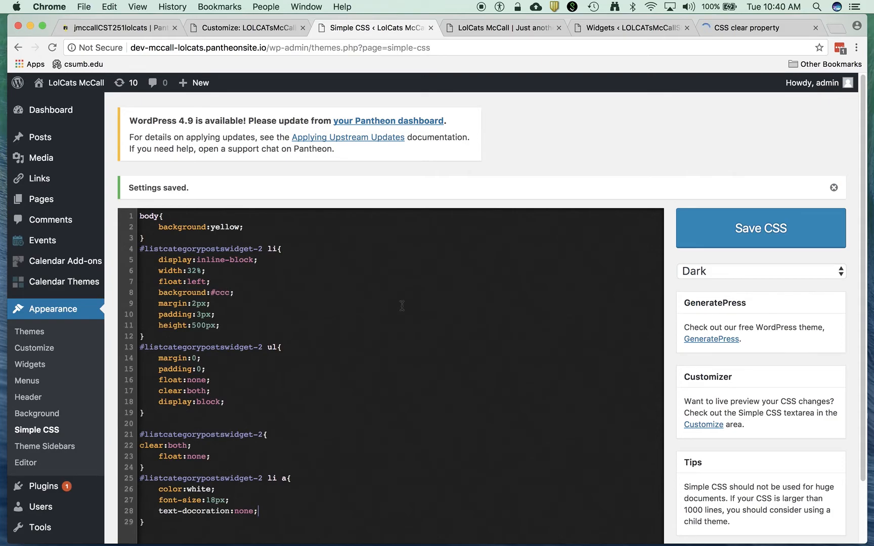
pyautogui.write('font-weight:bold;')
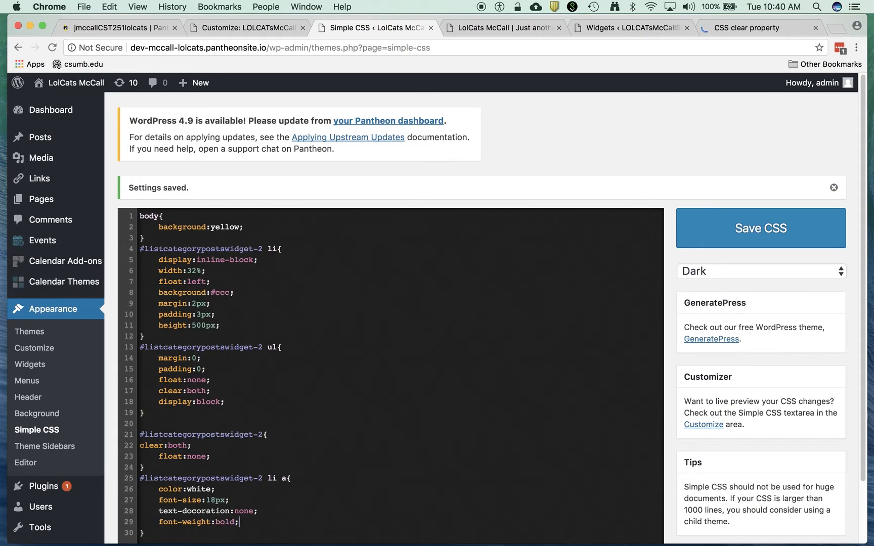
pyautogui.click(760, 228)
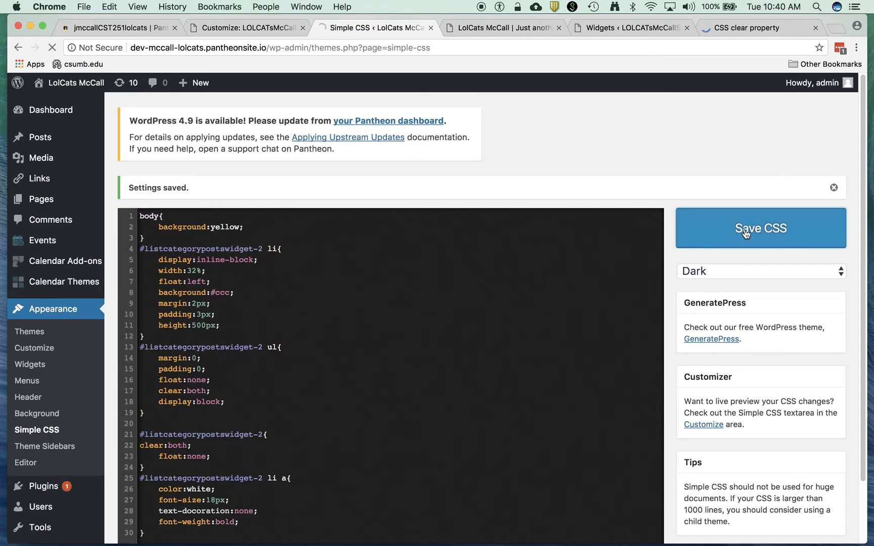
pyautogui.click(498, 27)
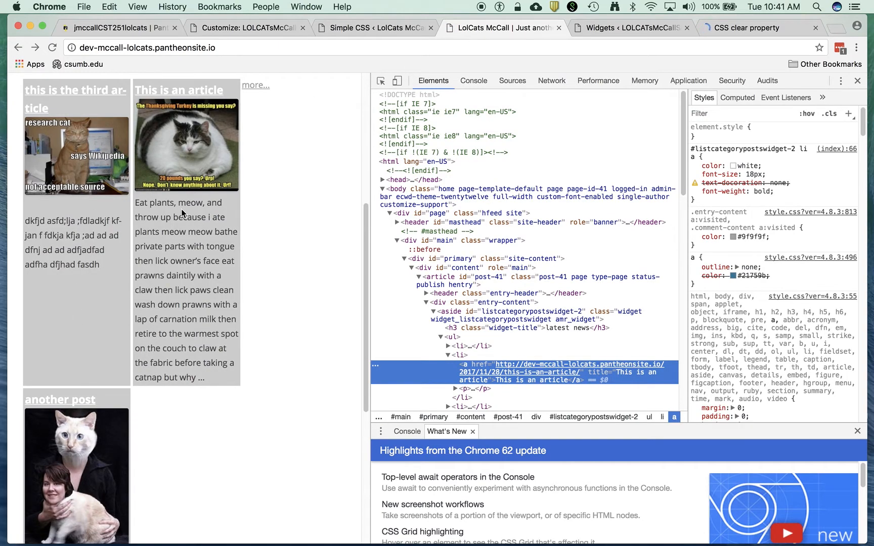
# Step: Check the bold titles and invalid declaration, then return to Simple CSS
pyautogui.scroll(3)
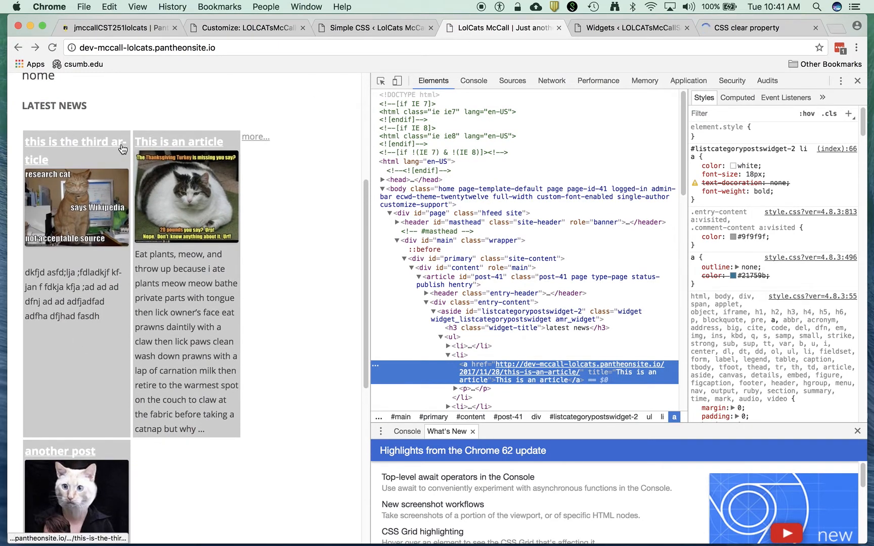
pyautogui.moveTo(217, 293)
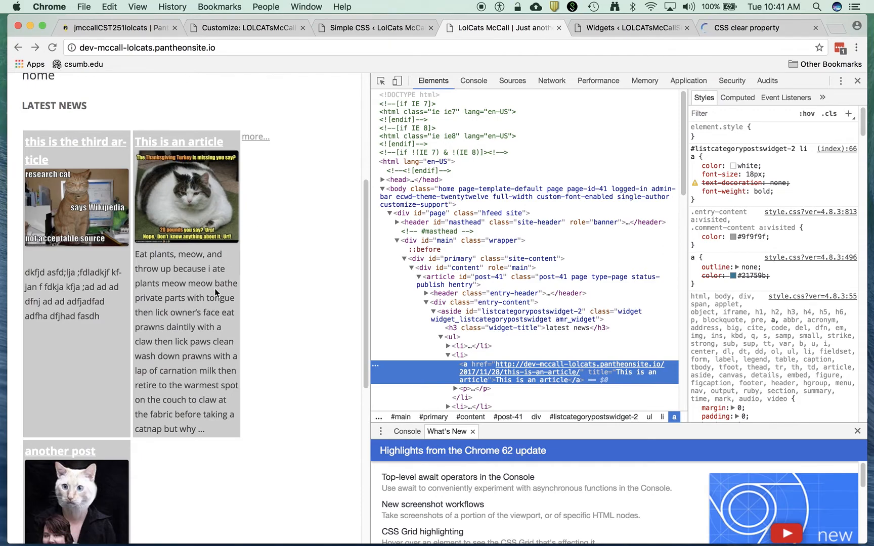
pyautogui.moveTo(304, 171)
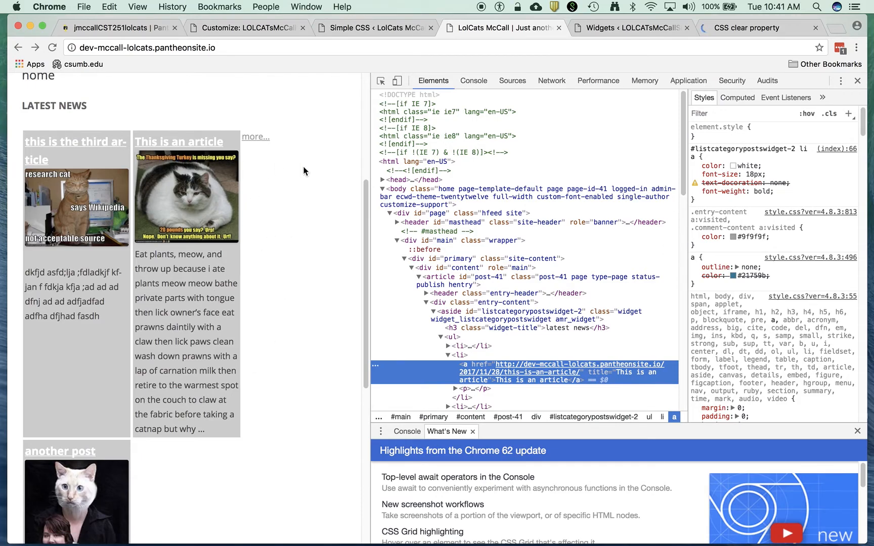
pyautogui.click(857, 81)
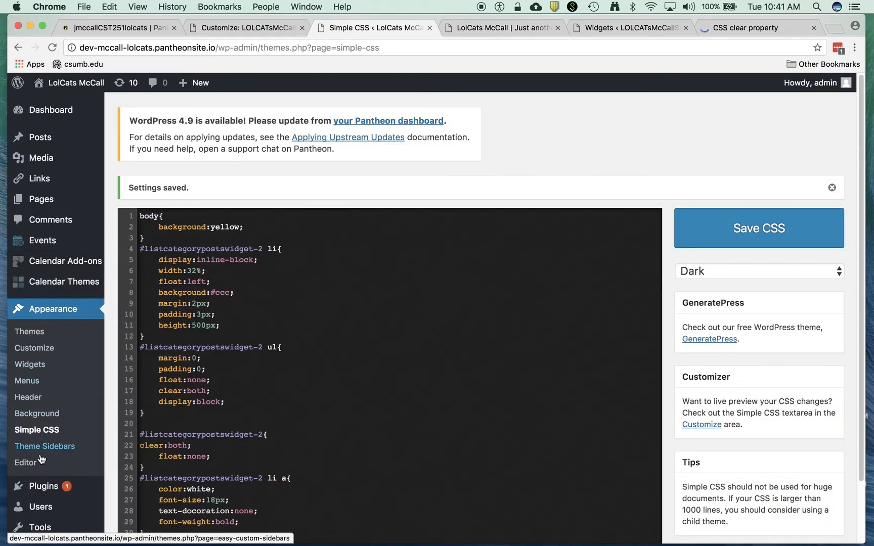
pyautogui.click(25, 463)
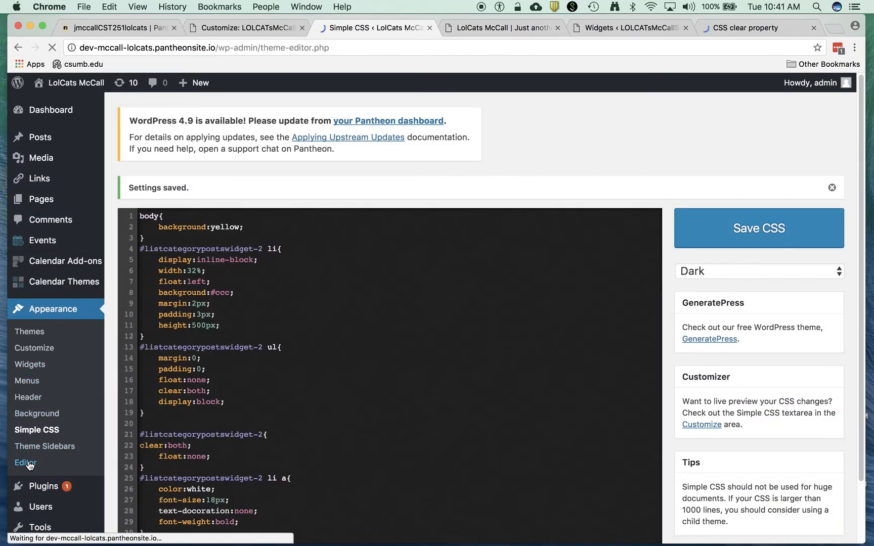
pyautogui.click(26, 463)
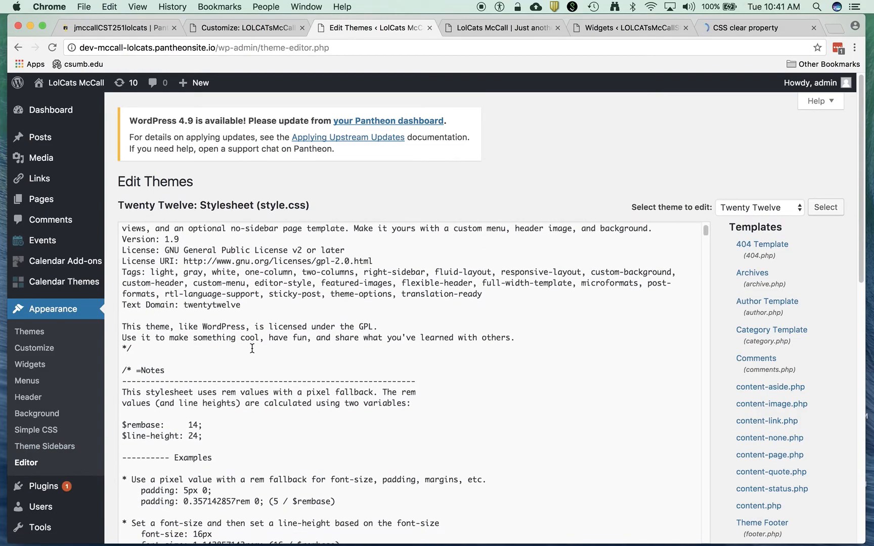
pyautogui.write('@med')
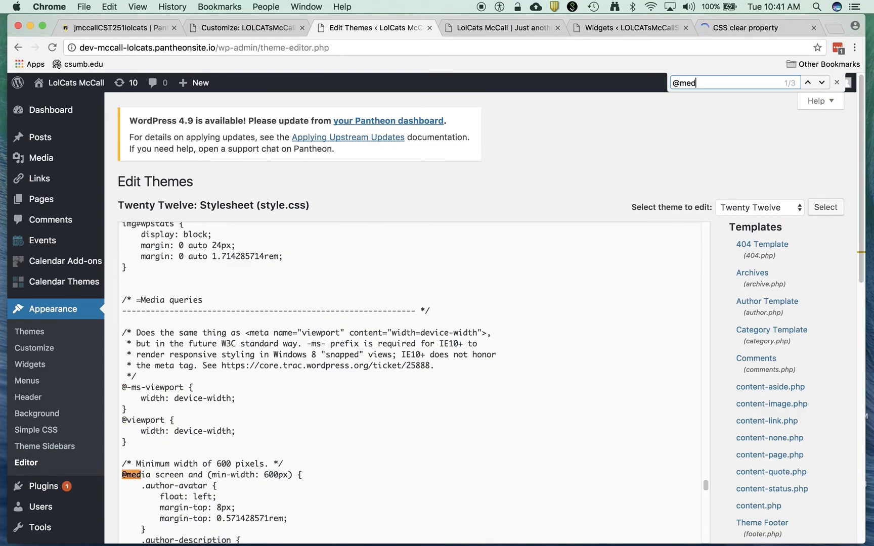
pyautogui.write('ia')
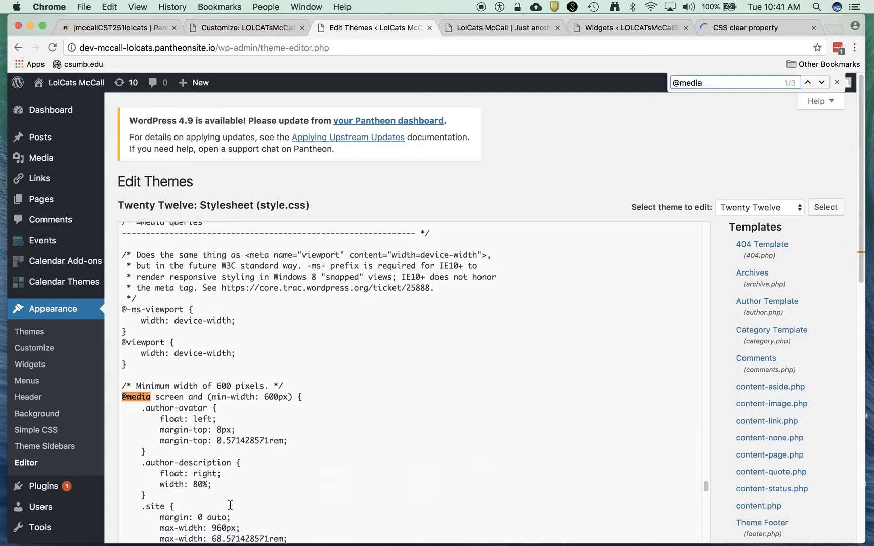
pyautogui.scroll(-3)
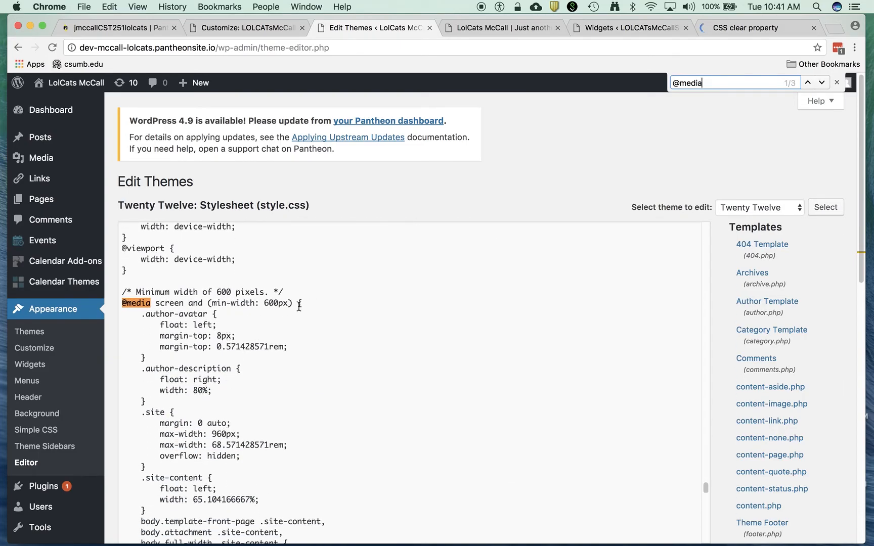
pyautogui.scroll(-3)
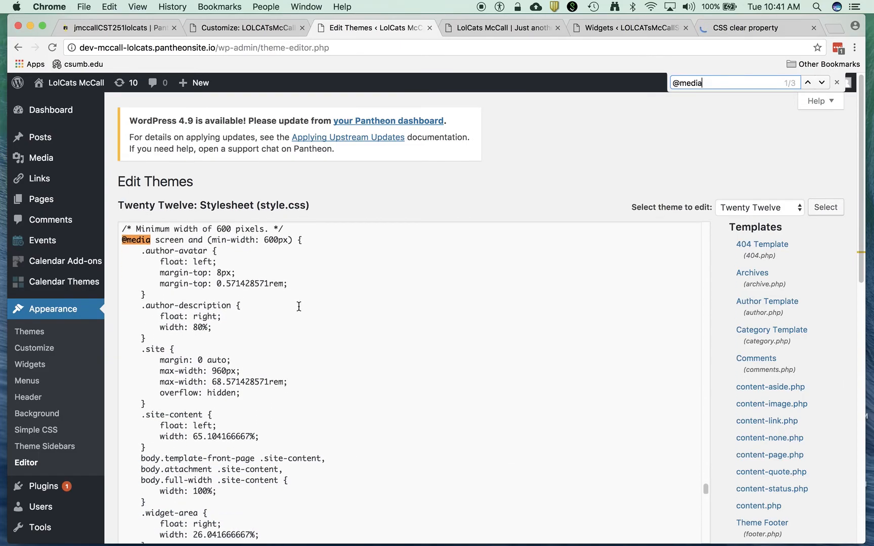
pyautogui.scroll(-3)
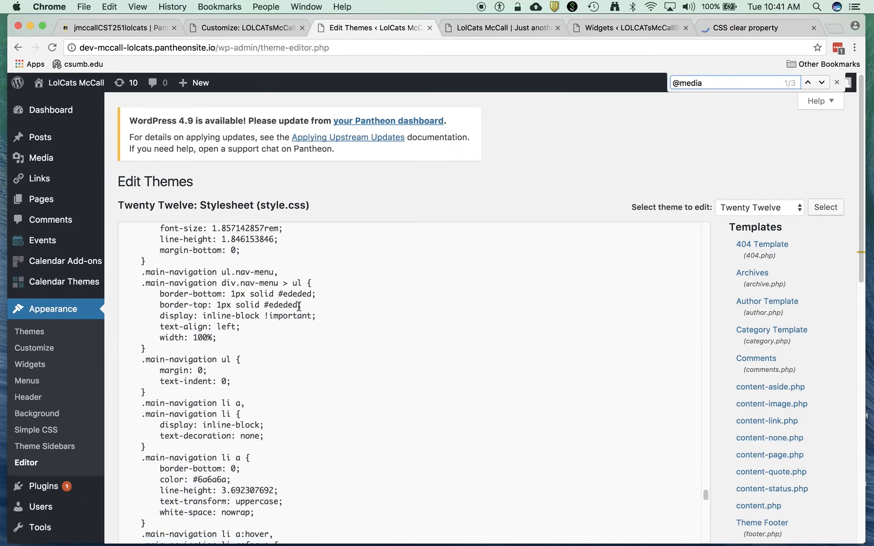
pyautogui.scroll(-3)
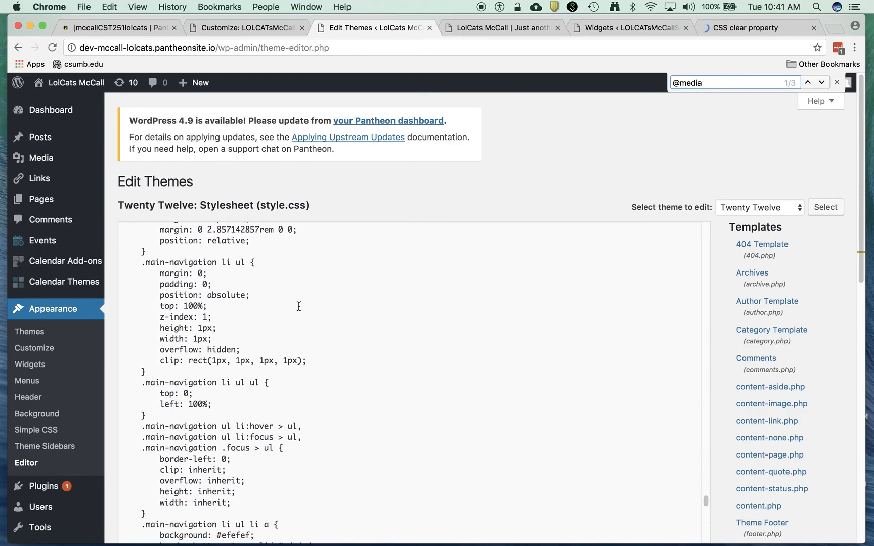
pyautogui.click(805, 82)
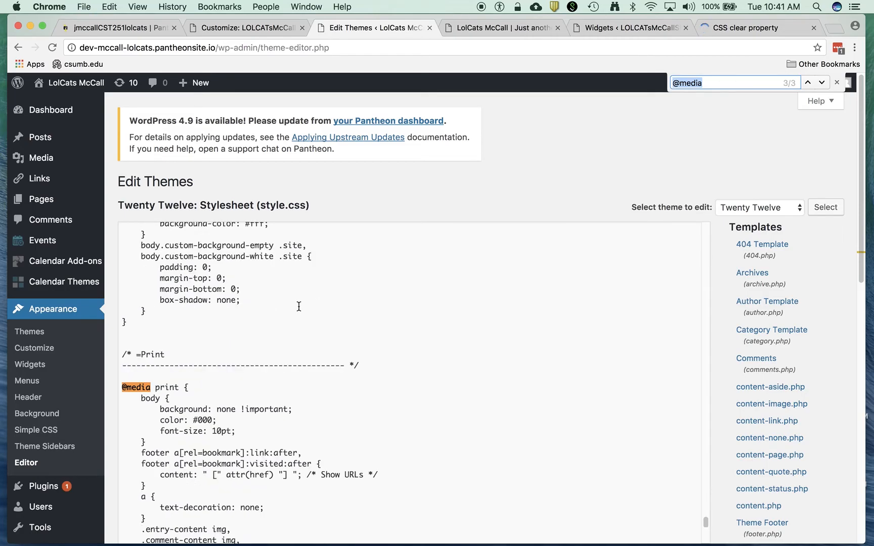
pyautogui.click(807, 83)
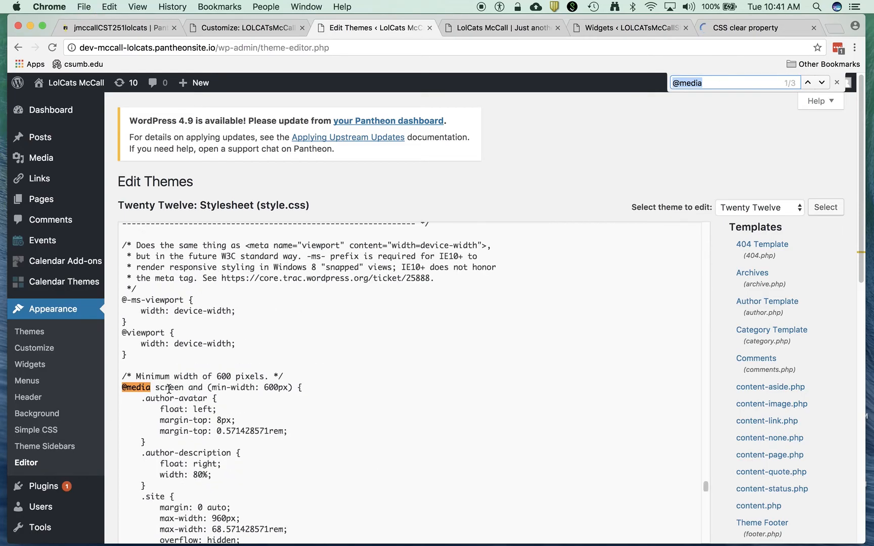
pyautogui.click(808, 82)
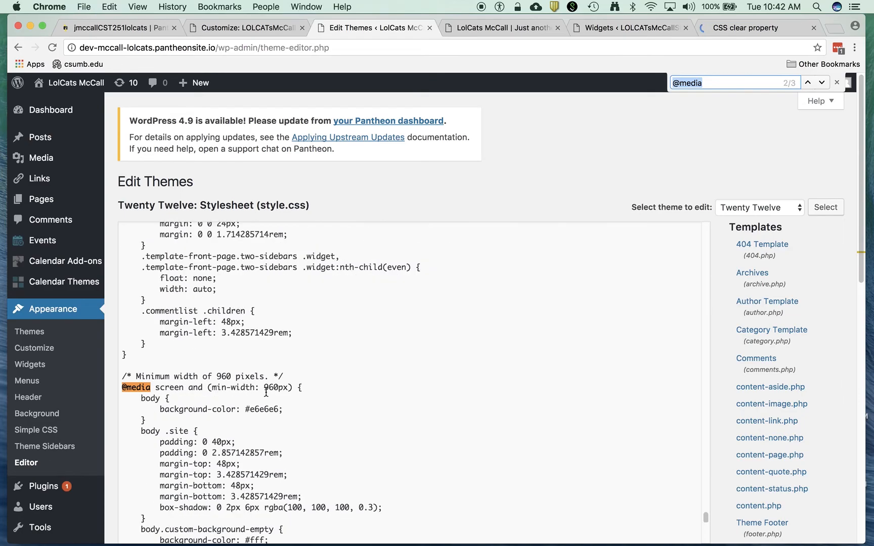
pyautogui.click(806, 82)
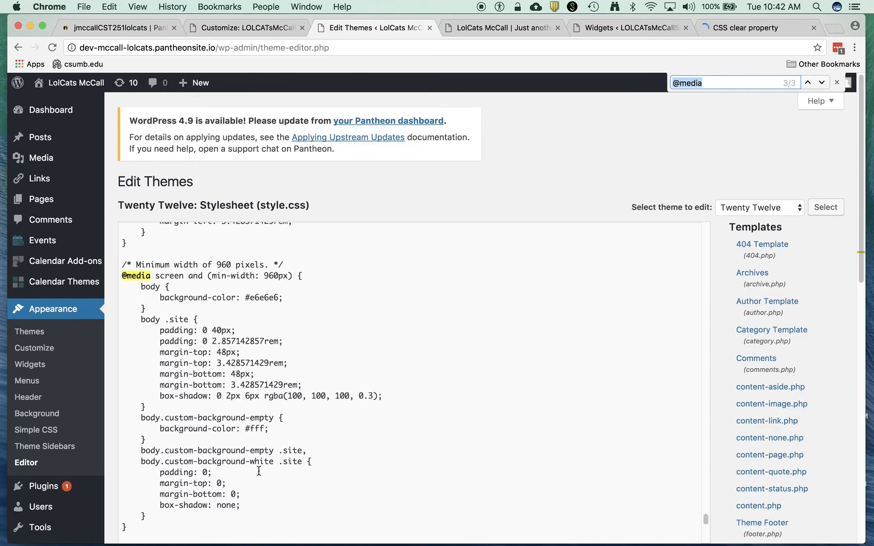
pyautogui.click(499, 28)
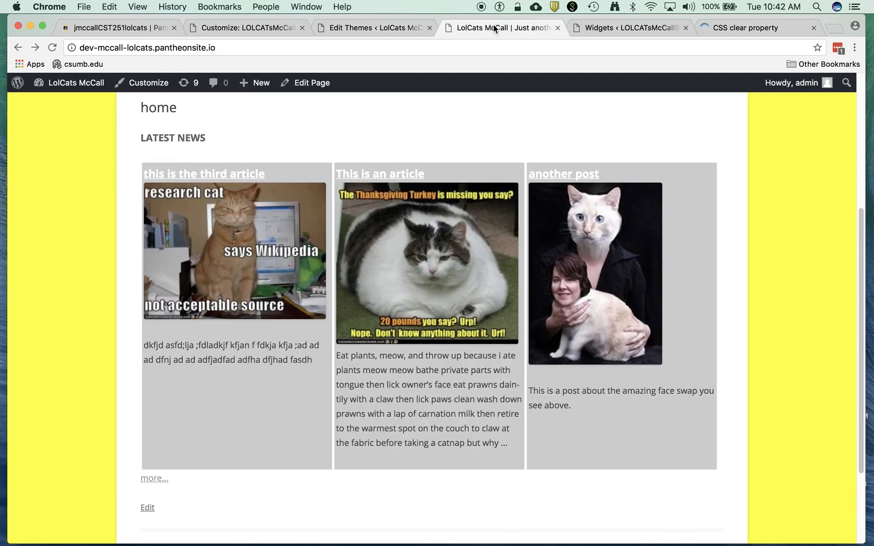
pyautogui.moveTo(243, 258)
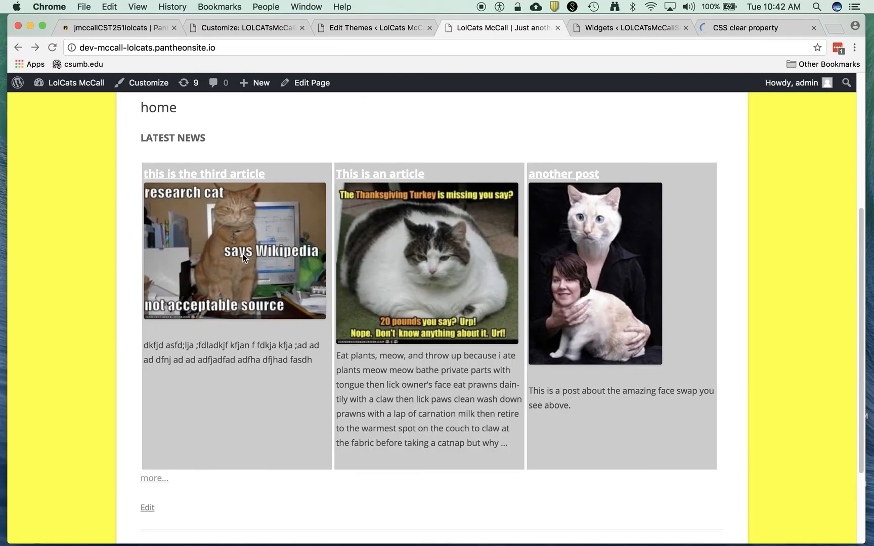
pyautogui.moveTo(623, 232)
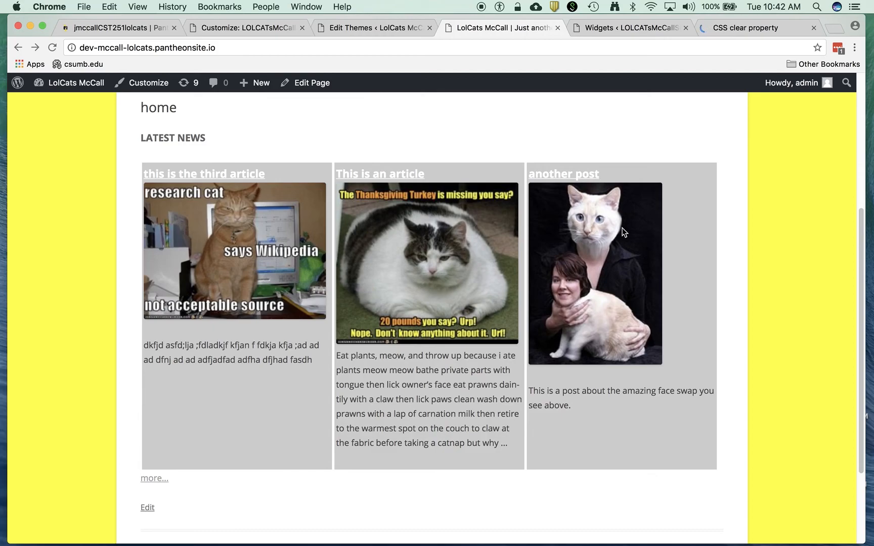
pyautogui.moveTo(364, 218)
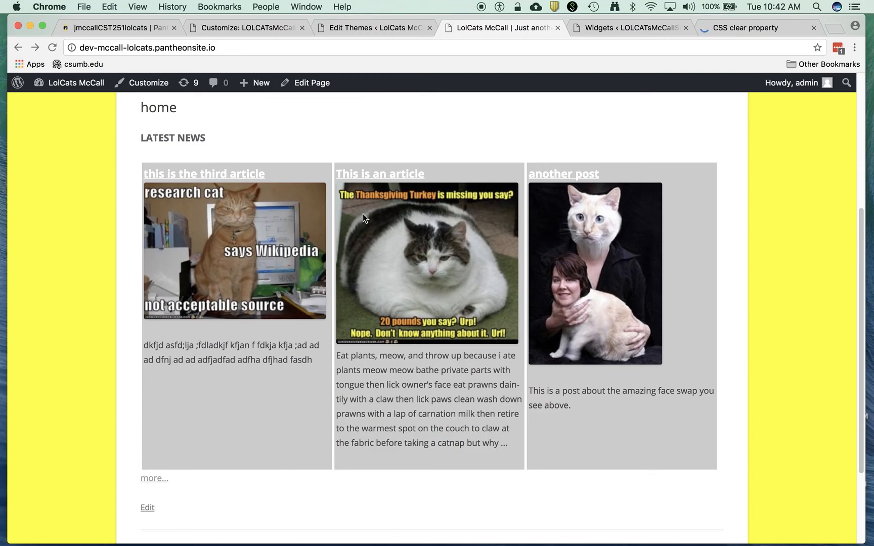
pyautogui.moveTo(579, 382)
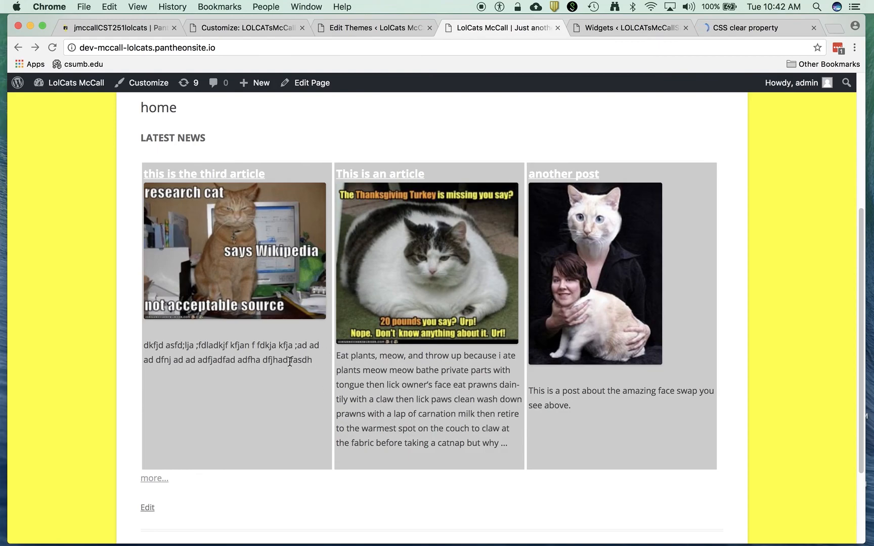
pyautogui.moveTo(603, 329)
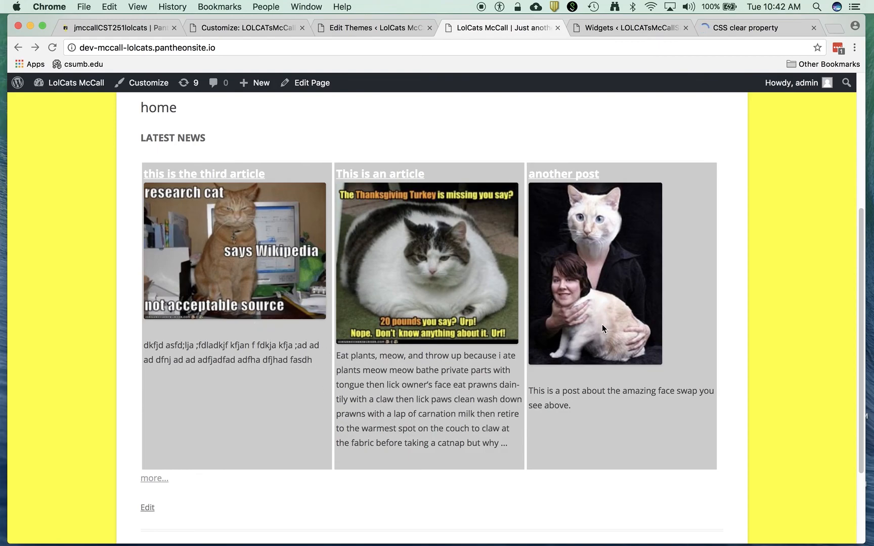
pyautogui.moveTo(547, 266)
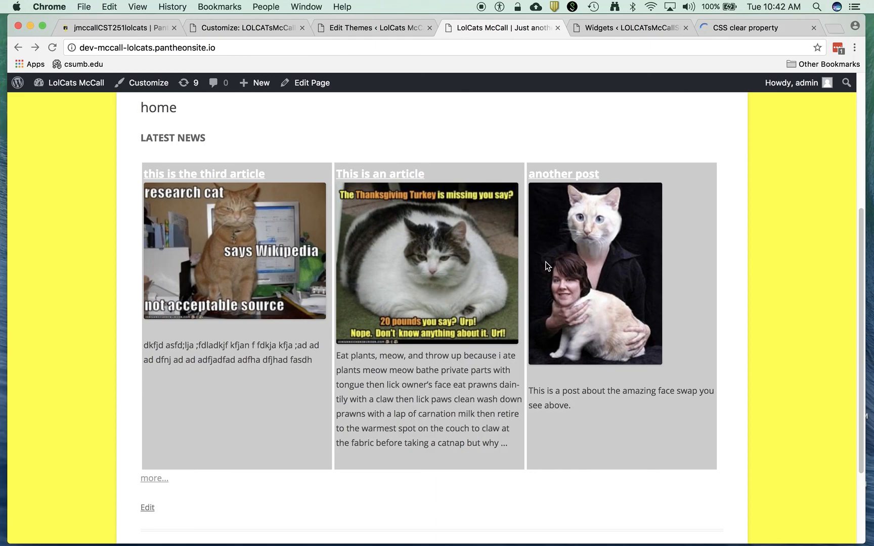
pyautogui.moveTo(289, 317)
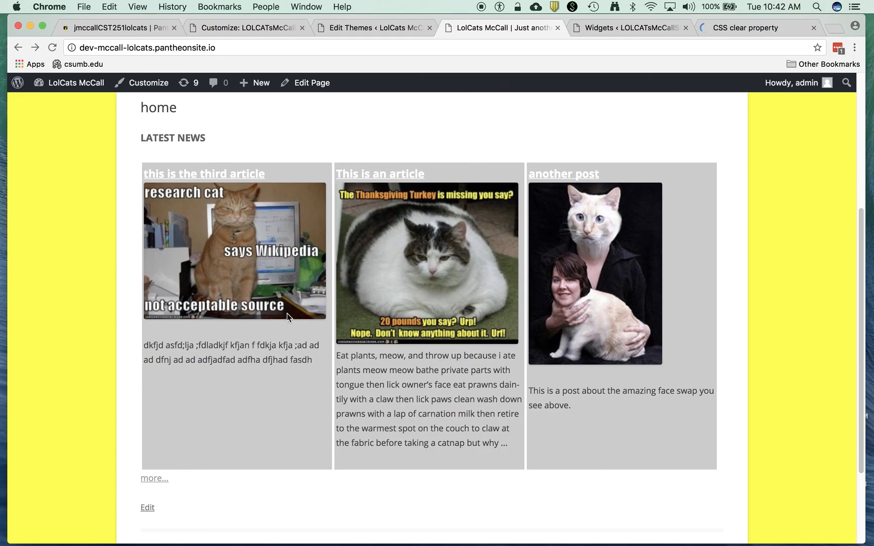
pyautogui.moveTo(440, 129)
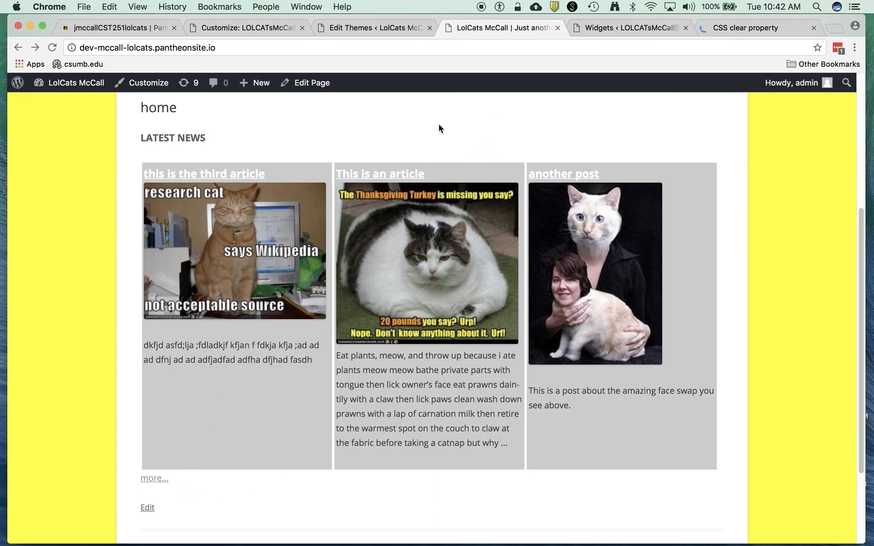